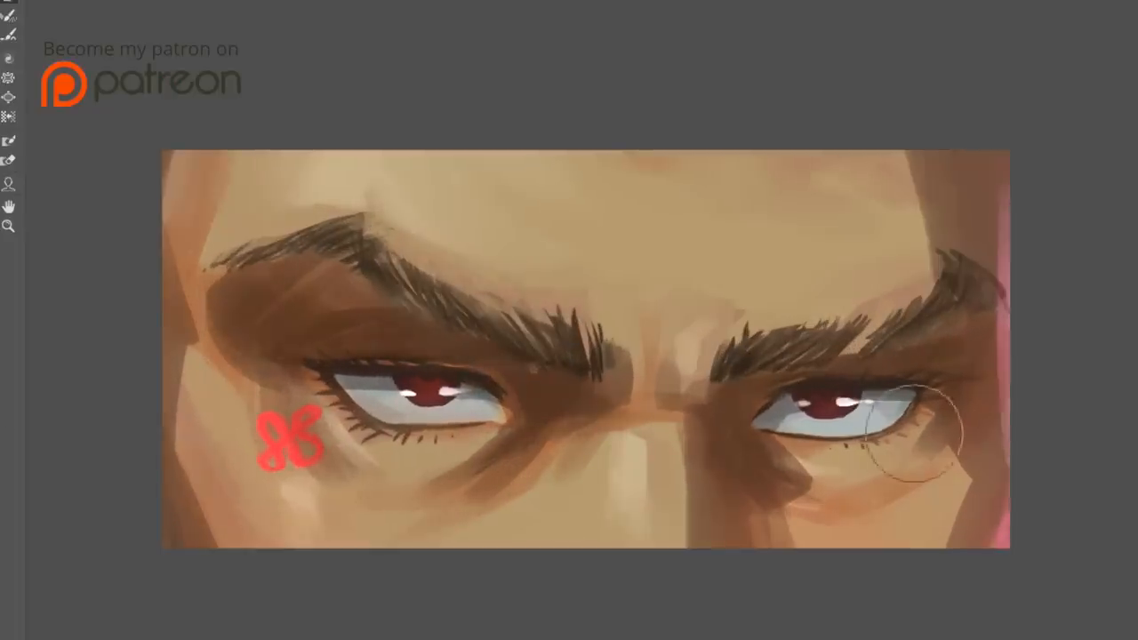
Preview the finished red-eyes painting, then switch to the sketched head document
{"action": "key", "text": "Tab"}
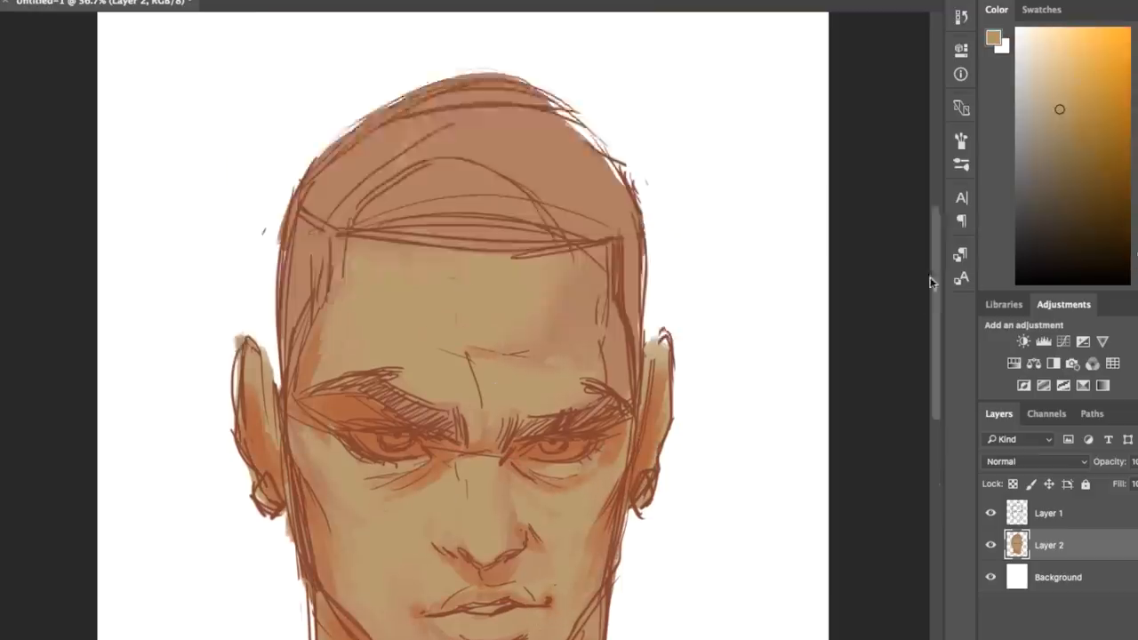
Change the foreground colour to a dark brown for painting facial shadows
{"action": "left_click", "coordinate": [993, 40]}
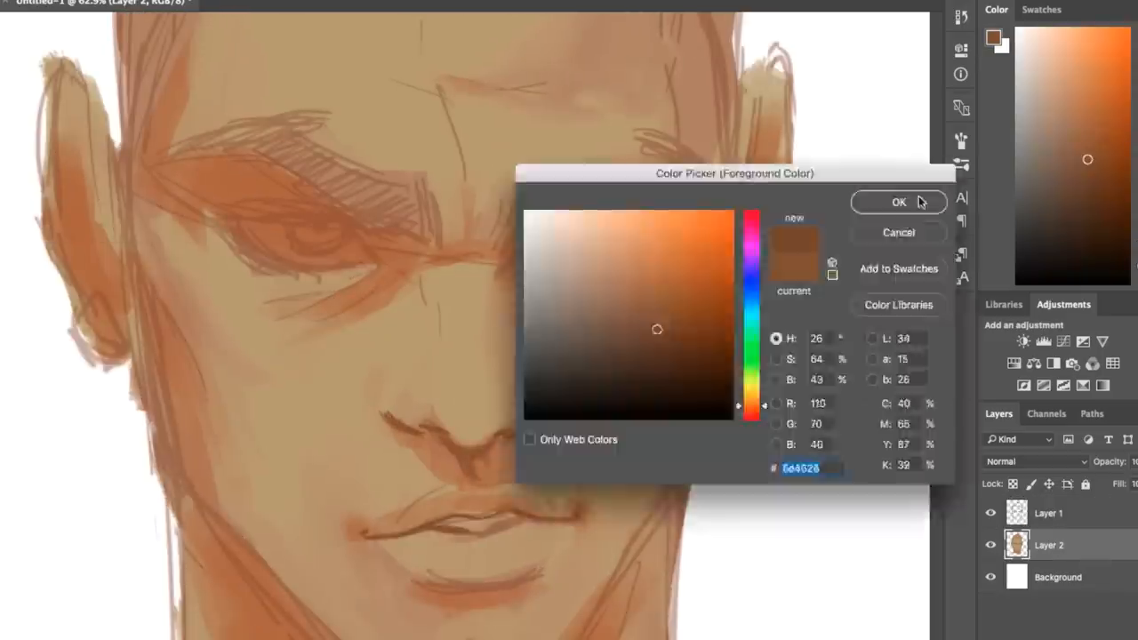
{"action": "left_click", "coordinate": [898, 202]}
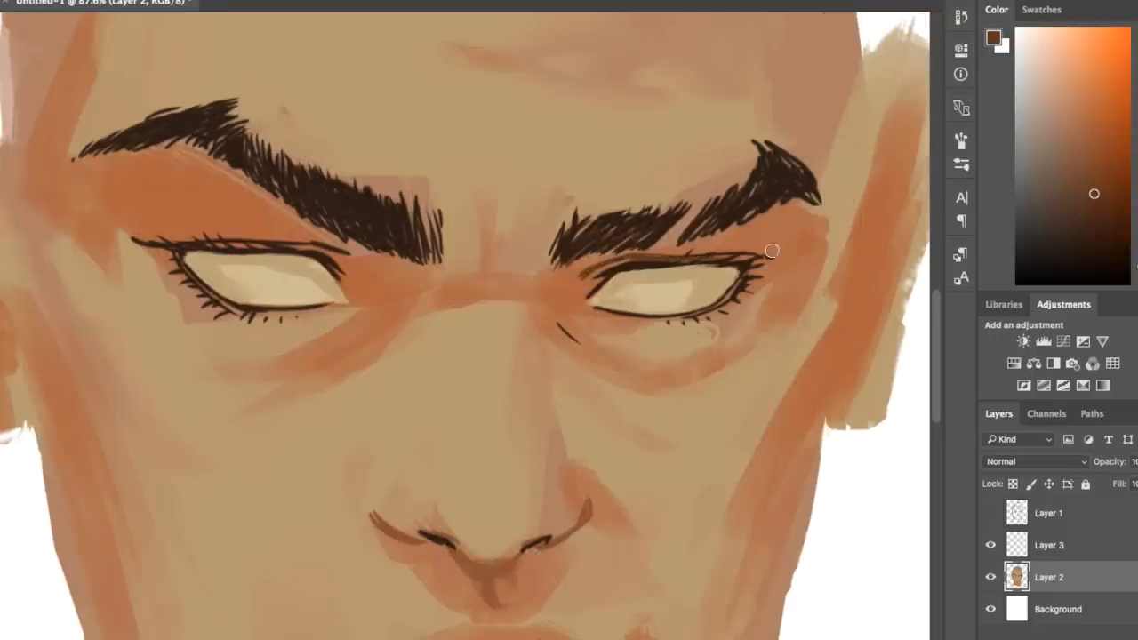
Paint a dark red iris into the right eye
{"action": "left_click_drag", "start_coordinate": [771, 251], "coordinate": [761, 251]}
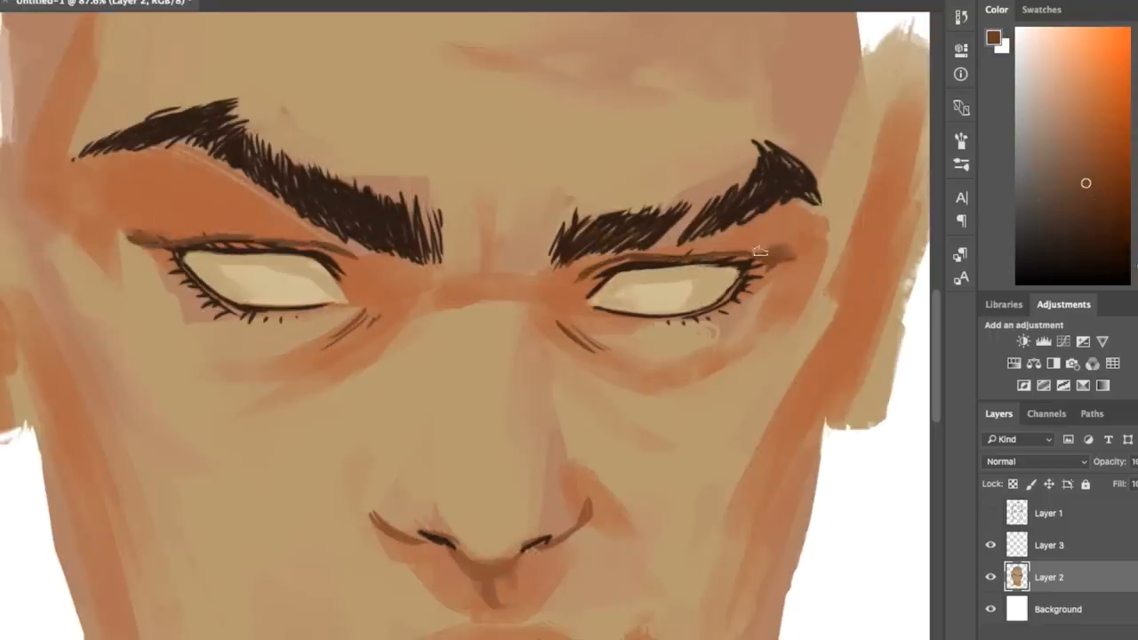
{"action": "left_click", "coordinate": [1071, 242]}
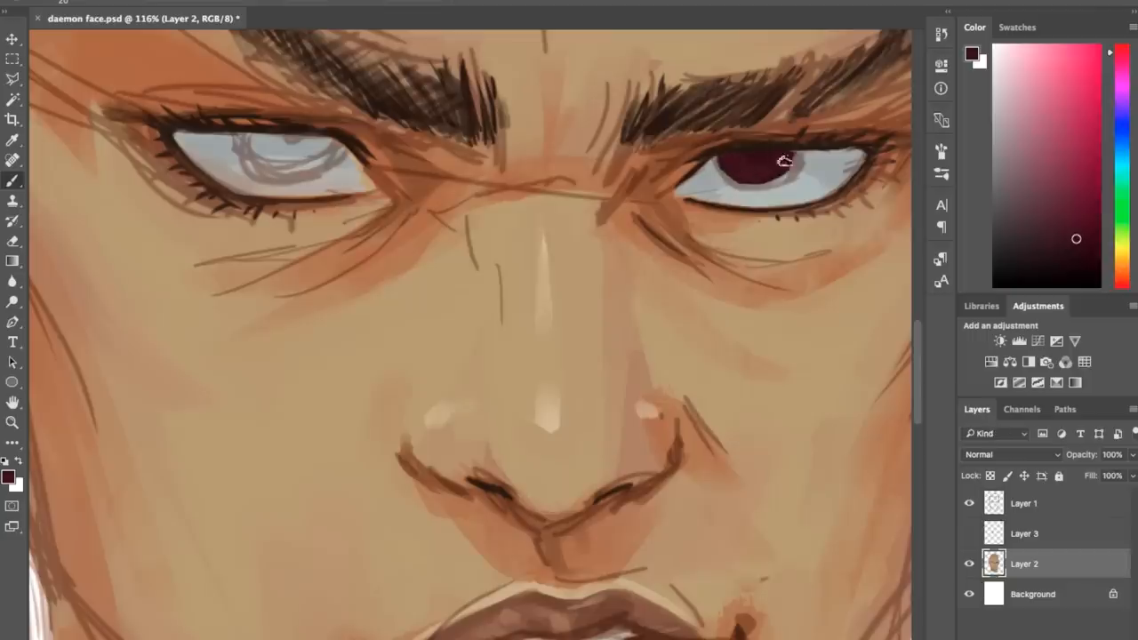
Build up dark red colour in the right iris so both eyes read as red
{"action": "left_click", "coordinate": [294, 156]}
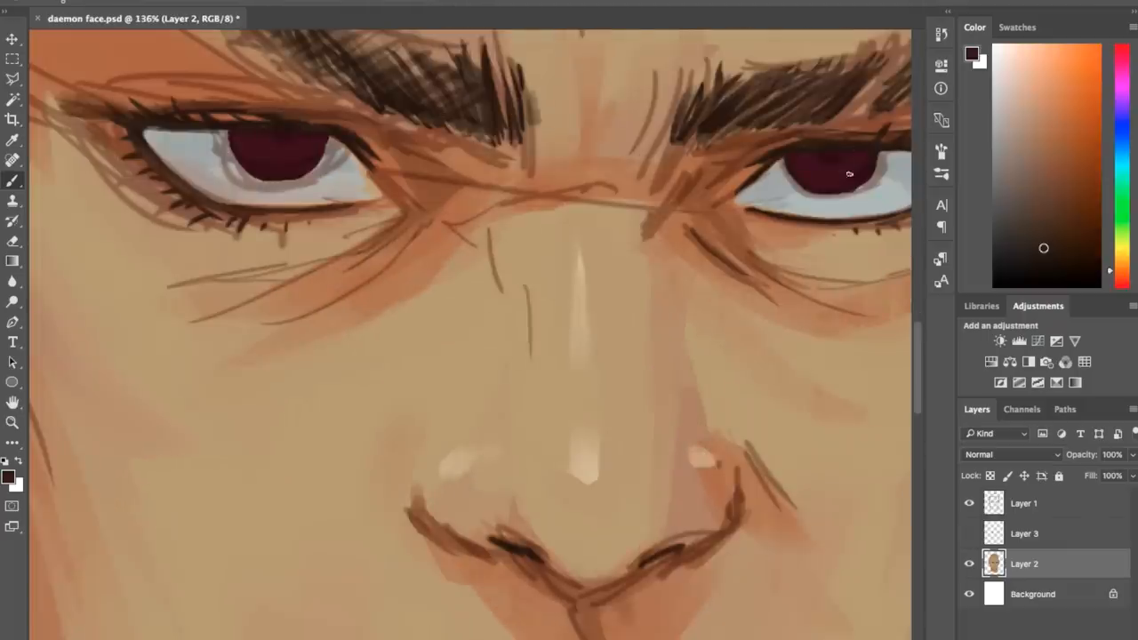
{"action": "left_click", "coordinate": [1089, 122]}
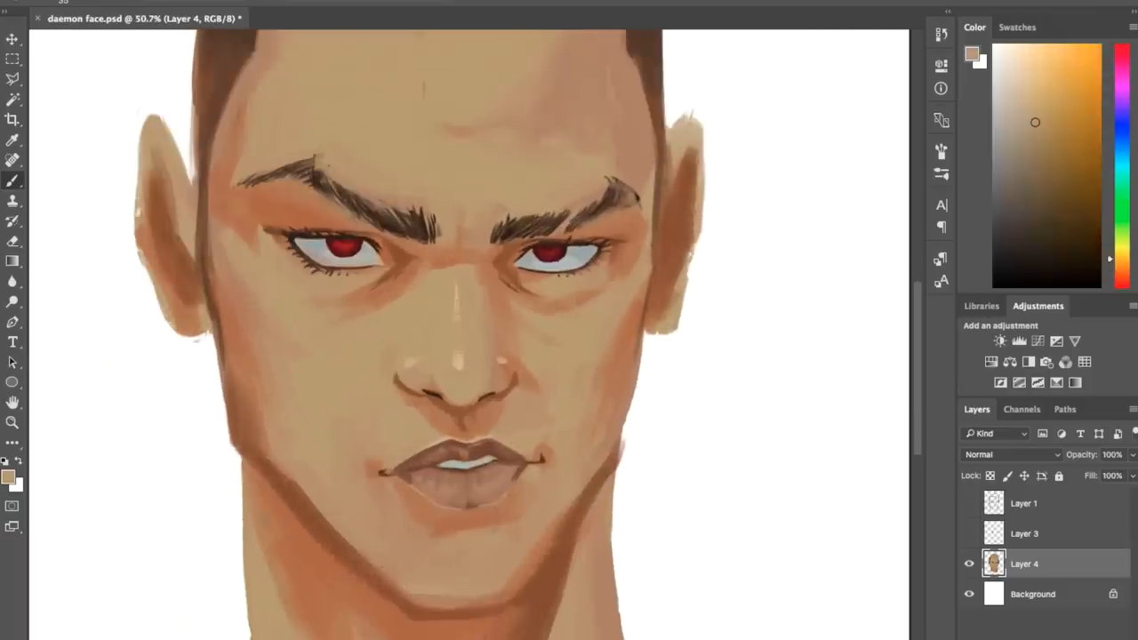
Refine the face details and pick a pale blond colour for the hair
{"action": "left_click", "coordinate": [1058, 134]}
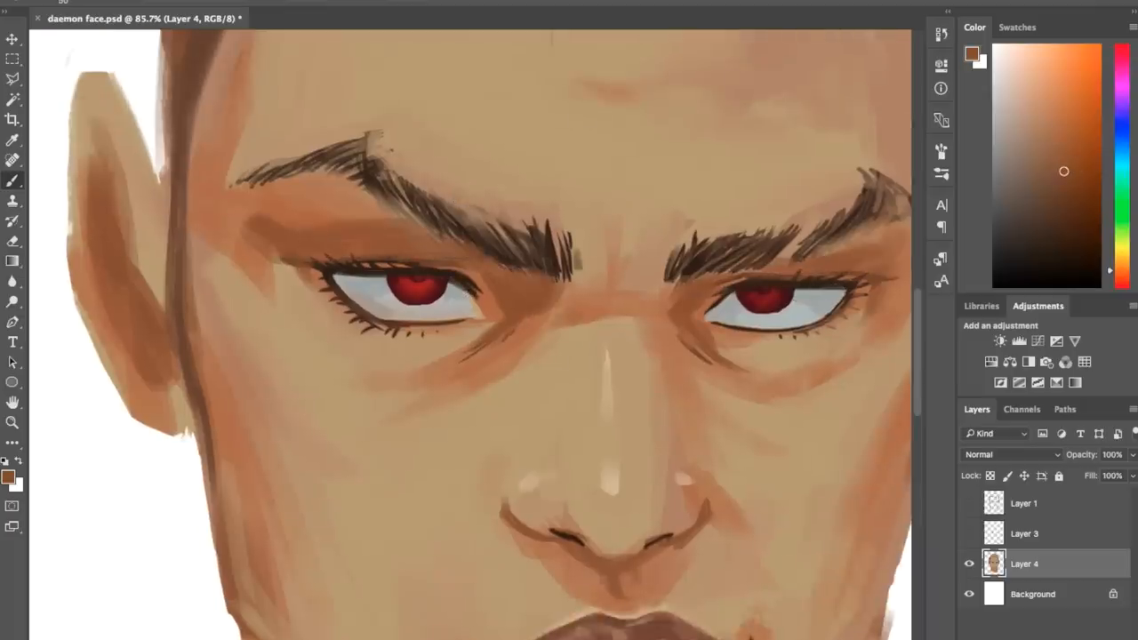
{"action": "scroll", "scroll_direction": "down", "scroll_amount": 3}
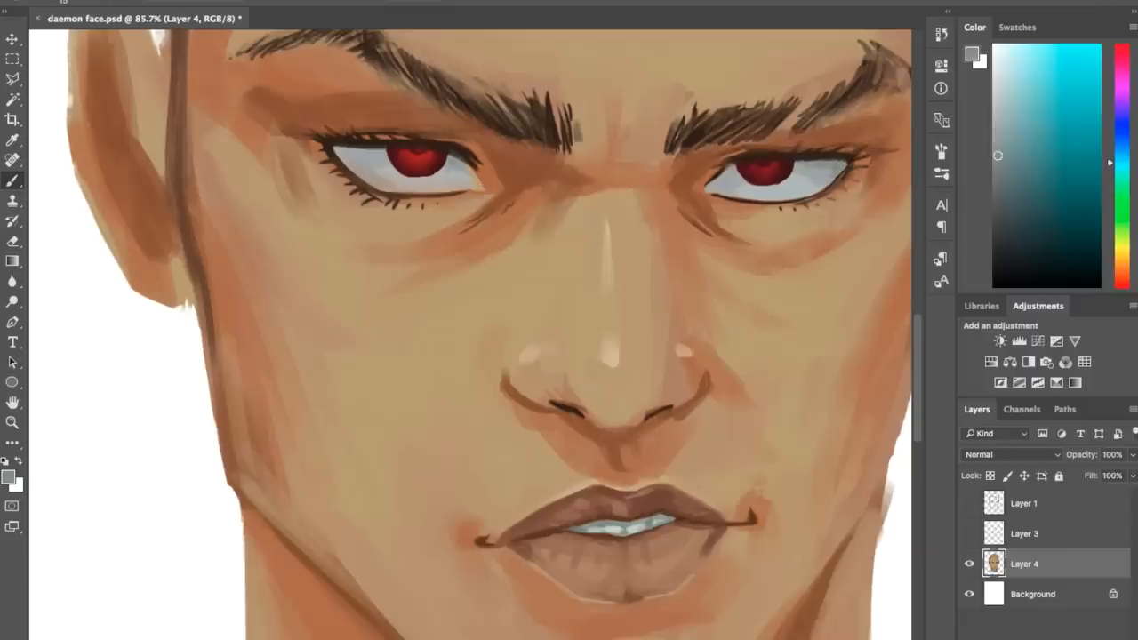
{"action": "left_click", "coordinate": [1122, 64]}
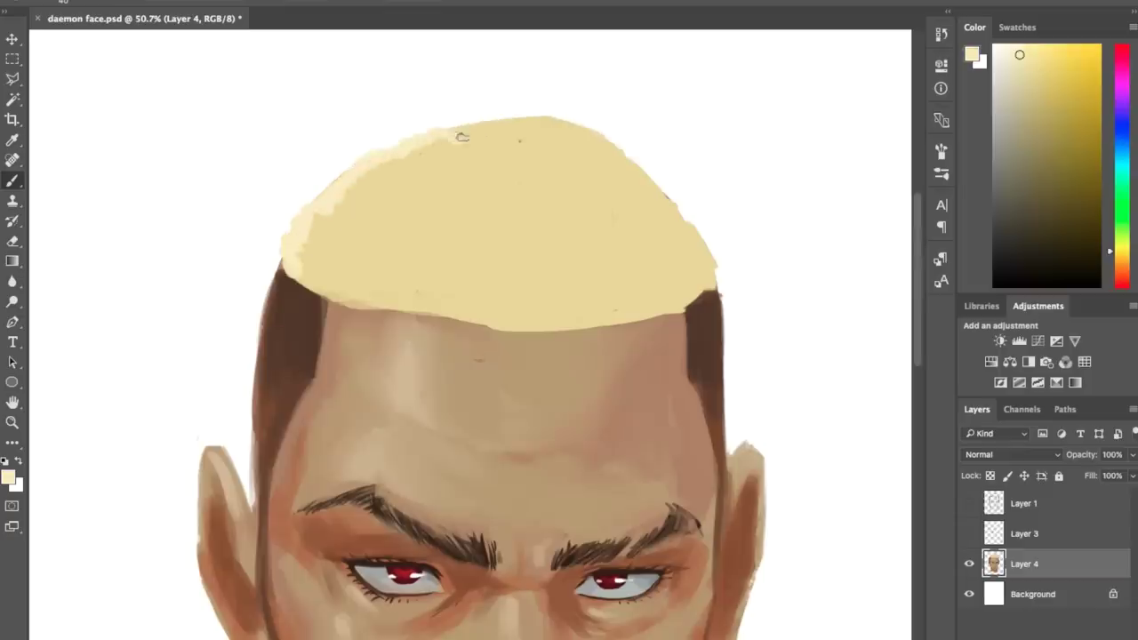
Paint short textured strokes across the blond hair for a cropped look
{"action": "left_click_drag", "start_coordinate": [463, 135], "coordinate": [703, 263]}
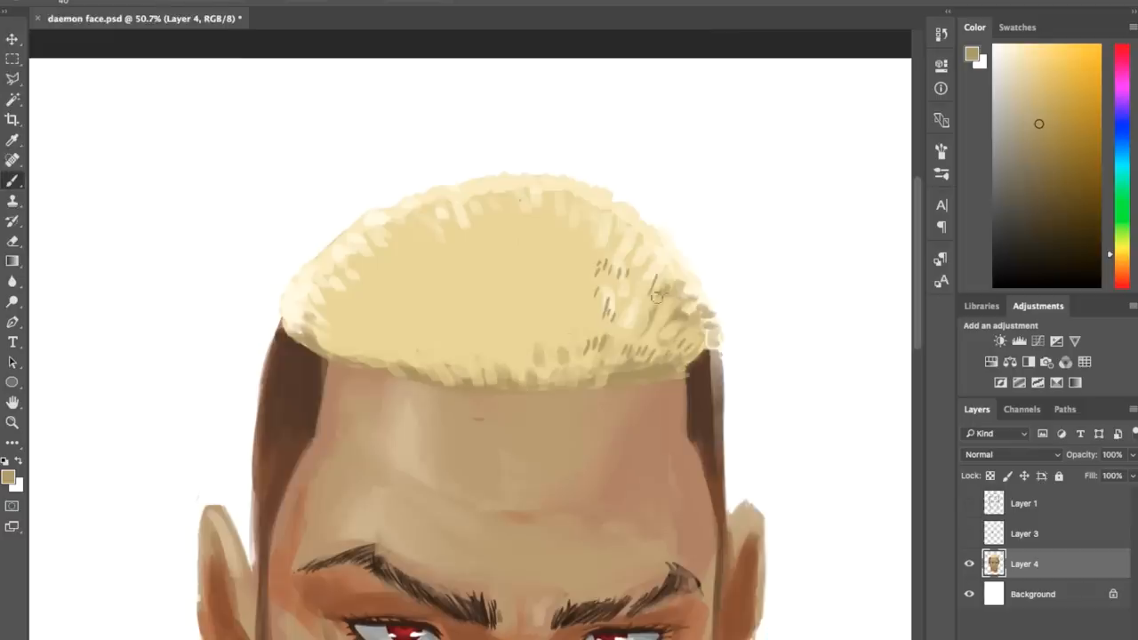
{"action": "left_click_drag", "start_coordinate": [659, 299], "coordinate": [459, 240]}
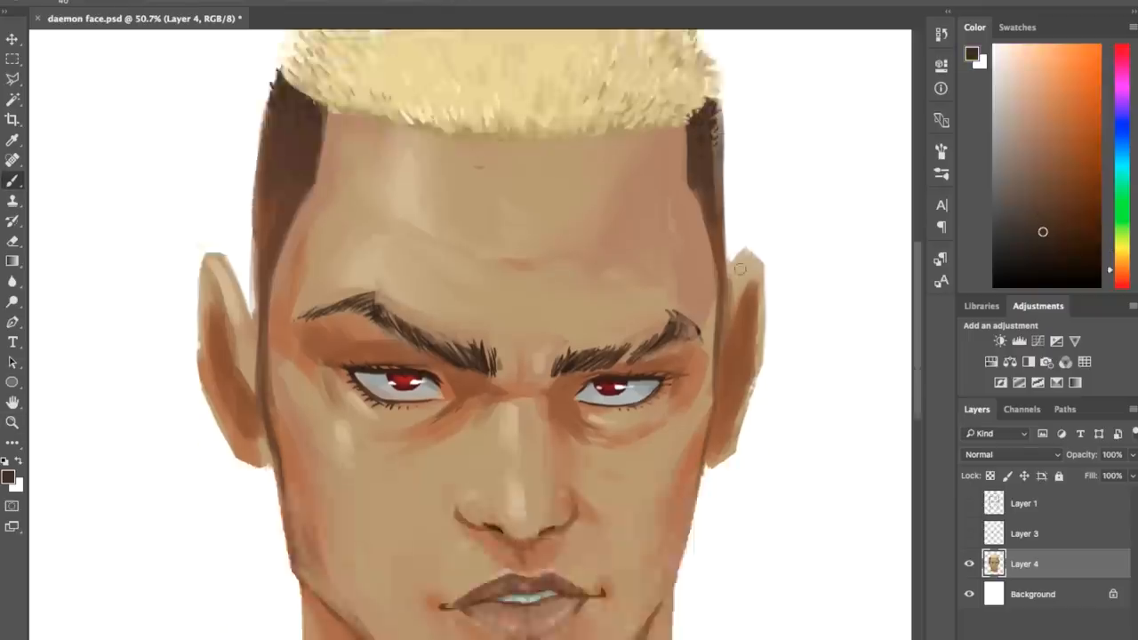
{"action": "scroll", "scroll_direction": "down", "scroll_amount": 3}
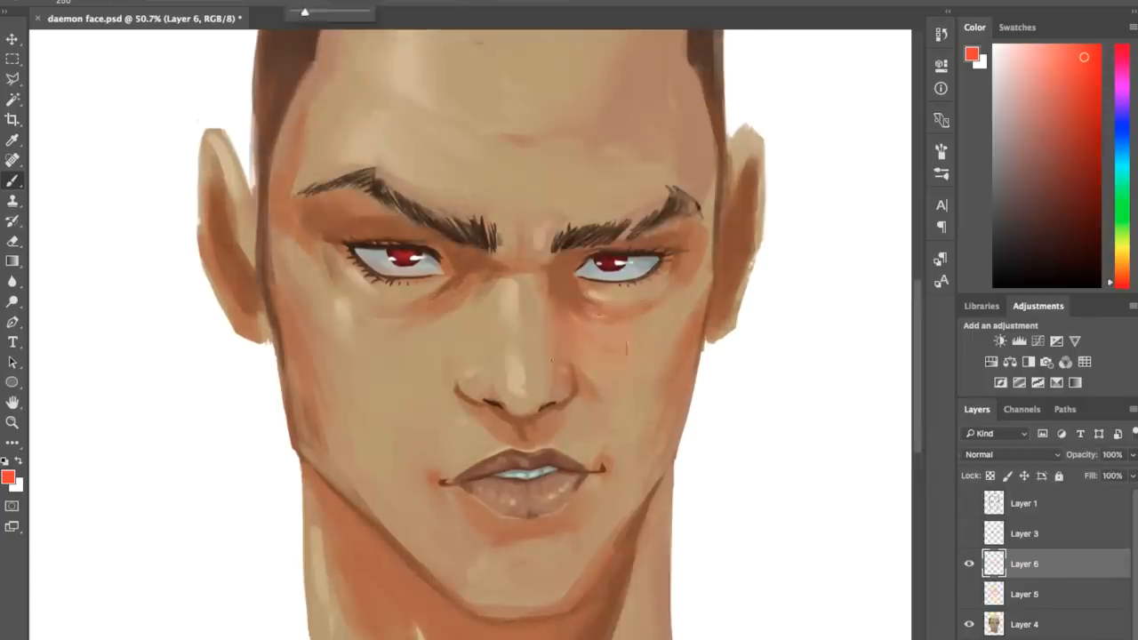
Add two new layers above the portrait and reselect Layer 4
{"action": "left_click", "coordinate": [1024, 622]}
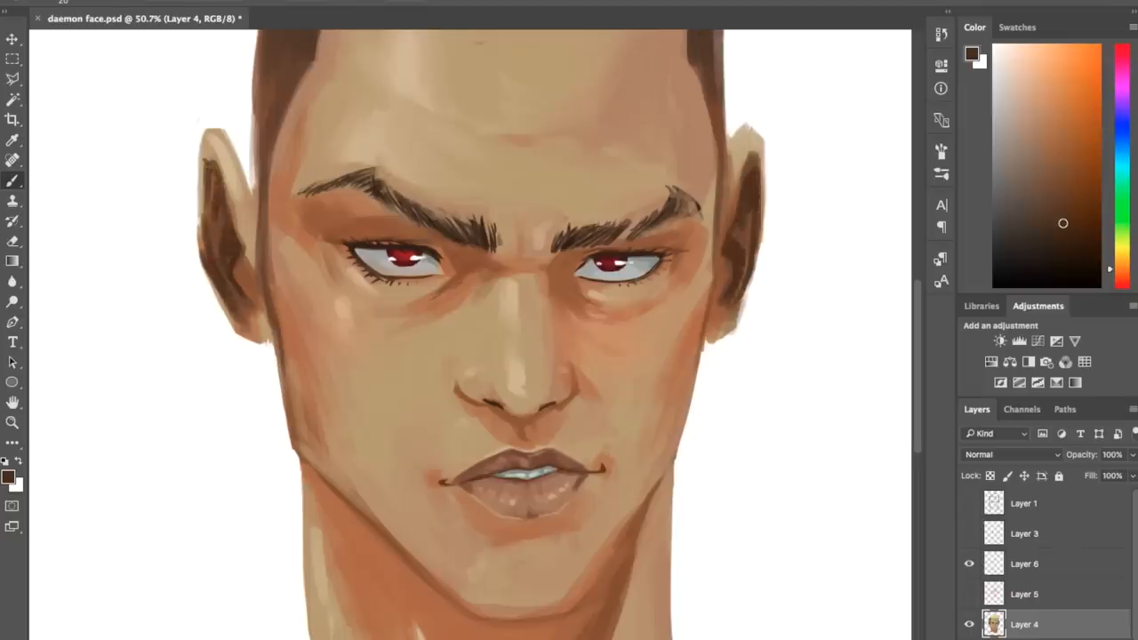
{"action": "left_click", "coordinate": [1007, 114]}
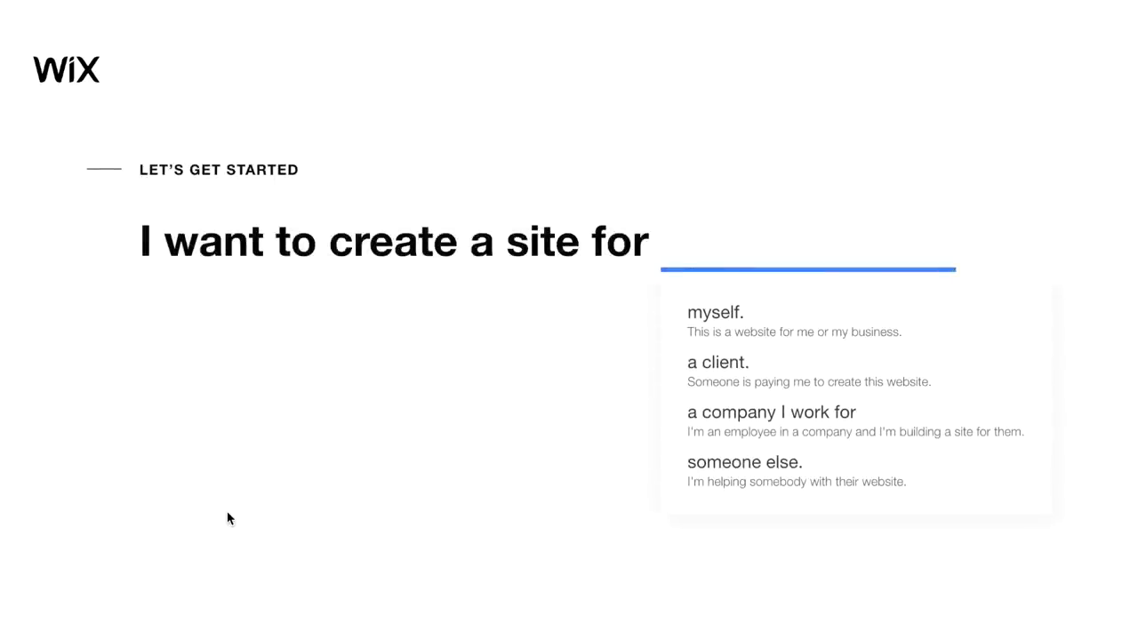
Answer the Wix onboarding: a blog site for myself, never built one before
{"action": "left_click", "coordinate": [715, 313]}
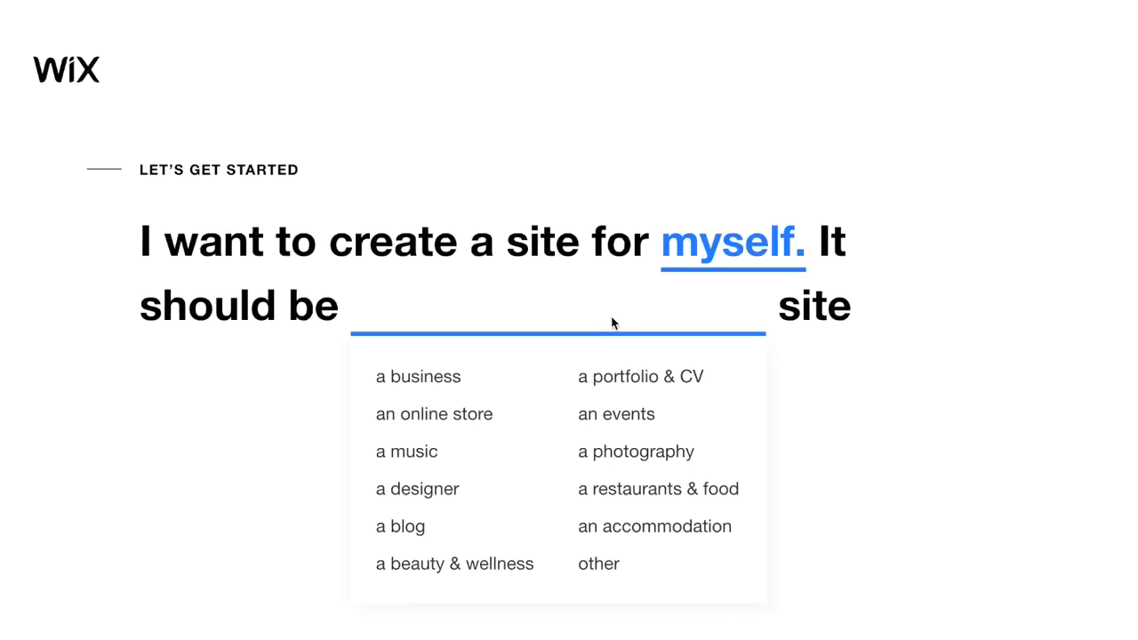
{"action": "left_click", "coordinate": [400, 526]}
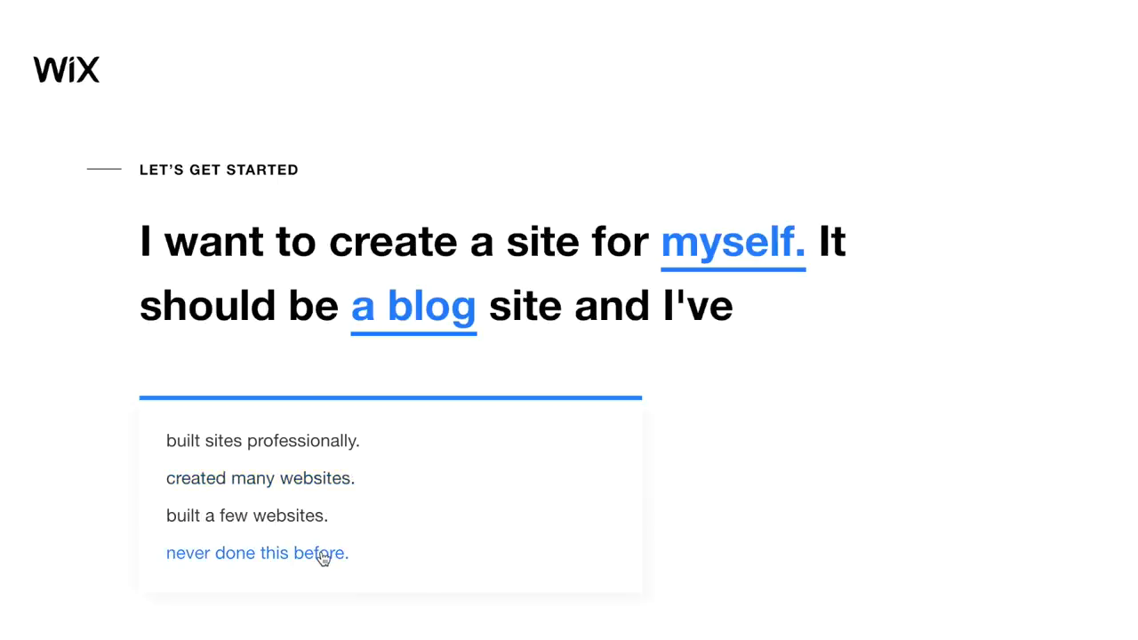
{"action": "left_click", "coordinate": [256, 551]}
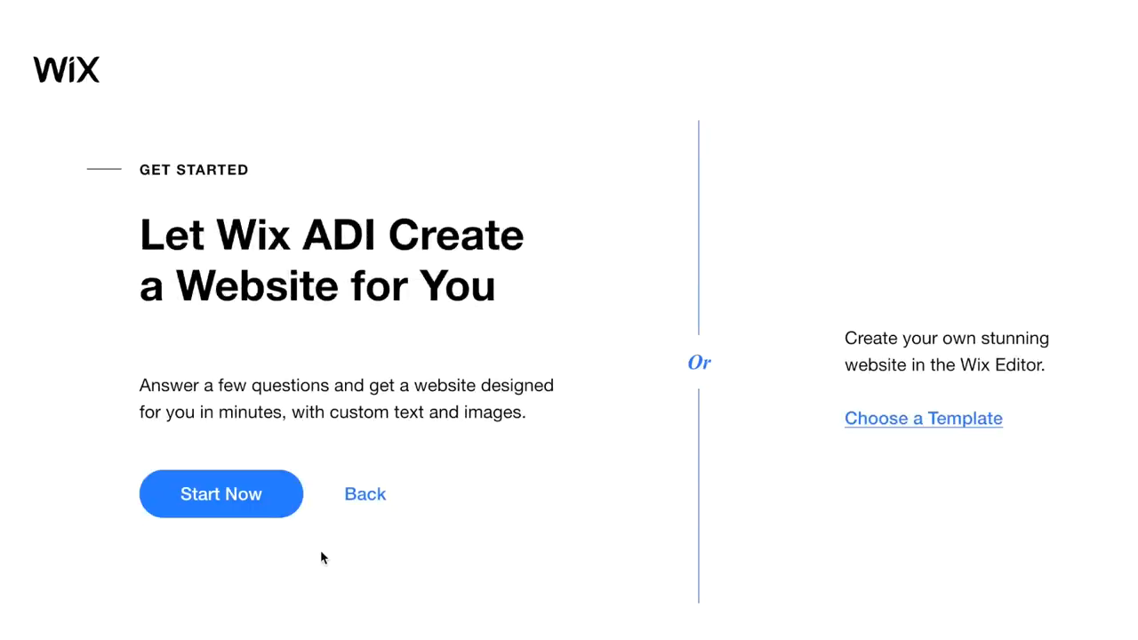
{"action": "mouse_move", "coordinate": [281, 487]}
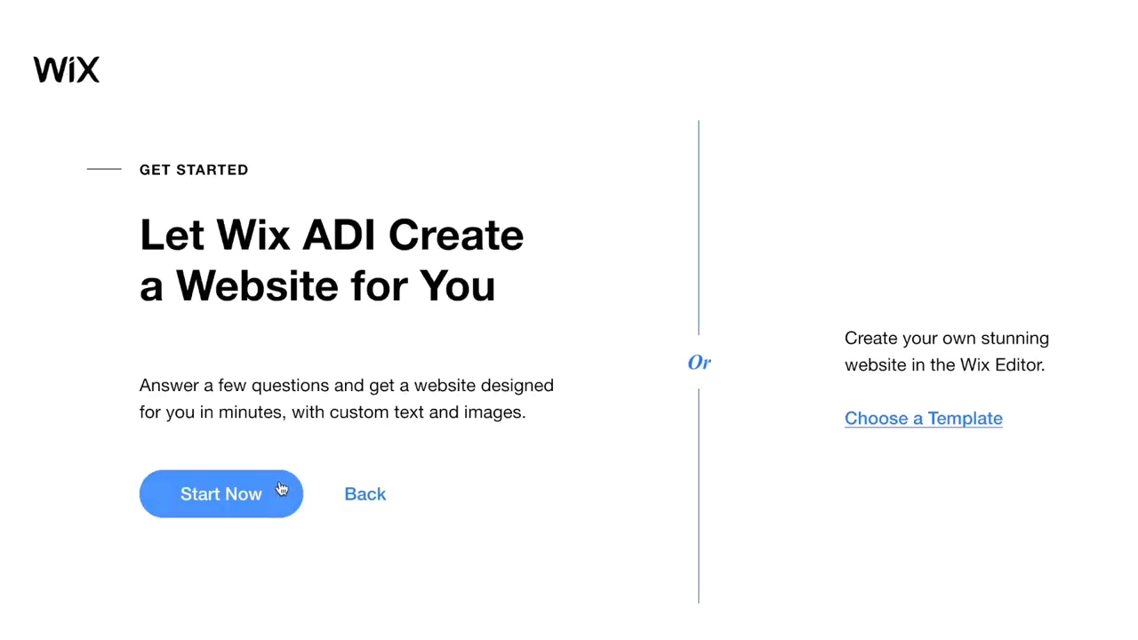
Start Wix ADI and search 'comic' then 'manga' to choose Comic Artist Portfolio
{"action": "left_click", "coordinate": [220, 494]}
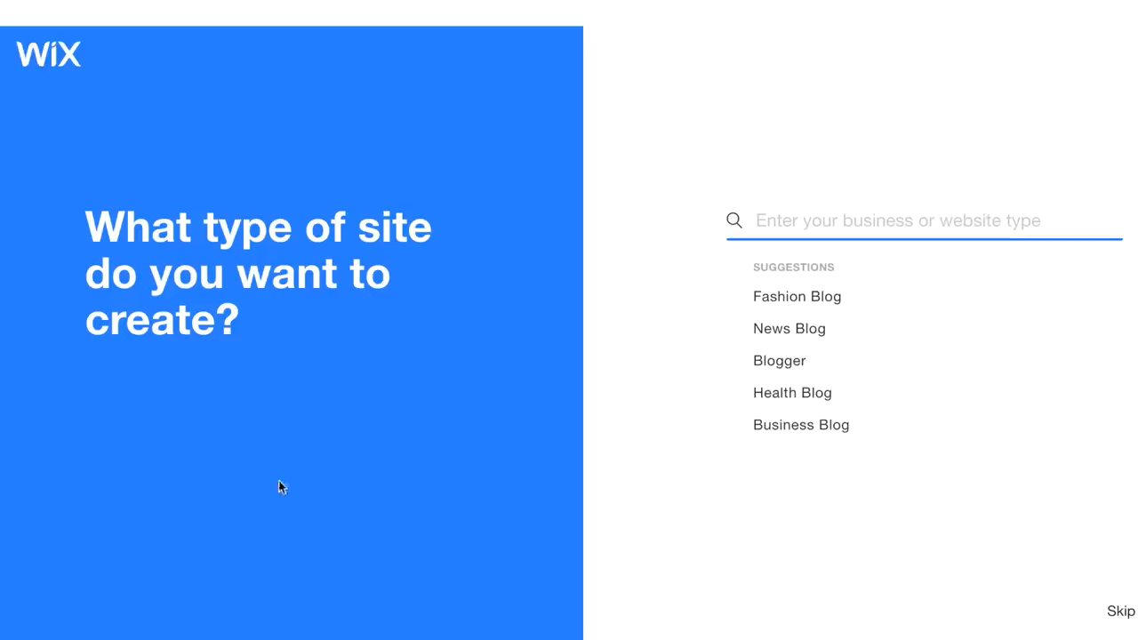
{"action": "type", "text": "comic"}
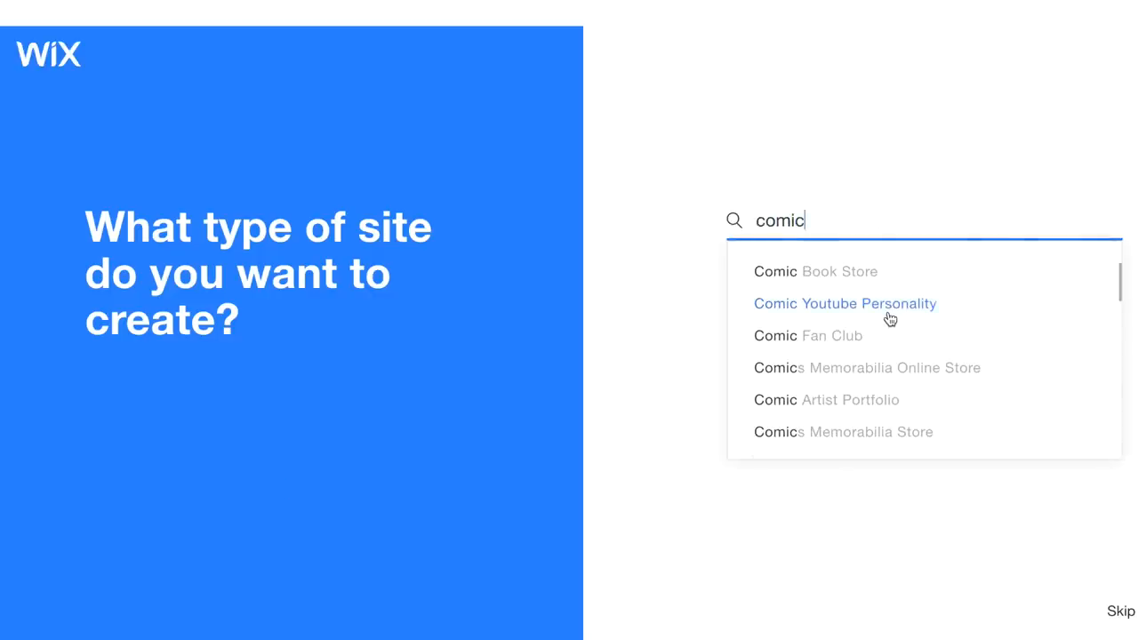
{"action": "left_click", "coordinate": [825, 399]}
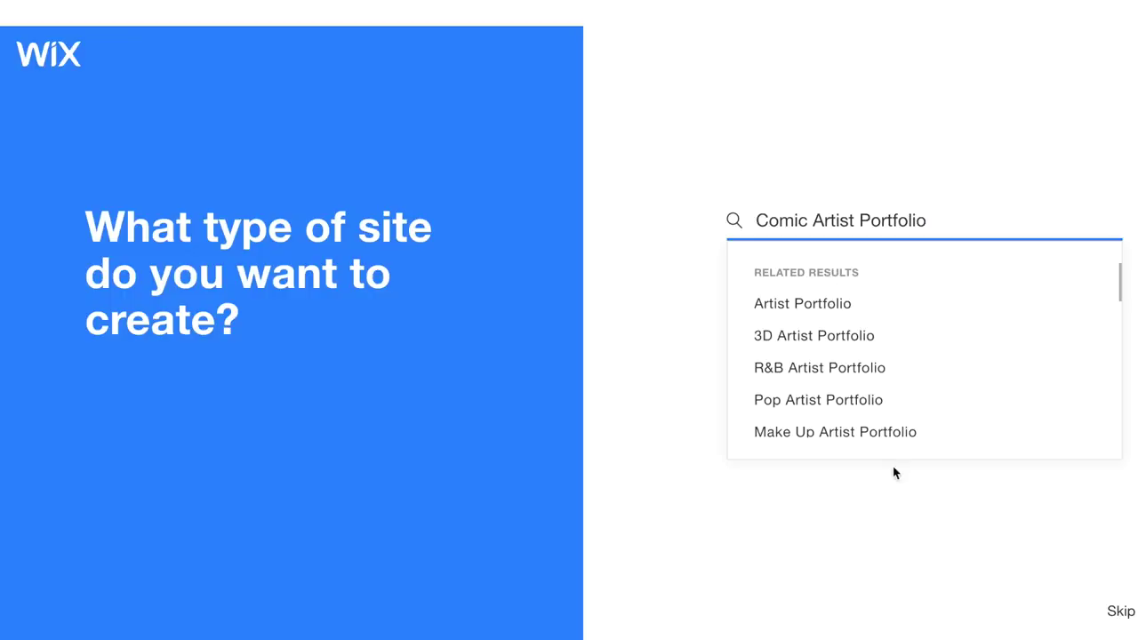
{"action": "type", "text": "manga"}
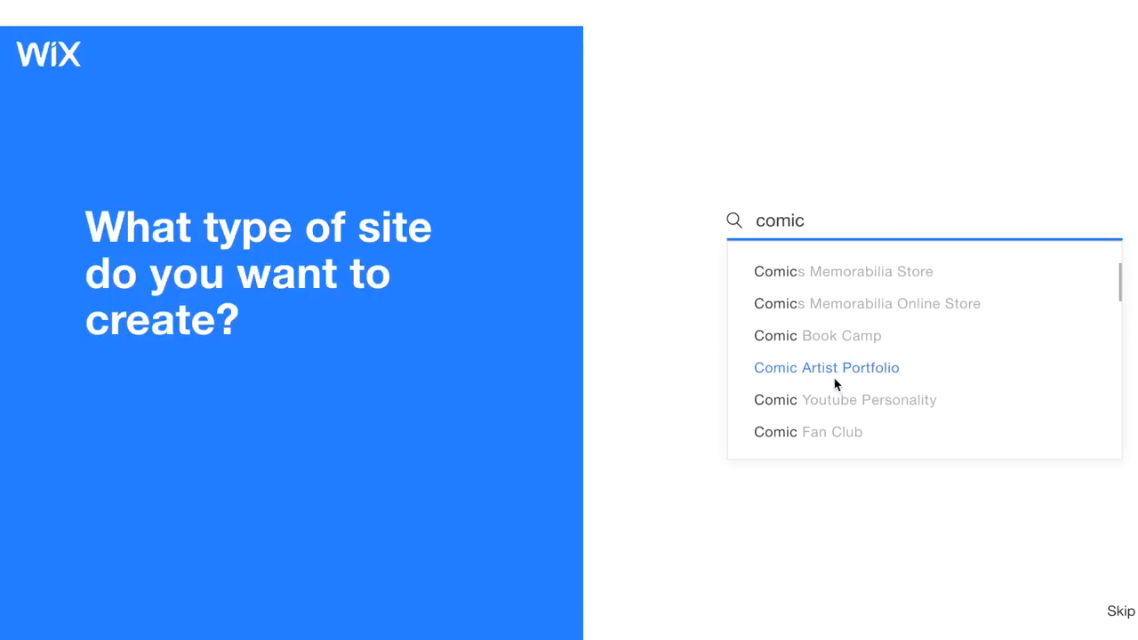
{"action": "left_click", "coordinate": [825, 367]}
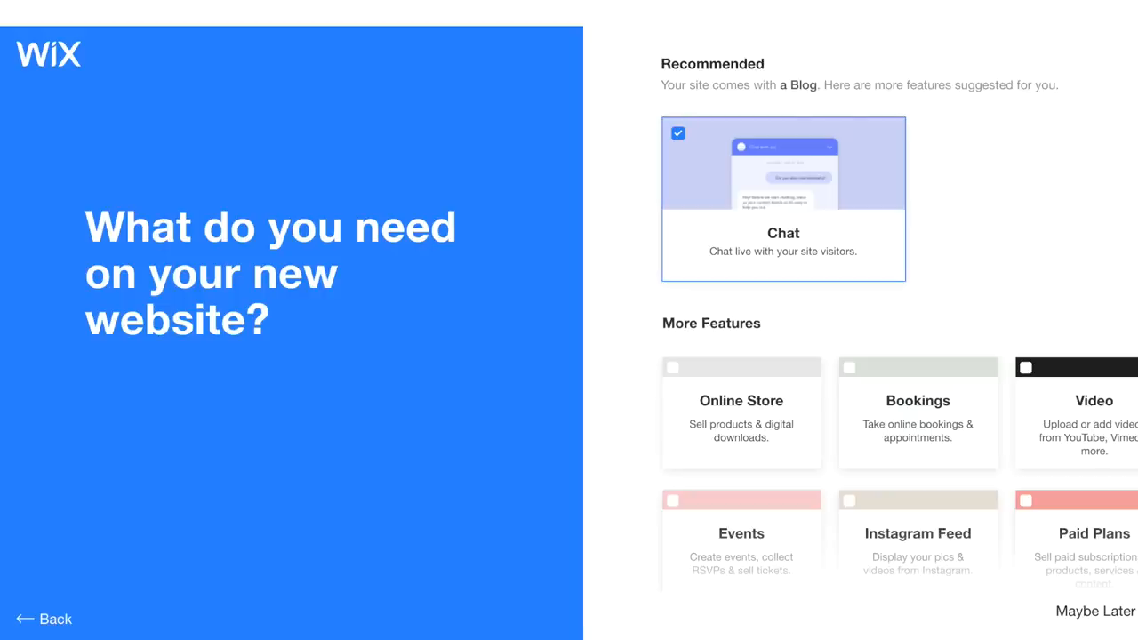
{"action": "mouse_move", "coordinate": [1020, 276]}
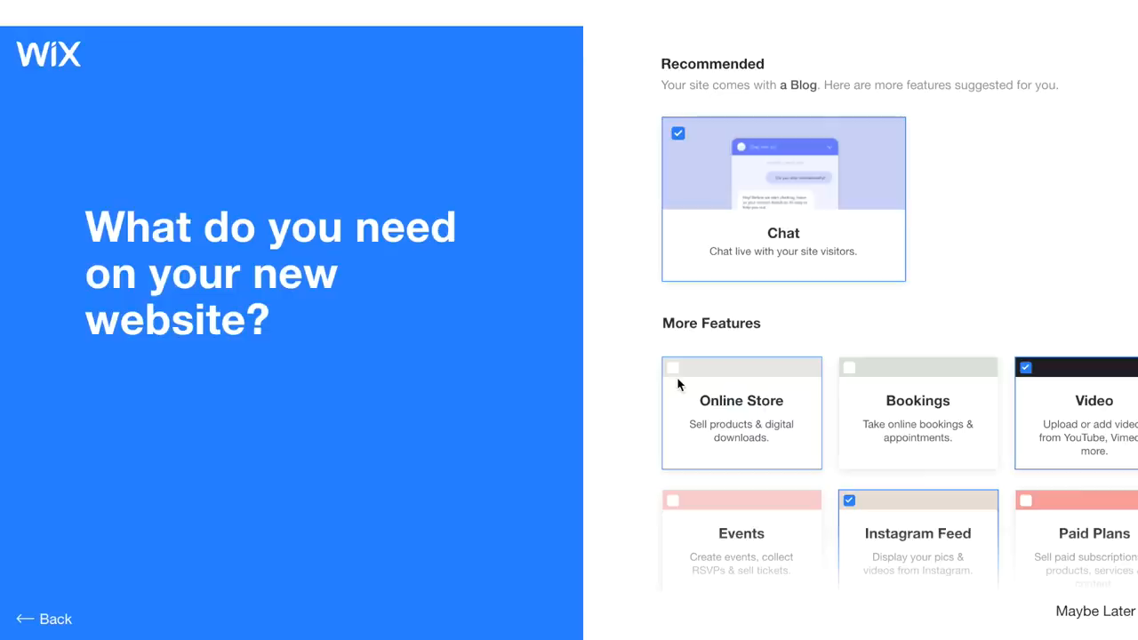
Tick Online Store and Paid Plans among the site's features
{"action": "left_click", "coordinate": [672, 366]}
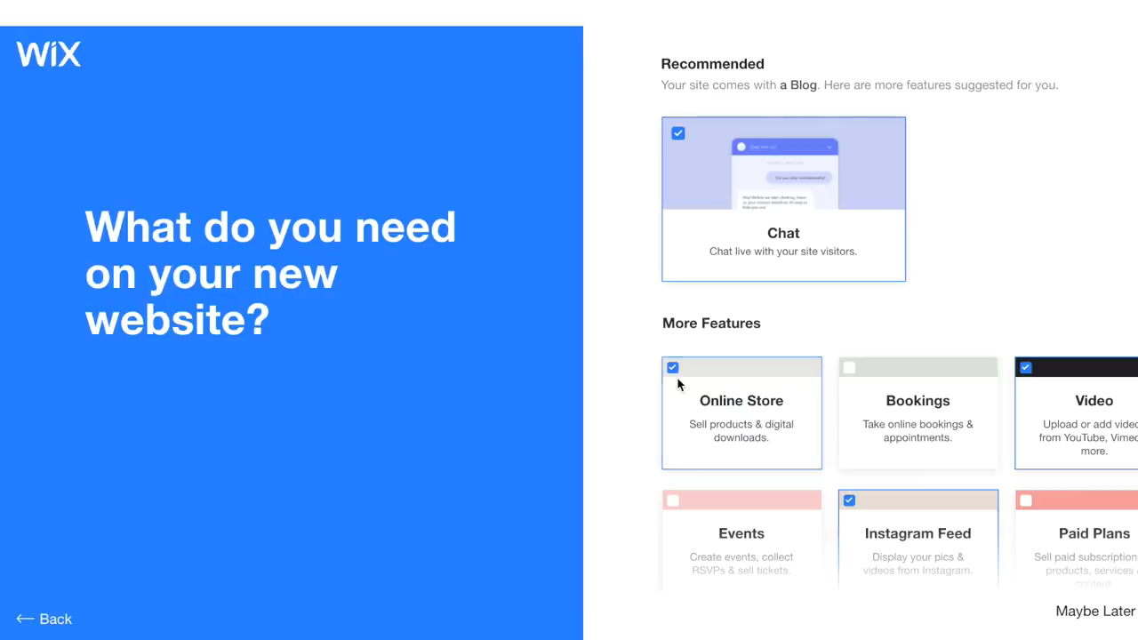
{"action": "scroll", "scroll_direction": "down", "scroll_amount": 3}
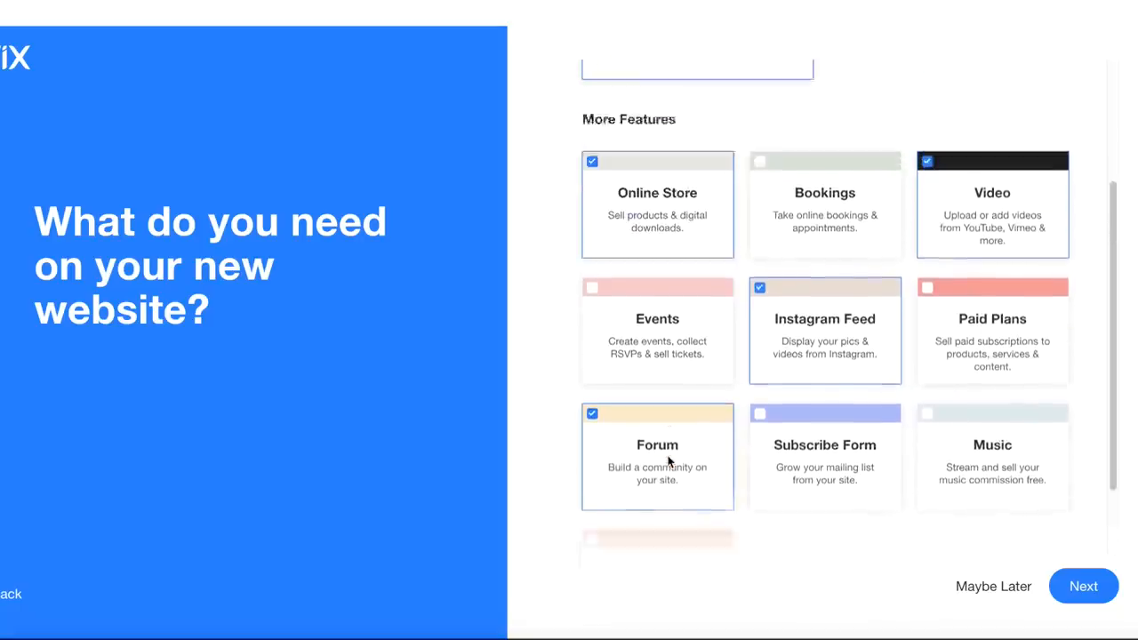
{"action": "scroll", "scroll_direction": "up", "scroll_amount": 3}
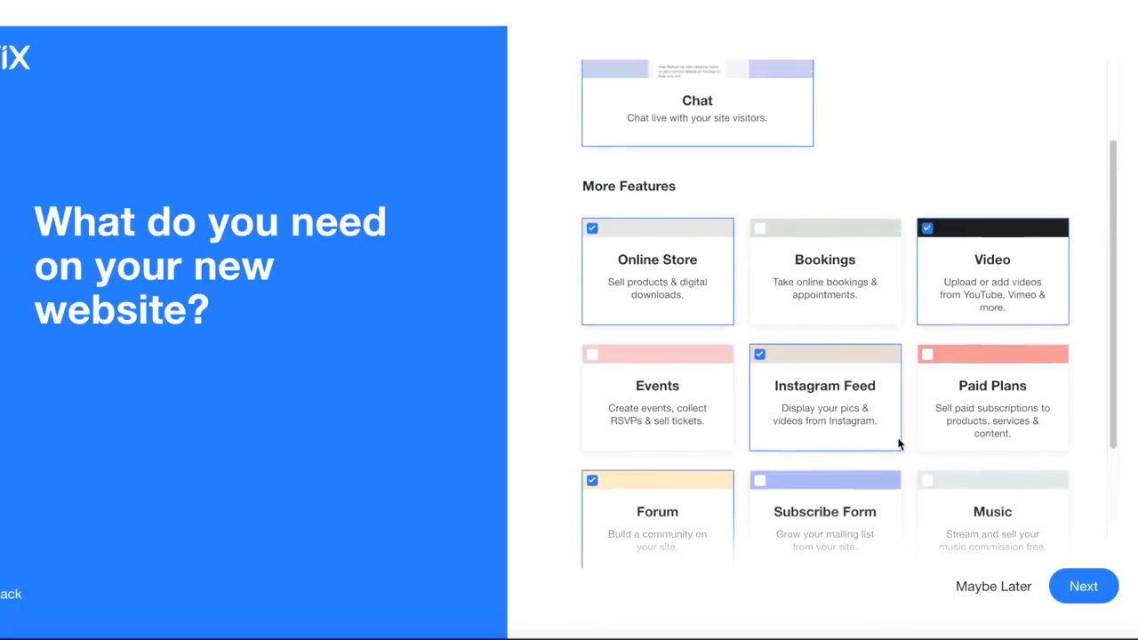
{"action": "left_click", "coordinate": [928, 353]}
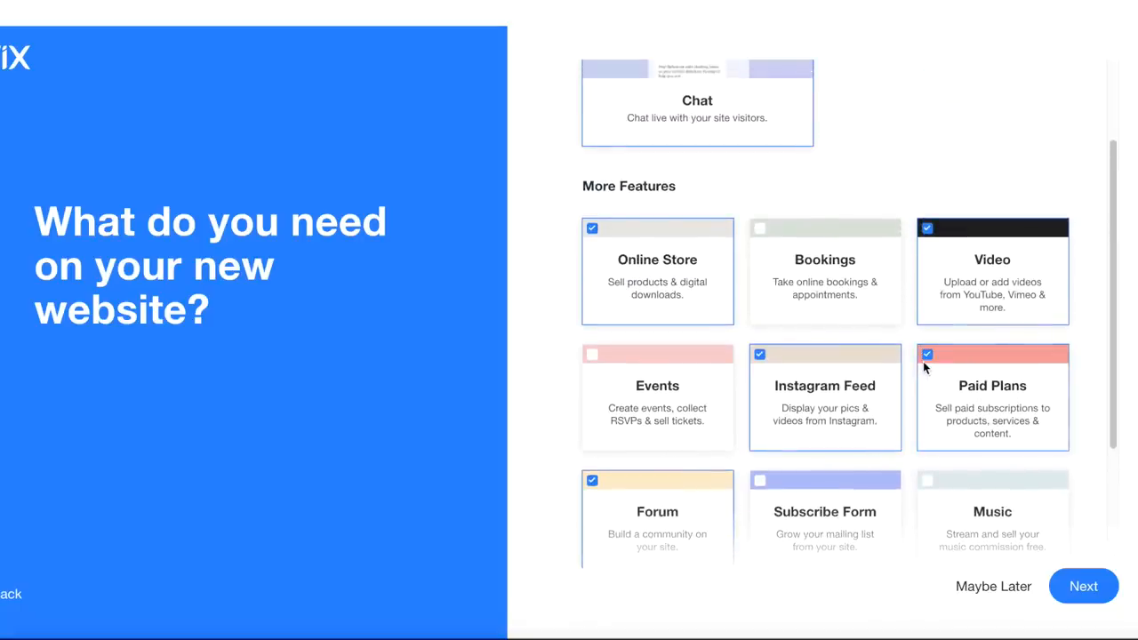
{"action": "scroll", "scroll_direction": "down", "scroll_amount": 3}
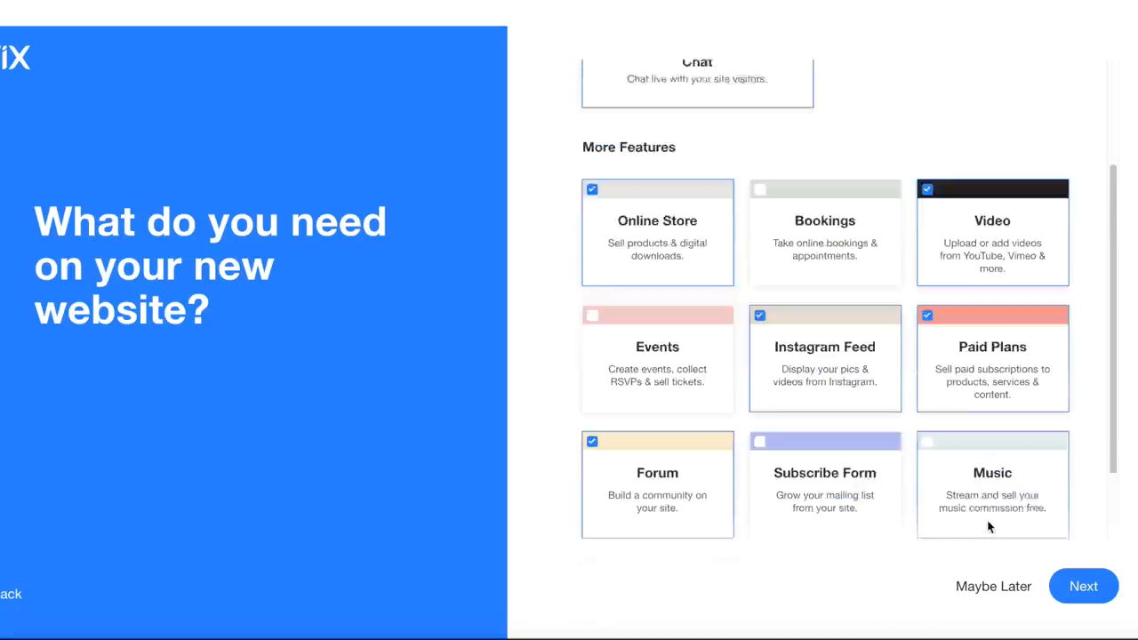
{"action": "scroll", "scroll_direction": "down", "scroll_amount": 3}
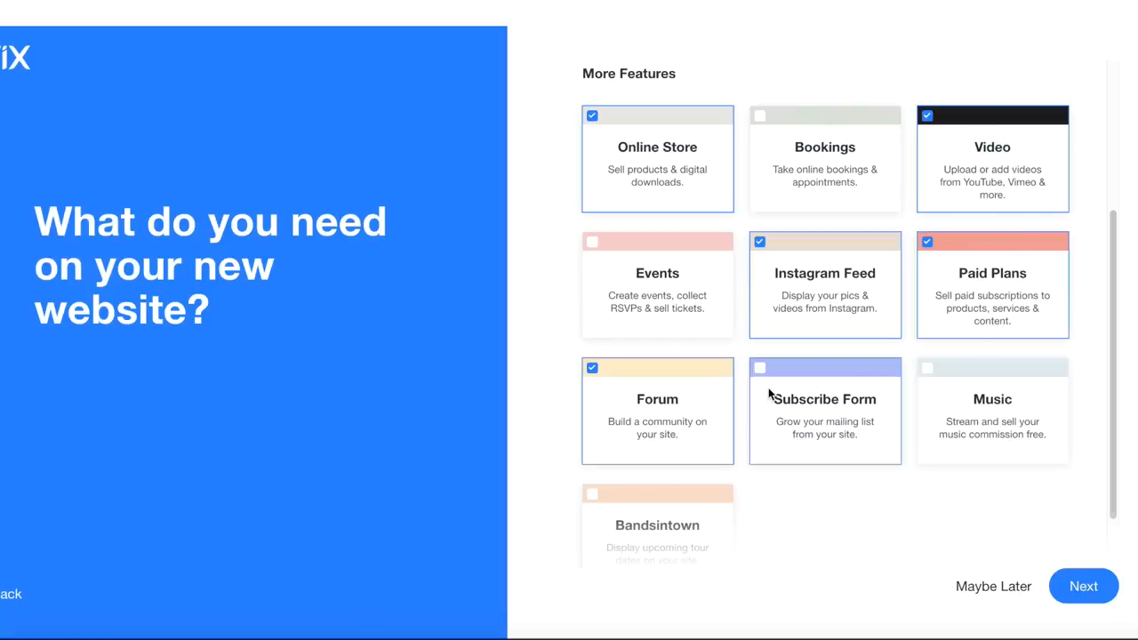
{"action": "scroll", "scroll_direction": "up", "scroll_amount": 3}
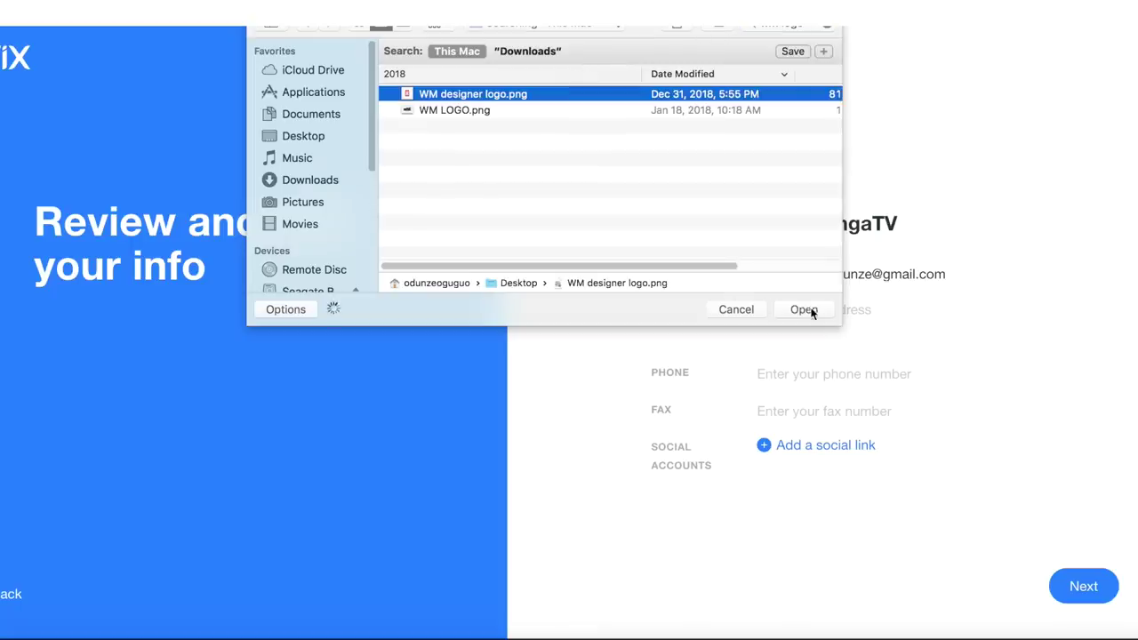
Use 'WM designer logo.png' as the site logo and continue past the info review
{"action": "left_click", "coordinate": [804, 310]}
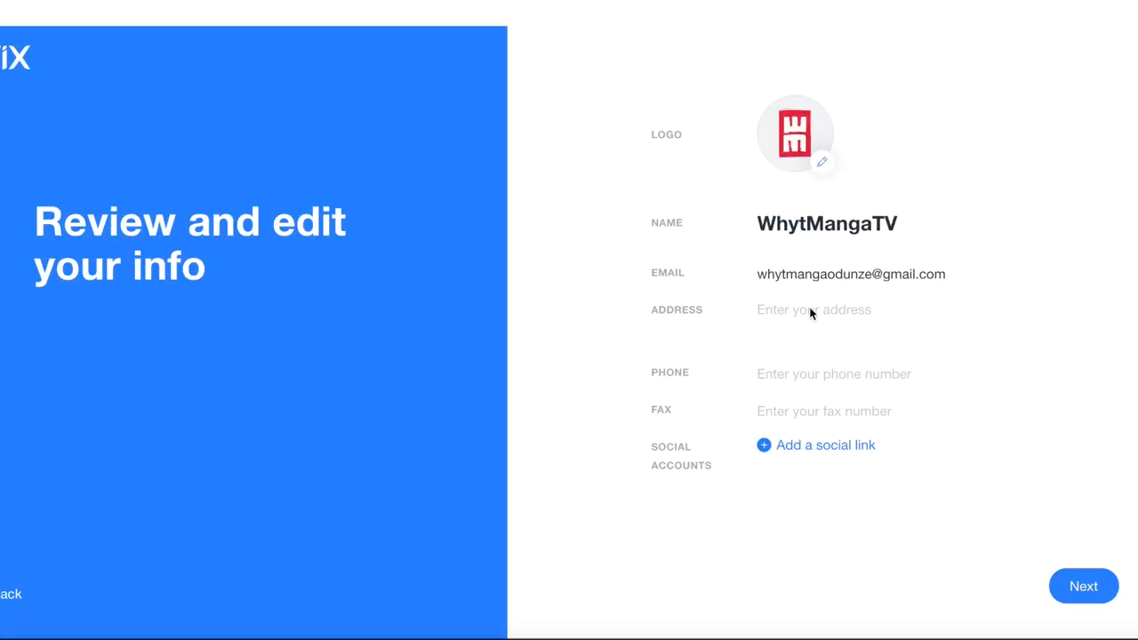
{"action": "left_click", "coordinate": [815, 445]}
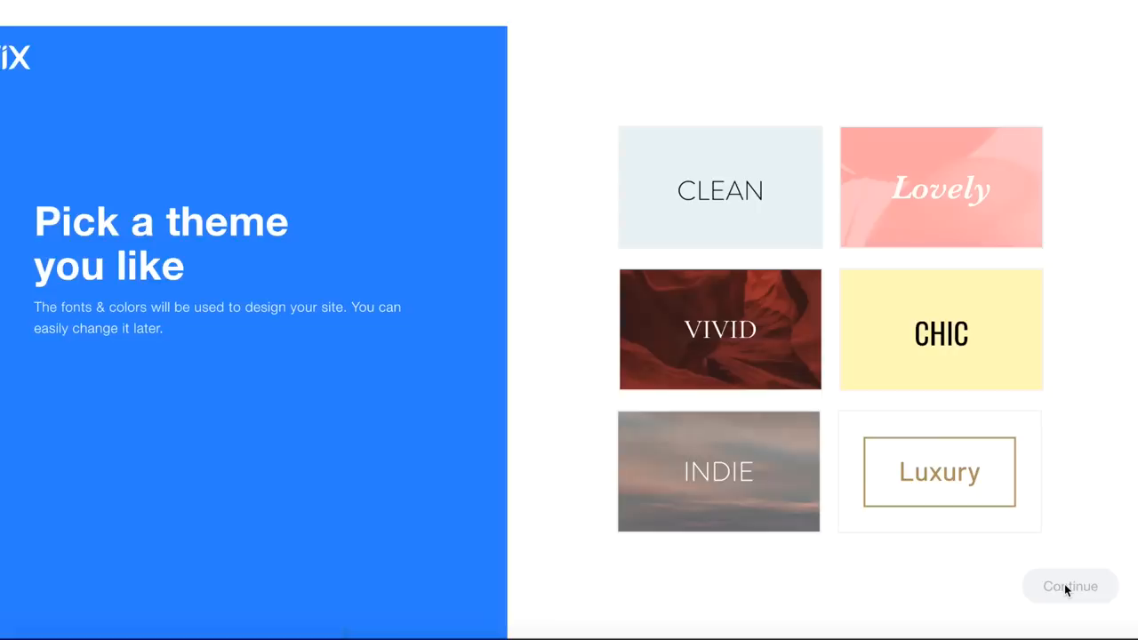
Continue from the theme picker to the logo colour-palette screen
{"action": "left_click", "coordinate": [1070, 587]}
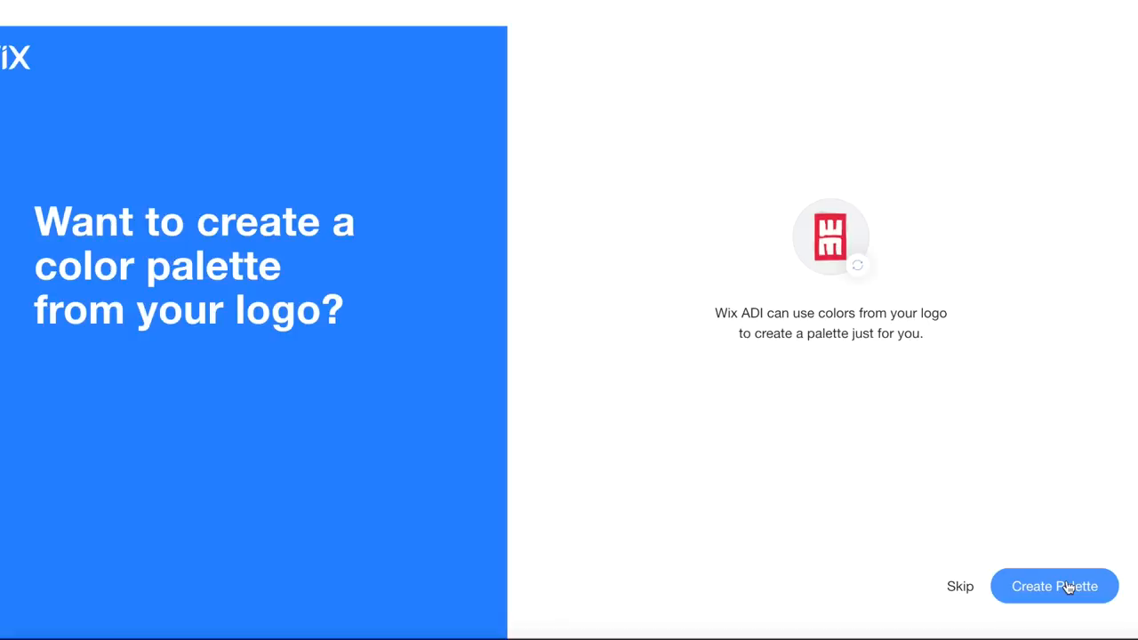
{"action": "mouse_move", "coordinate": [858, 274]}
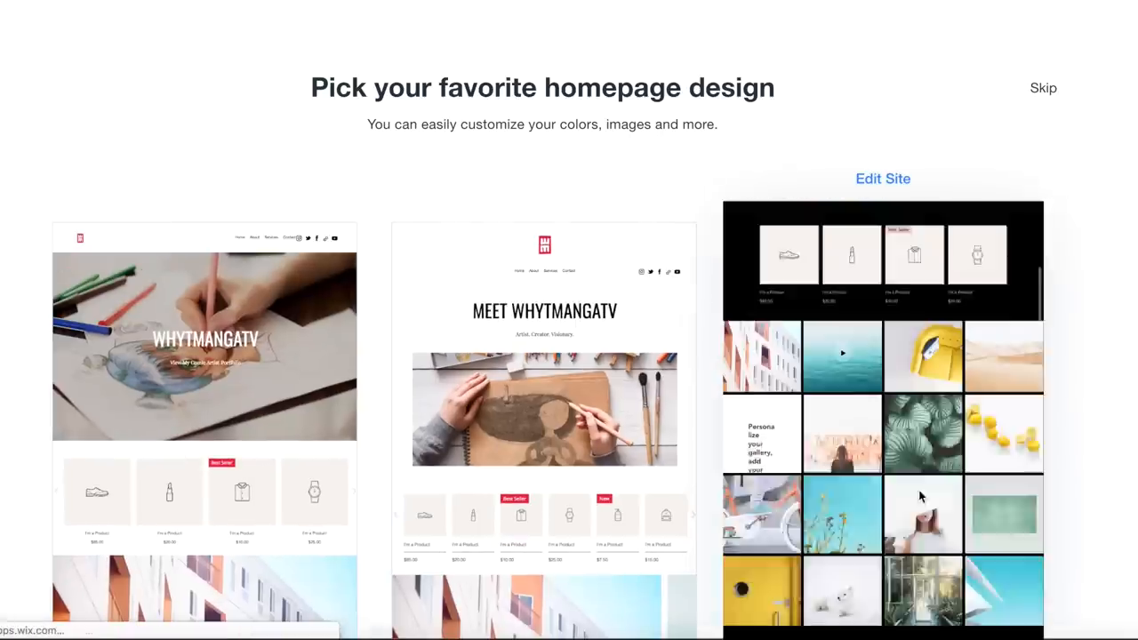
Browse the homepage design options for the WHYTMANGATV site
{"action": "scroll", "scroll_direction": "down", "scroll_amount": 3}
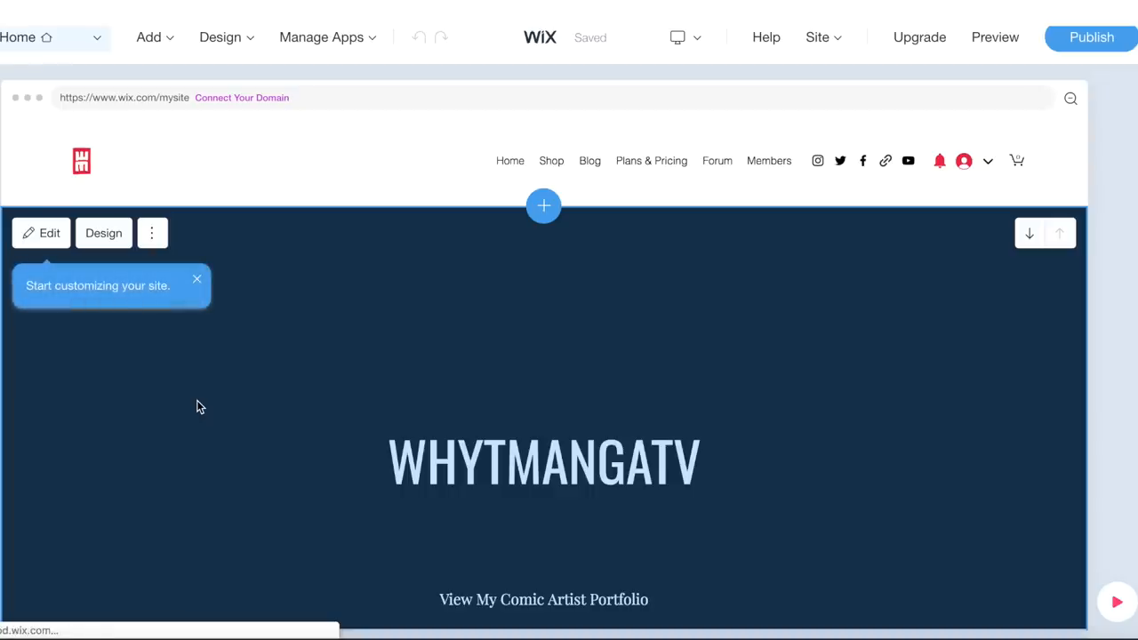
{"action": "mouse_move", "coordinate": [266, 288]}
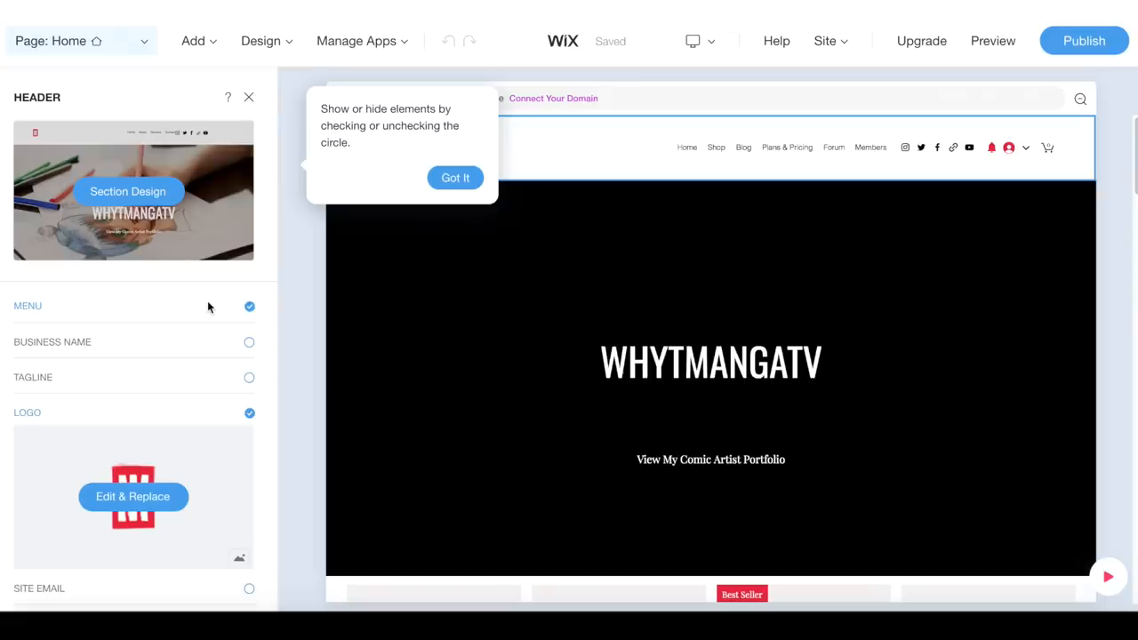
{"action": "mouse_move", "coordinate": [201, 406]}
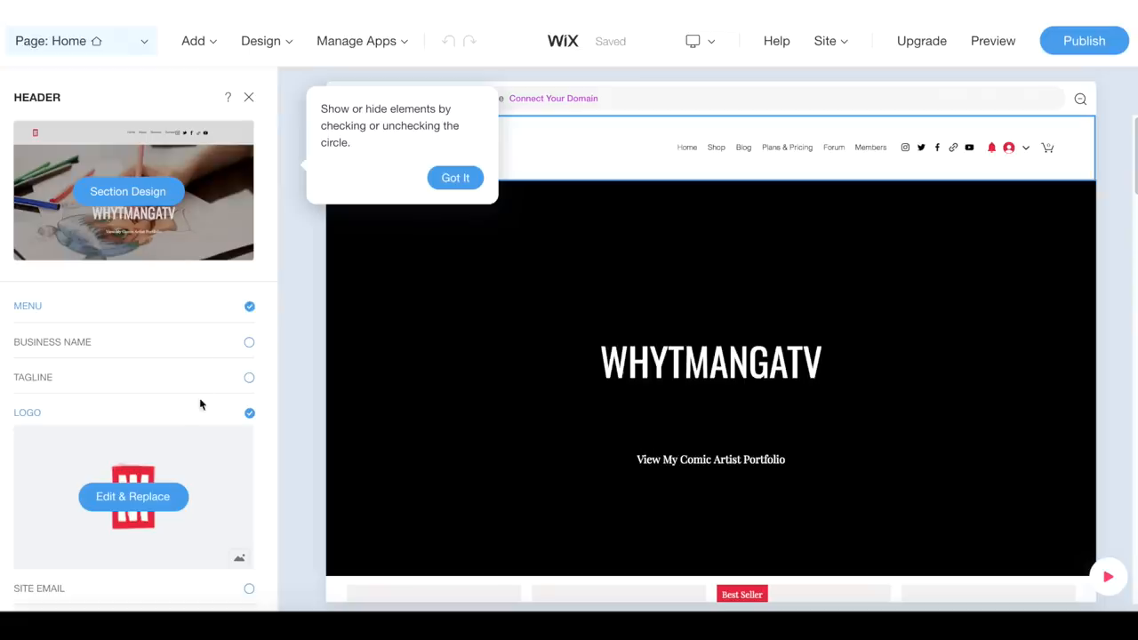
Hide the navigation menu in the WhytMangaTV header, keeping logo and social icons
{"action": "left_click", "coordinate": [249, 306]}
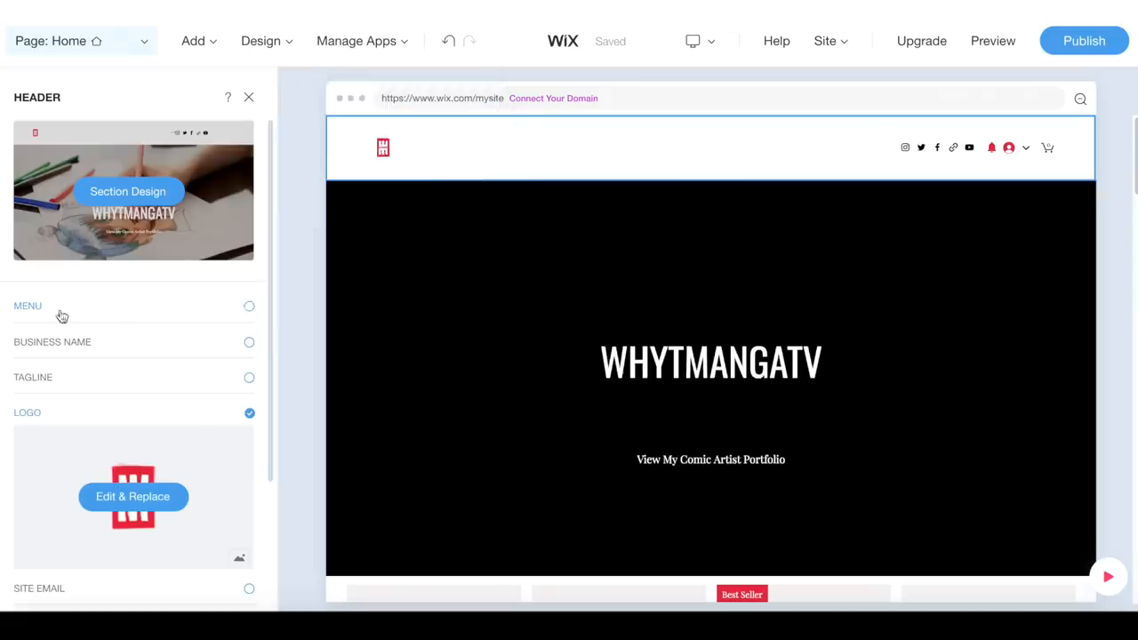
Remove the Twitch link from the header's social icons, then start adding a new page
{"action": "left_click", "coordinate": [249, 306]}
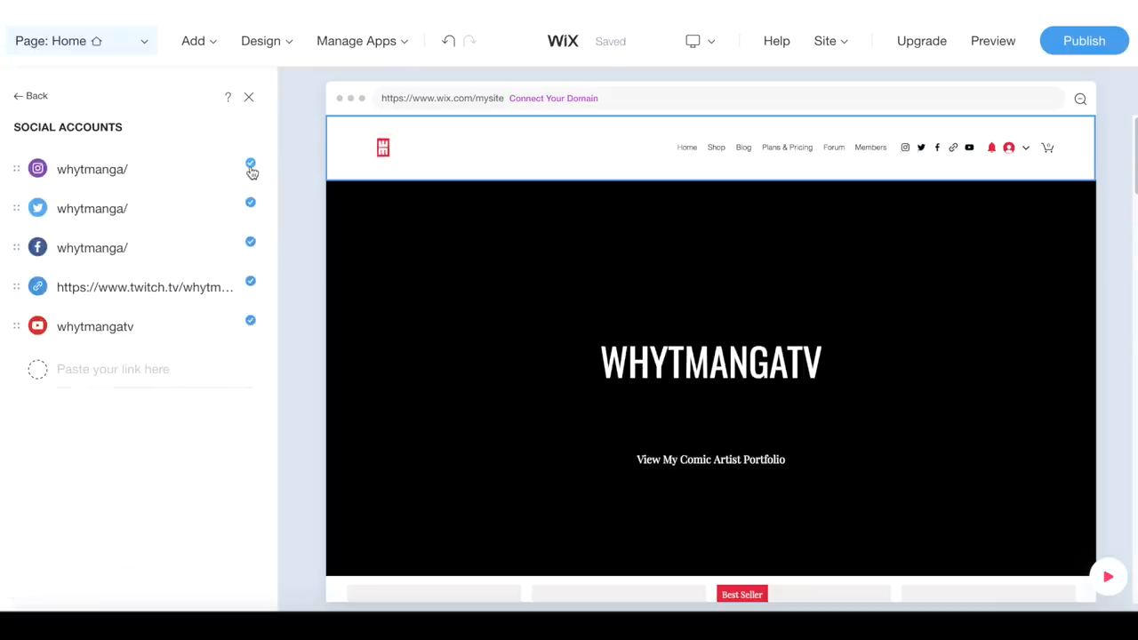
{"action": "mouse_move", "coordinate": [250, 169]}
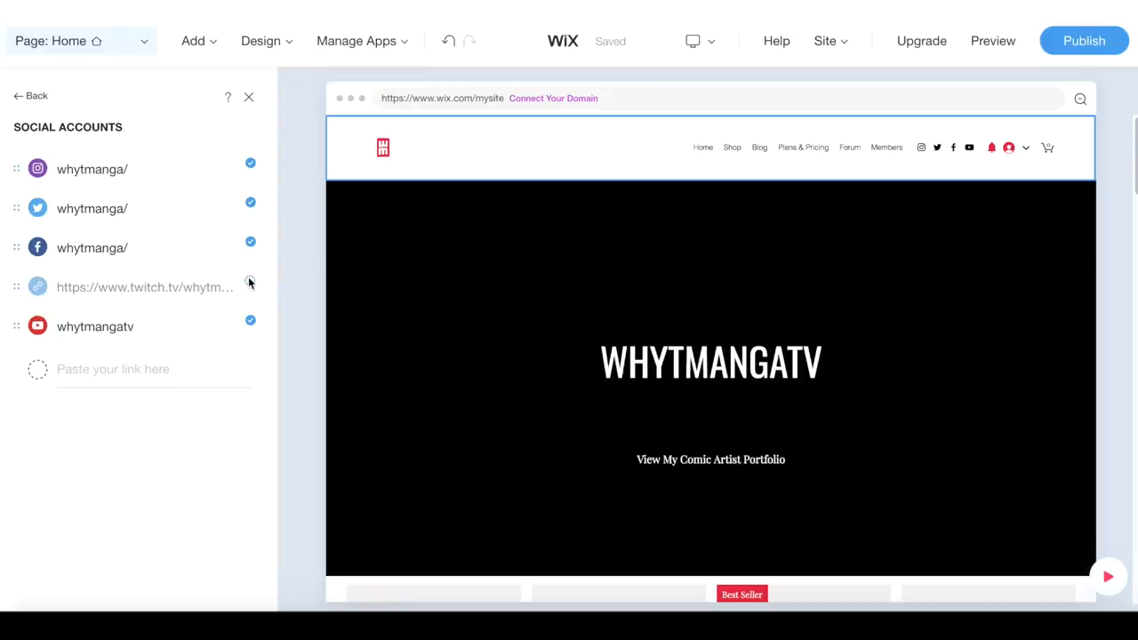
{"action": "mouse_move", "coordinate": [228, 98]}
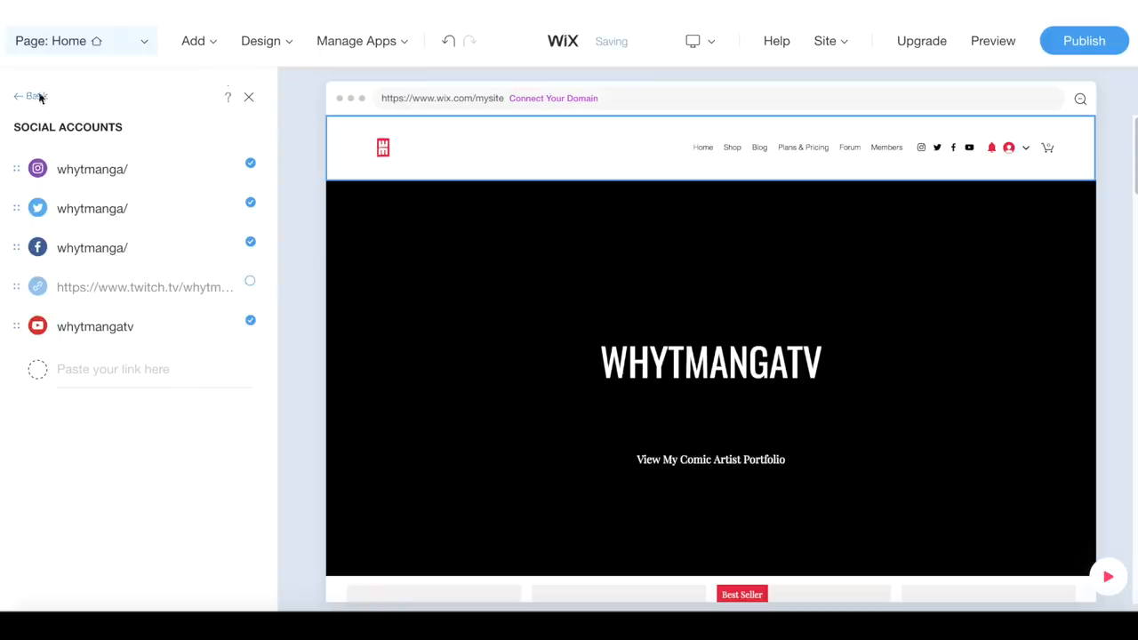
{"action": "left_click", "coordinate": [711, 41]}
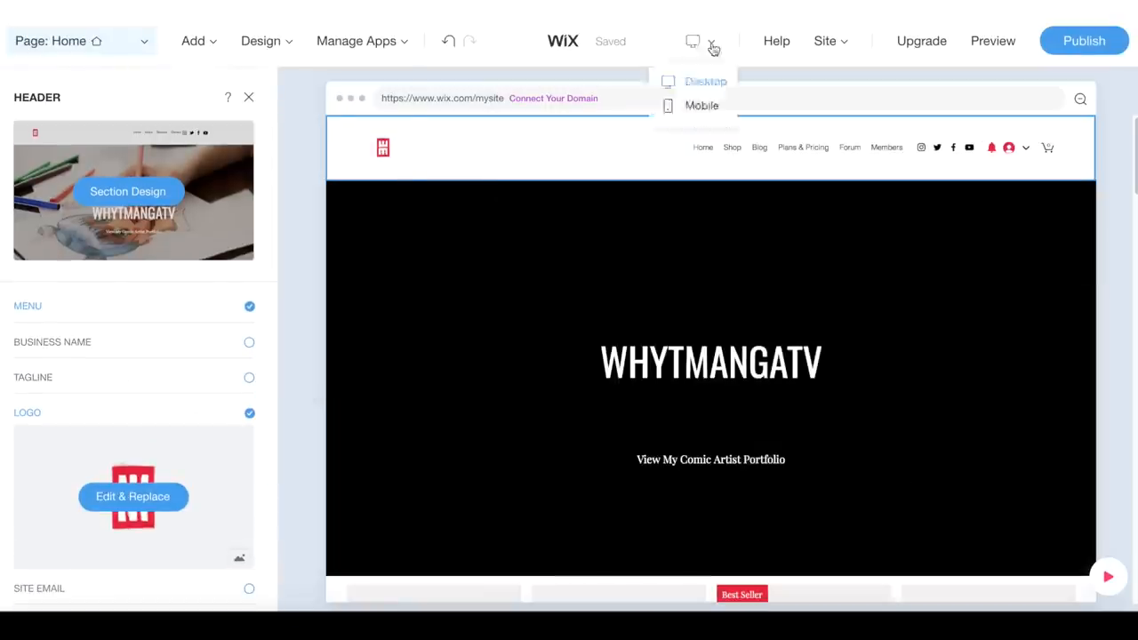
{"action": "left_click", "coordinate": [192, 41]}
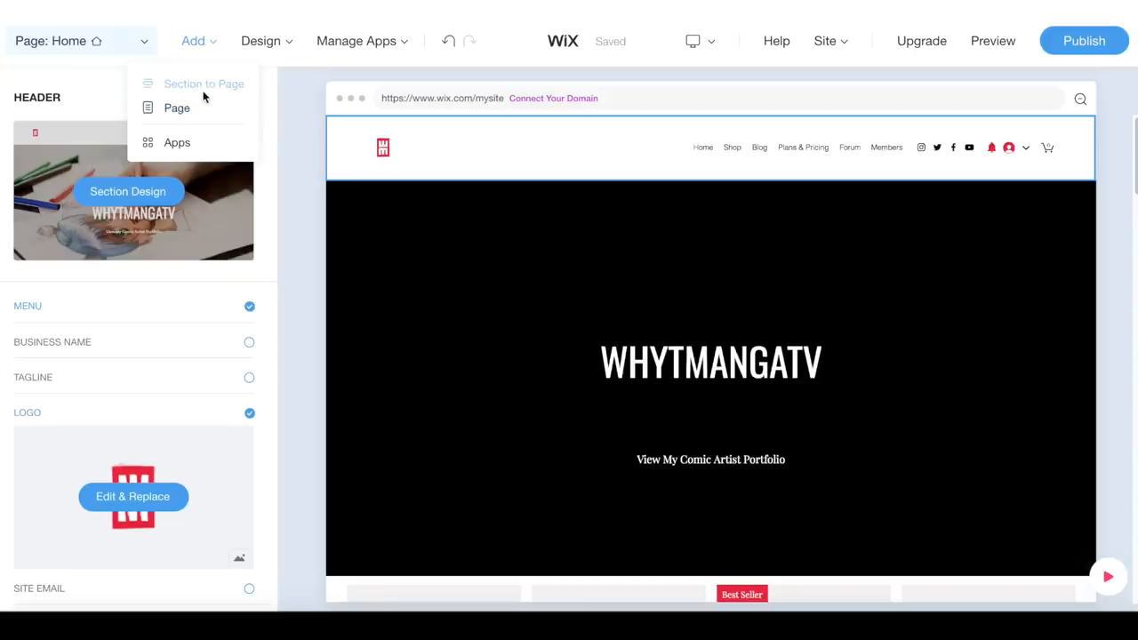
{"action": "left_click", "coordinate": [176, 109]}
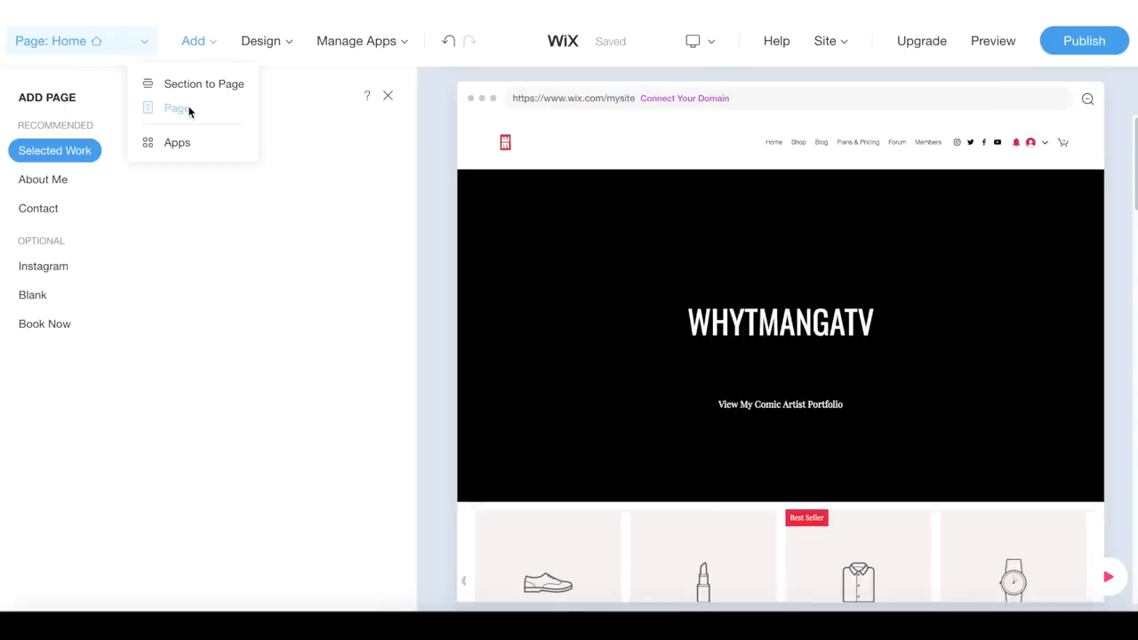
Show the Selected Work page layouts and compare the gallery designs
{"action": "left_click", "coordinate": [177, 108]}
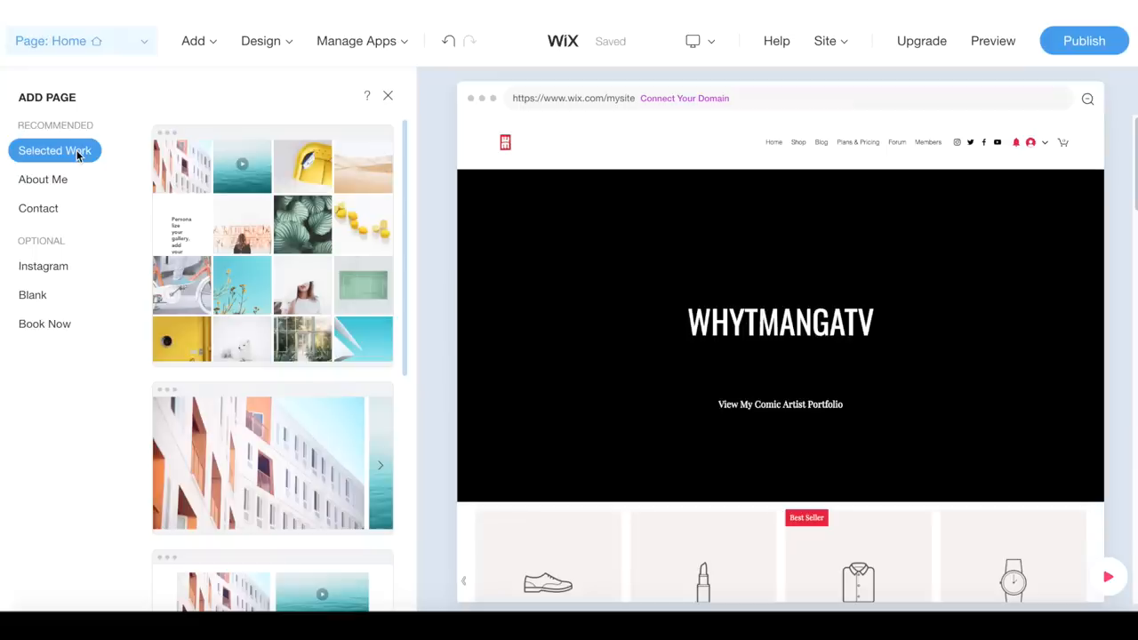
{"action": "mouse_move", "coordinate": [55, 149]}
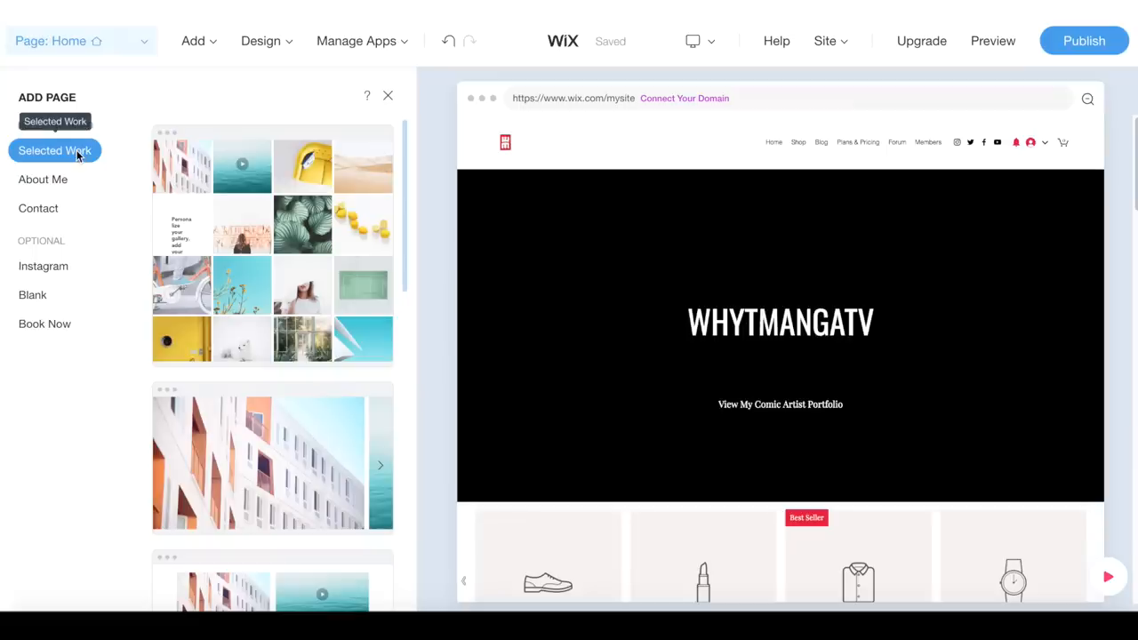
{"action": "mouse_move", "coordinate": [247, 220]}
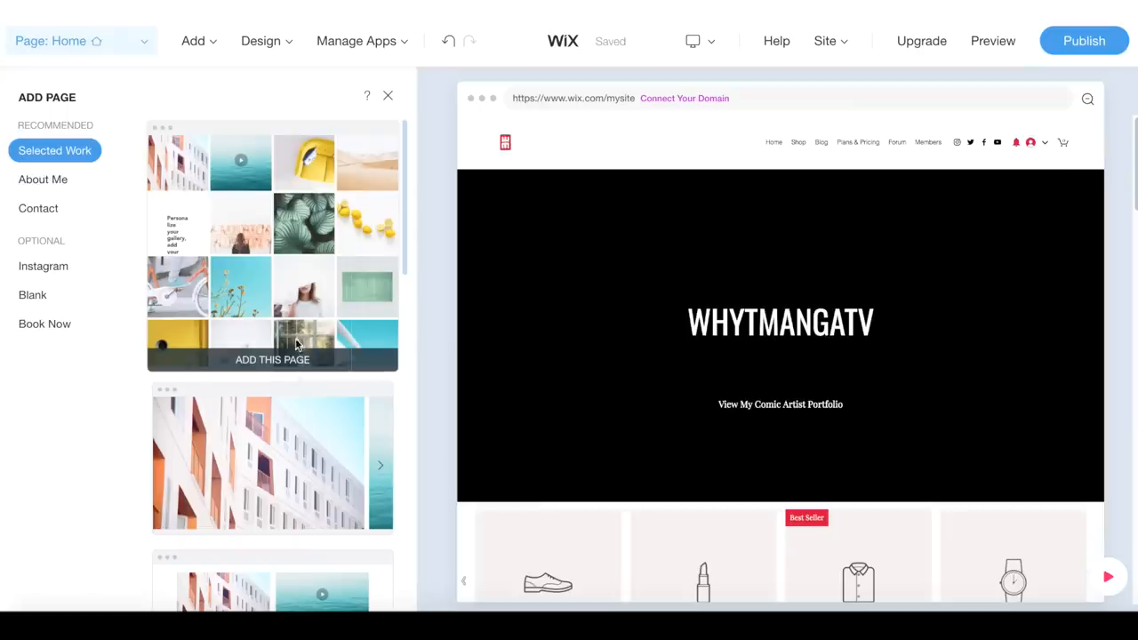
{"action": "scroll", "scroll_direction": "up", "scroll_amount": 3}
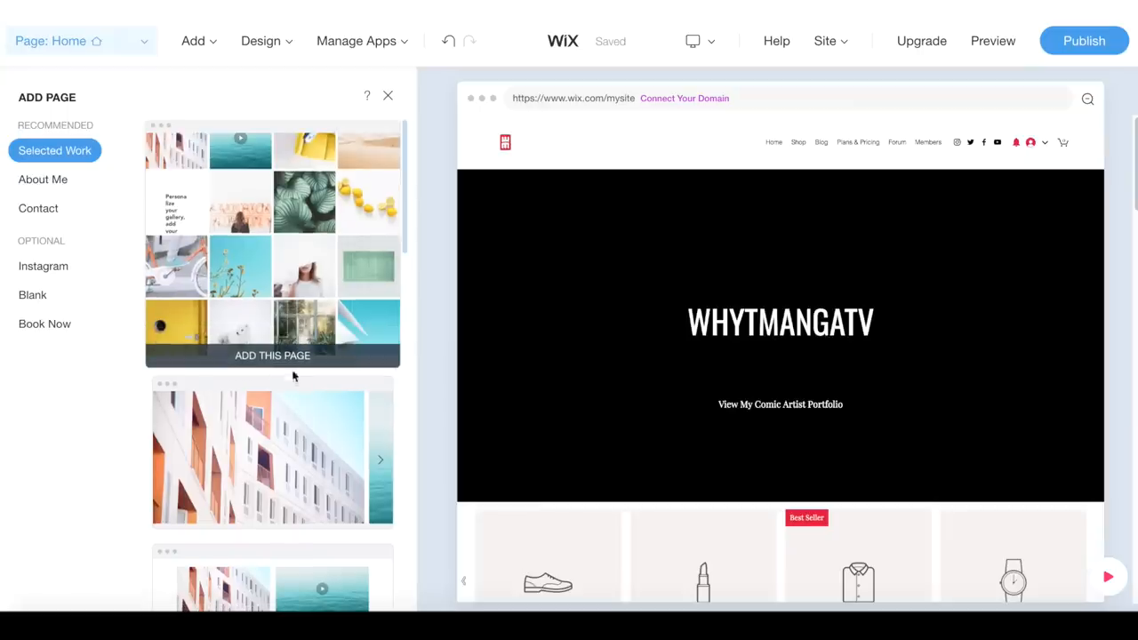
{"action": "mouse_move", "coordinate": [306, 473]}
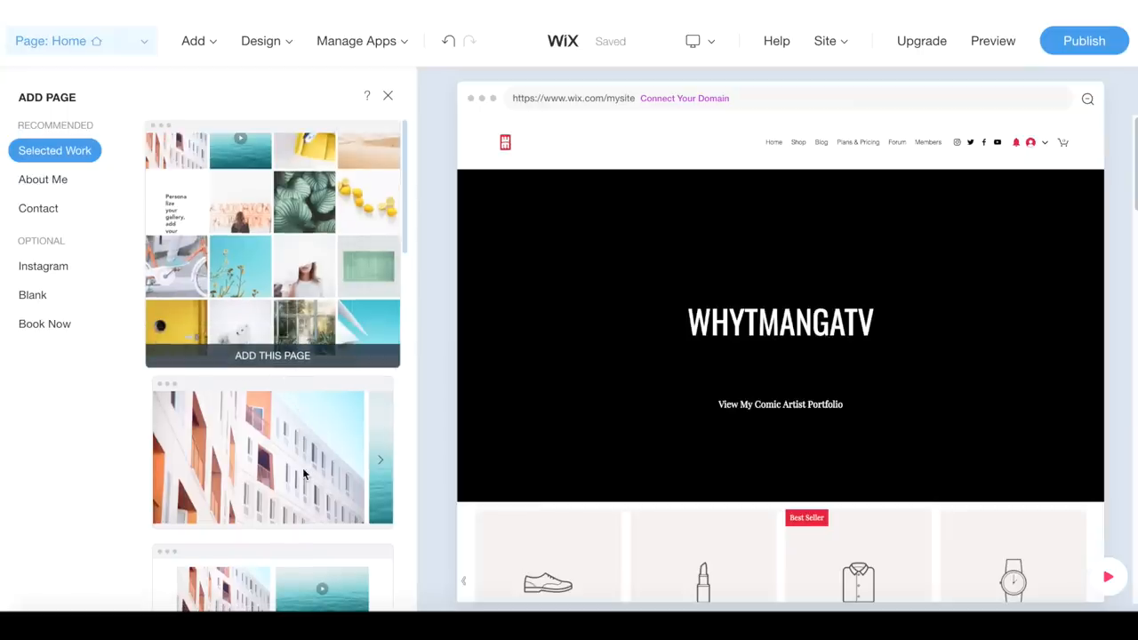
{"action": "scroll", "scroll_direction": "down", "scroll_amount": 3}
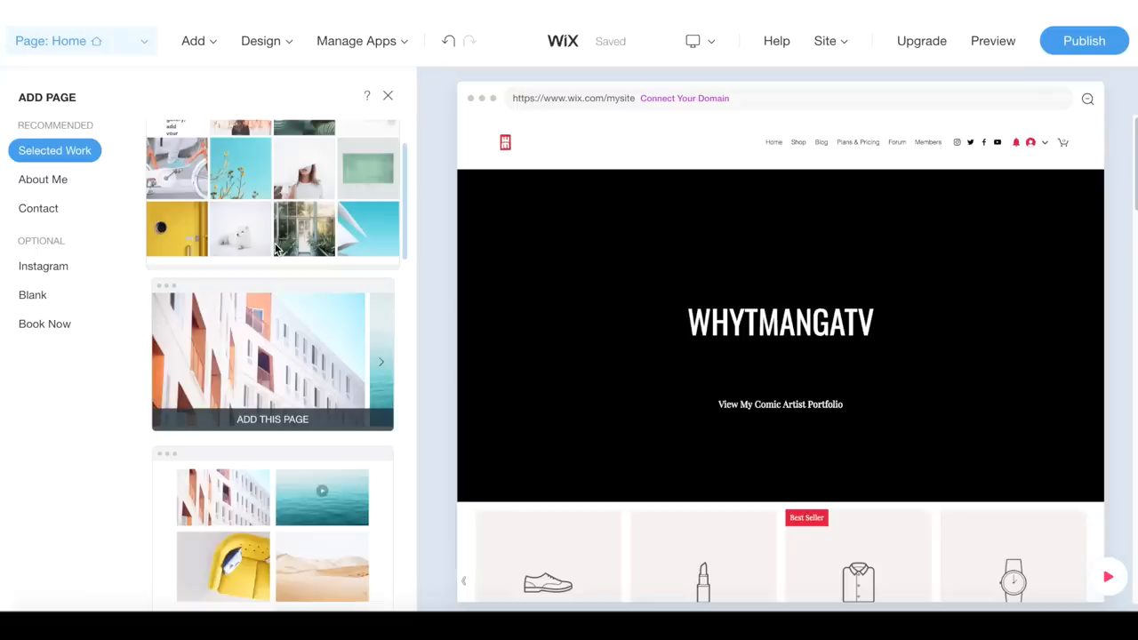
{"action": "scroll", "scroll_direction": "down", "scroll_amount": 3}
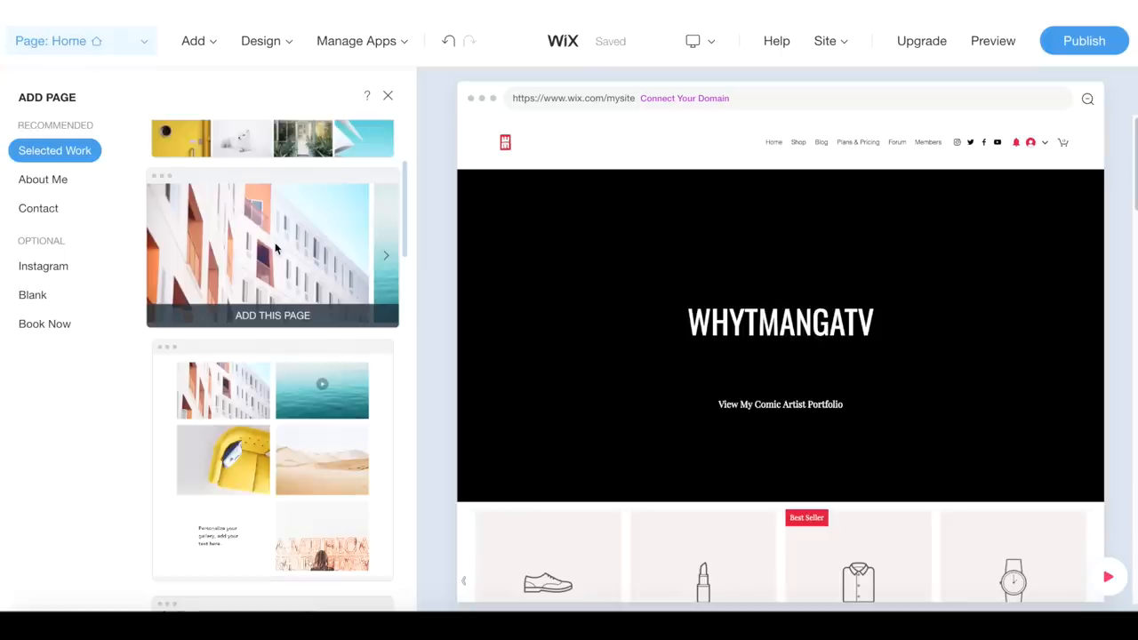
{"action": "scroll", "scroll_direction": "down", "scroll_amount": 3}
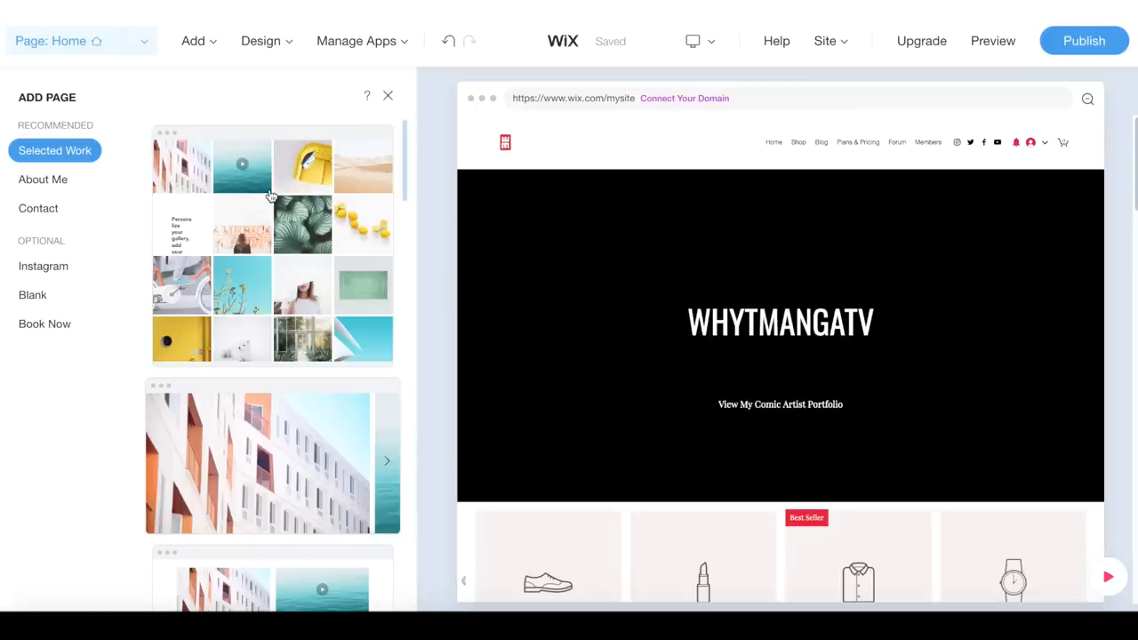
{"action": "mouse_move", "coordinate": [272, 245]}
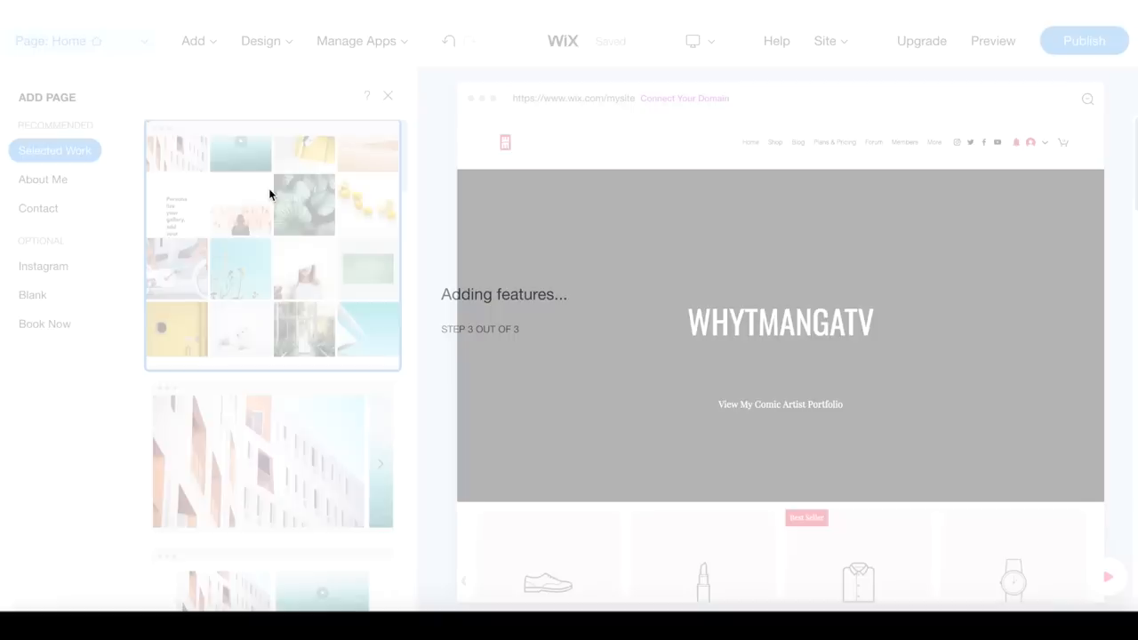
{"action": "left_click", "coordinate": [341, 306]}
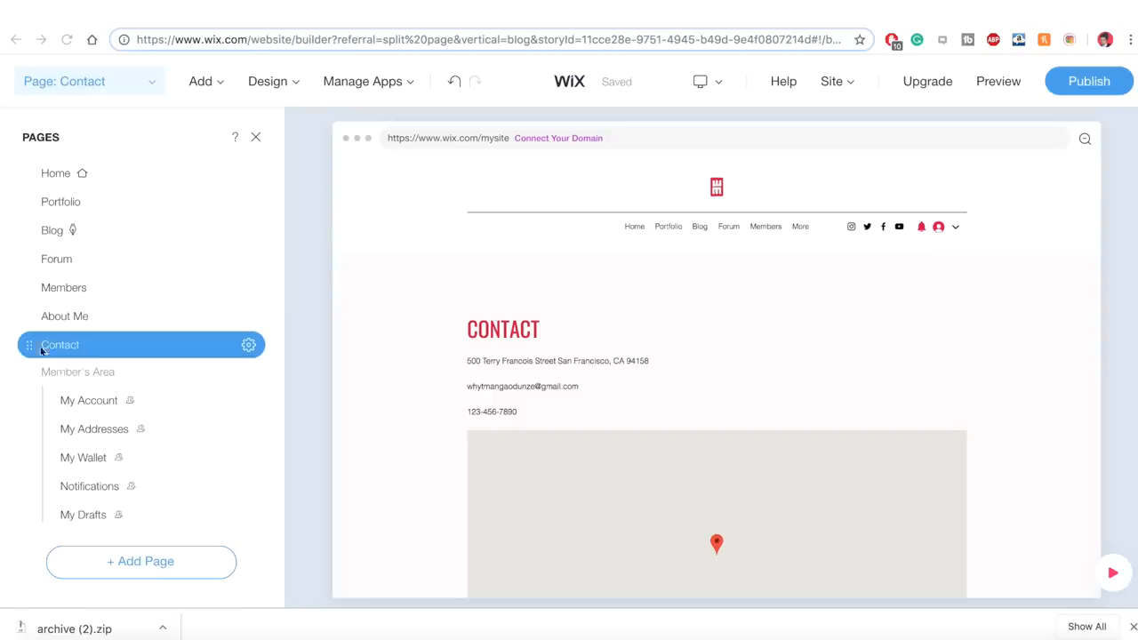
{"action": "mouse_move", "coordinate": [121, 345]}
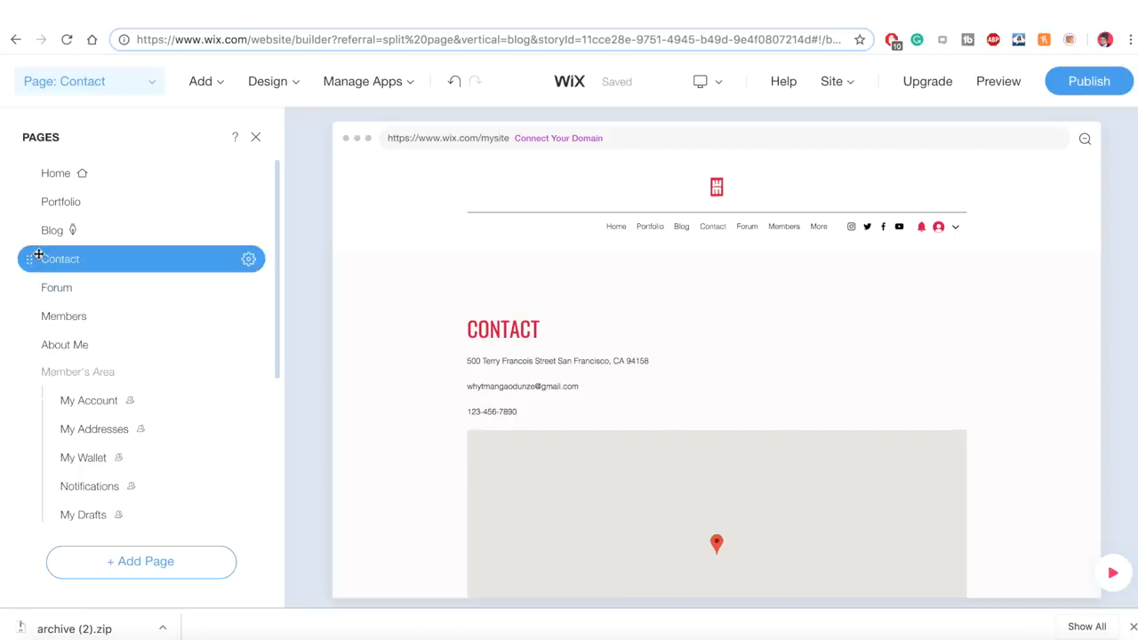
{"action": "mouse_move", "coordinate": [64, 345]}
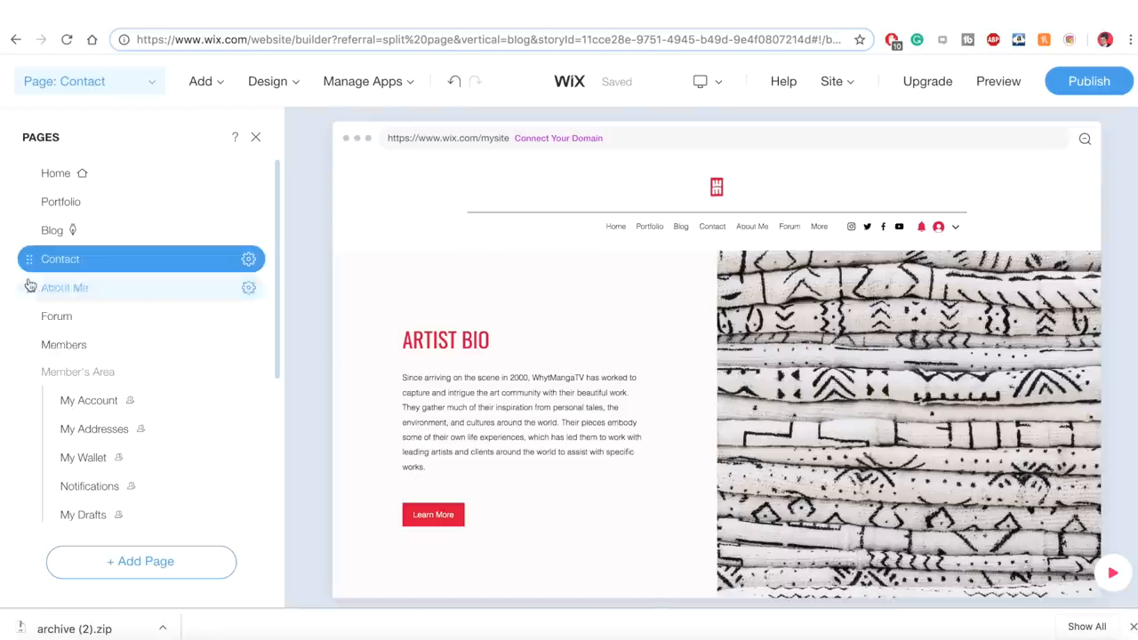
{"action": "left_click", "coordinate": [64, 288]}
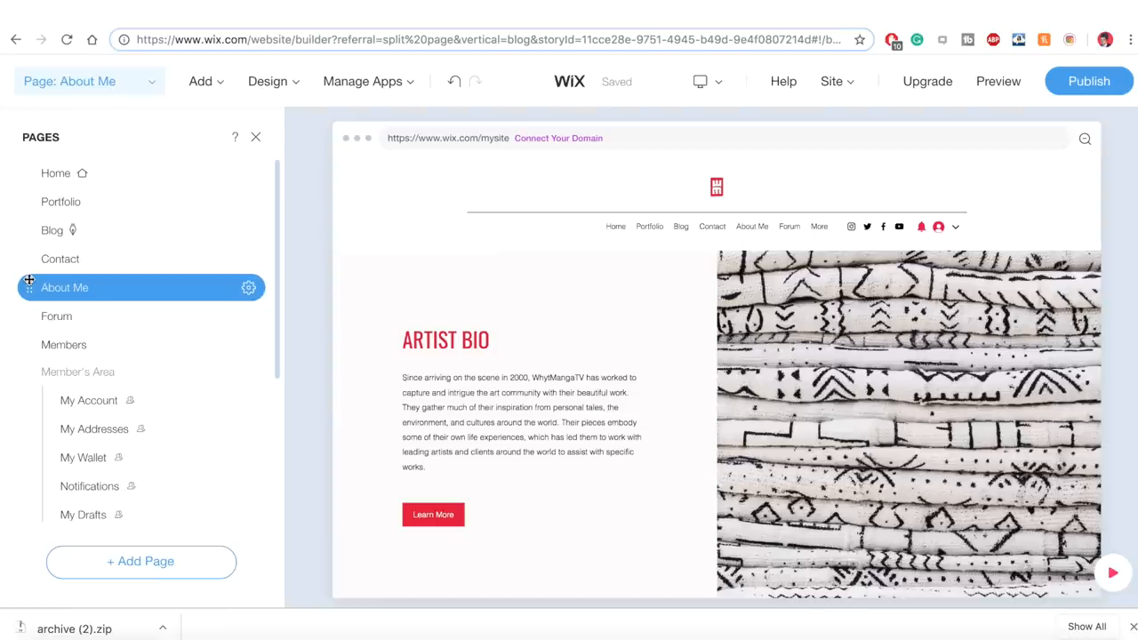
{"action": "mouse_move", "coordinate": [57, 317]}
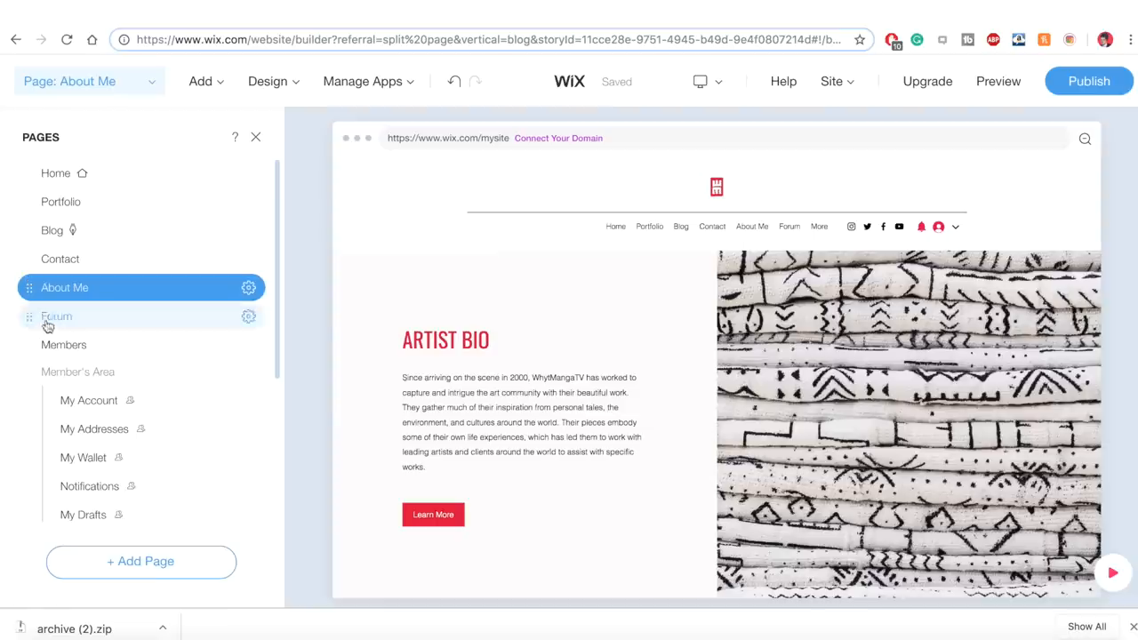
{"action": "mouse_move", "coordinate": [78, 372]}
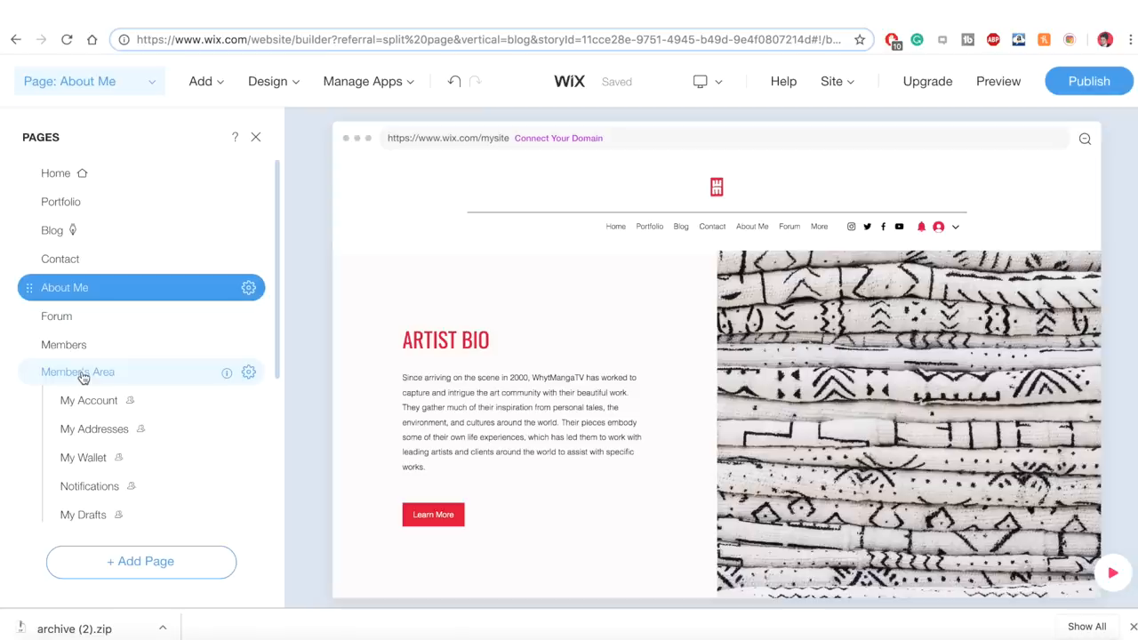
{"action": "scroll", "scroll_direction": "down", "scroll_amount": 3}
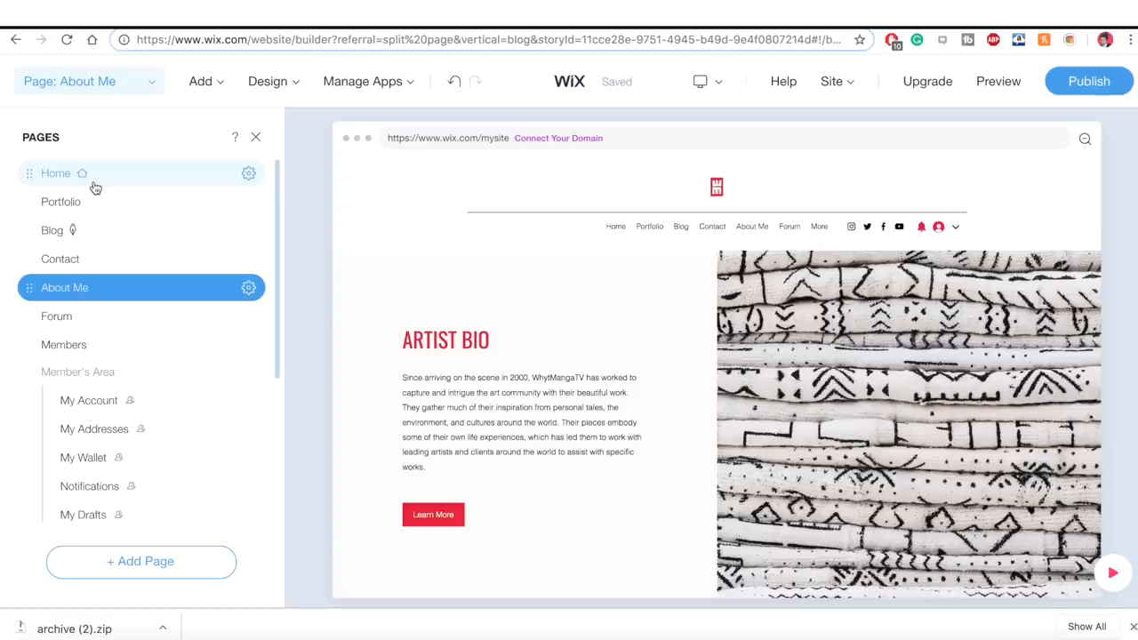
{"action": "scroll", "scroll_direction": "down", "scroll_amount": 3}
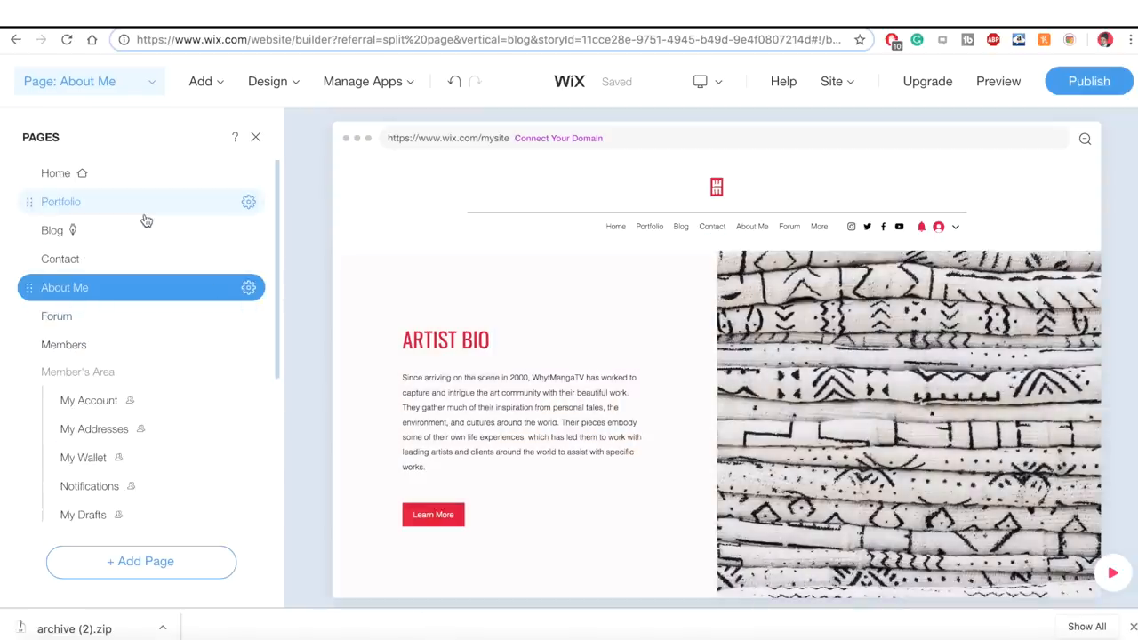
{"action": "mouse_move", "coordinate": [182, 131]}
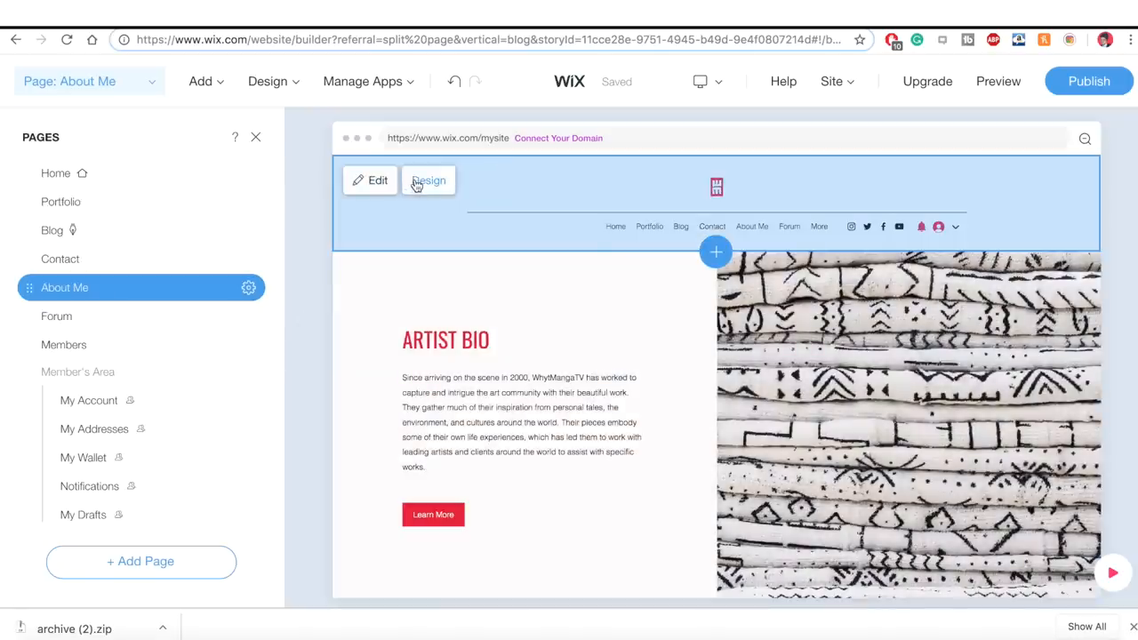
Browse the Site Header Design layouts and their type and colour settings
{"action": "left_click", "coordinate": [429, 180]}
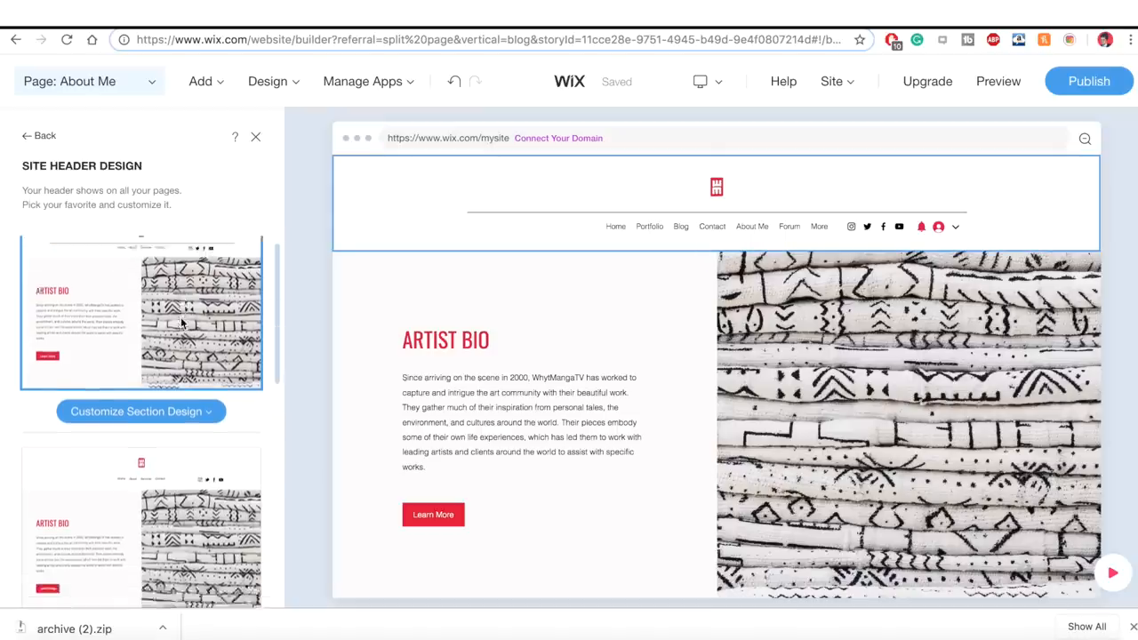
{"action": "left_click", "coordinate": [140, 411]}
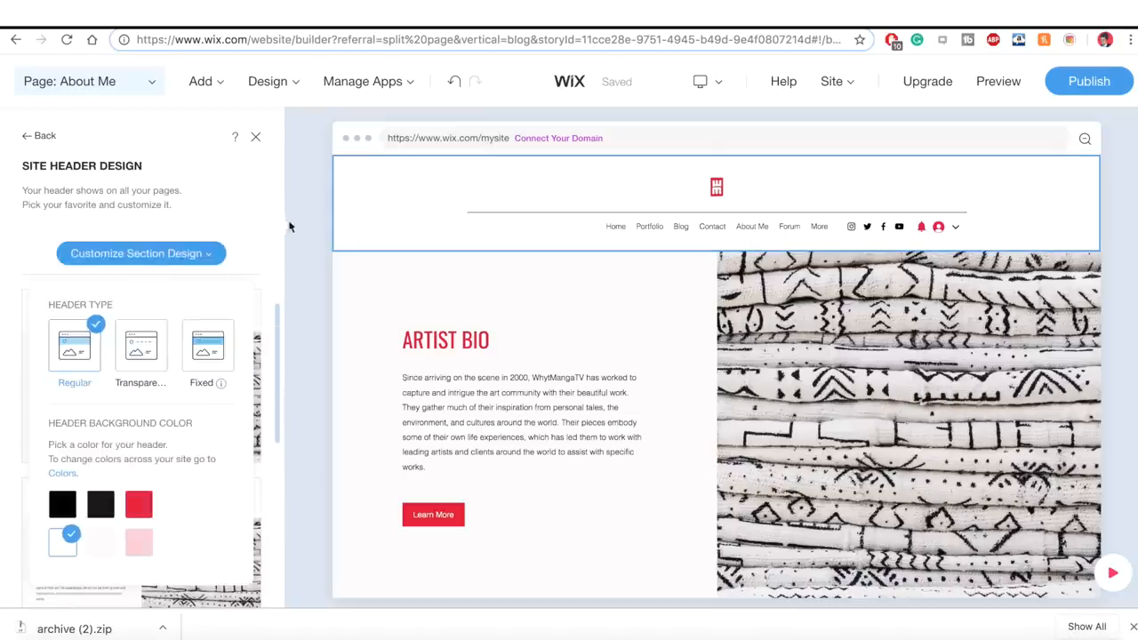
{"action": "left_click", "coordinate": [141, 253]}
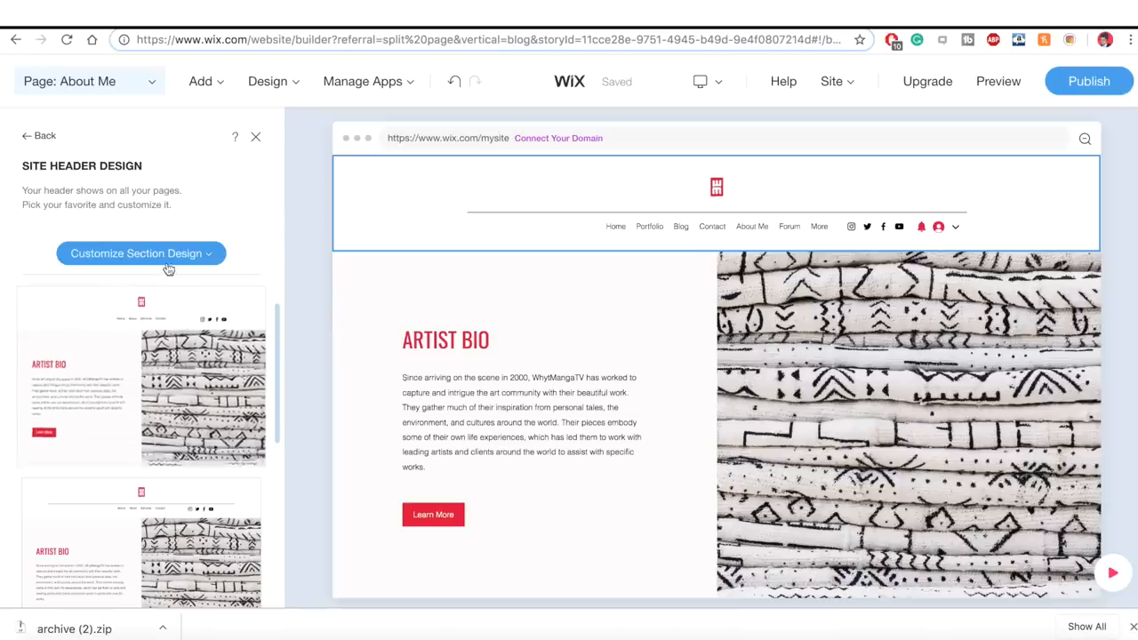
{"action": "left_click", "coordinate": [141, 253]}
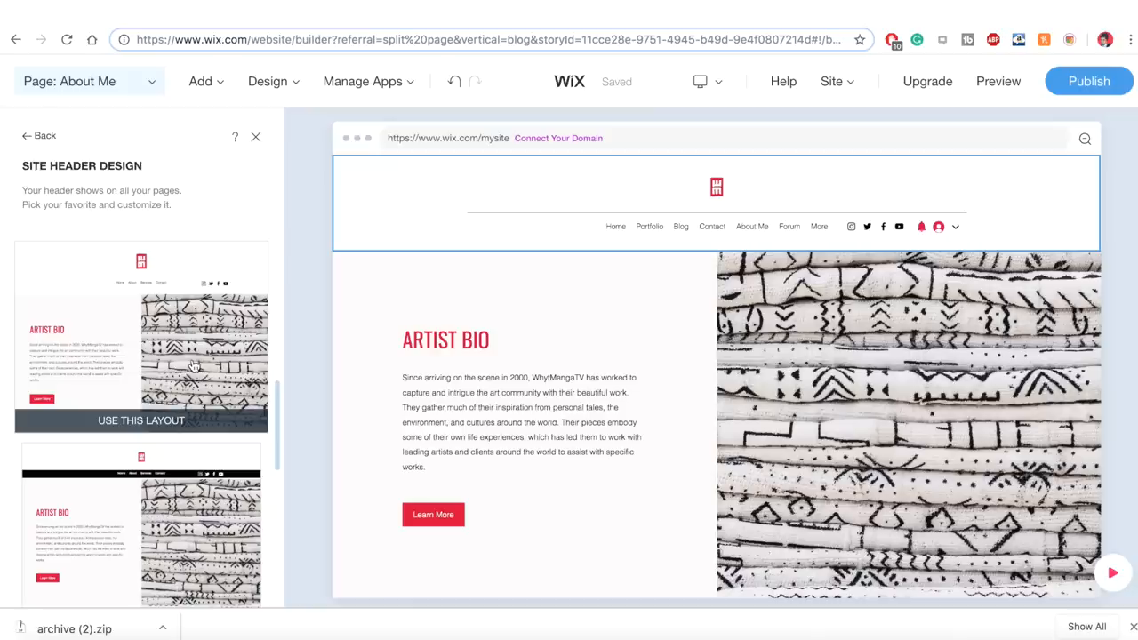
{"action": "scroll", "scroll_direction": "down", "scroll_amount": 3}
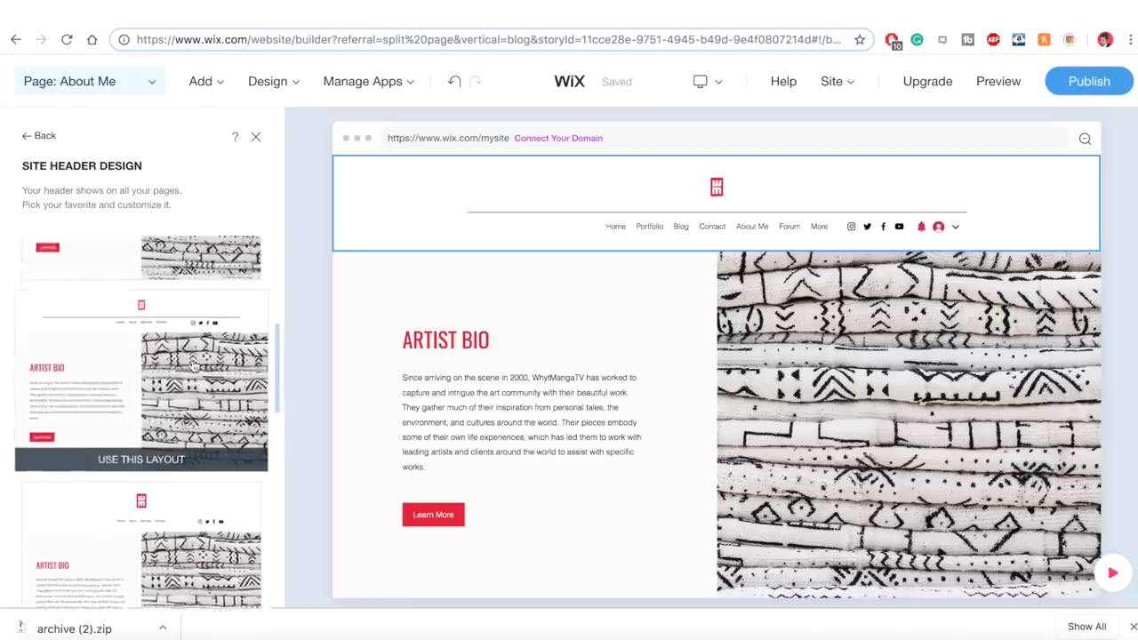
{"action": "scroll", "scroll_direction": "down", "scroll_amount": 3}
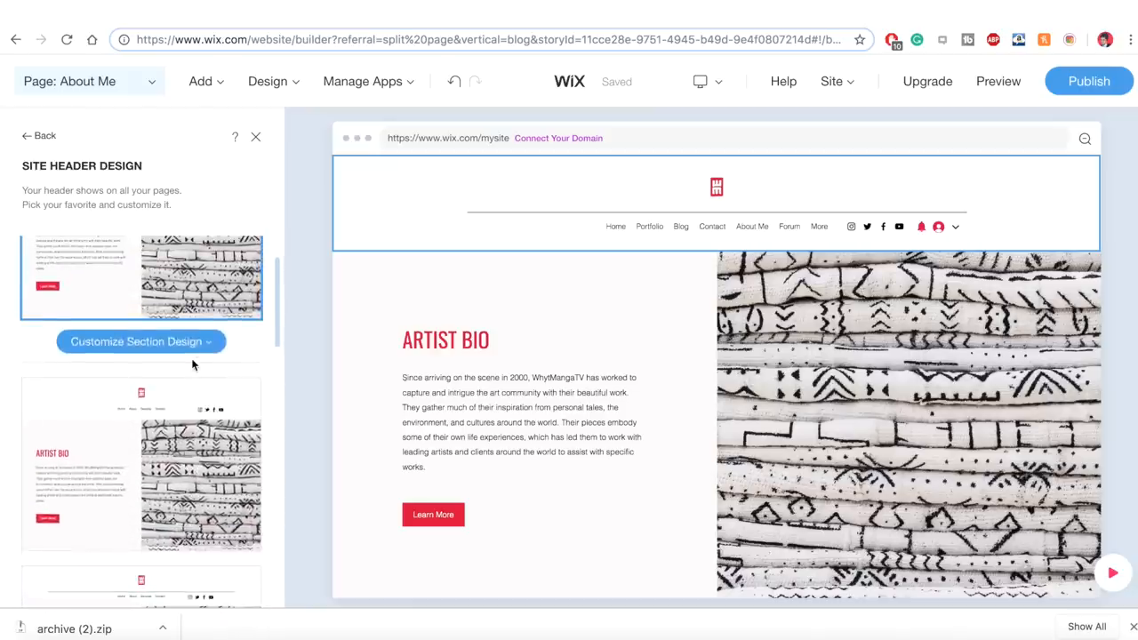
{"action": "left_click", "coordinate": [141, 341]}
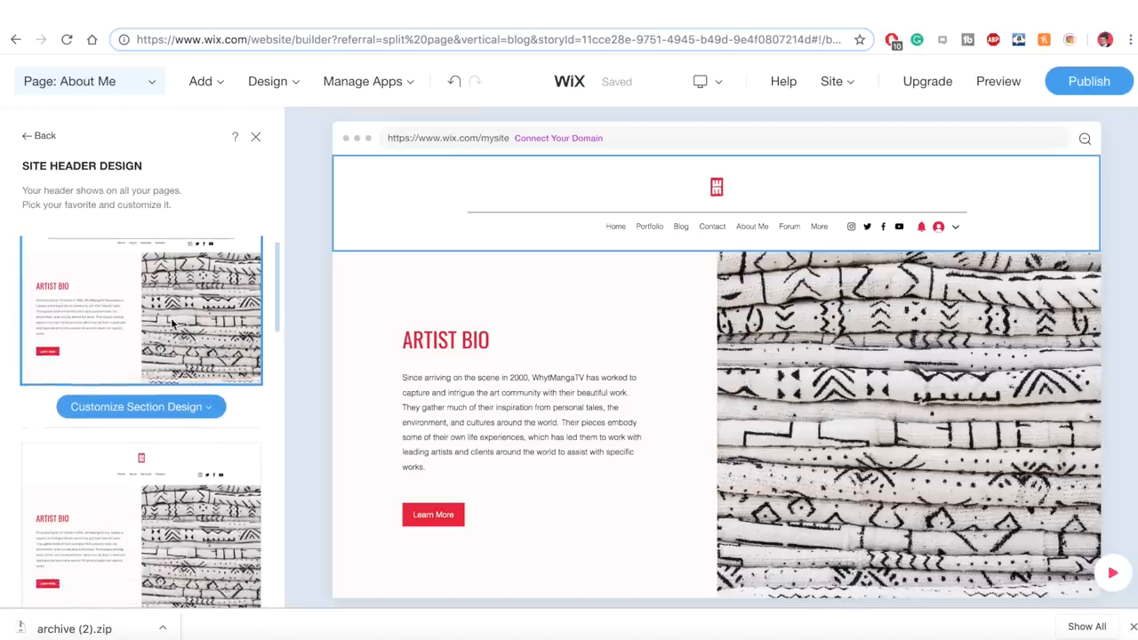
Apply the header layout with the social icons moved to the right
{"action": "left_click", "coordinate": [141, 406]}
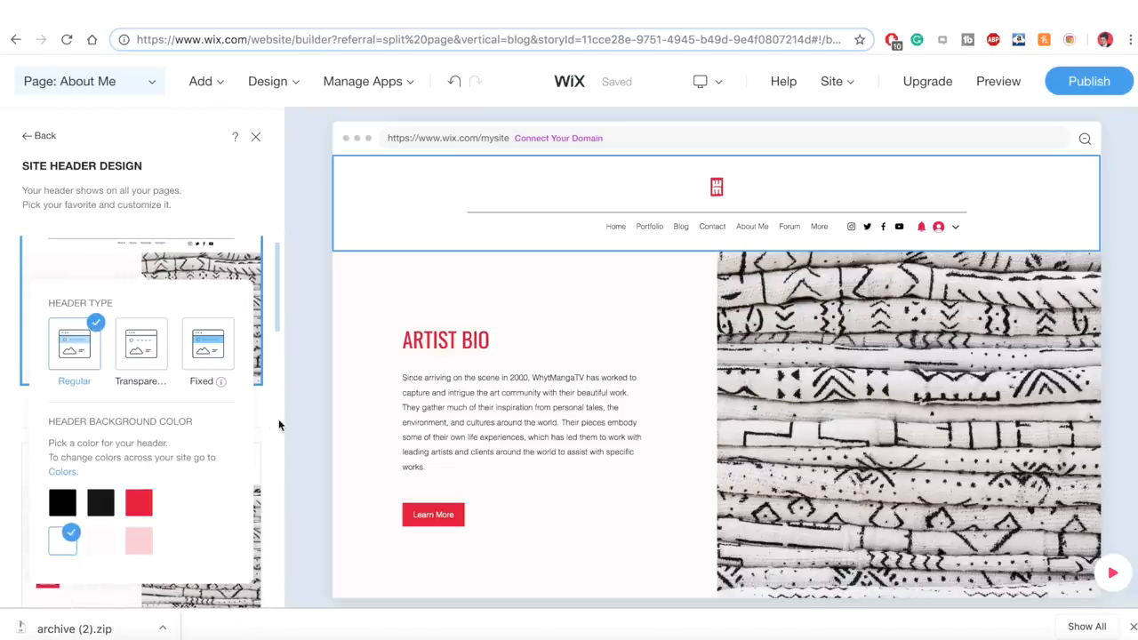
{"action": "scroll", "scroll_direction": "down", "scroll_amount": 3}
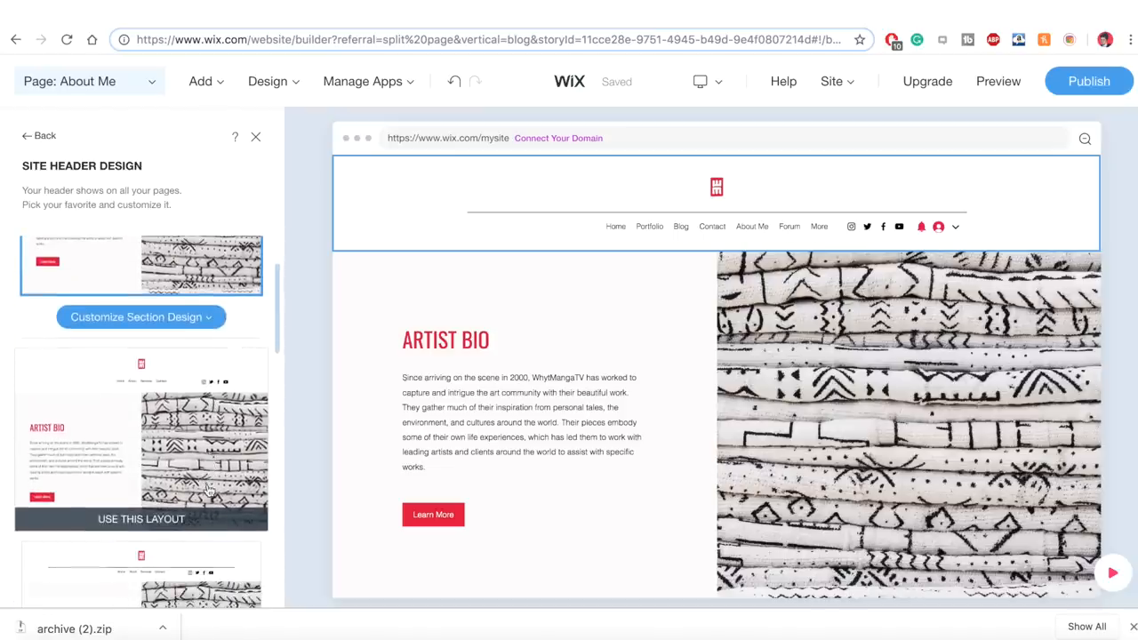
{"action": "mouse_move", "coordinate": [187, 471]}
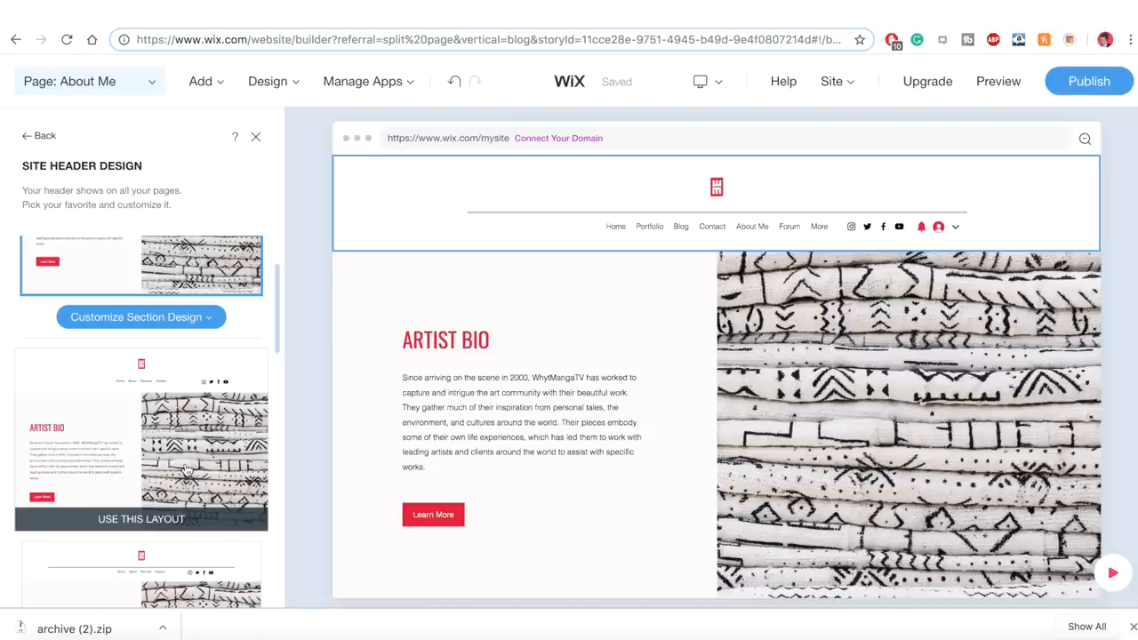
{"action": "scroll", "scroll_direction": "down", "scroll_amount": 3}
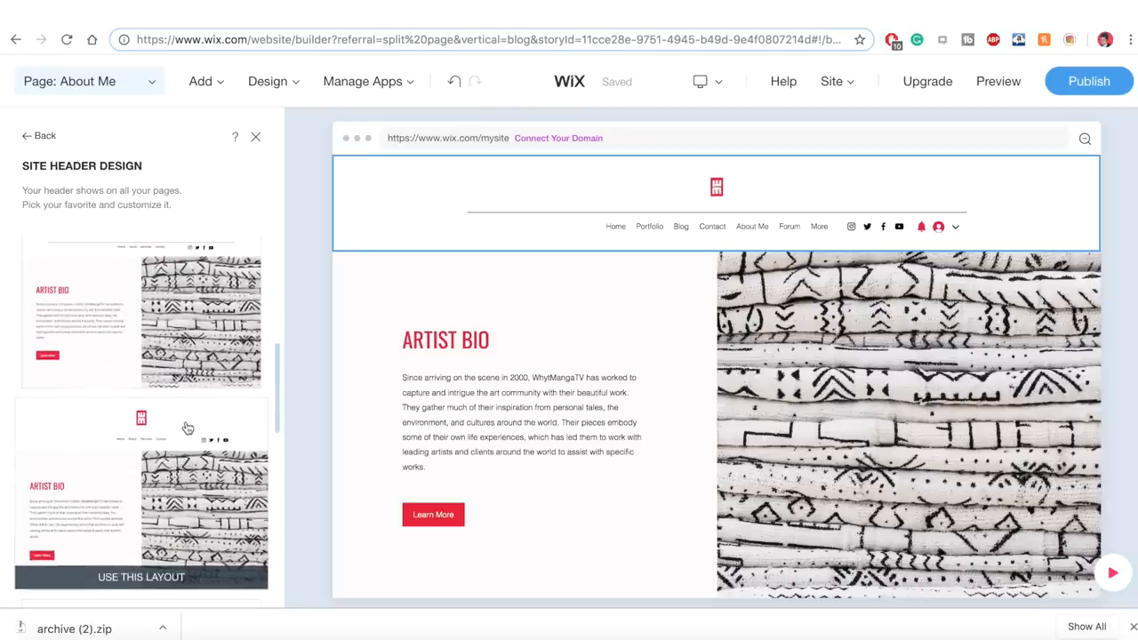
{"action": "left_click", "coordinate": [142, 312]}
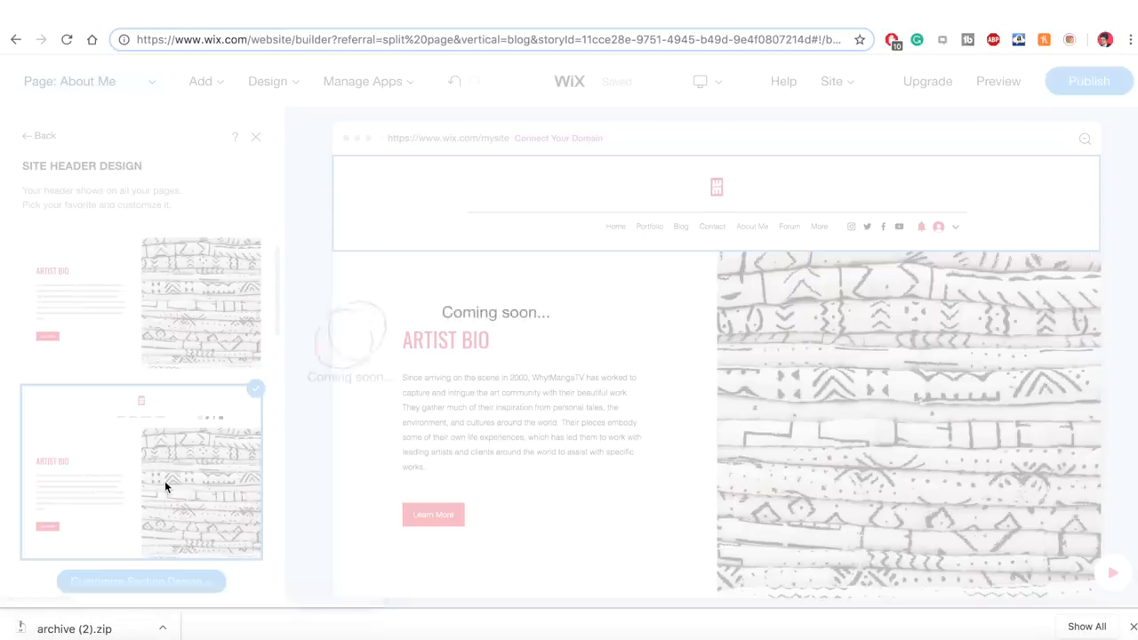
Bring up the Header settings and select the logo in the centred-logo header
{"action": "left_click", "coordinate": [39, 135]}
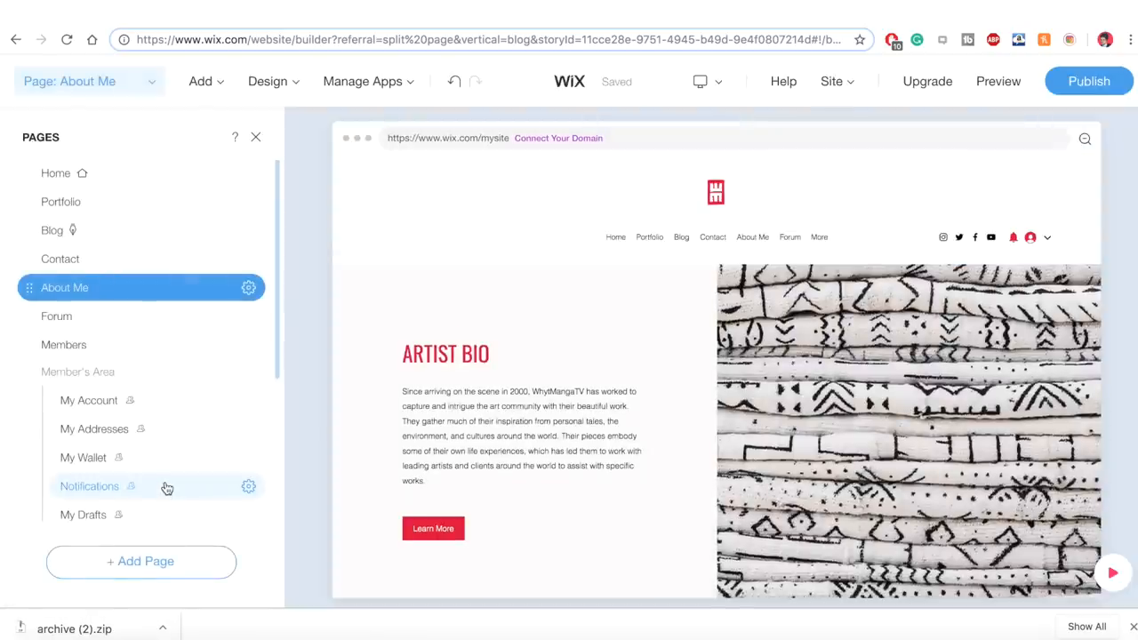
{"action": "mouse_move", "coordinate": [281, 259]}
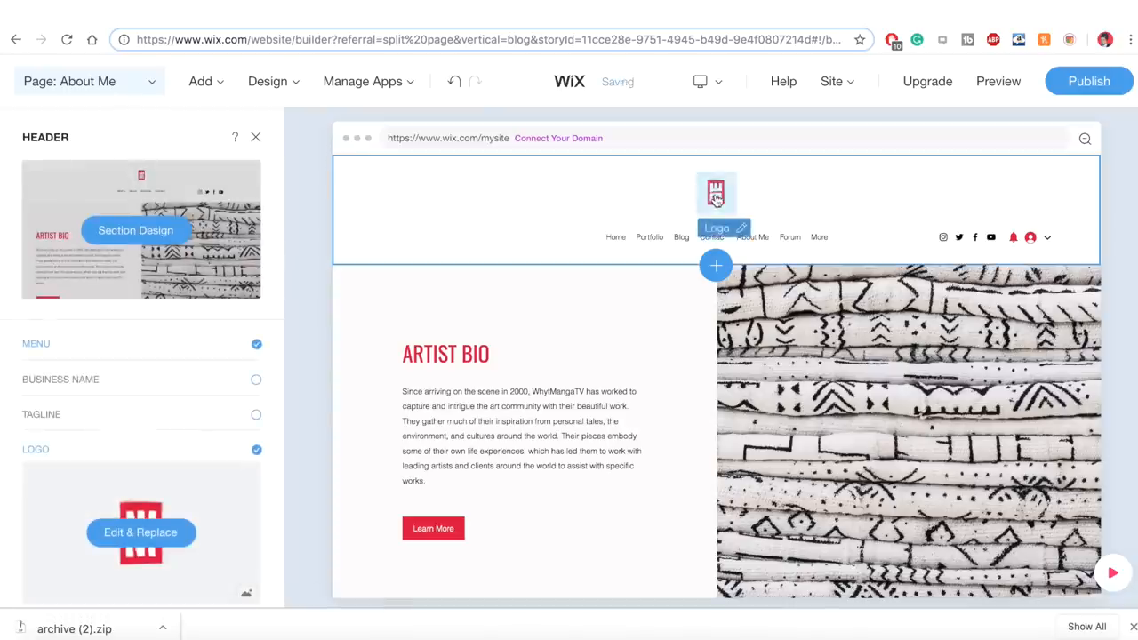
{"action": "scroll", "scroll_direction": "down", "scroll_amount": 3}
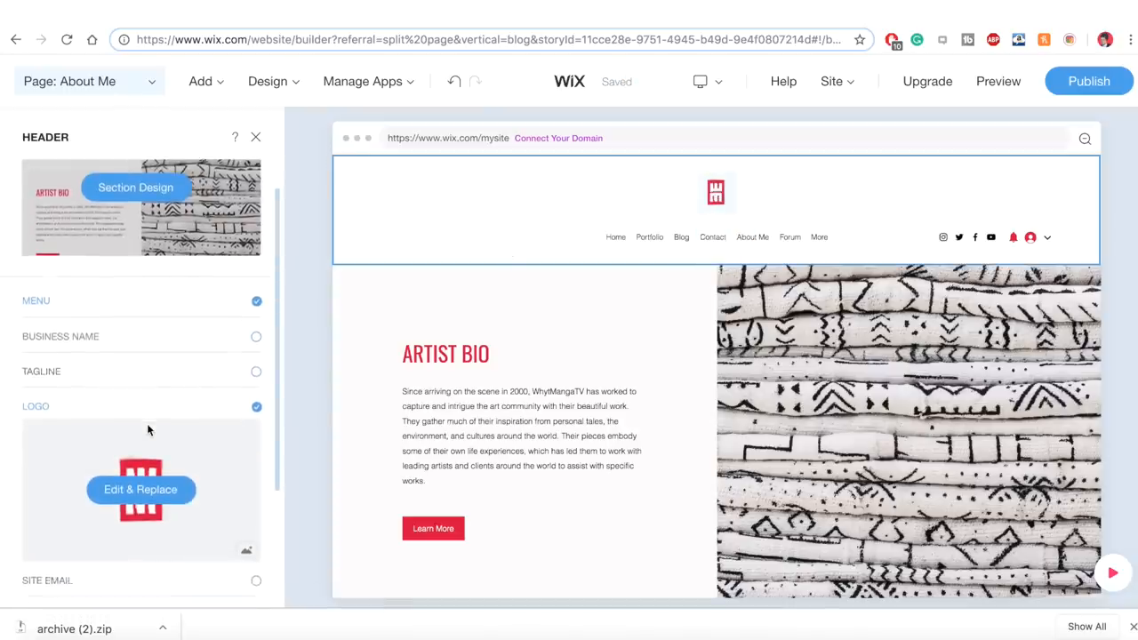
{"action": "scroll", "scroll_direction": "down", "scroll_amount": 3}
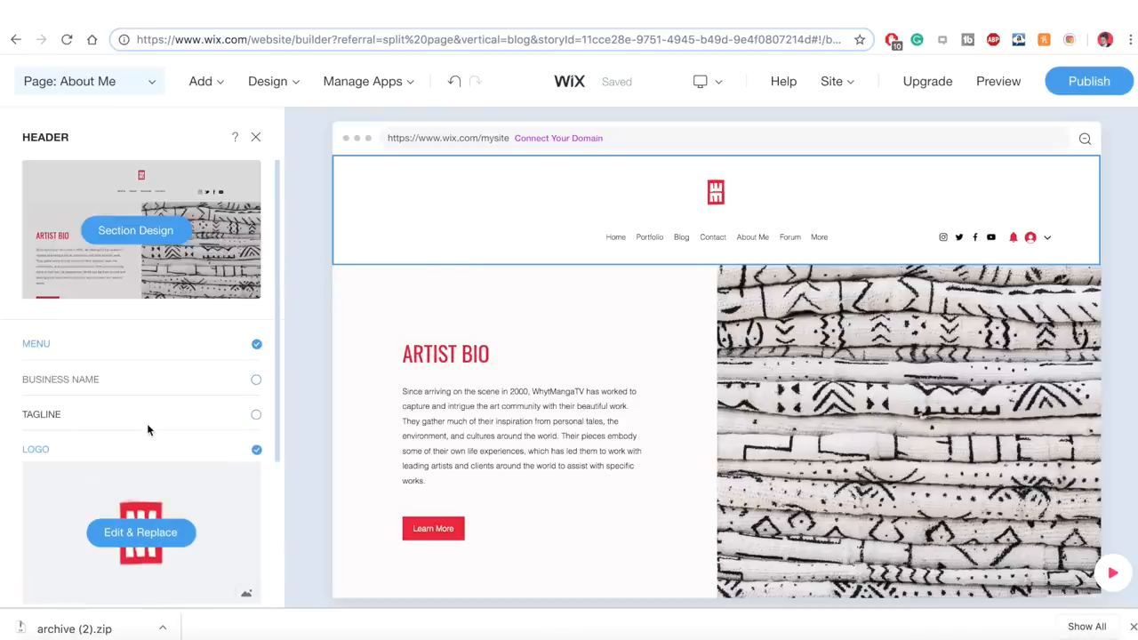
{"action": "mouse_move", "coordinate": [149, 367]}
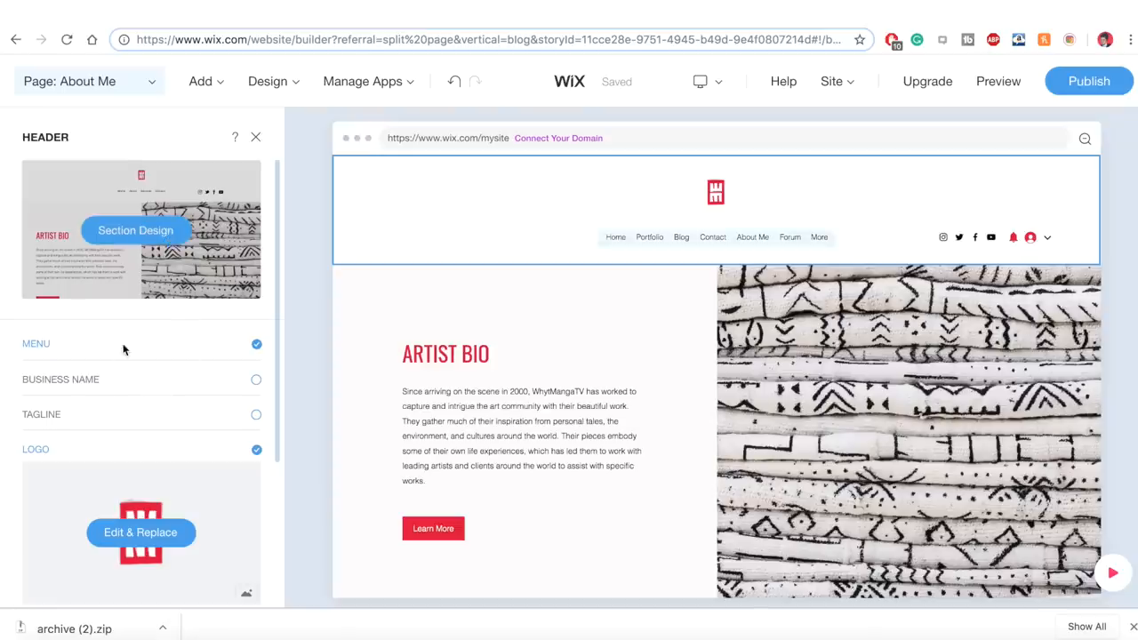
{"action": "left_click", "coordinate": [715, 192]}
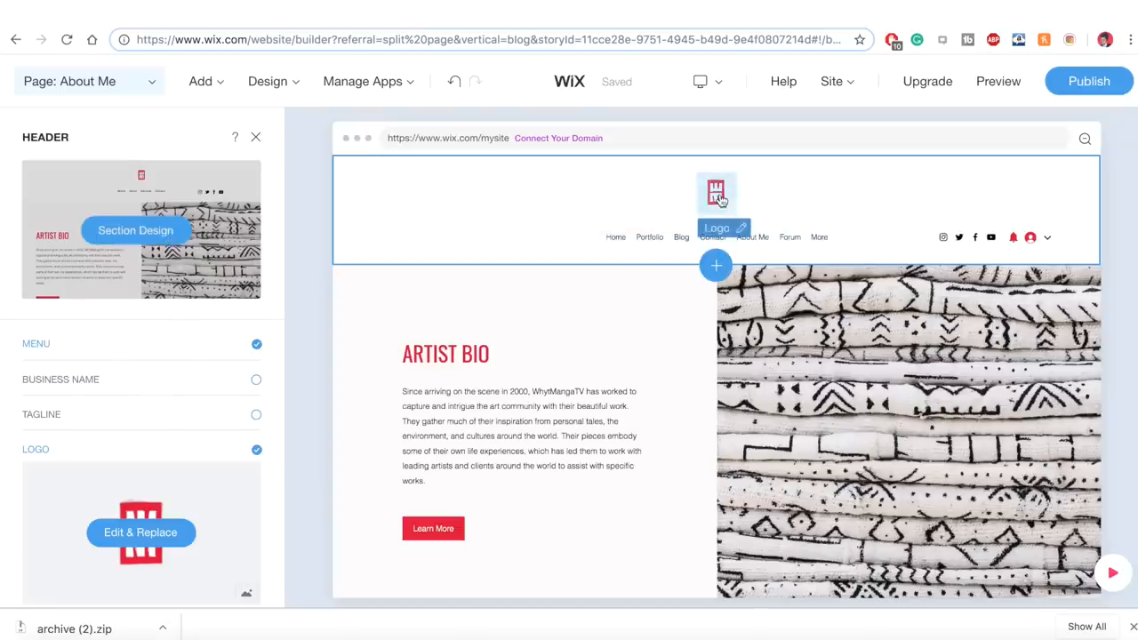
Review the logo's image and size settings and the left-logo header layout
{"action": "left_click", "coordinate": [141, 532]}
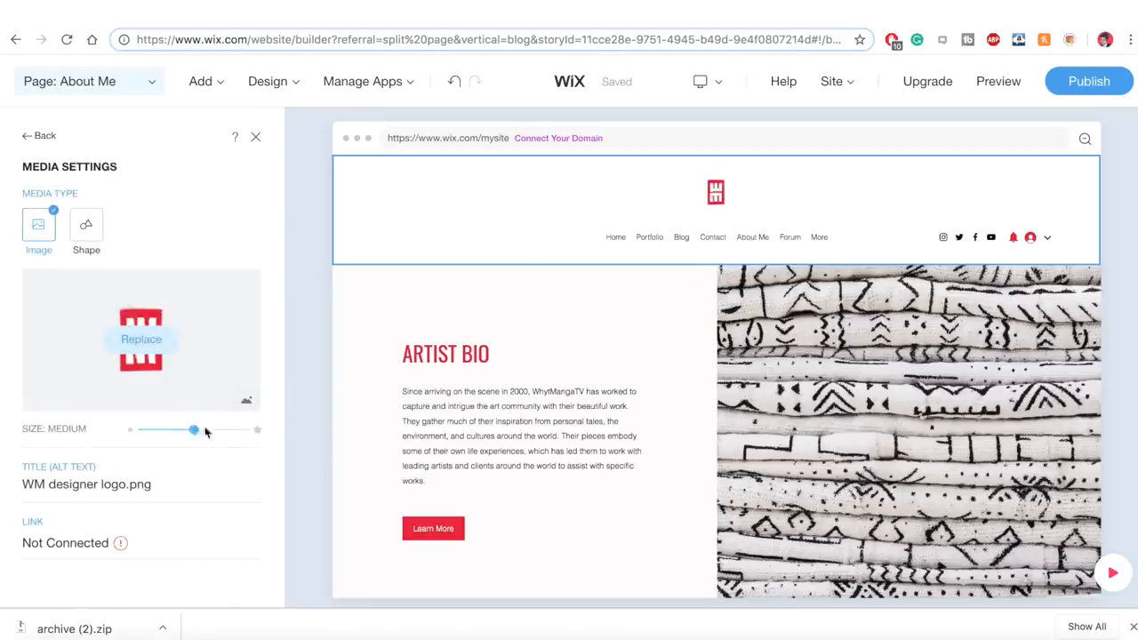
{"action": "left_click", "coordinate": [39, 135]}
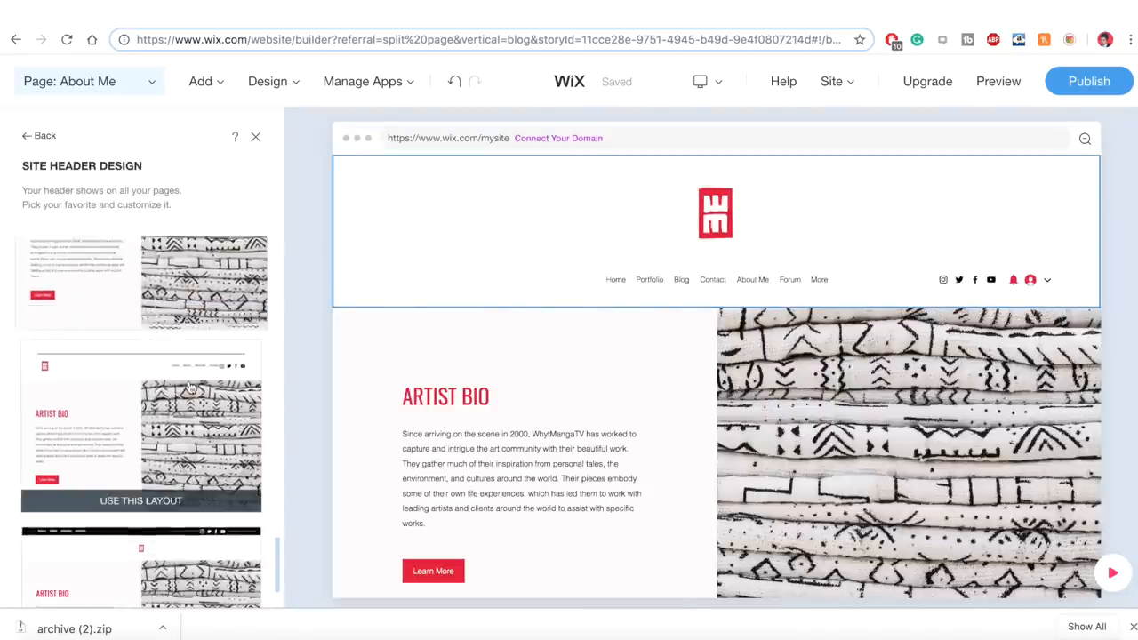
{"action": "left_click", "coordinate": [40, 135]}
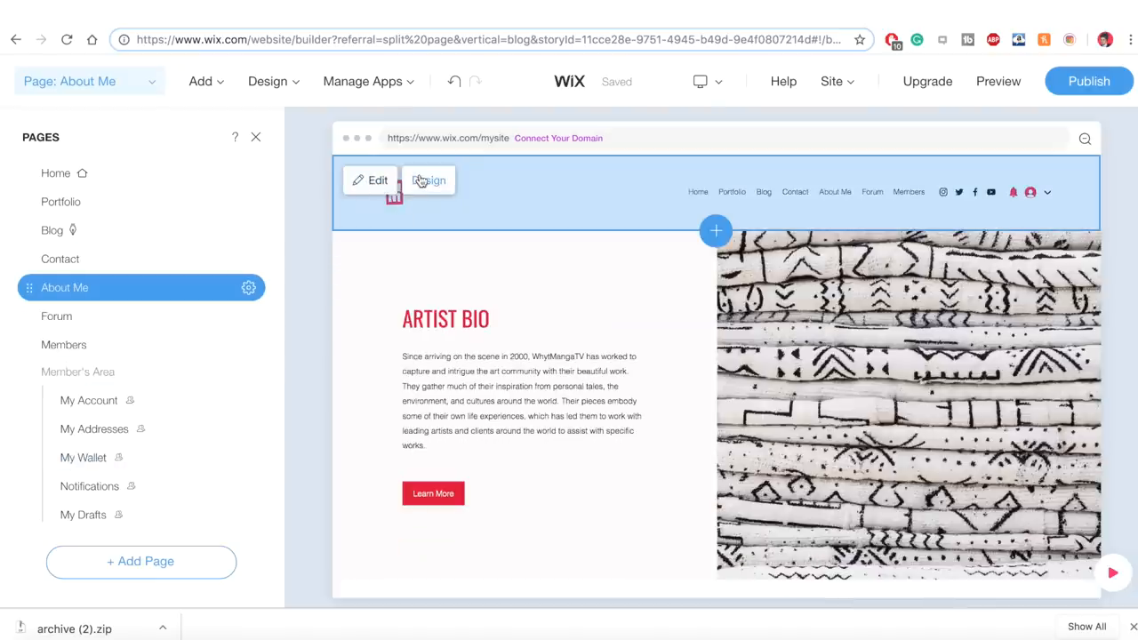
{"action": "left_click", "coordinate": [395, 192]}
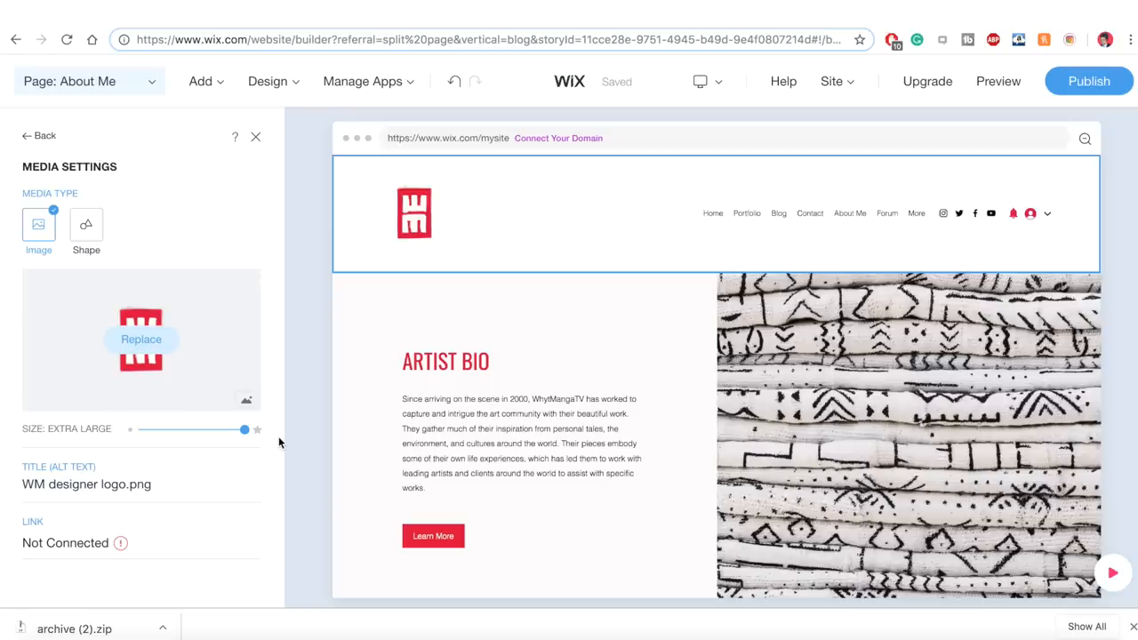
{"action": "left_click", "coordinate": [39, 136]}
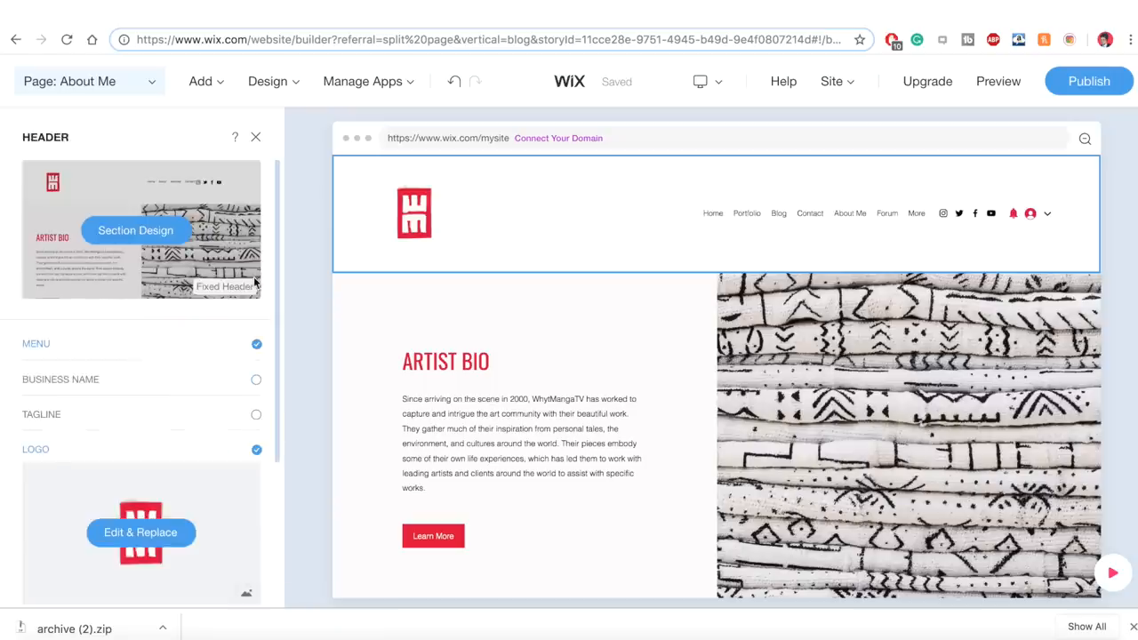
Check the header's menu options, then close the Header settings leaving the Home page in view
{"action": "left_click", "coordinate": [779, 213]}
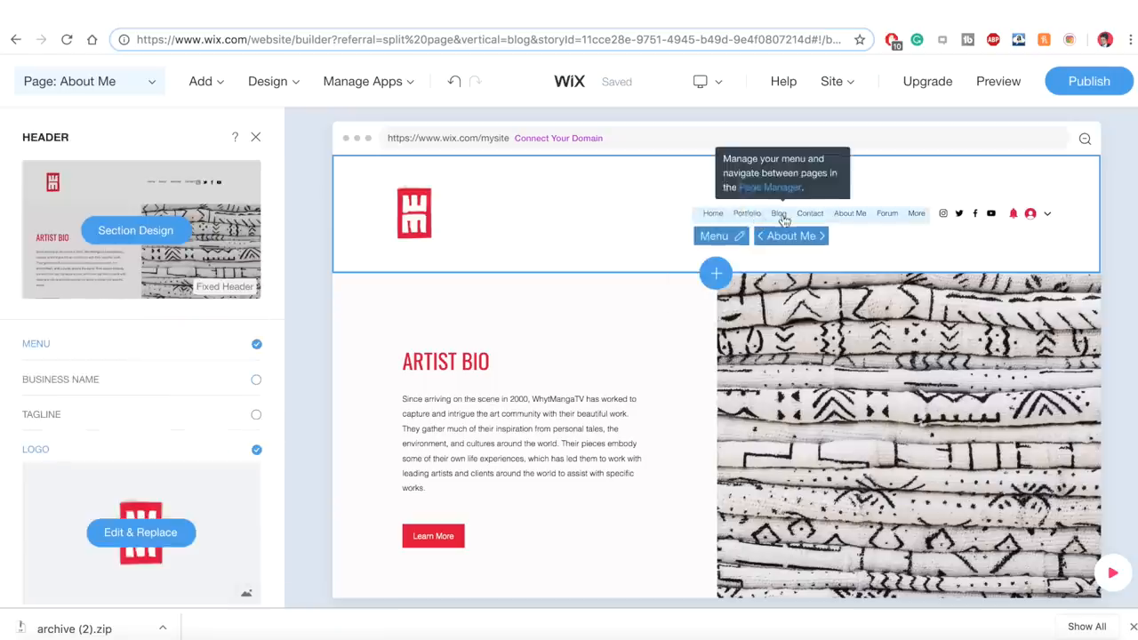
{"action": "left_click", "coordinate": [712, 213]}
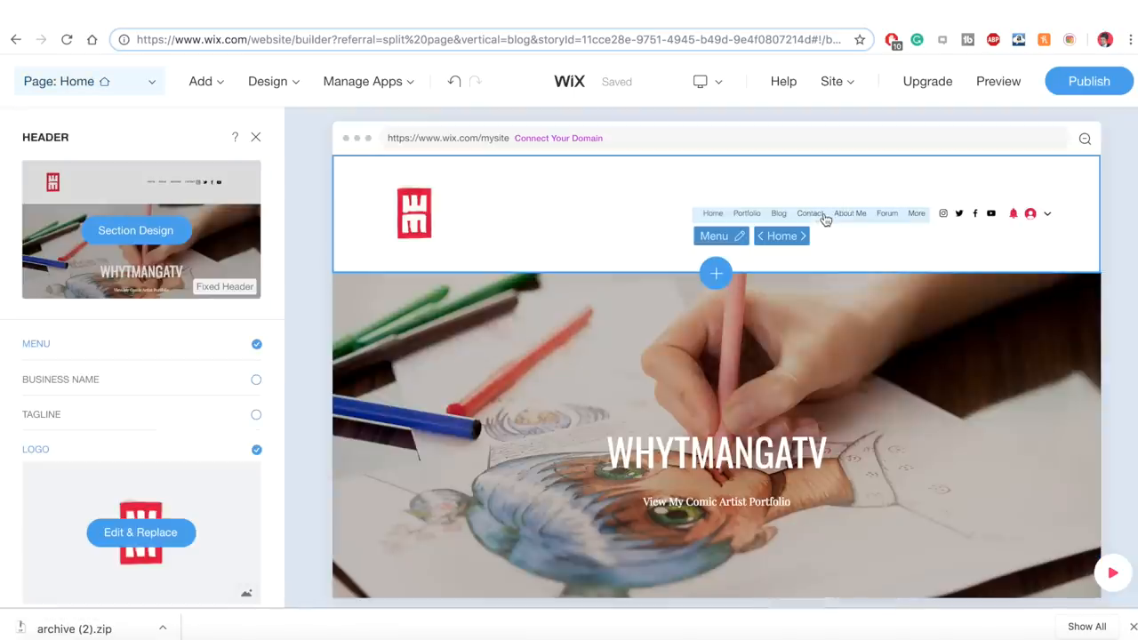
{"action": "scroll", "scroll_direction": "down", "scroll_amount": 3}
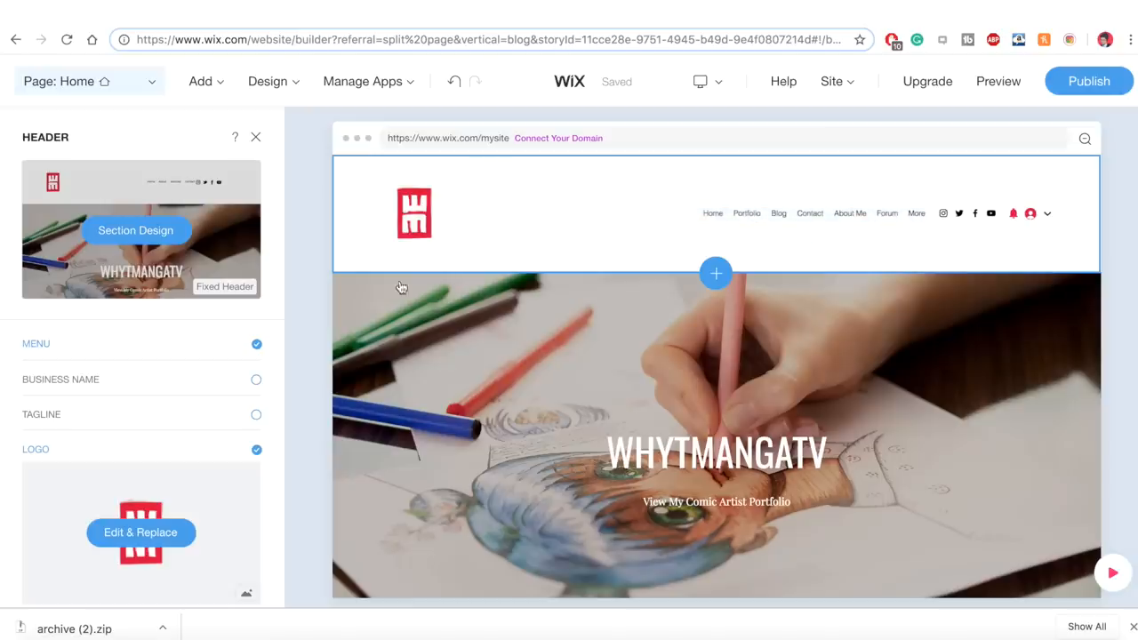
{"action": "left_click", "coordinate": [412, 213]}
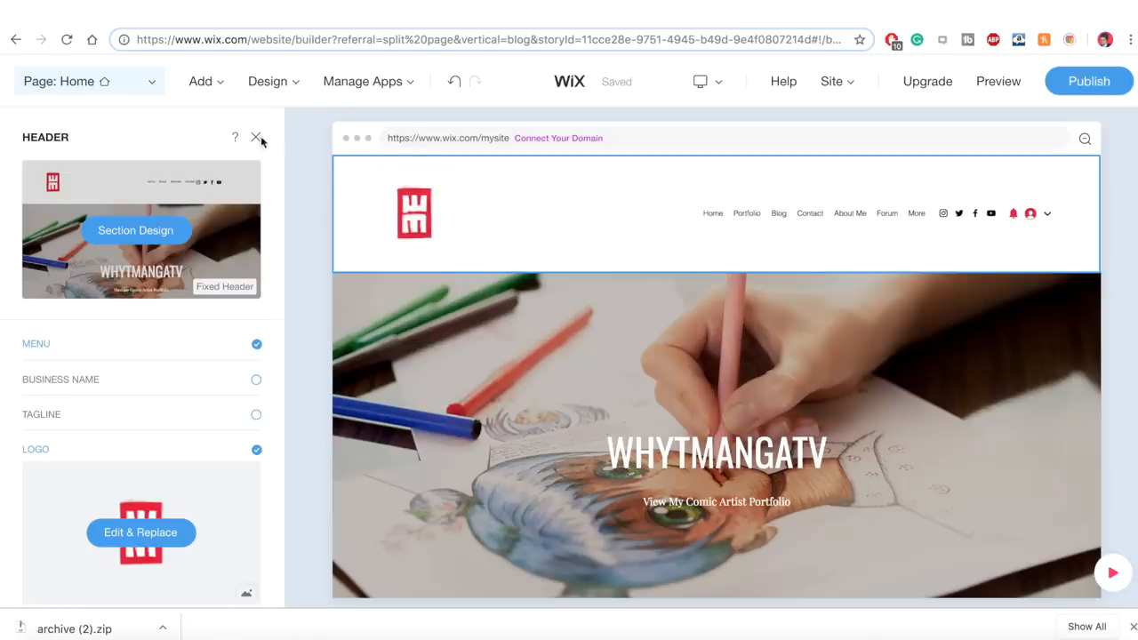
{"action": "left_click", "coordinate": [258, 137]}
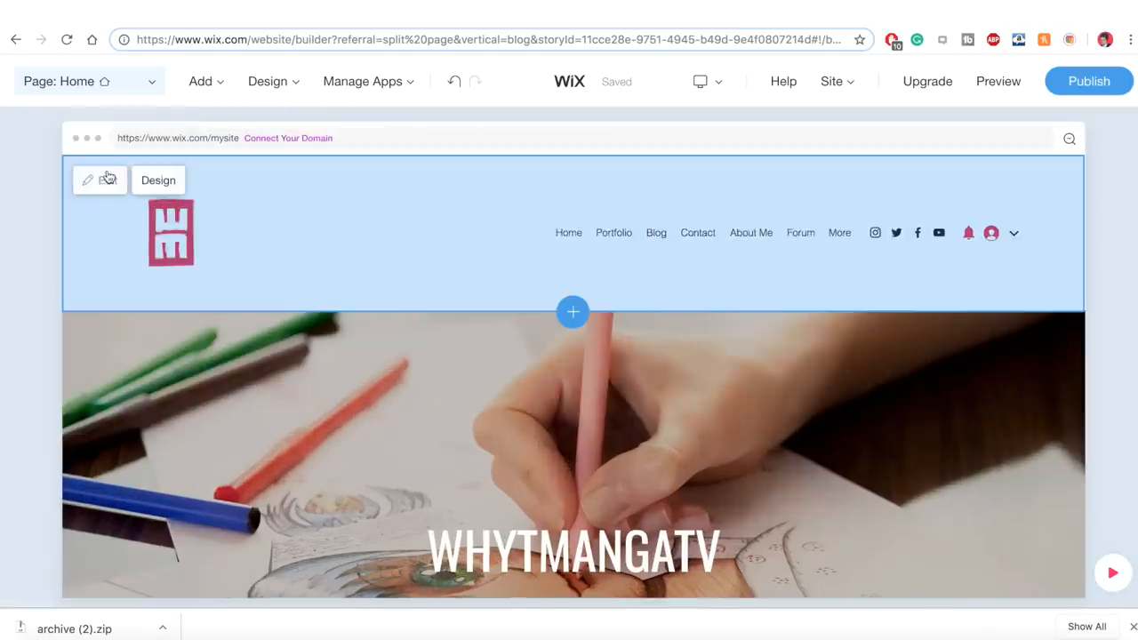
{"action": "left_click", "coordinate": [87, 179]}
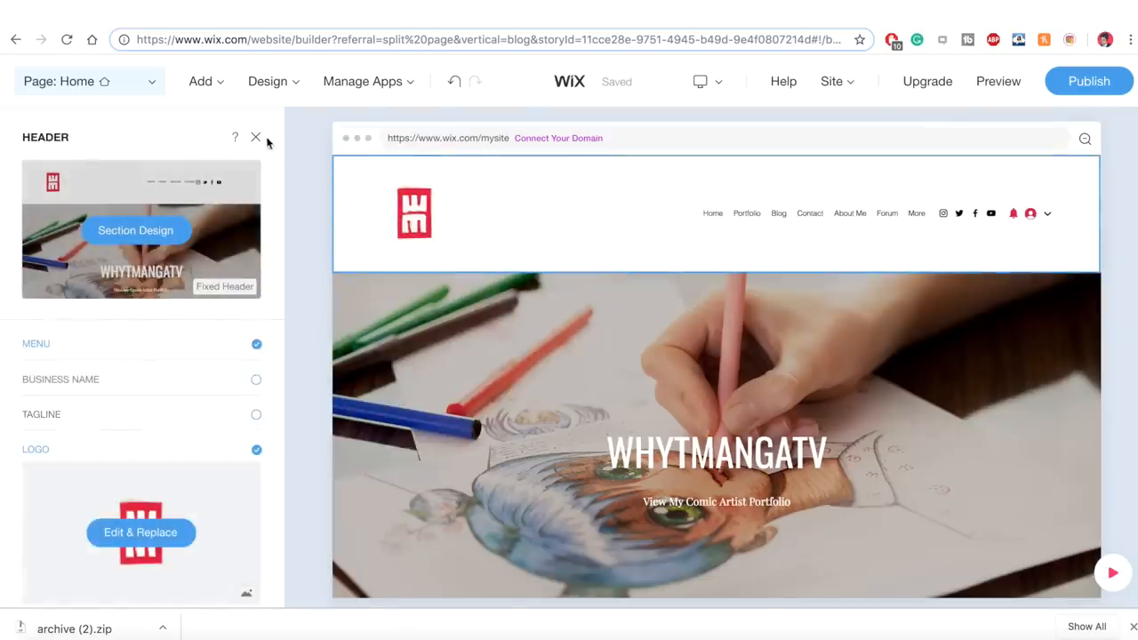
{"action": "left_click", "coordinate": [256, 137]}
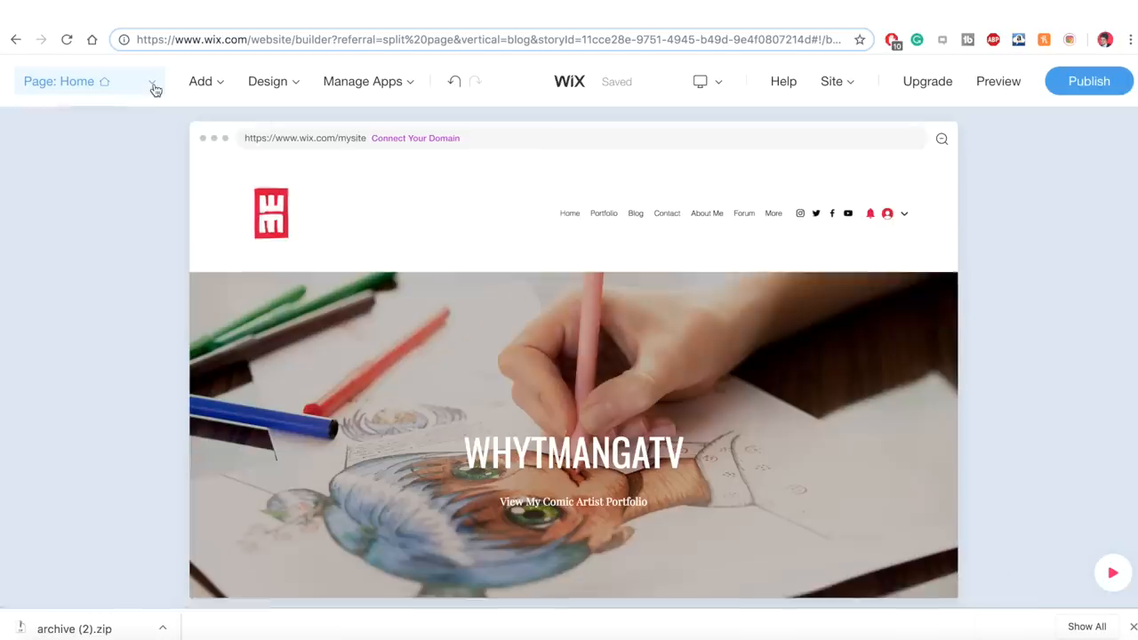
Delete the Forum page from the site's page list and confirm
{"action": "left_click", "coordinate": [151, 81]}
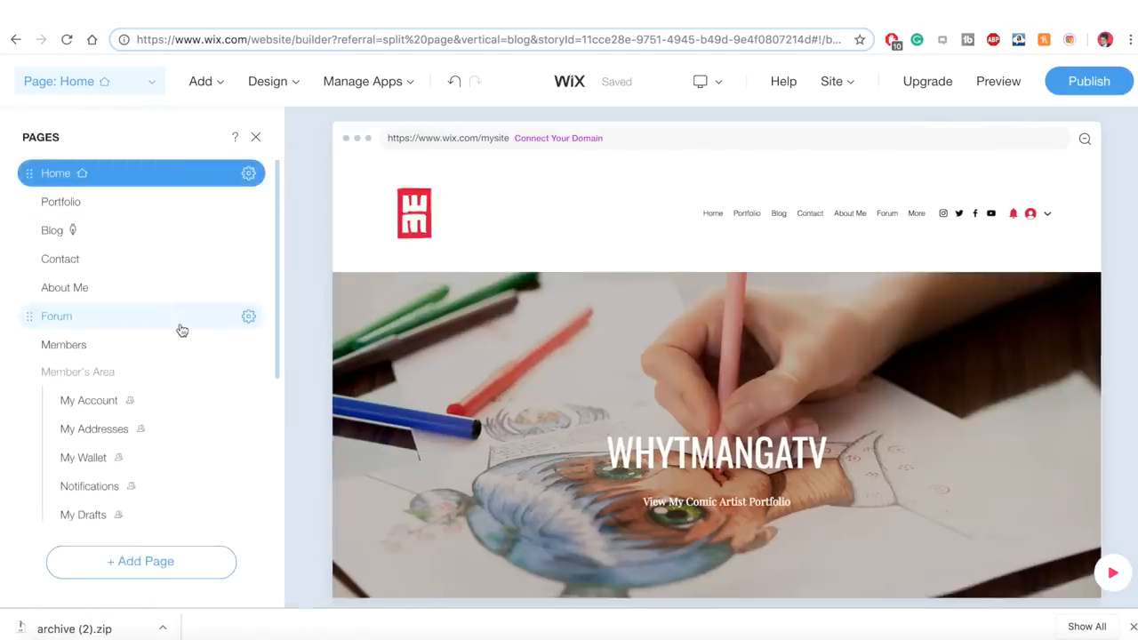
{"action": "mouse_move", "coordinate": [203, 329]}
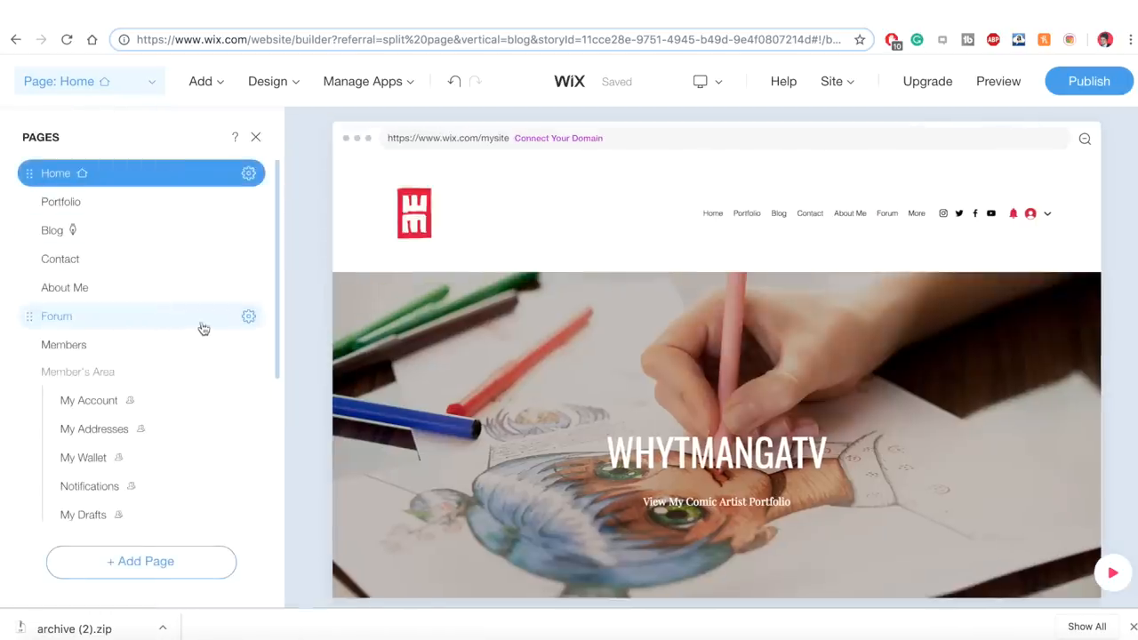
{"action": "left_click", "coordinate": [249, 317]}
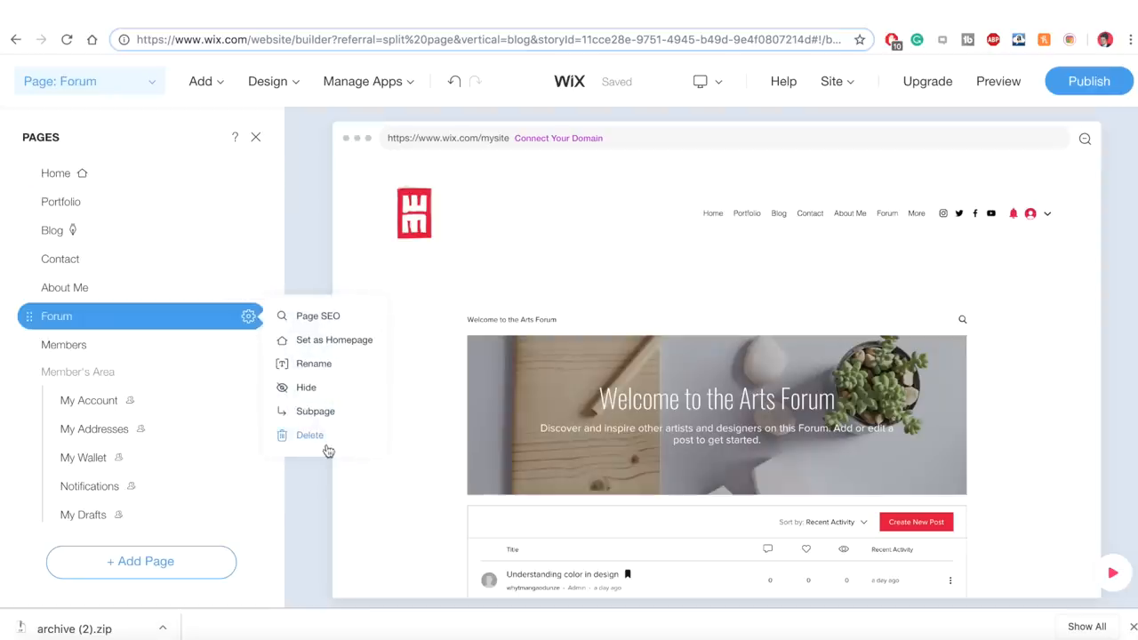
{"action": "mouse_move", "coordinate": [318, 441]}
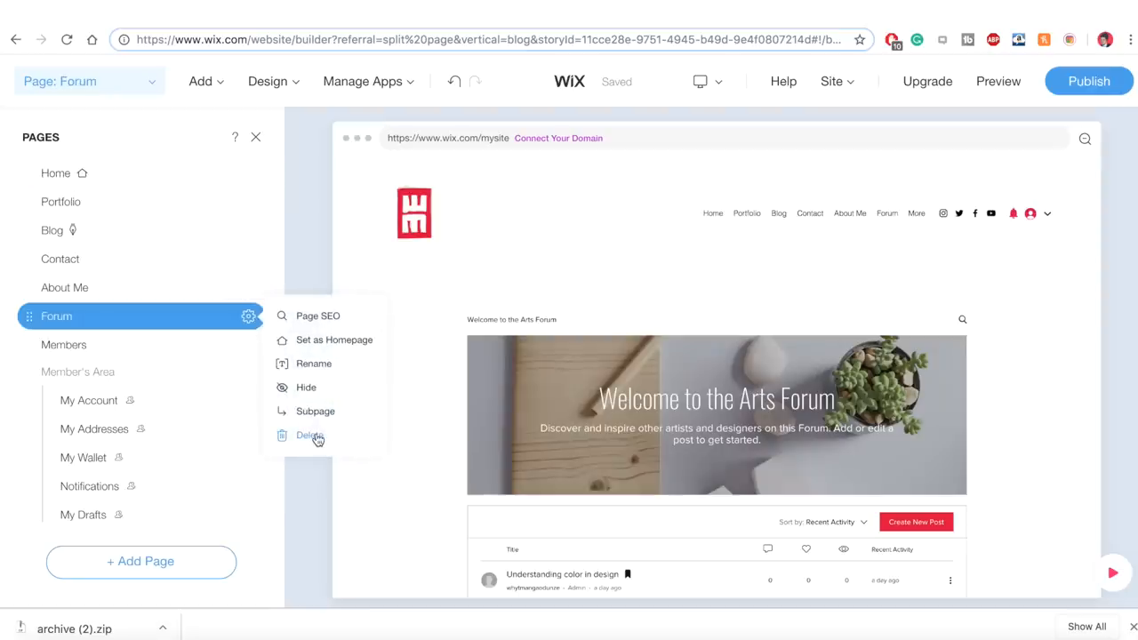
{"action": "left_click", "coordinate": [309, 434]}
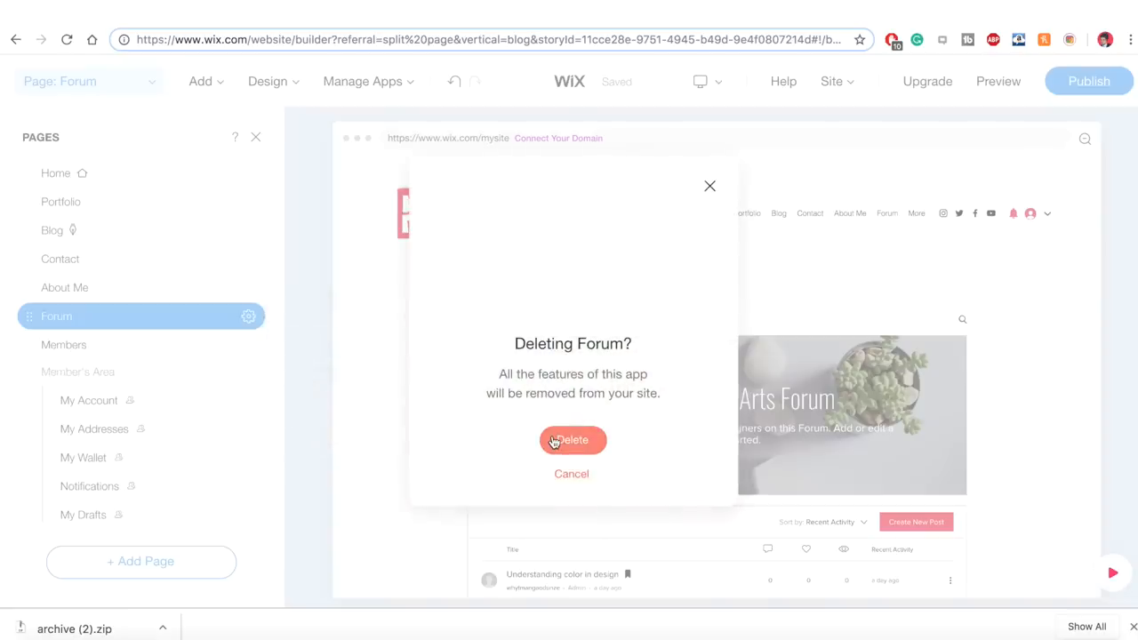
{"action": "left_click", "coordinate": [573, 473]}
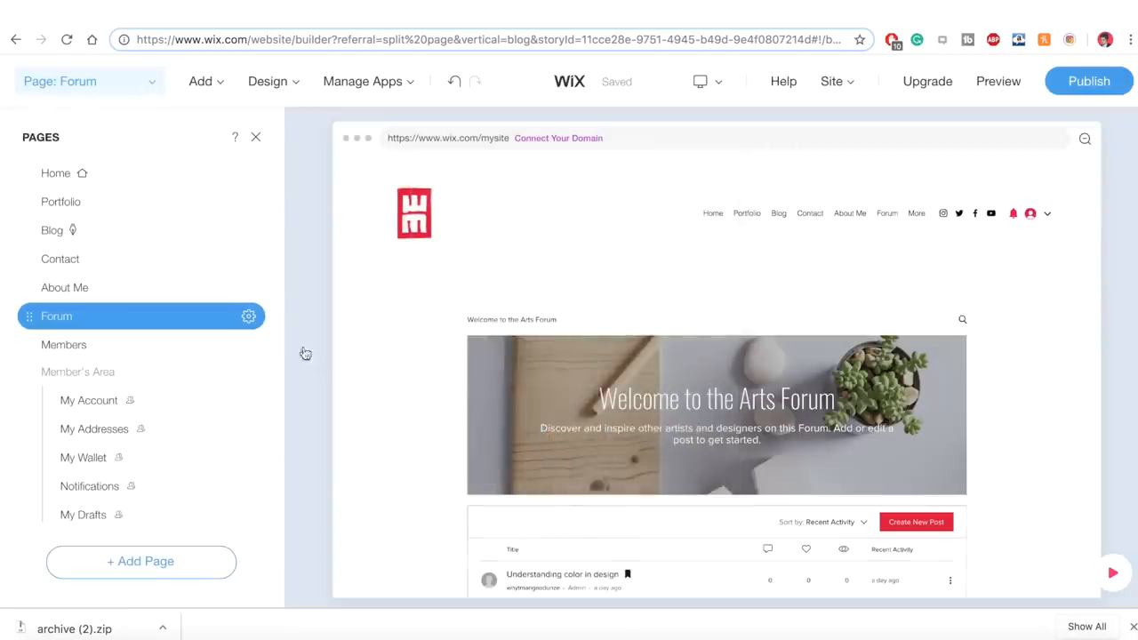
Check the remaining pages list showing Members, then close it
{"action": "left_click", "coordinate": [55, 172]}
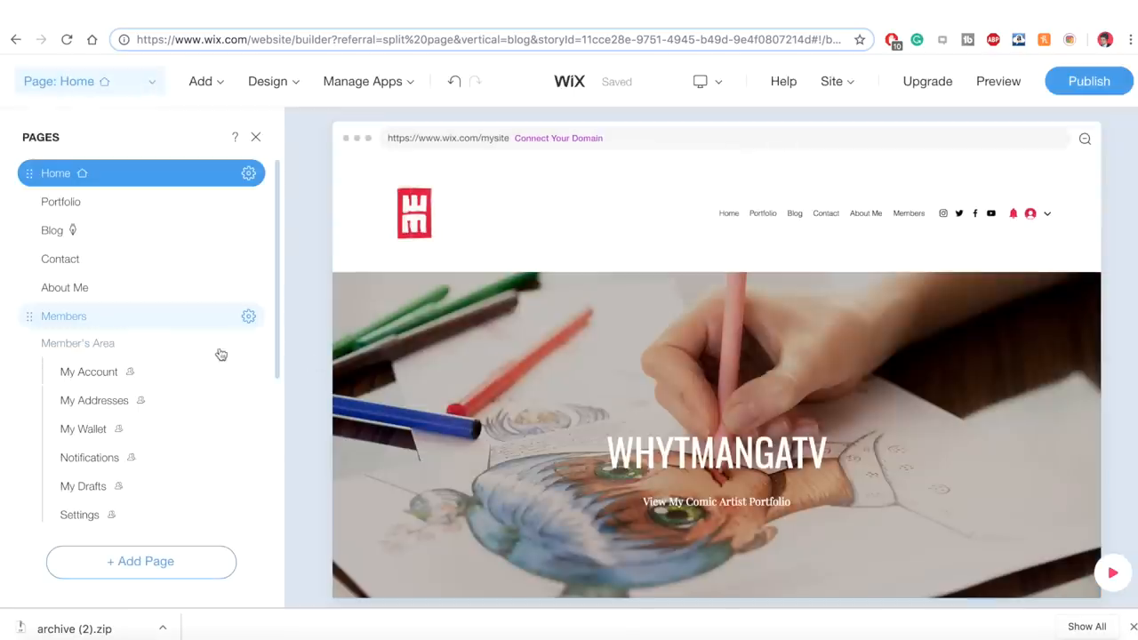
{"action": "left_click", "coordinate": [249, 316]}
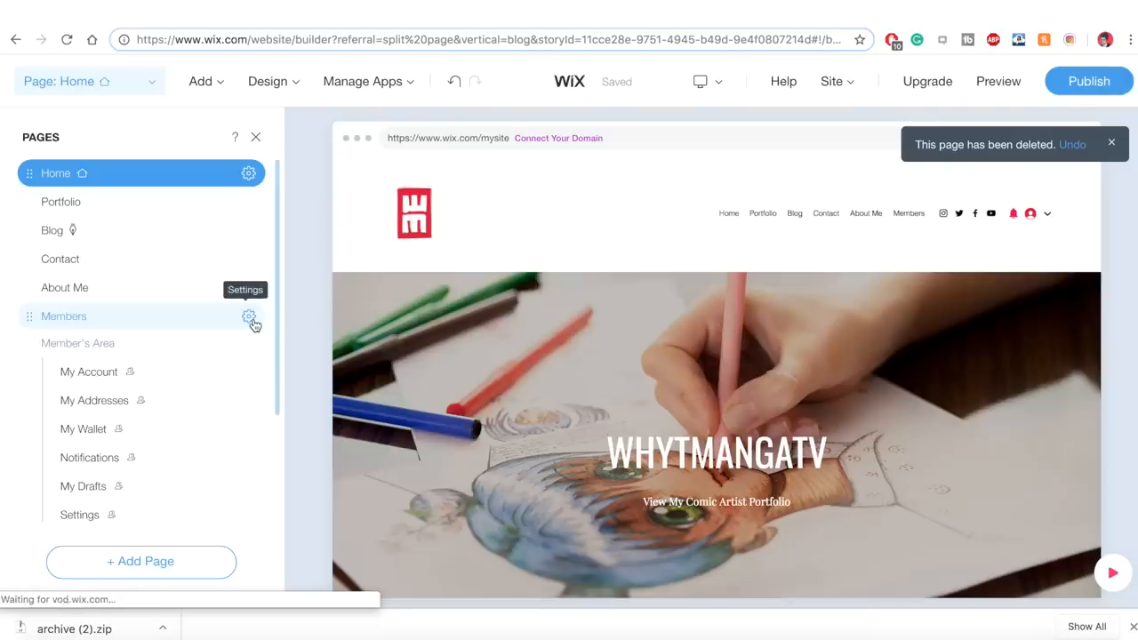
{"action": "left_click", "coordinate": [1112, 142]}
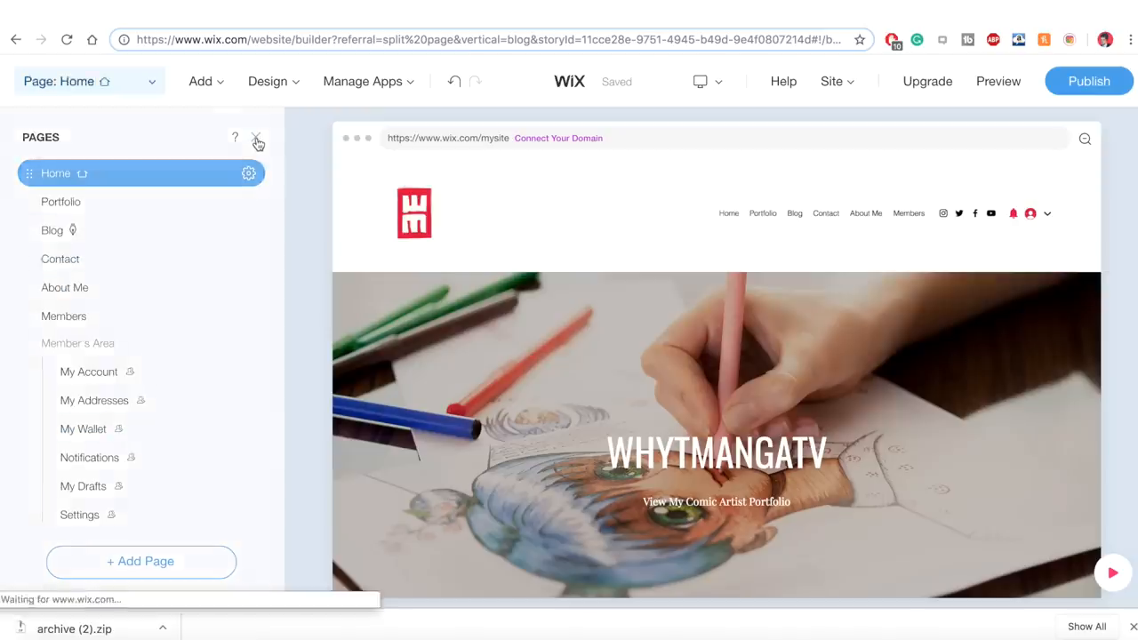
Close the Pages panel and scroll down the home page toward the video section
{"action": "left_click", "coordinate": [258, 139]}
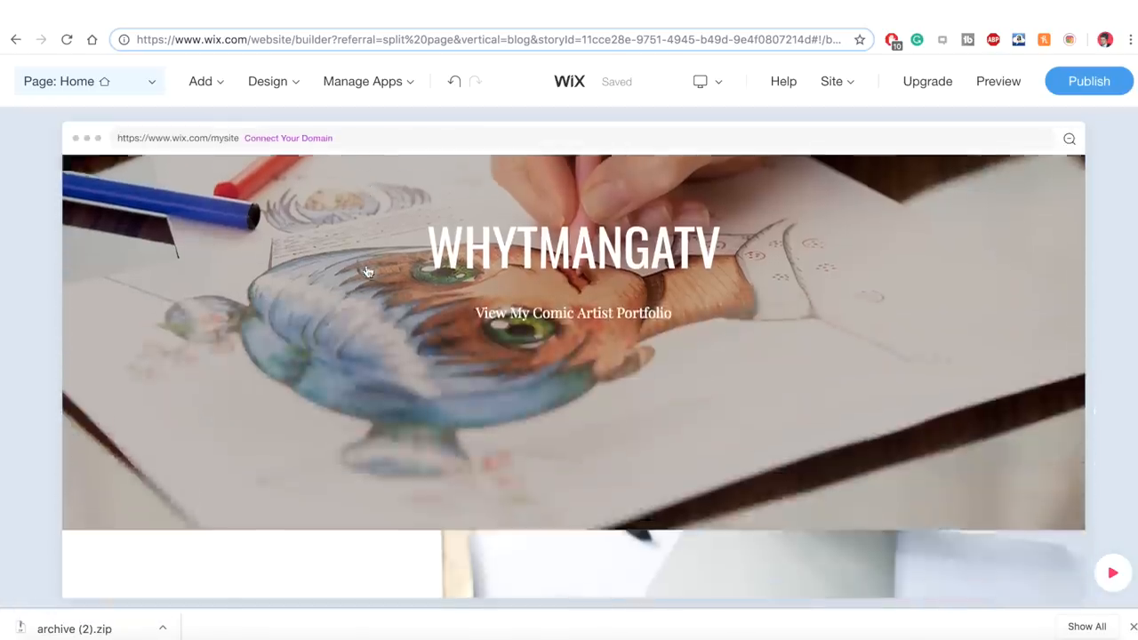
{"action": "scroll", "scroll_direction": "down", "scroll_amount": 3}
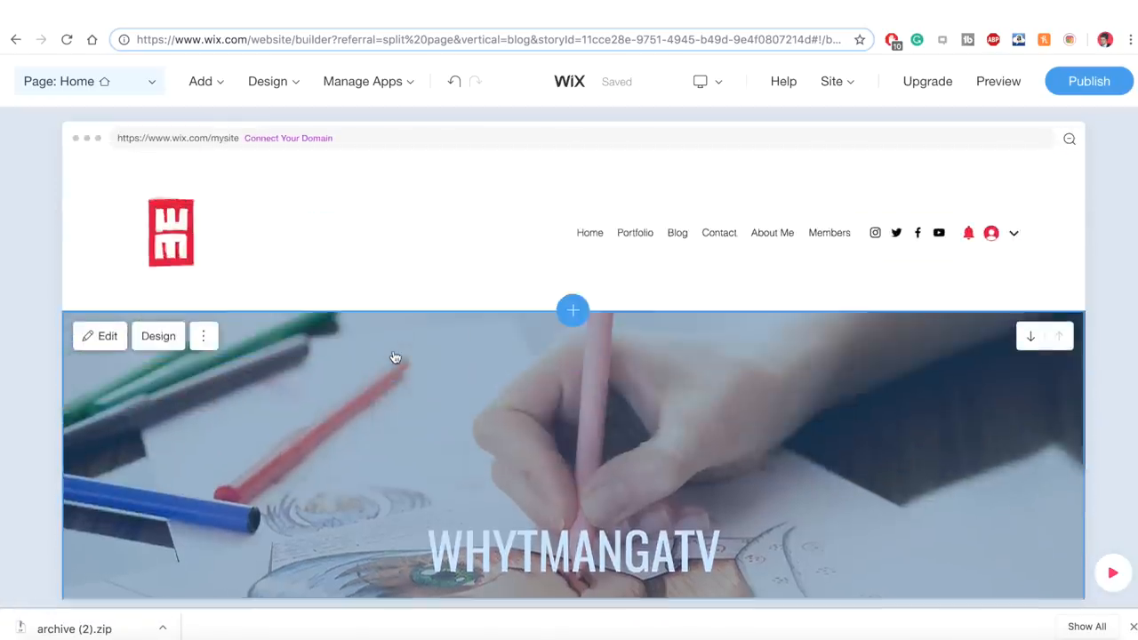
{"action": "scroll", "scroll_direction": "down", "scroll_amount": 3}
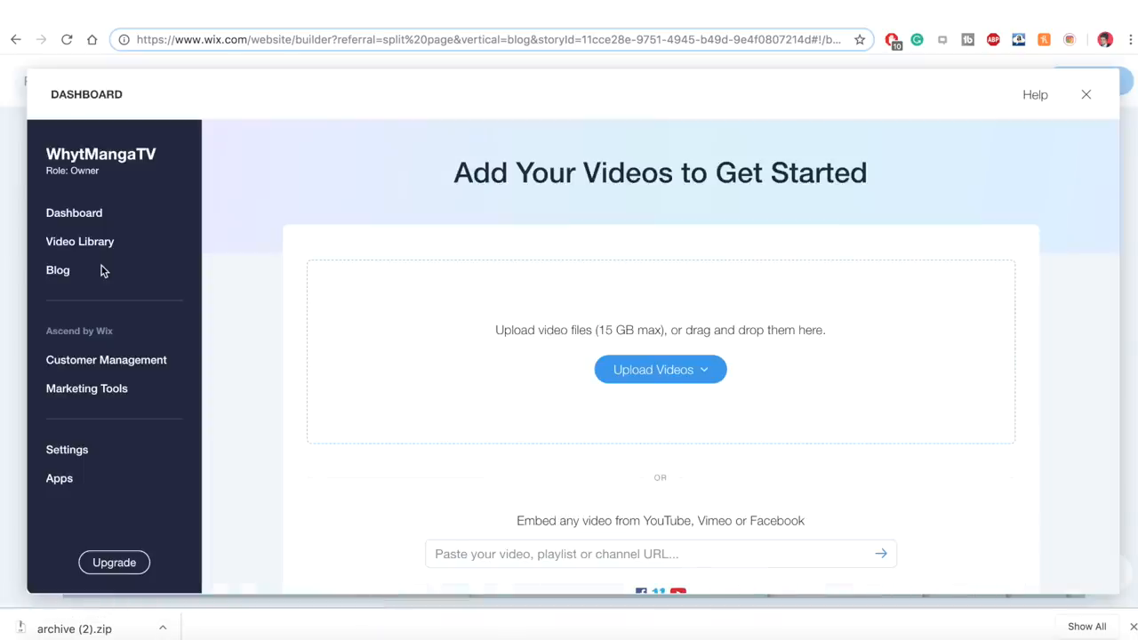
{"action": "mouse_move", "coordinate": [640, 434]}
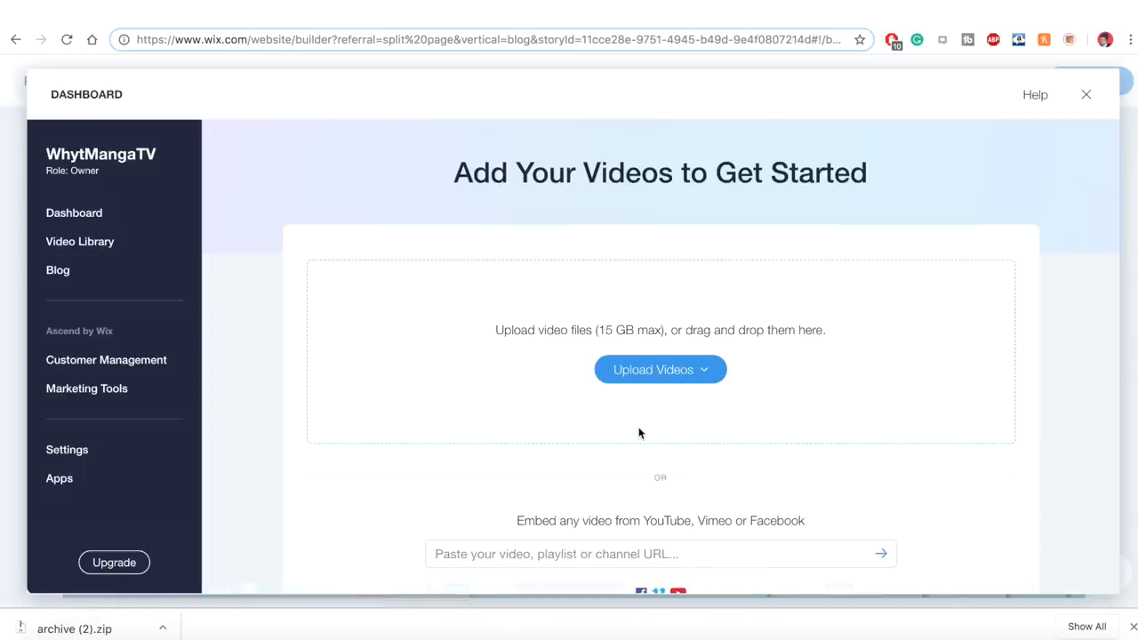
Submit the Whyt Manga YouTube channel link and add it as a feed, giving two listed channels
{"action": "scroll", "scroll_direction": "down", "scroll_amount": 3}
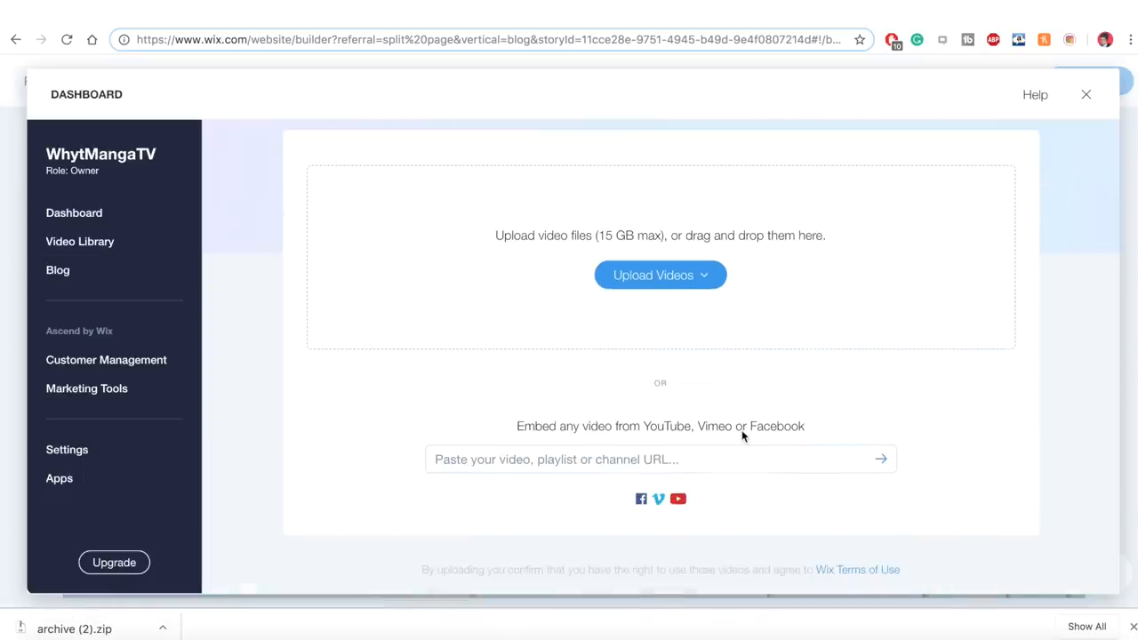
{"action": "left_click", "coordinate": [660, 459]}
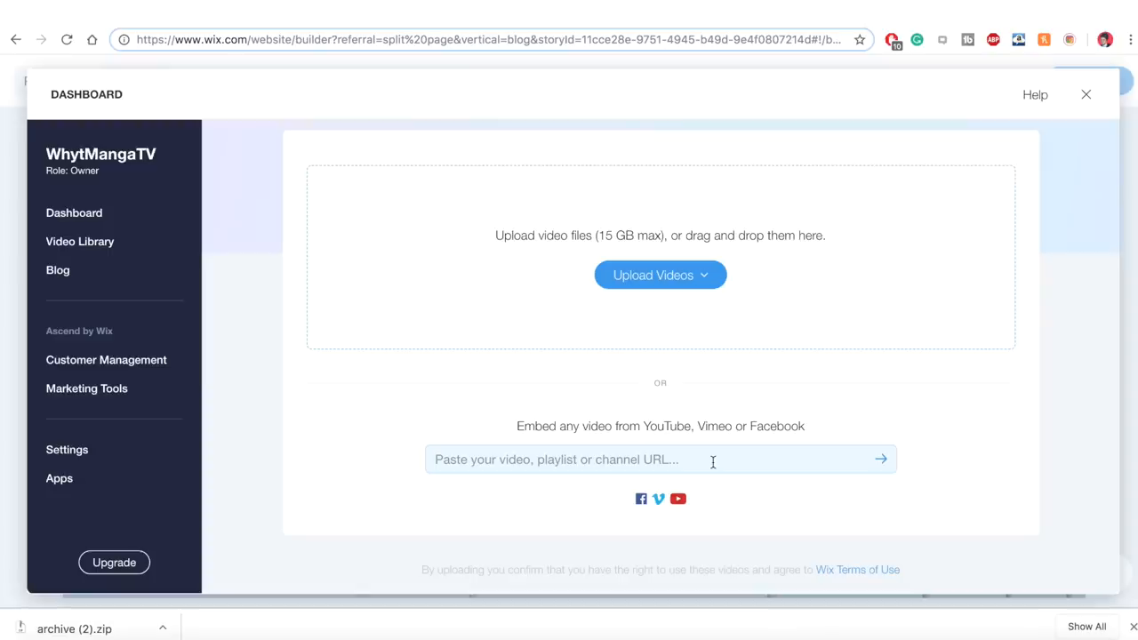
{"action": "left_click", "coordinate": [660, 459]}
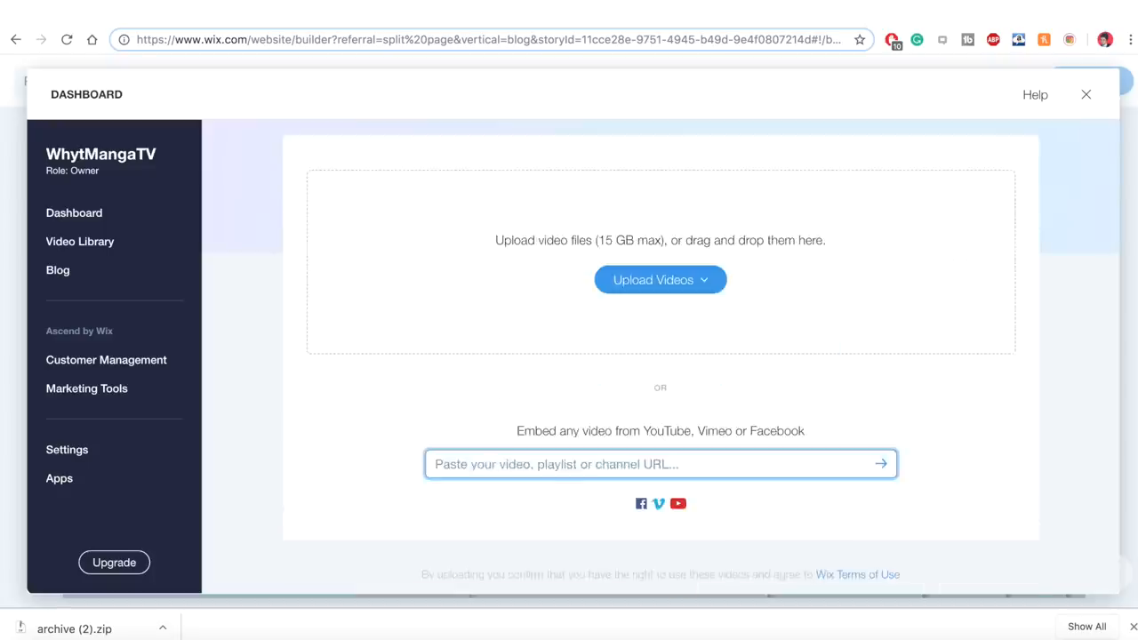
{"action": "left_click", "coordinate": [881, 462]}
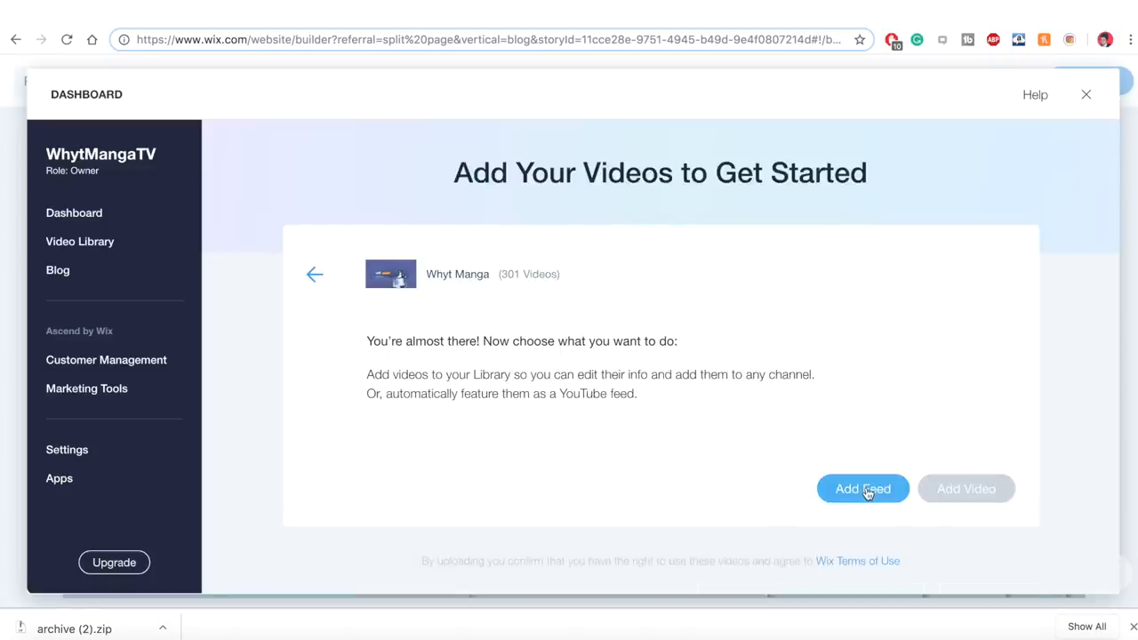
{"action": "left_click", "coordinate": [863, 487]}
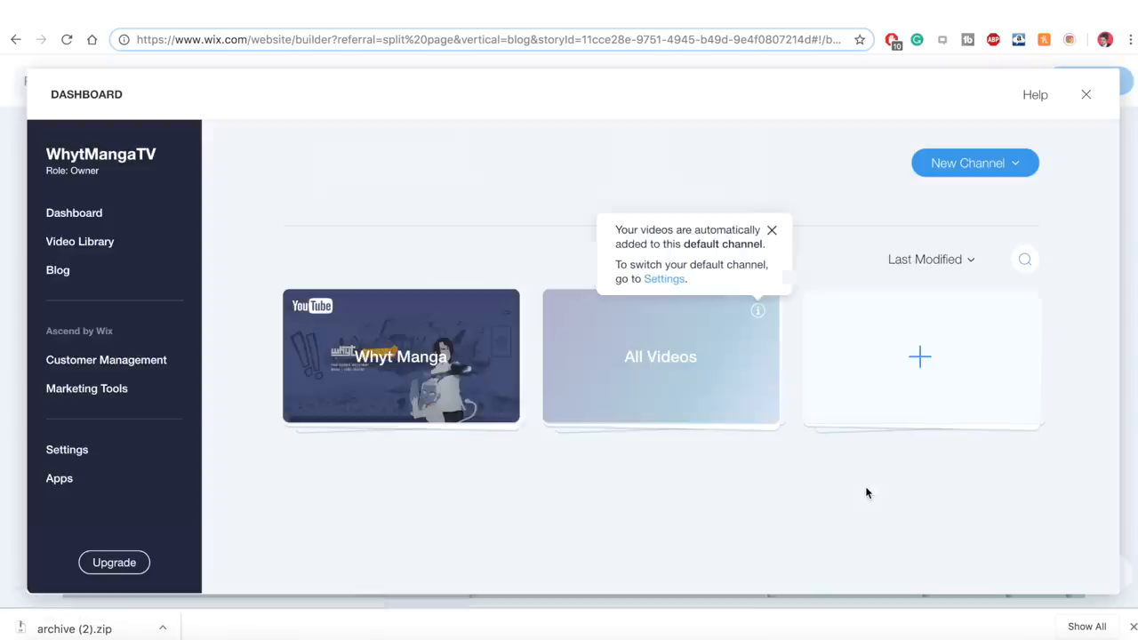
{"action": "left_click", "coordinate": [78, 242]}
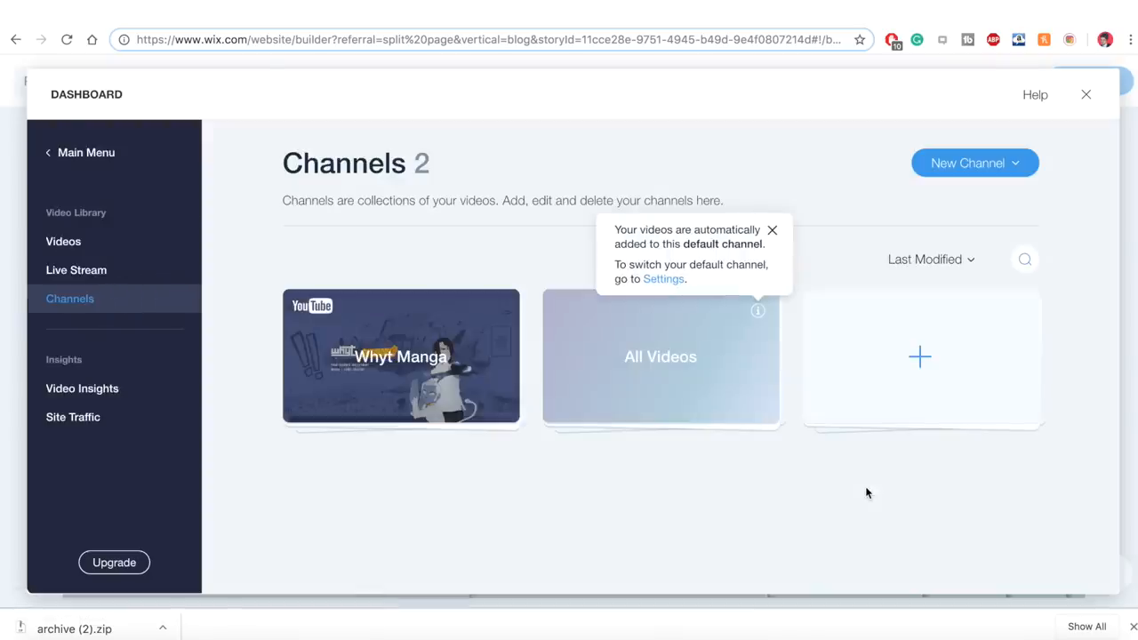
{"action": "mouse_move", "coordinate": [684, 274]}
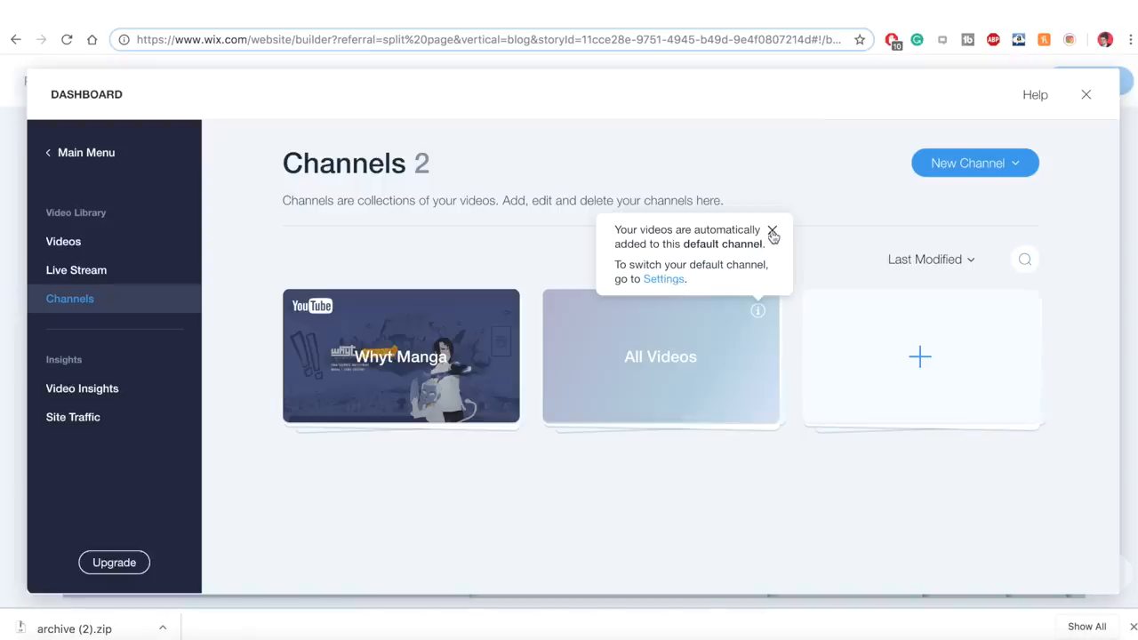
{"action": "mouse_move", "coordinate": [772, 234]}
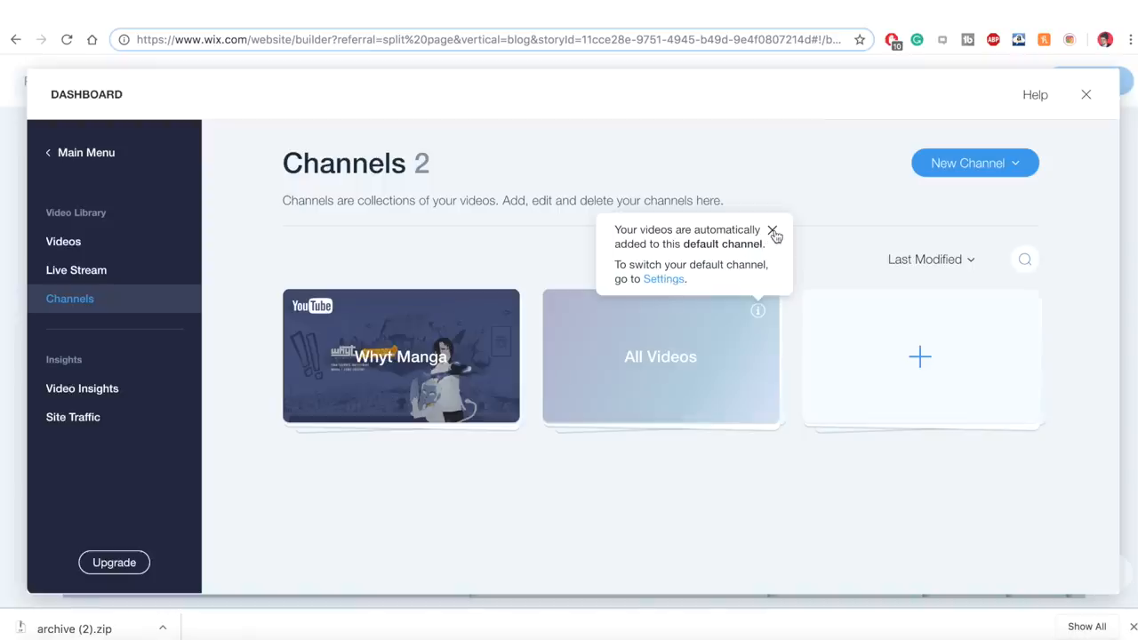
{"action": "mouse_move", "coordinate": [668, 291]}
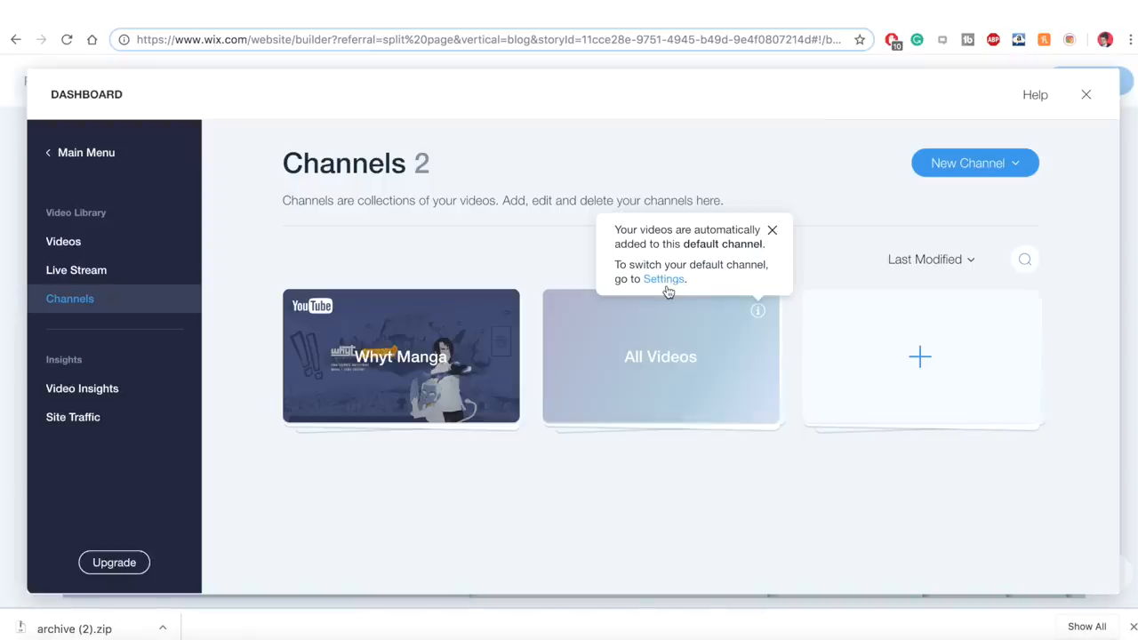
Review the default channel's video settings (All Videos), then go to the site's Video Library
{"action": "left_click", "coordinate": [662, 277]}
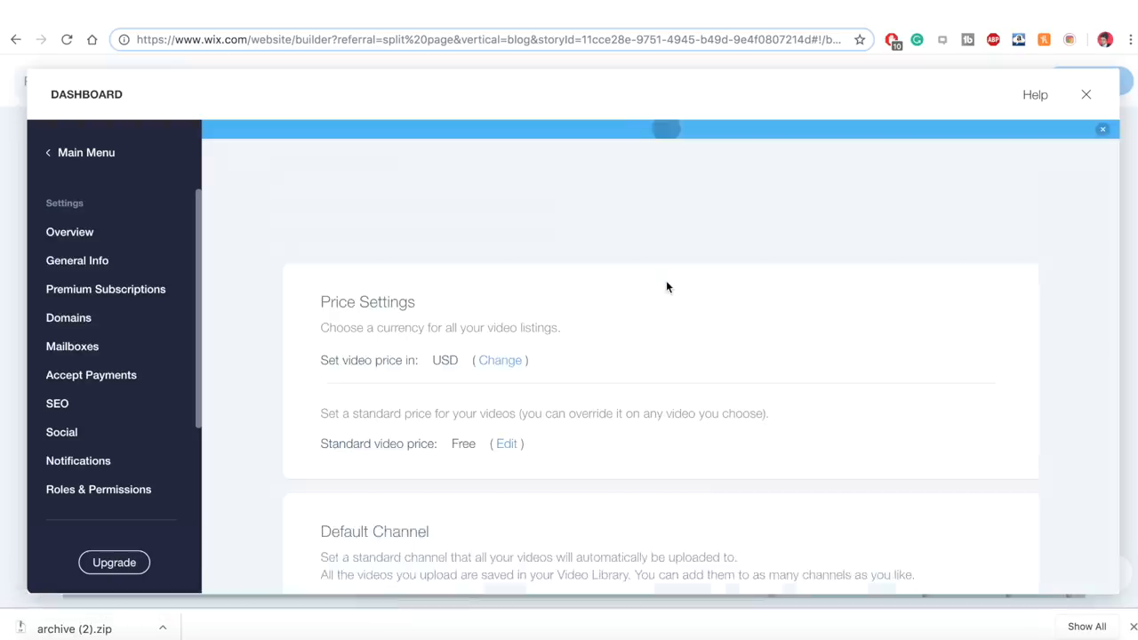
{"action": "scroll", "scroll_direction": "down", "scroll_amount": 3}
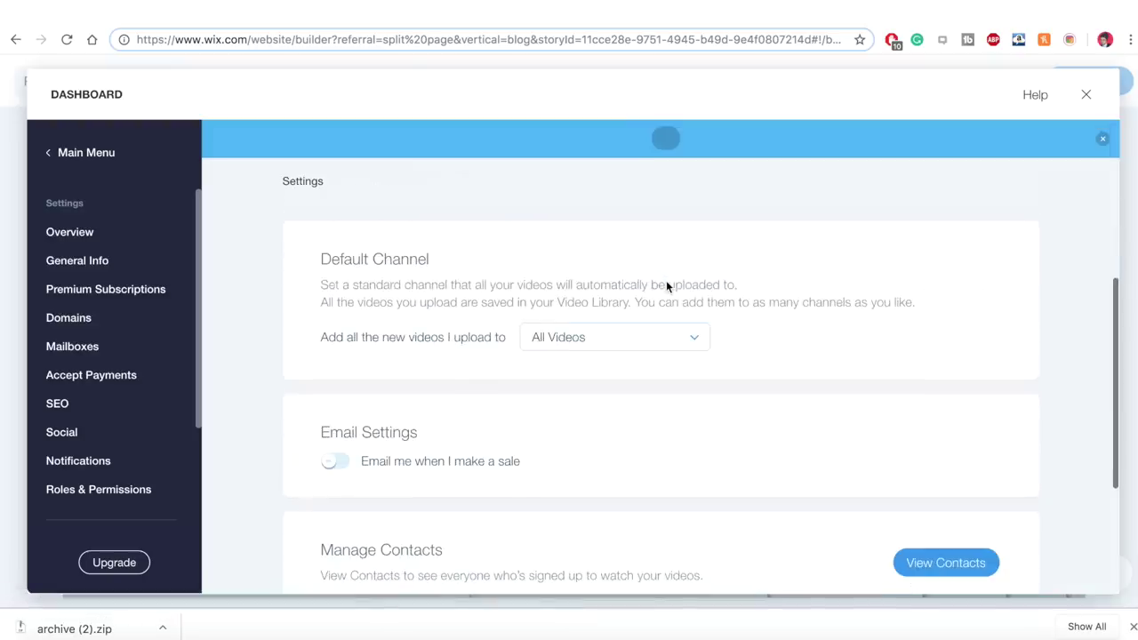
{"action": "scroll", "scroll_direction": "down", "scroll_amount": 3}
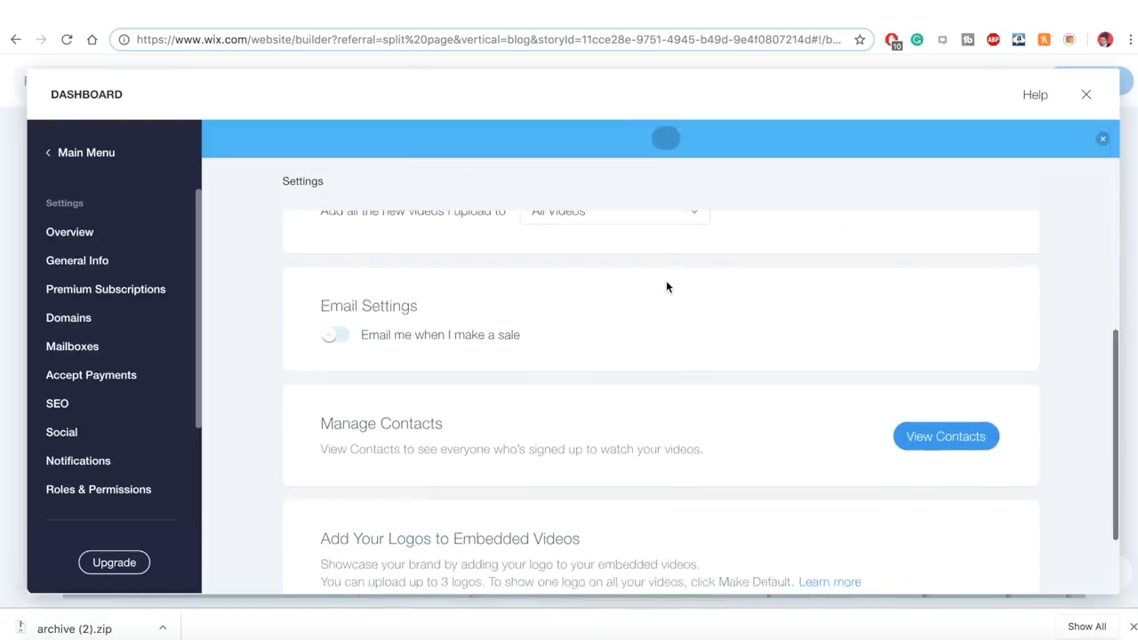
{"action": "scroll", "scroll_direction": "down", "scroll_amount": 3}
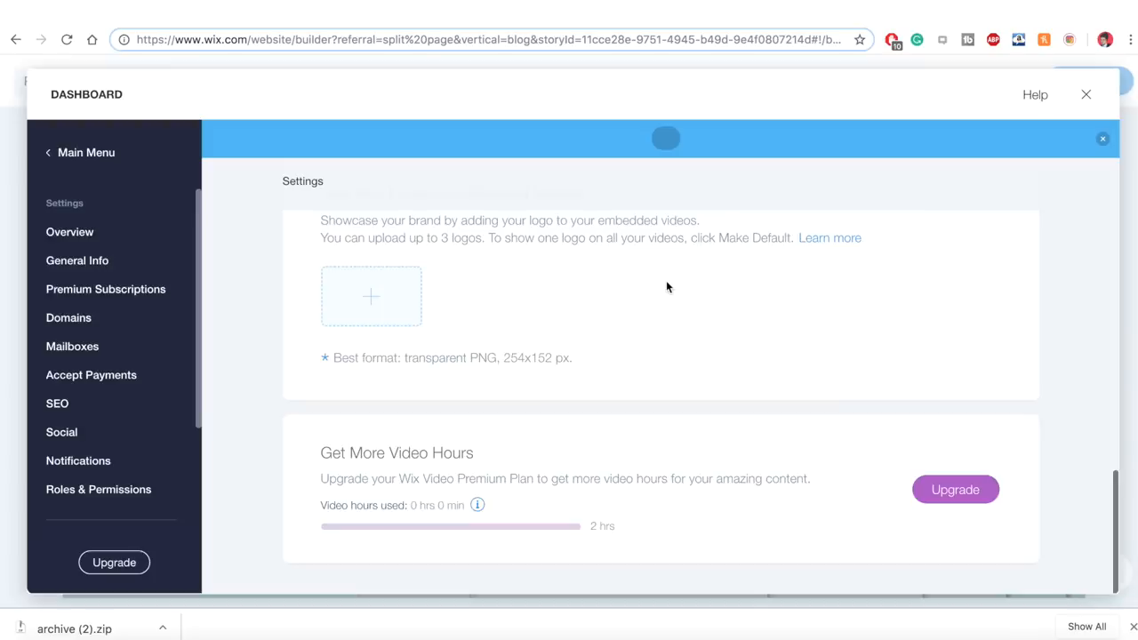
{"action": "scroll", "scroll_direction": "up", "scroll_amount": 3}
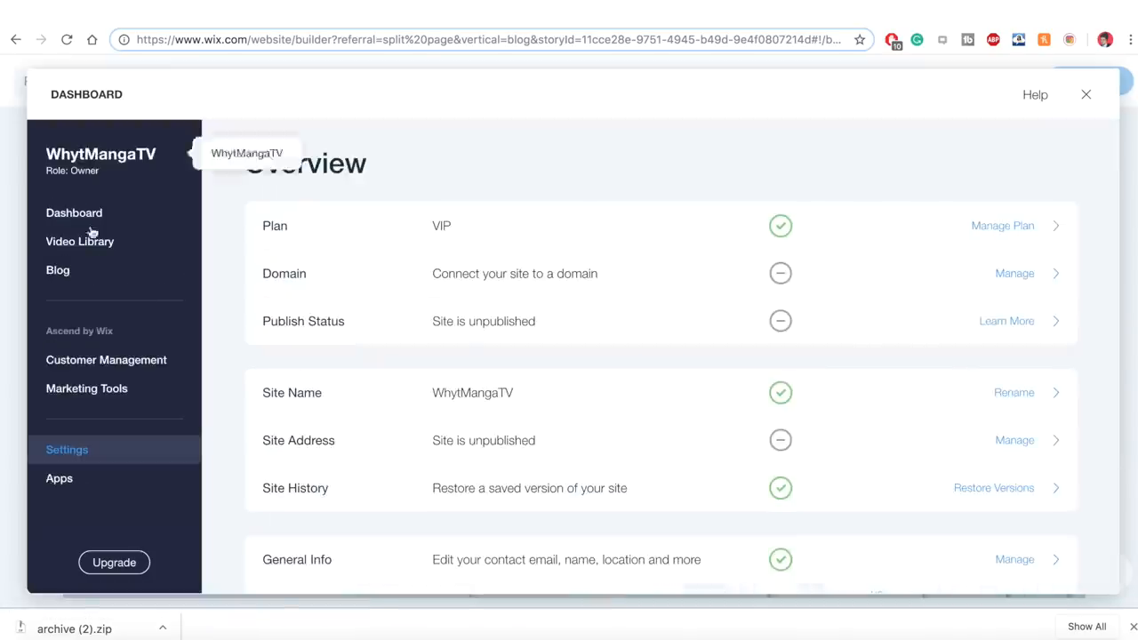
{"action": "left_click", "coordinate": [80, 242]}
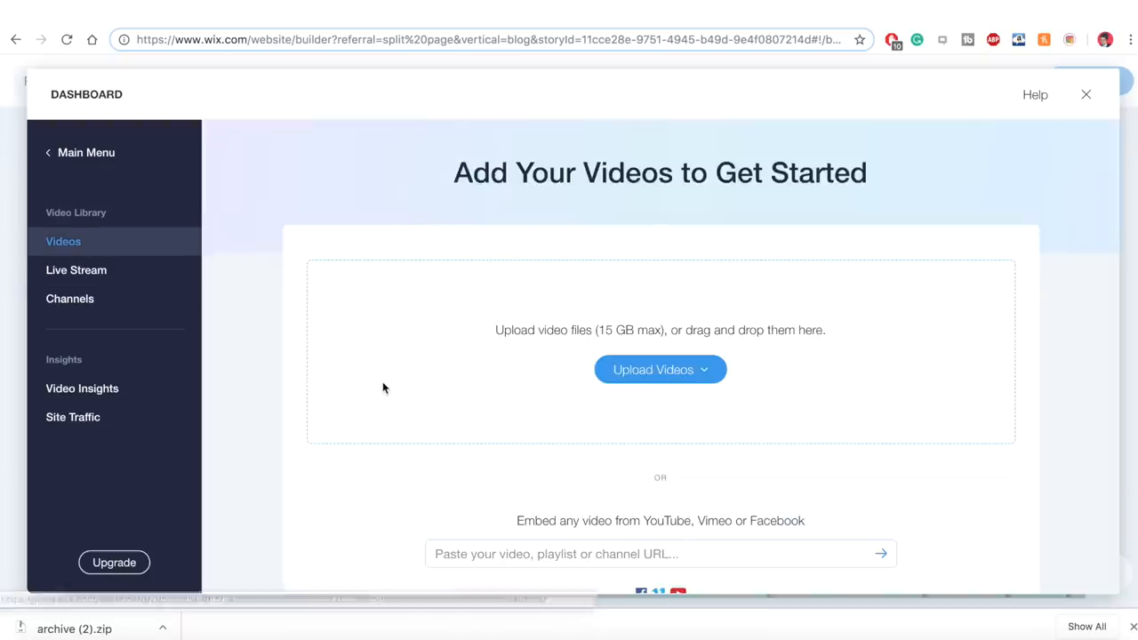
{"action": "left_click", "coordinate": [660, 459]}
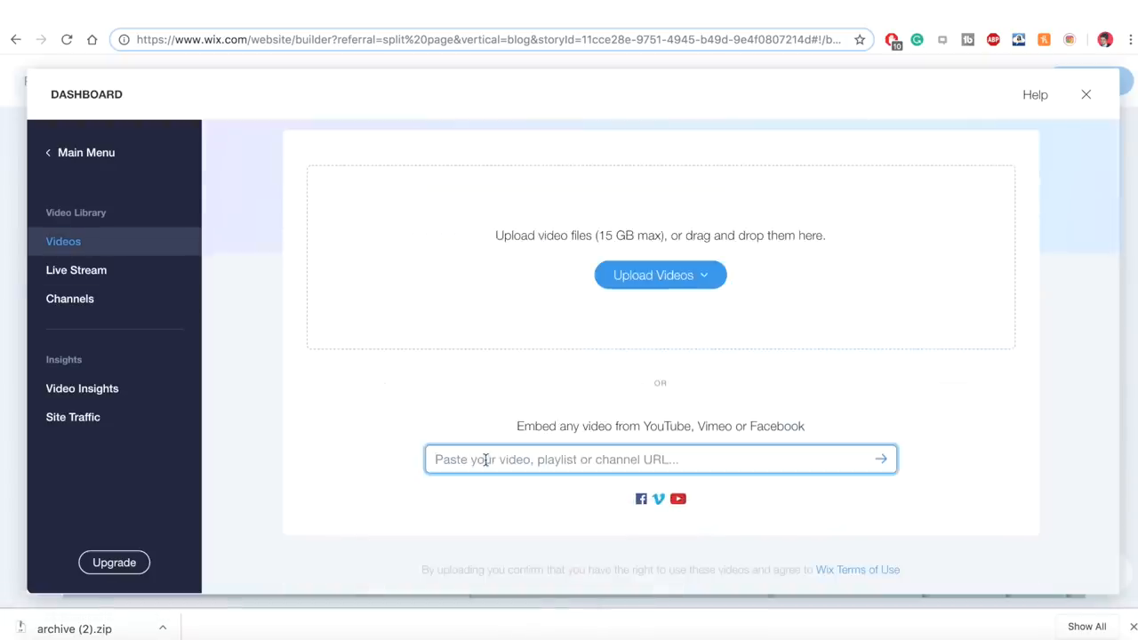
{"action": "type", "text": "https://www.youtube.com/user/WhytMangaTV"}
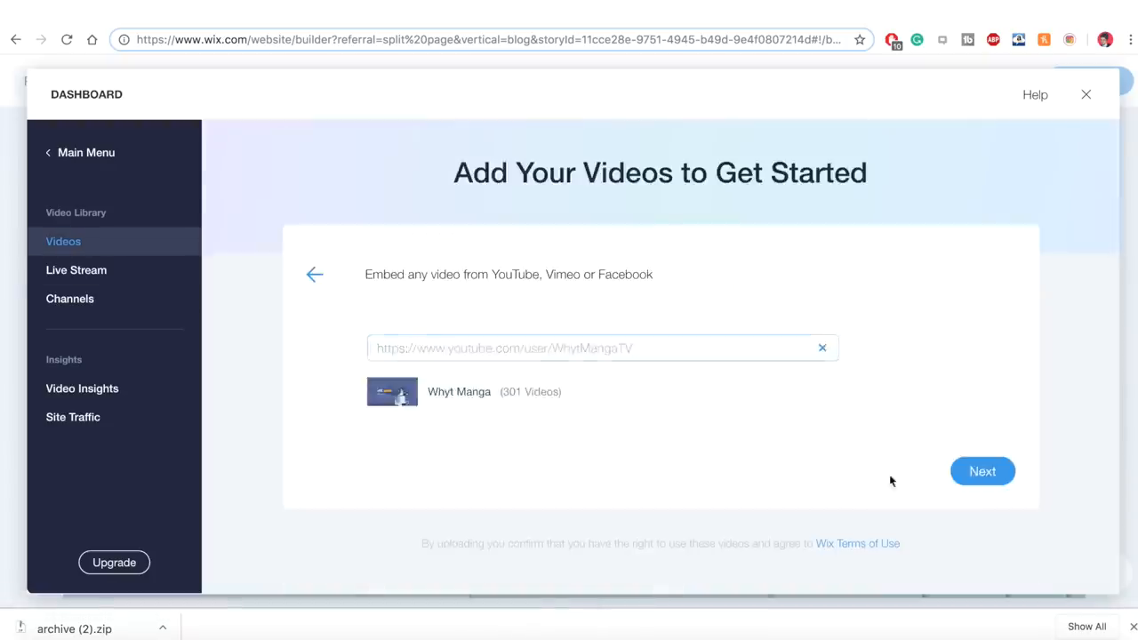
{"action": "left_click", "coordinate": [982, 471]}
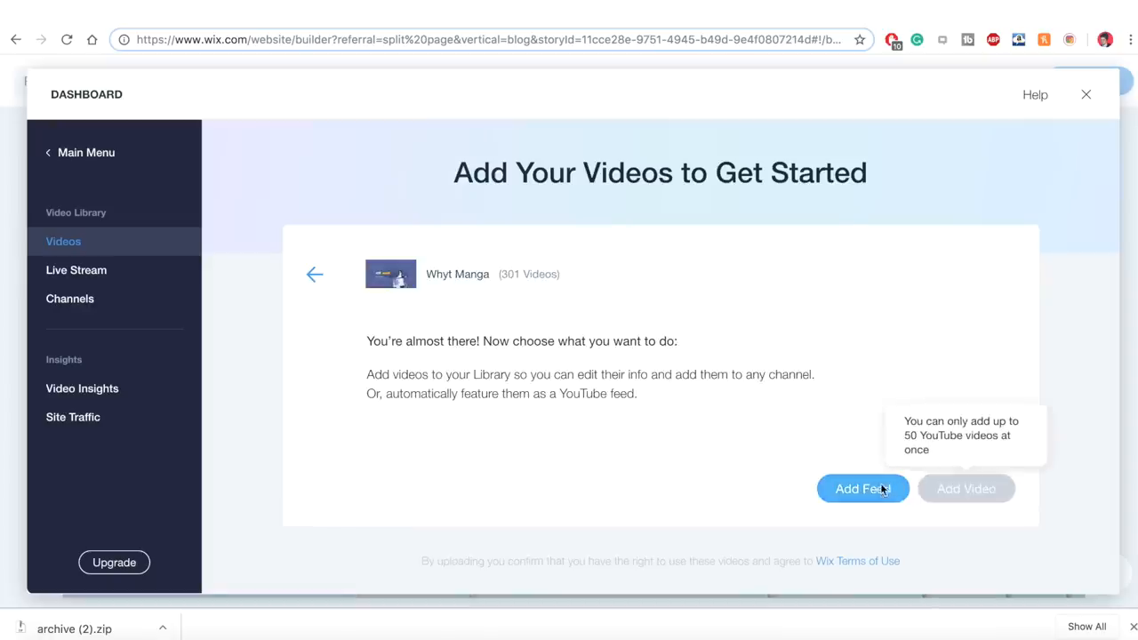
{"action": "left_click", "coordinate": [862, 487]}
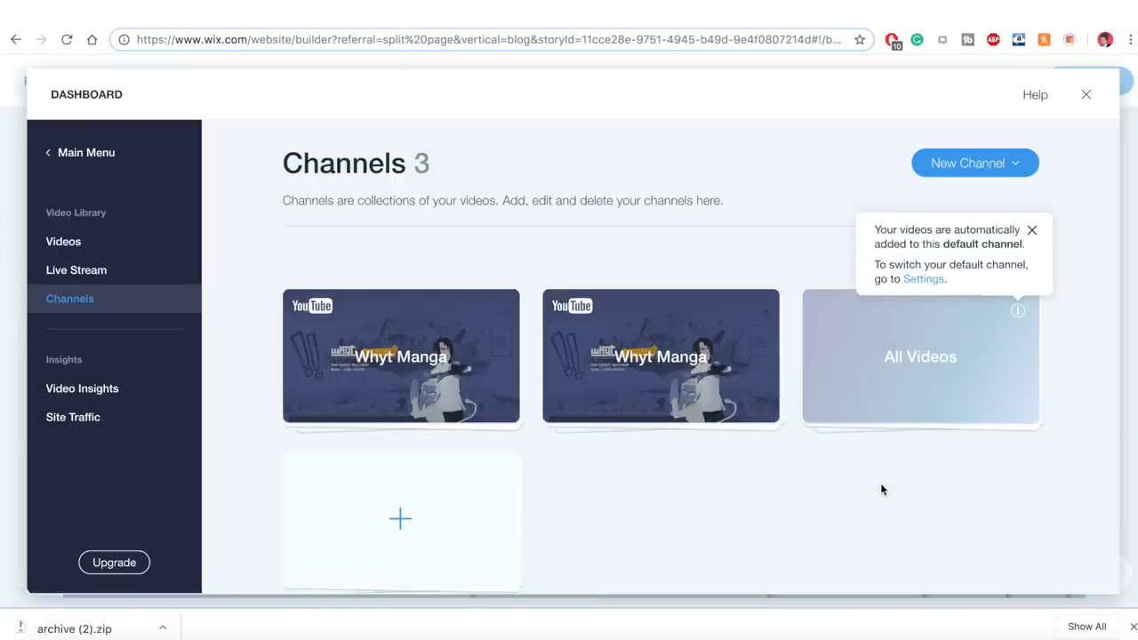
{"action": "mouse_move", "coordinate": [661, 398]}
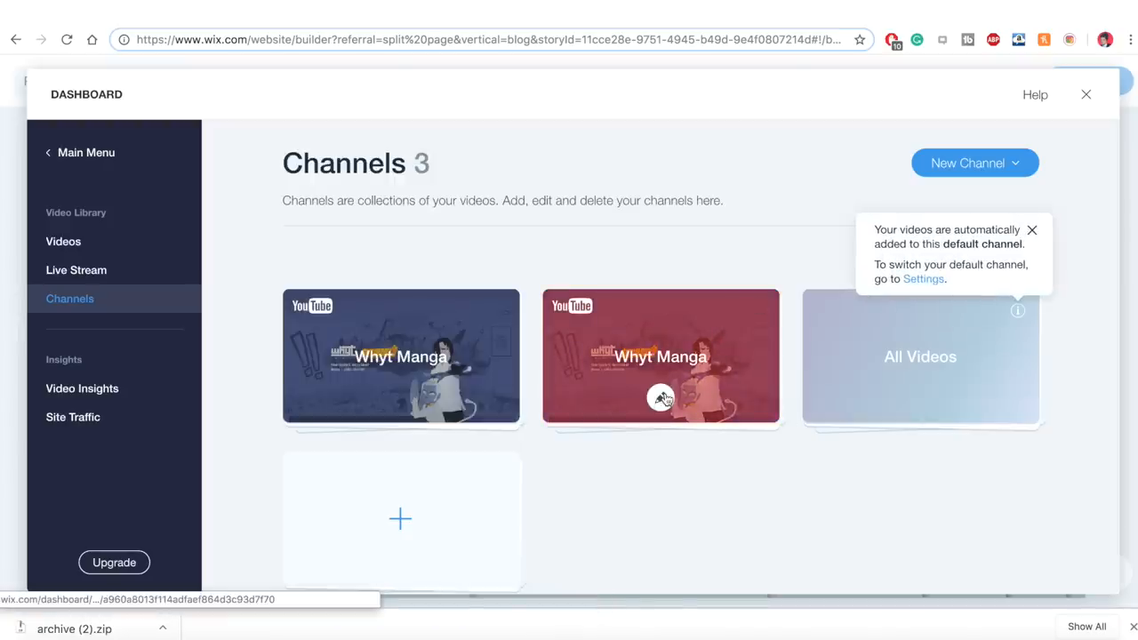
Delete the duplicate Whyt Manga channel via its more-actions menu
{"action": "left_click", "coordinate": [661, 355]}
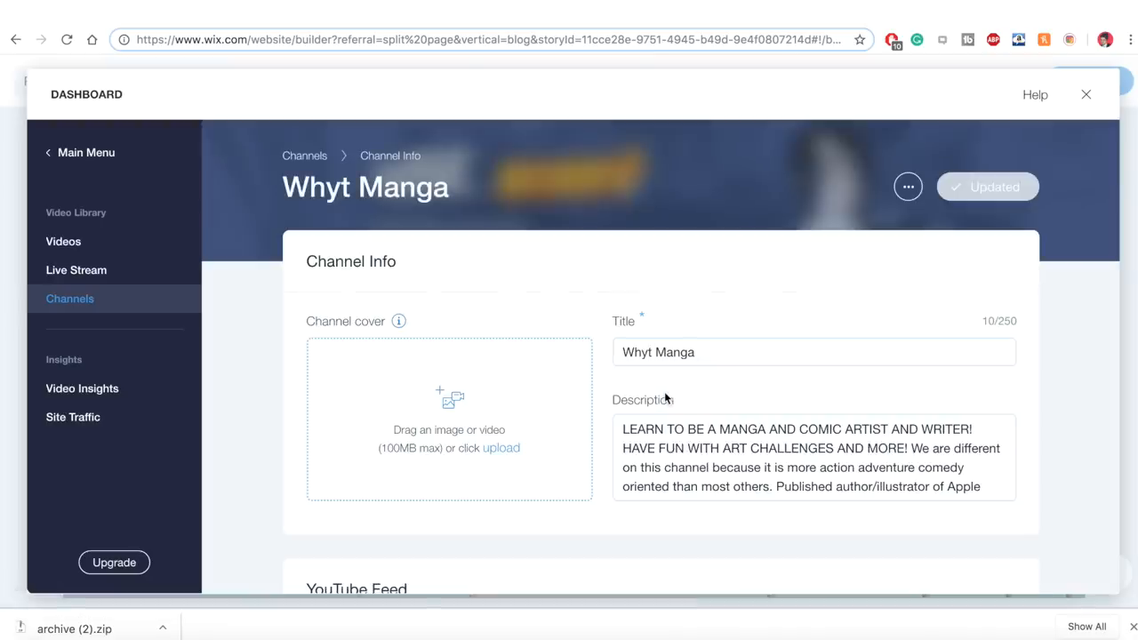
{"action": "mouse_move", "coordinate": [964, 147]}
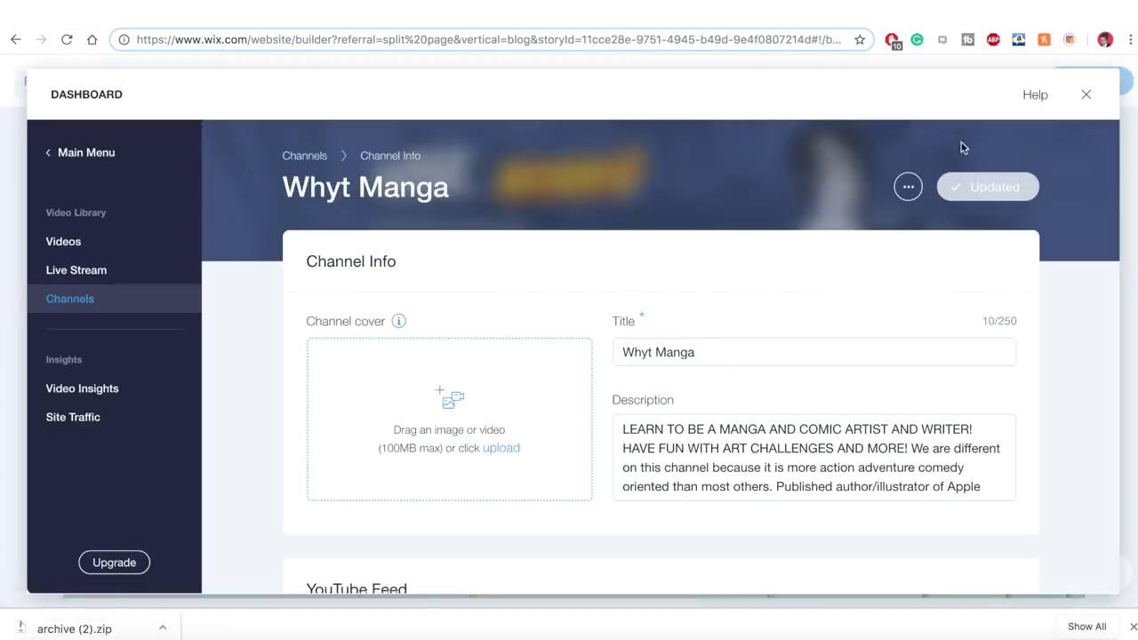
{"action": "left_click", "coordinate": [907, 187]}
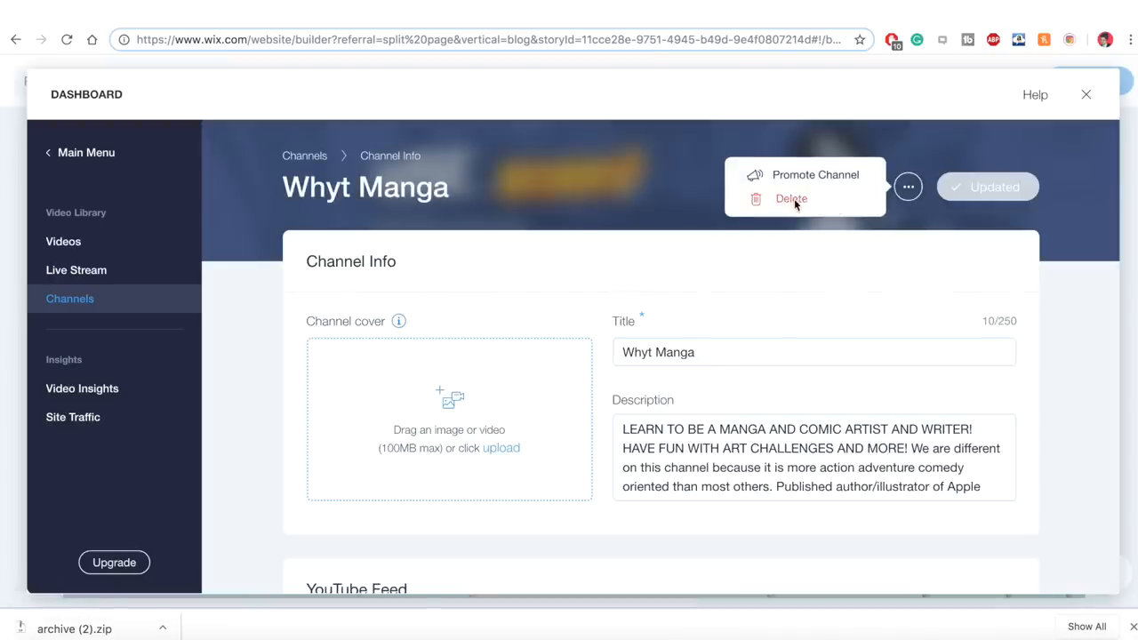
{"action": "left_click", "coordinate": [790, 199]}
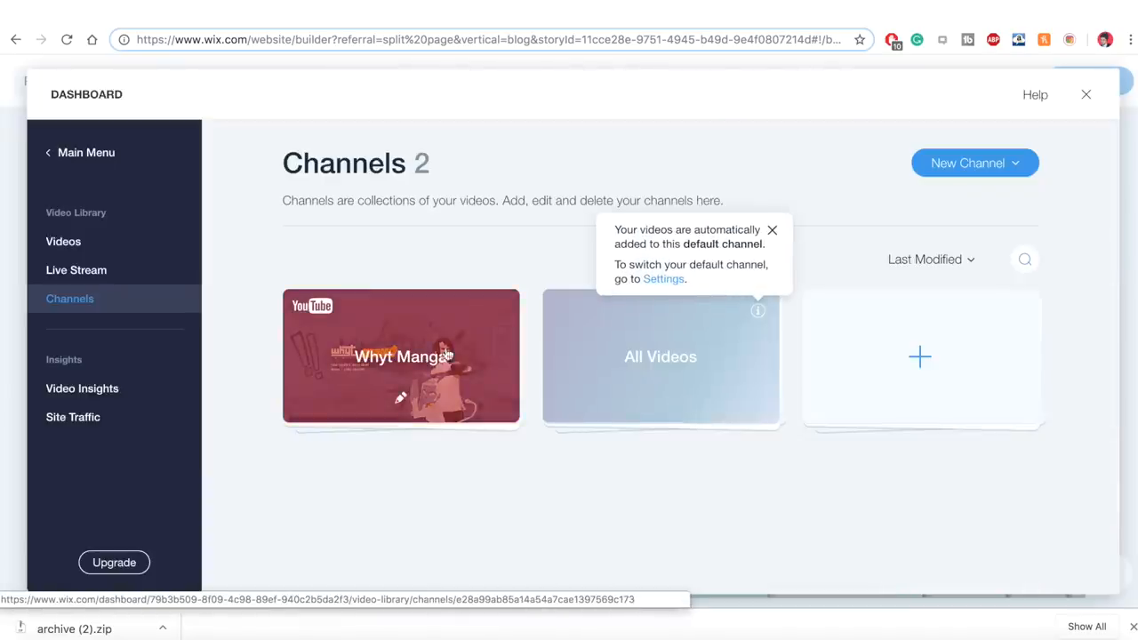
{"action": "mouse_move", "coordinate": [802, 270]}
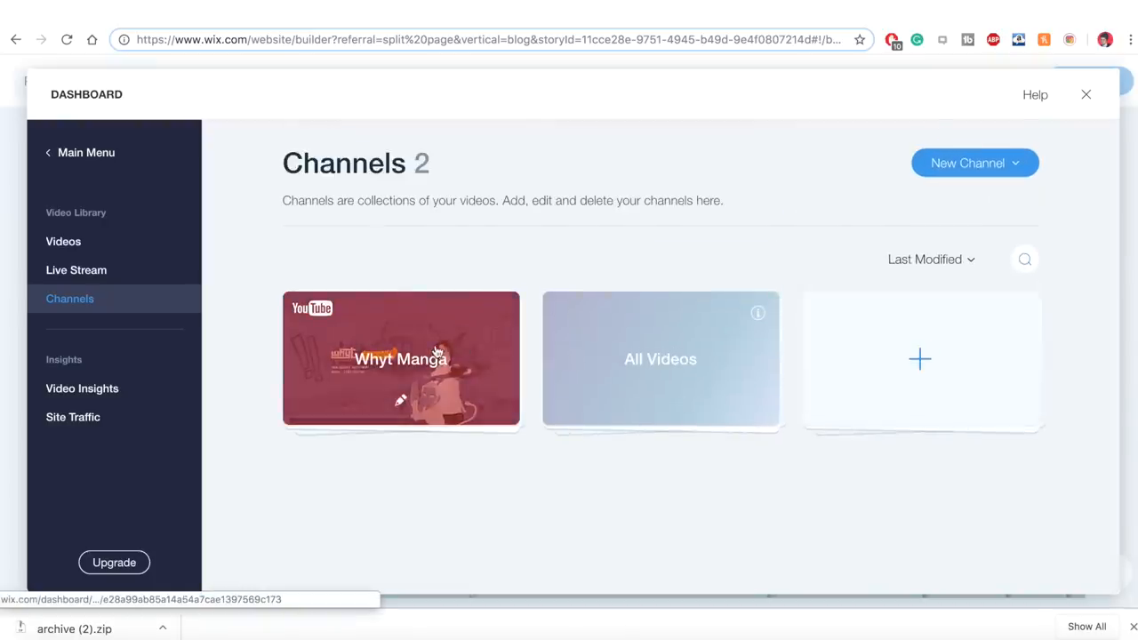
Review the remaining Whyt Manga channel's details and return to the site editor
{"action": "left_click", "coordinate": [400, 359]}
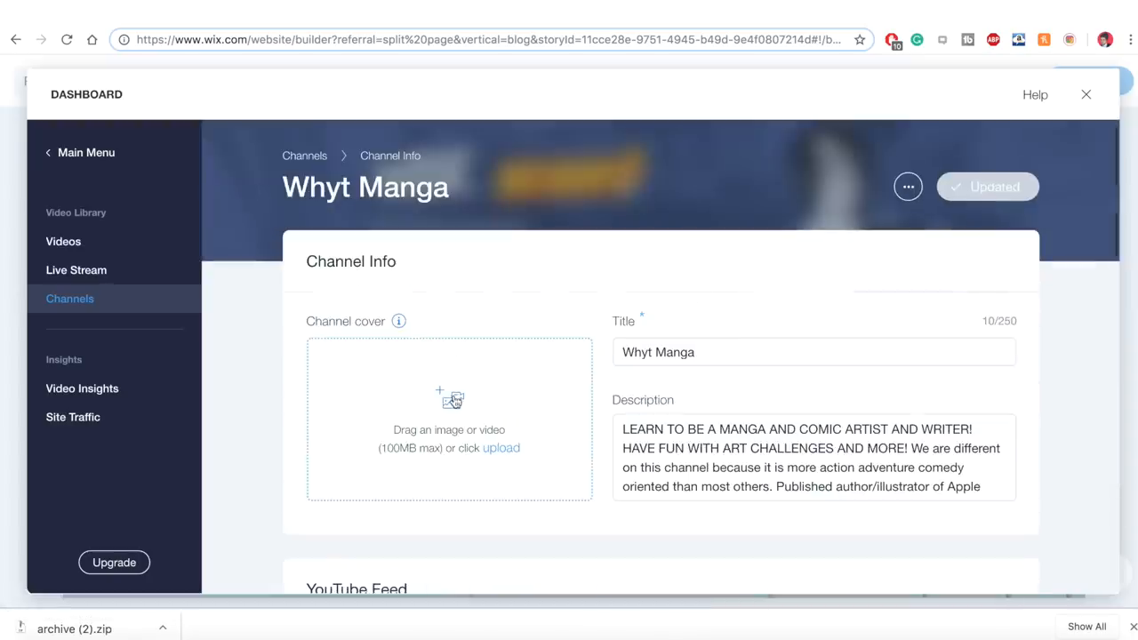
{"action": "left_click", "coordinate": [1085, 94]}
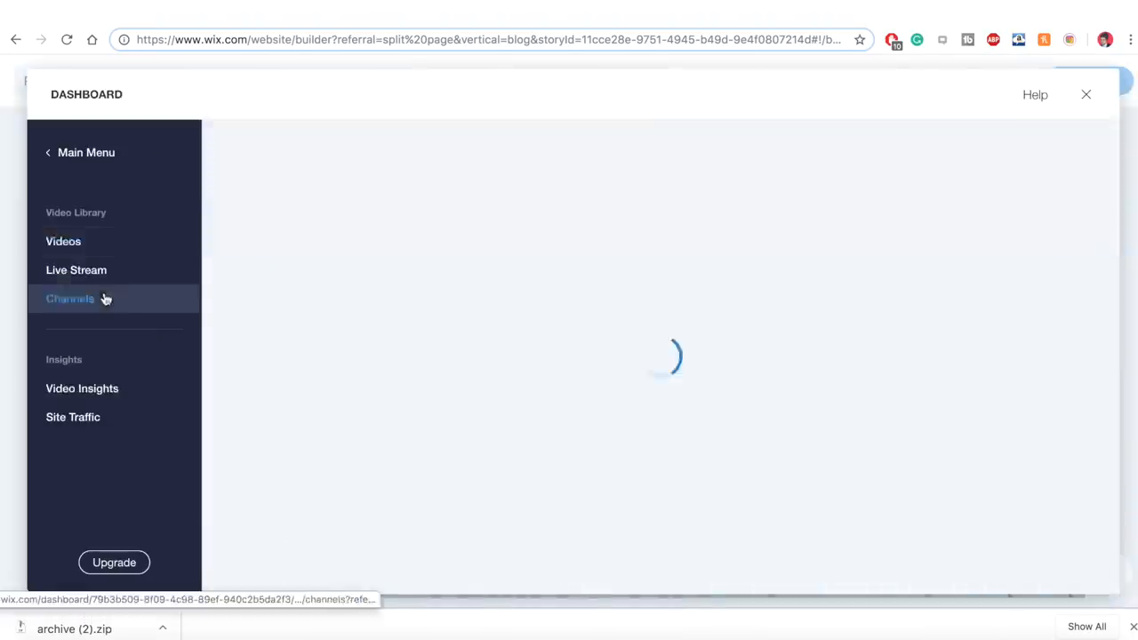
{"action": "left_click", "coordinate": [69, 299]}
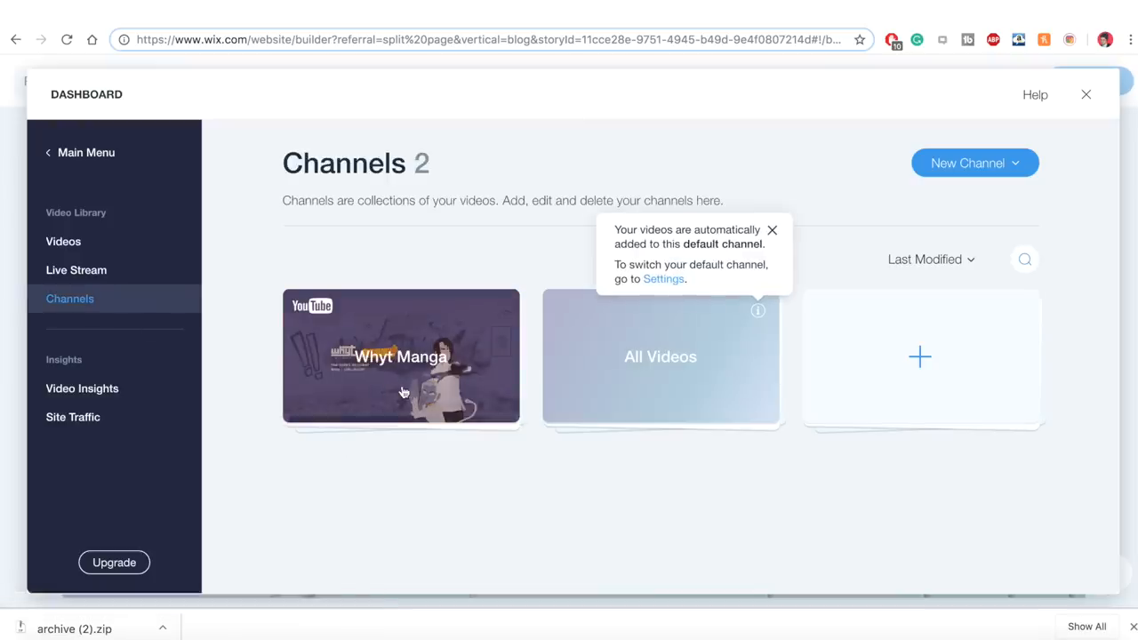
{"action": "mouse_move", "coordinate": [402, 398]}
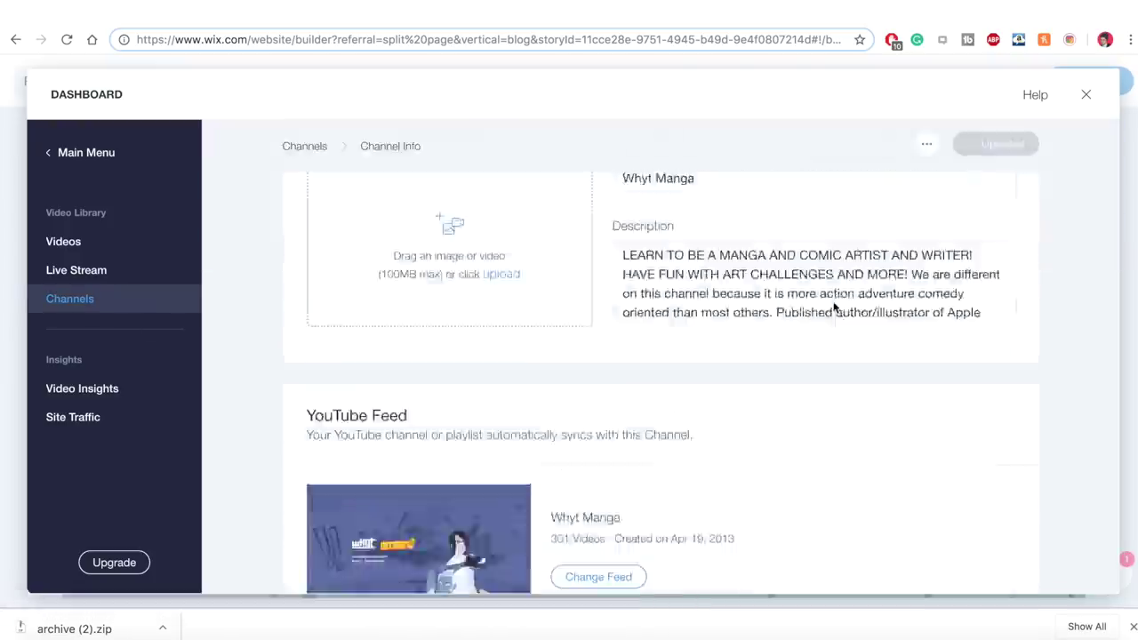
{"action": "left_click", "coordinate": [1085, 95]}
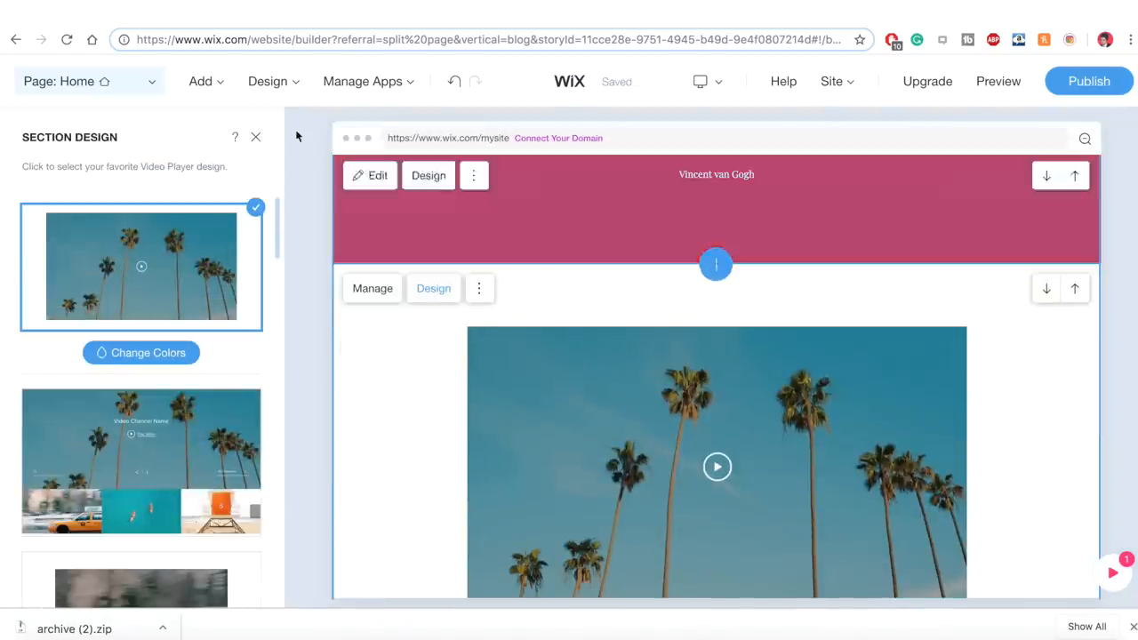
Review the video section's design choices, then bring up its Manage settings for channel and display elements
{"action": "left_click", "coordinate": [256, 137]}
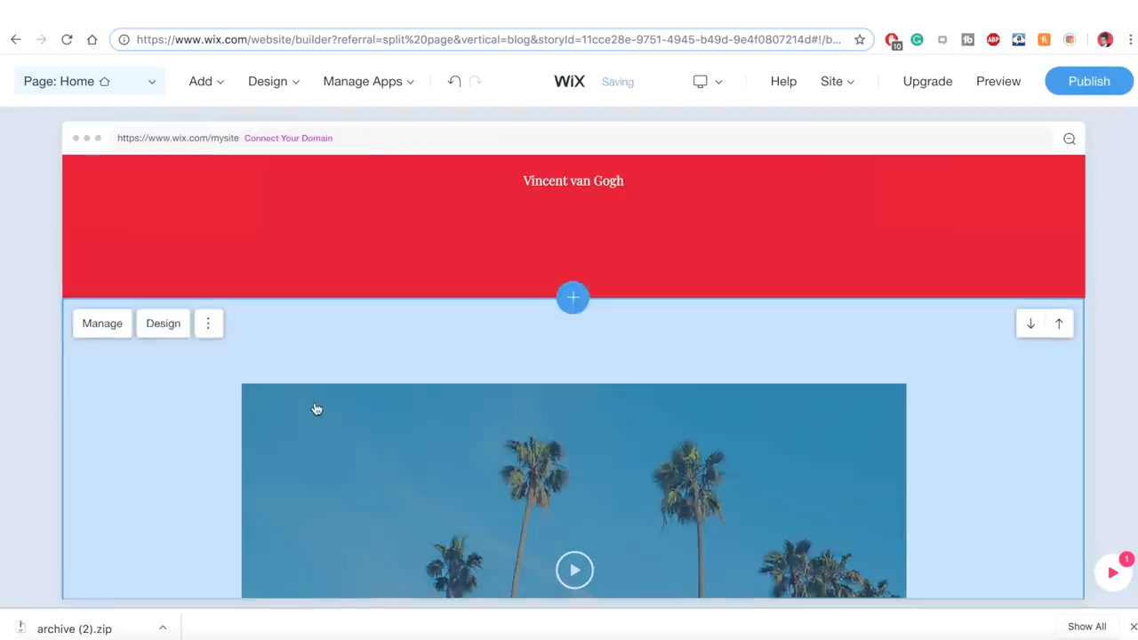
{"action": "left_click", "coordinate": [208, 285]}
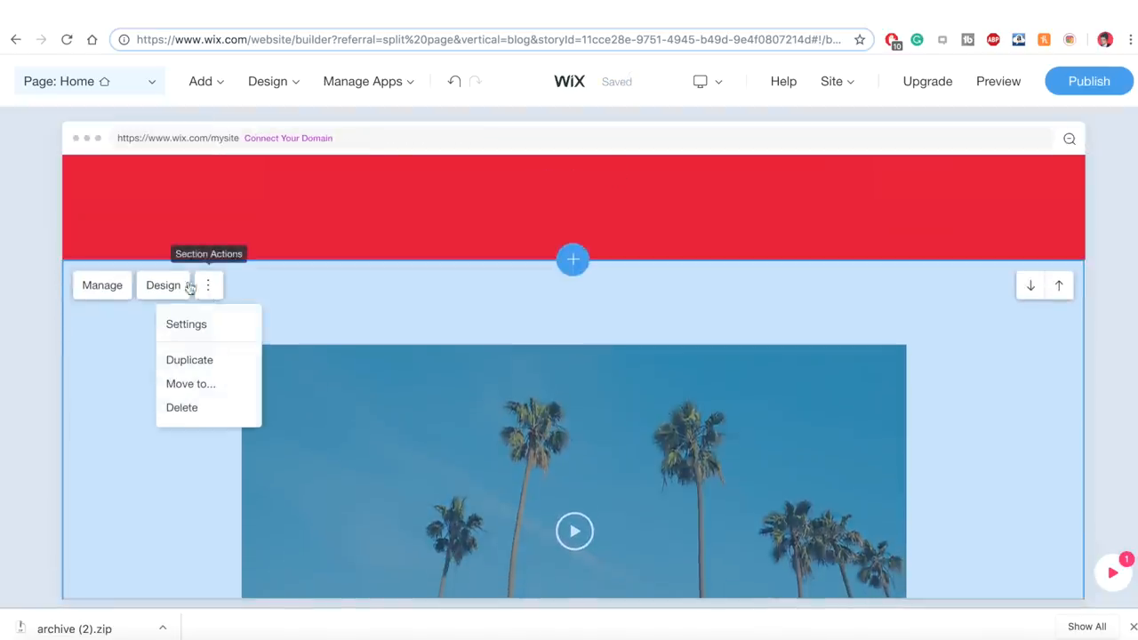
{"action": "left_click", "coordinate": [178, 288]}
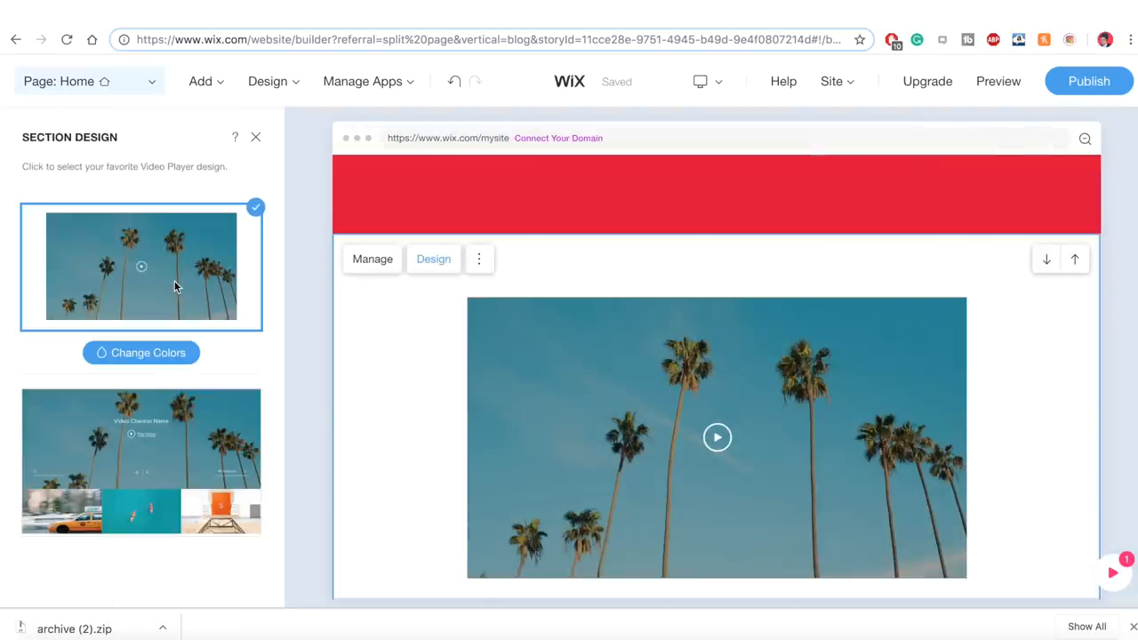
{"action": "scroll", "scroll_direction": "down", "scroll_amount": 3}
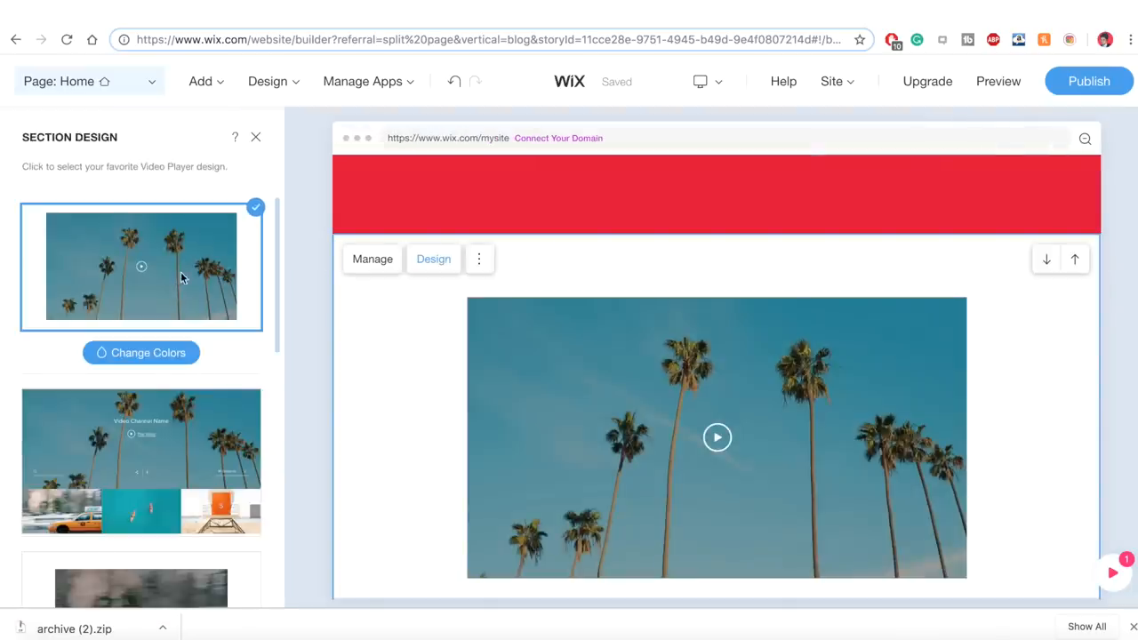
{"action": "mouse_move", "coordinate": [448, 359]}
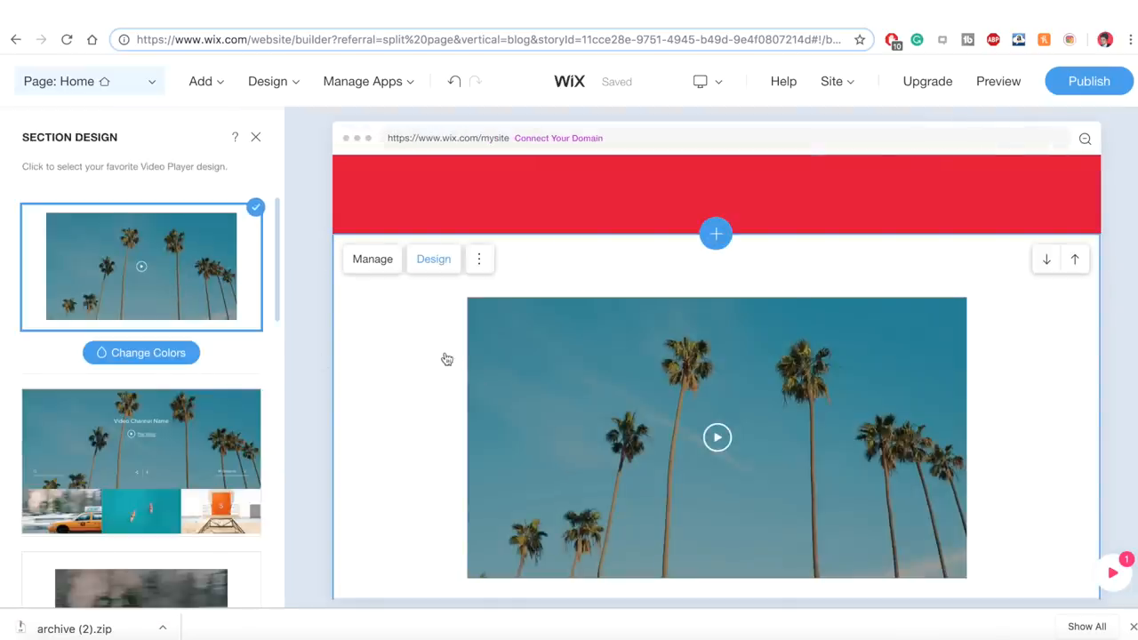
{"action": "left_click", "coordinate": [256, 137]}
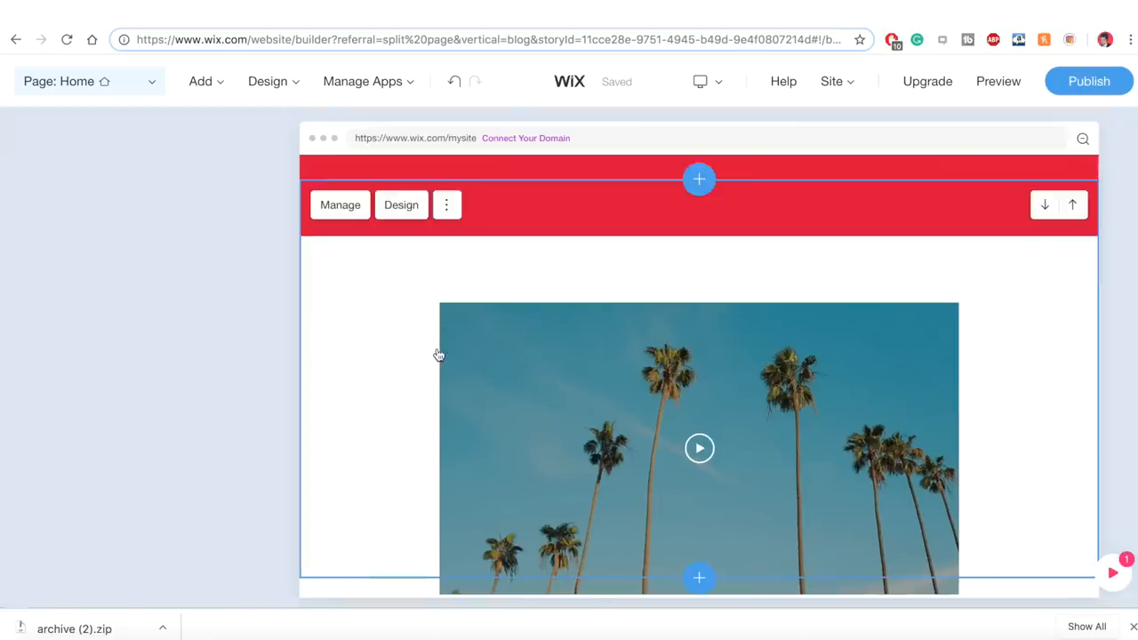
{"action": "left_click", "coordinate": [340, 205]}
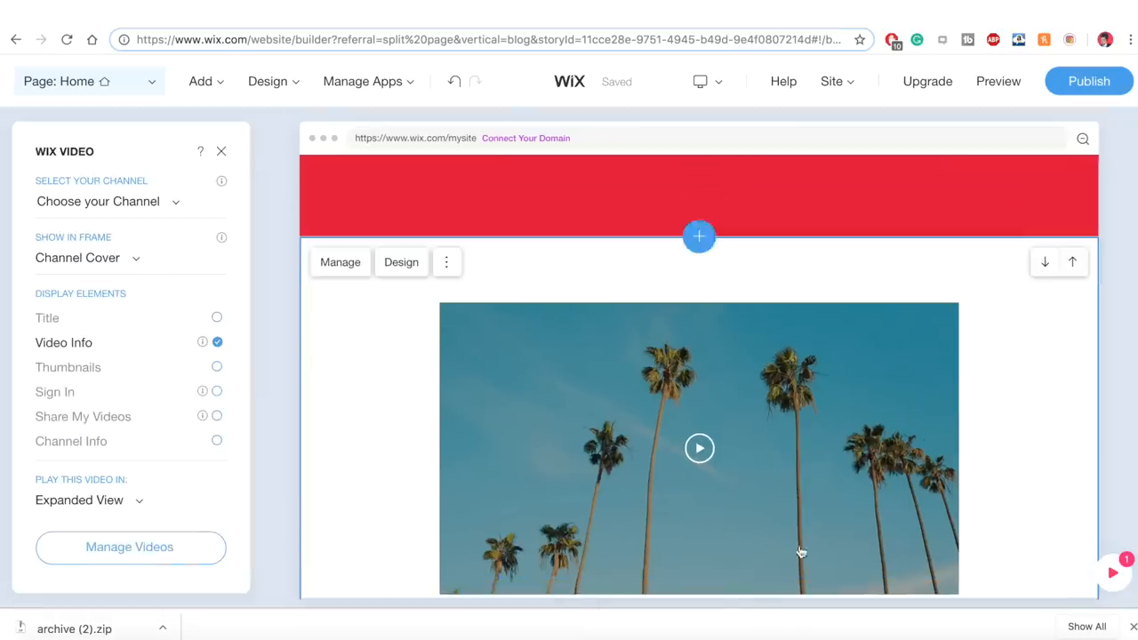
Show video thumbnails and the channel title in the video player
{"action": "scroll", "scroll_direction": "down", "scroll_amount": 3}
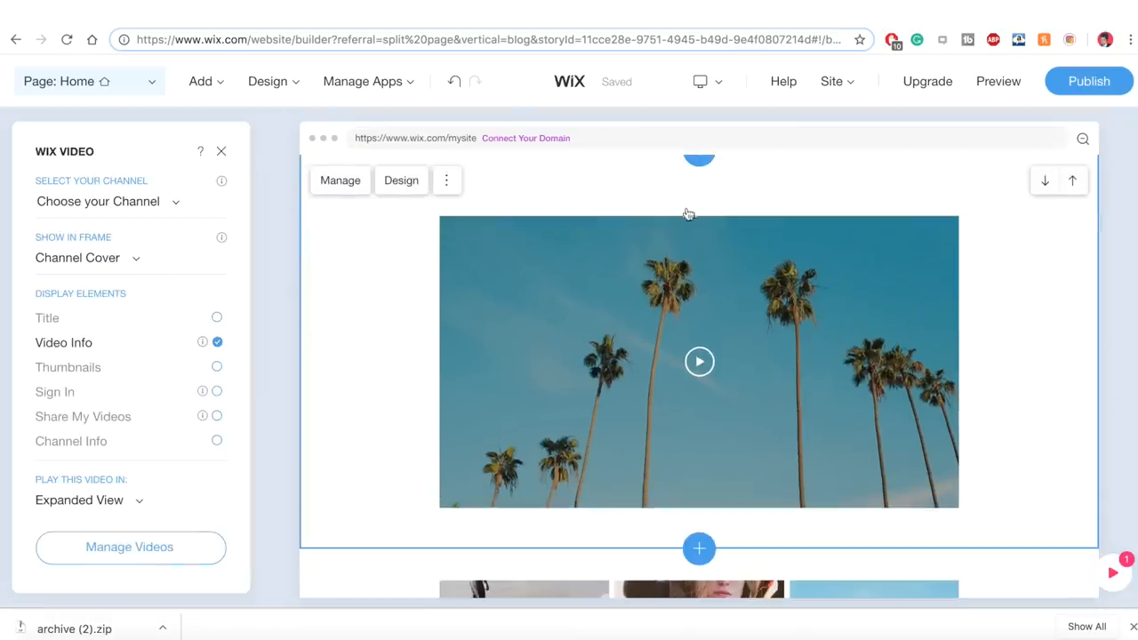
{"action": "mouse_move", "coordinate": [588, 299]}
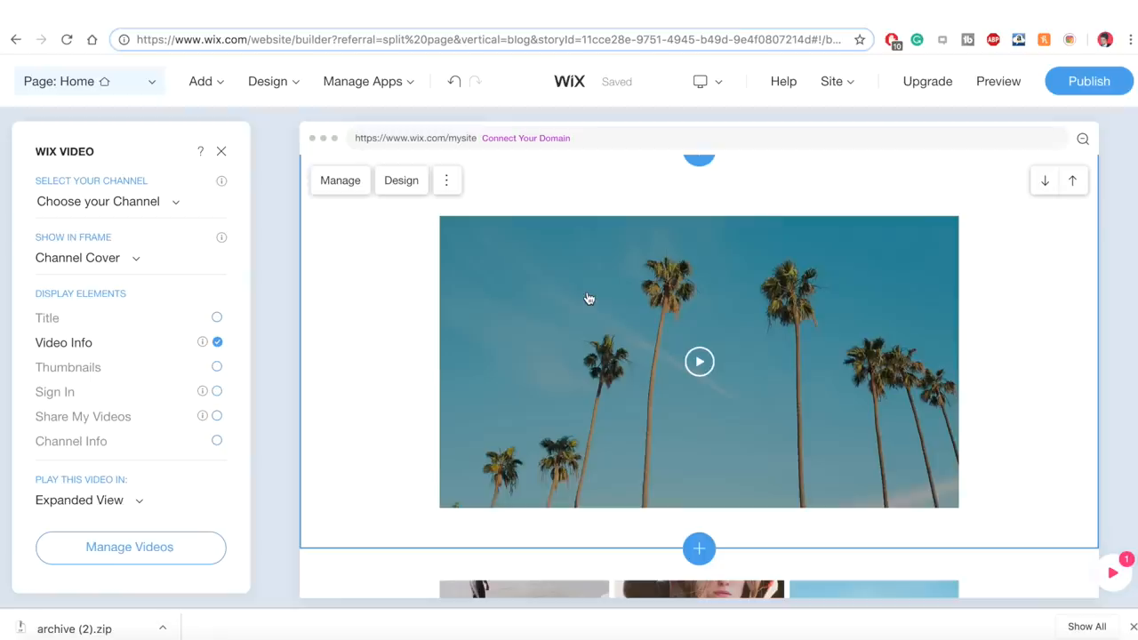
{"action": "mouse_move", "coordinate": [153, 286]}
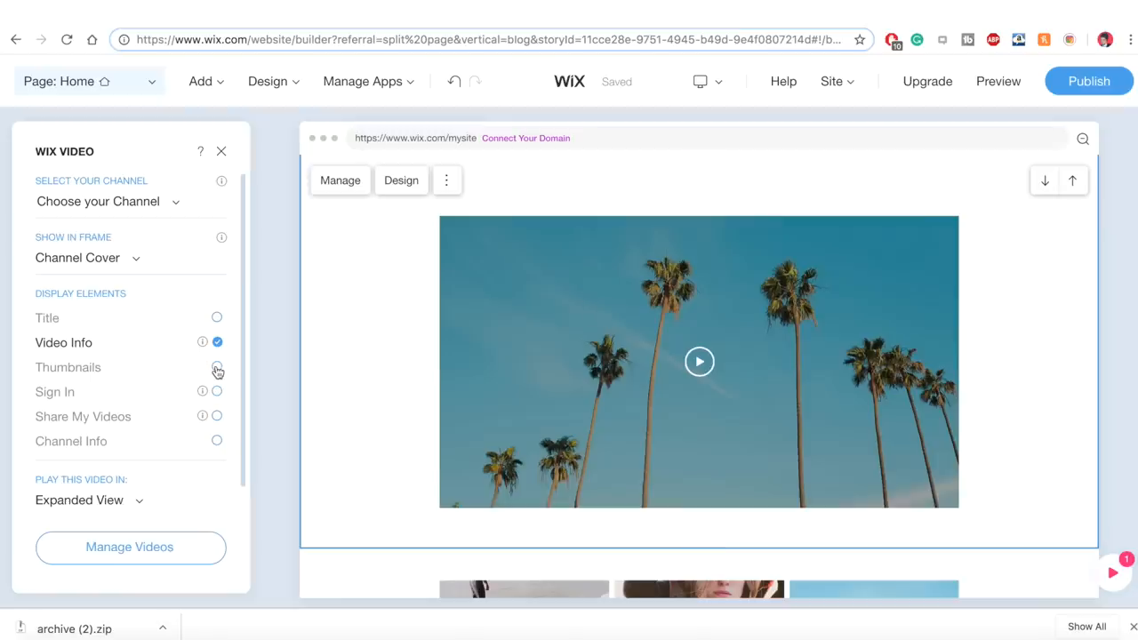
{"action": "left_click", "coordinate": [217, 366]}
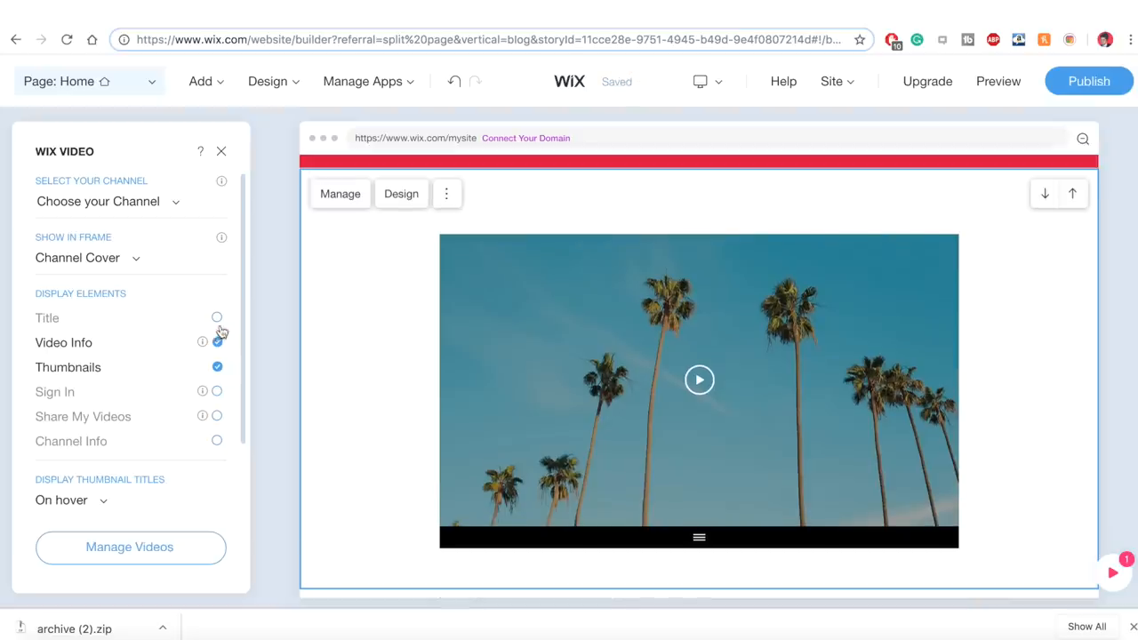
{"action": "left_click", "coordinate": [217, 316]}
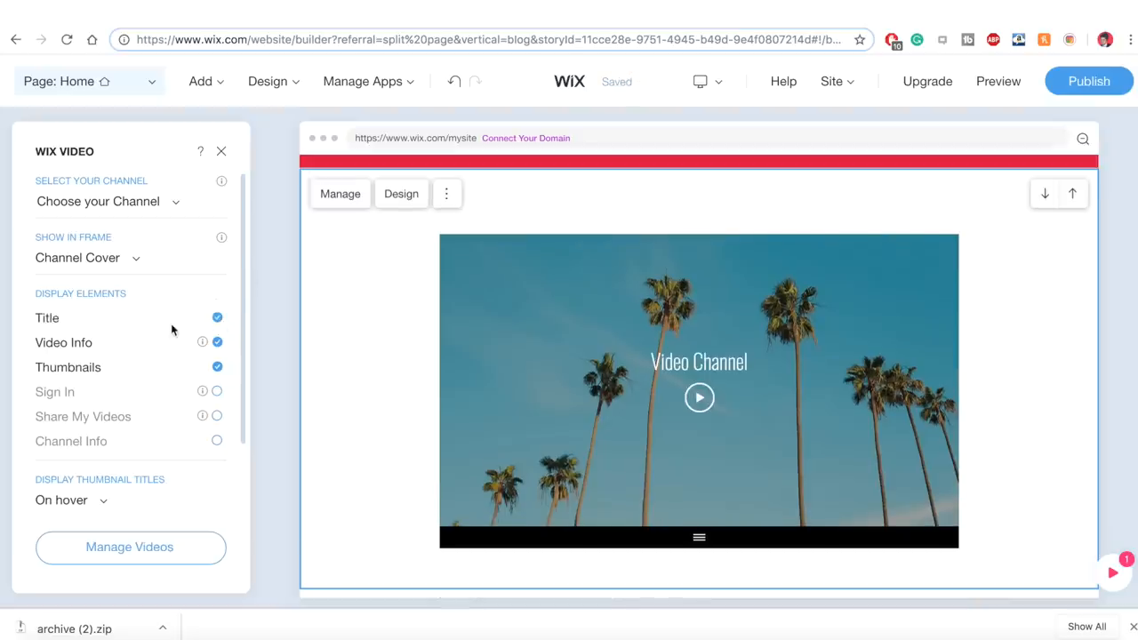
{"action": "left_click", "coordinate": [86, 258]}
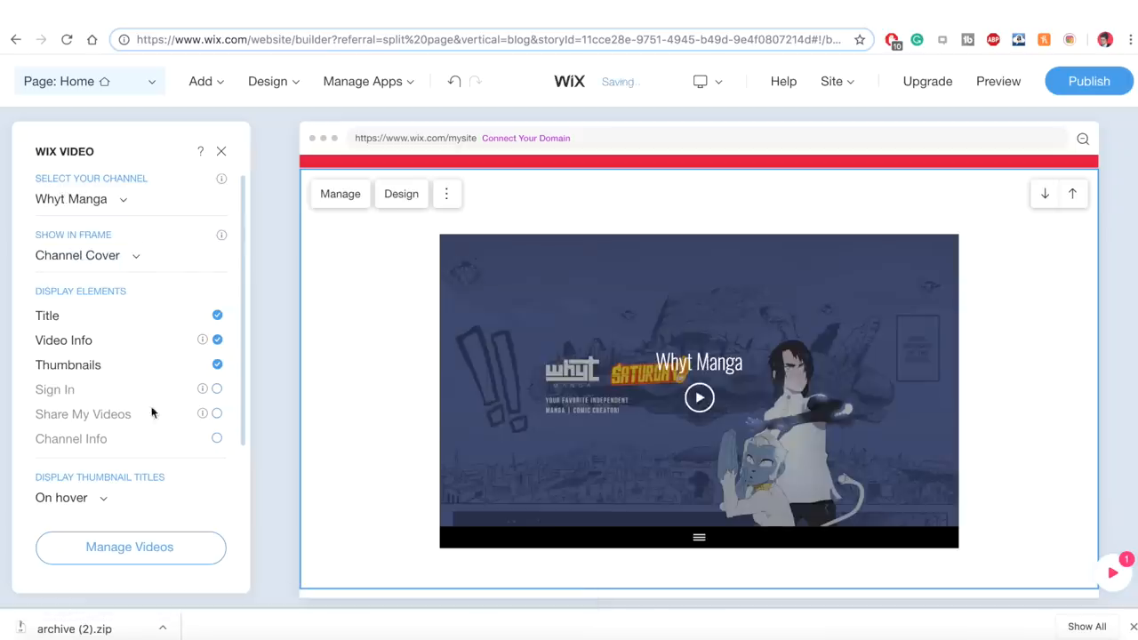
{"action": "mouse_move", "coordinate": [206, 441]}
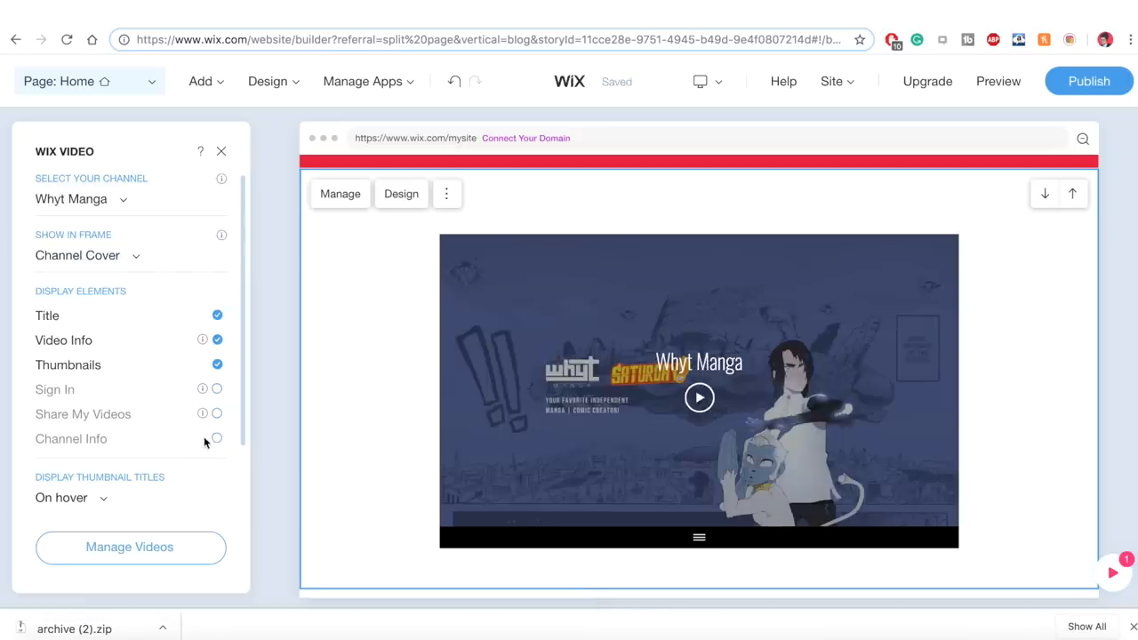
Close the chat settings and bring up the site's Pages panel
{"action": "scroll", "scroll_direction": "down", "scroll_amount": 3}
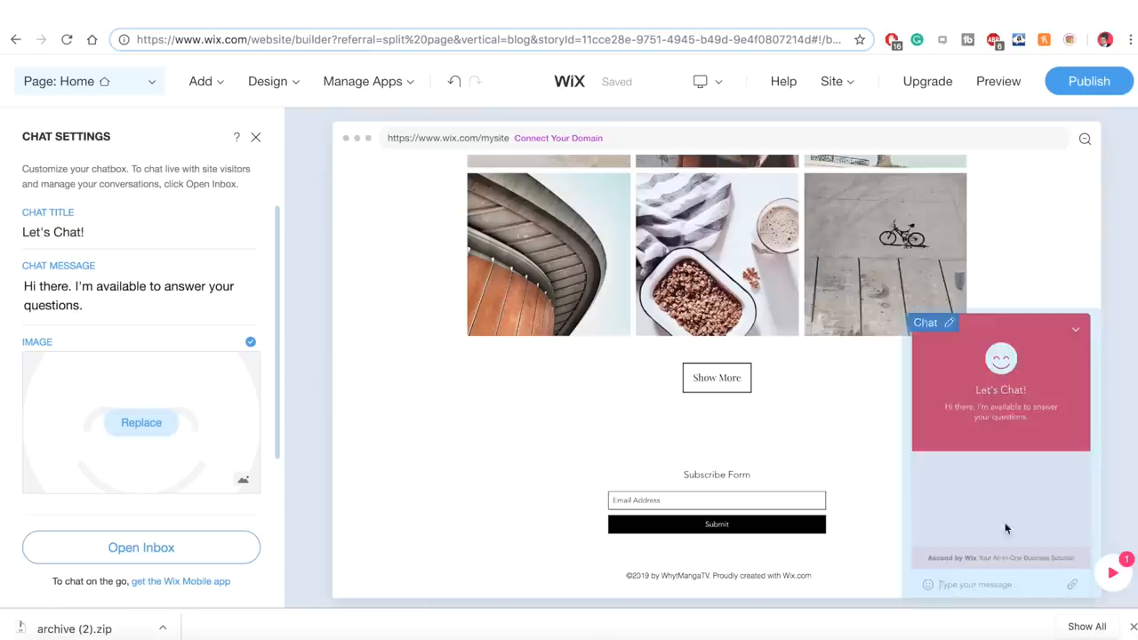
{"action": "left_click", "coordinate": [257, 135]}
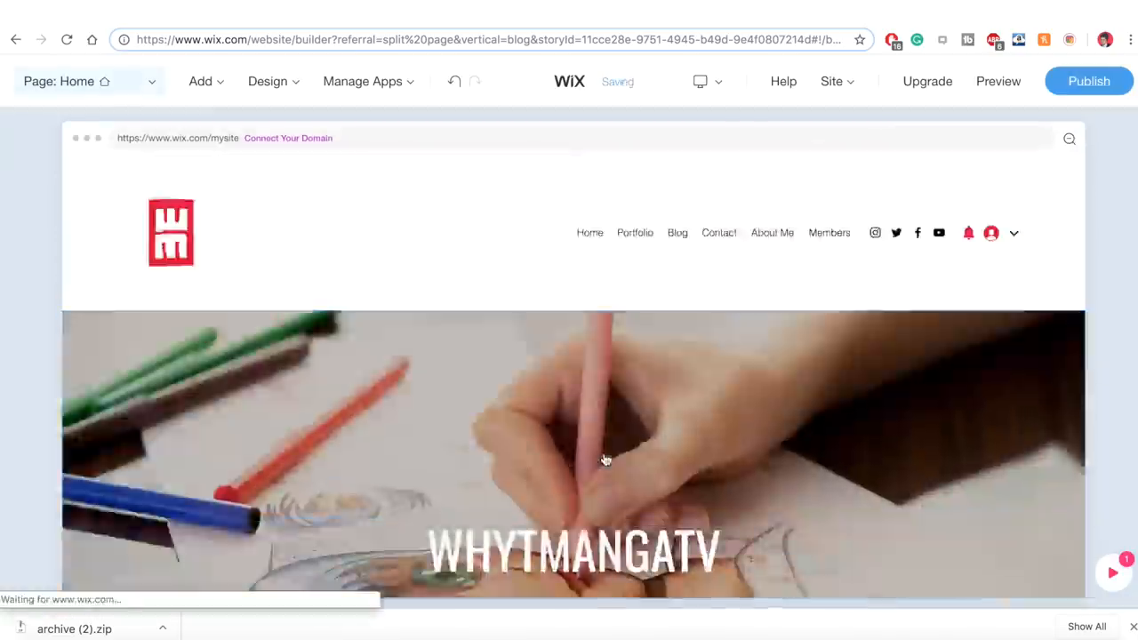
{"action": "left_click", "coordinate": [152, 81]}
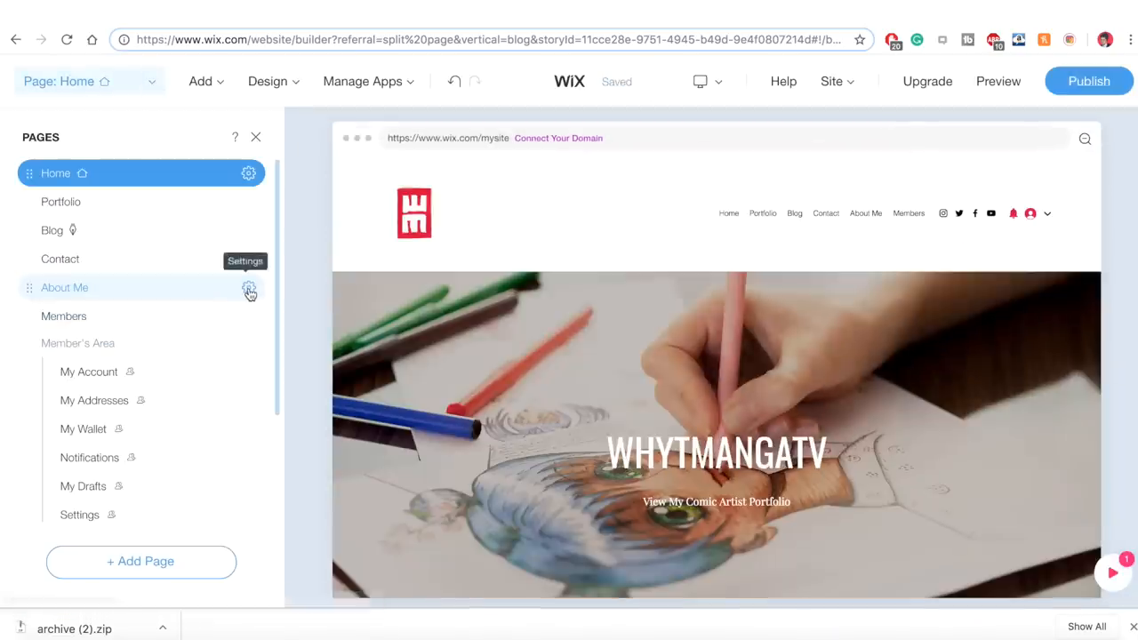
Rename the About Me page to Origin Story via its page options
{"action": "left_click", "coordinate": [249, 288]}
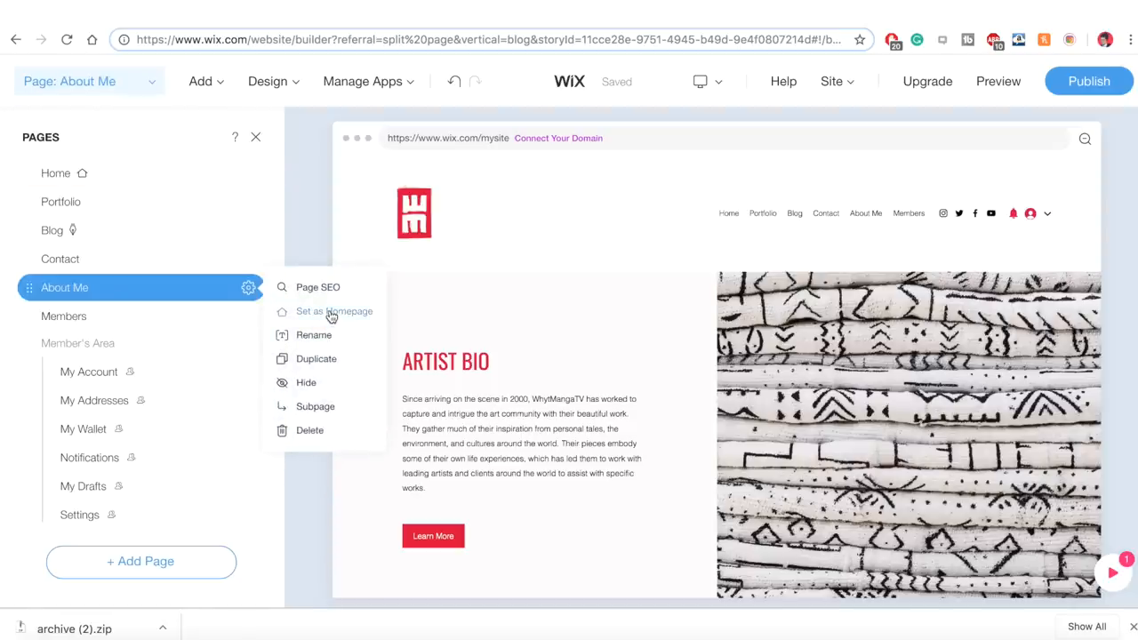
{"action": "mouse_move", "coordinate": [331, 319]}
{"action": "type", "text": "About My Ori"}
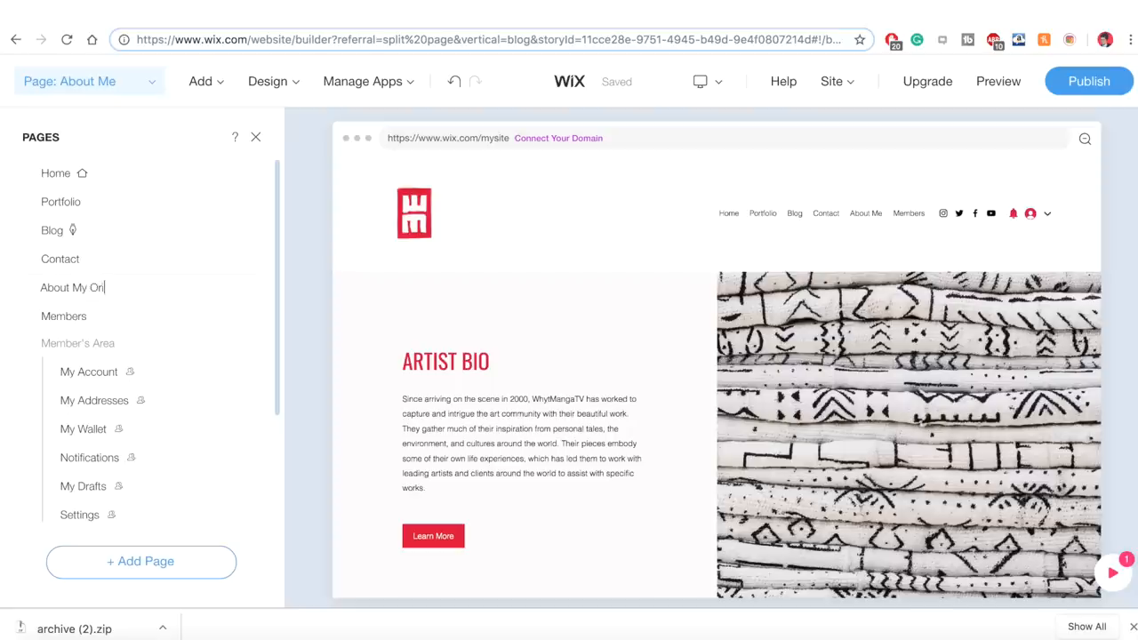
{"action": "type", "text": "gins"}
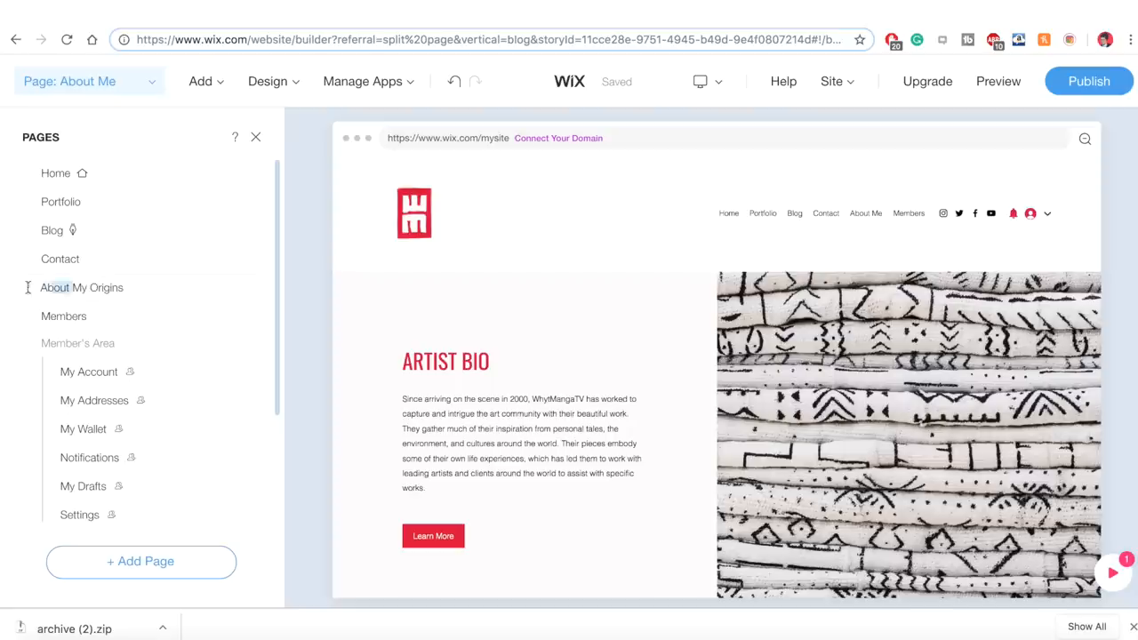
{"action": "left_click", "coordinate": [82, 288]}
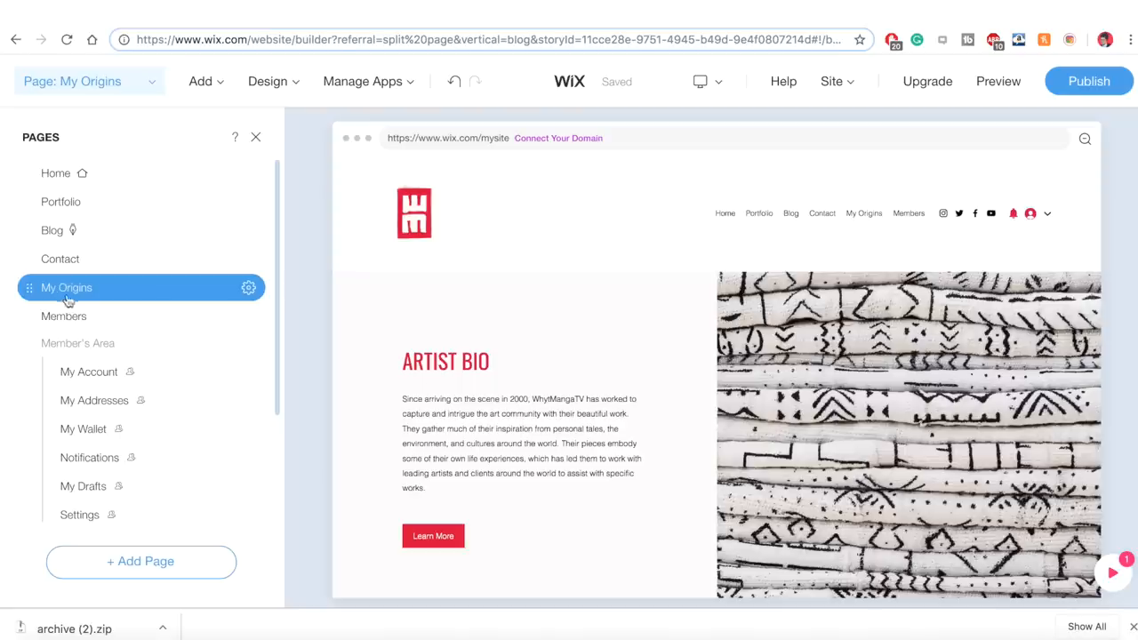
{"action": "left_click", "coordinate": [248, 288]}
{"action": "type", "text": " story"}
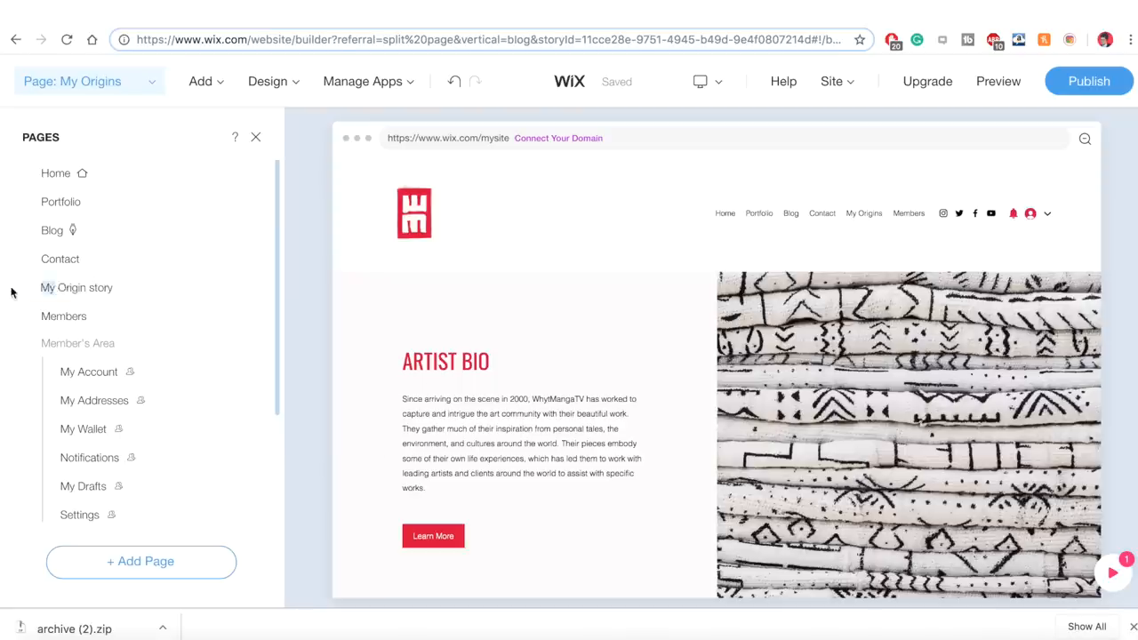
{"action": "left_click", "coordinate": [78, 288]}
{"action": "type", "text": "S"}
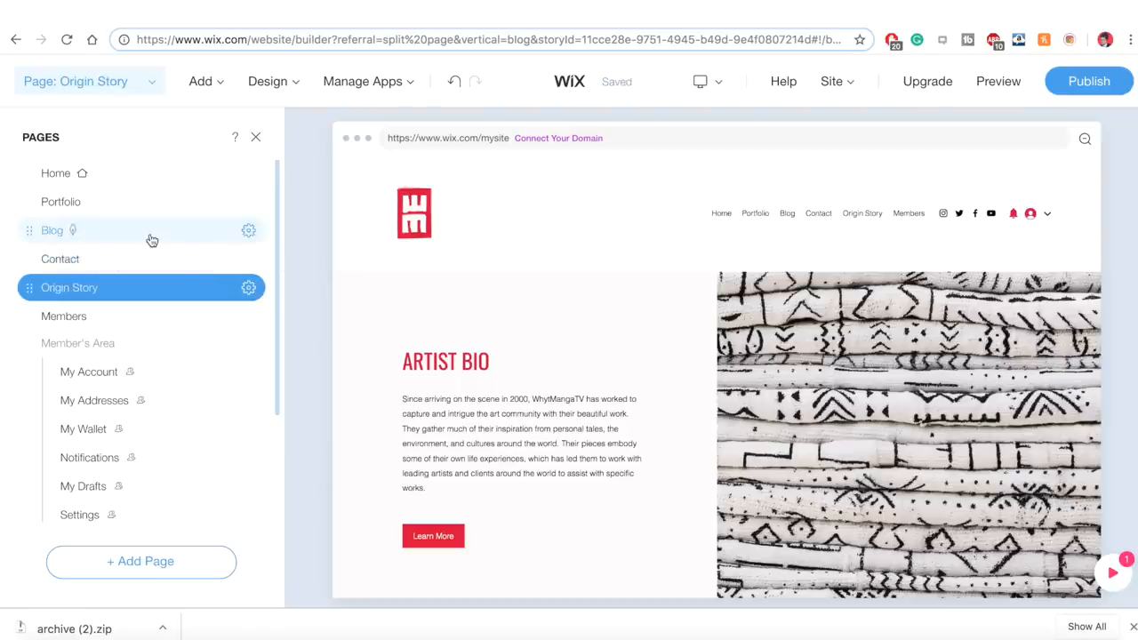
{"action": "mouse_move", "coordinate": [249, 232]}
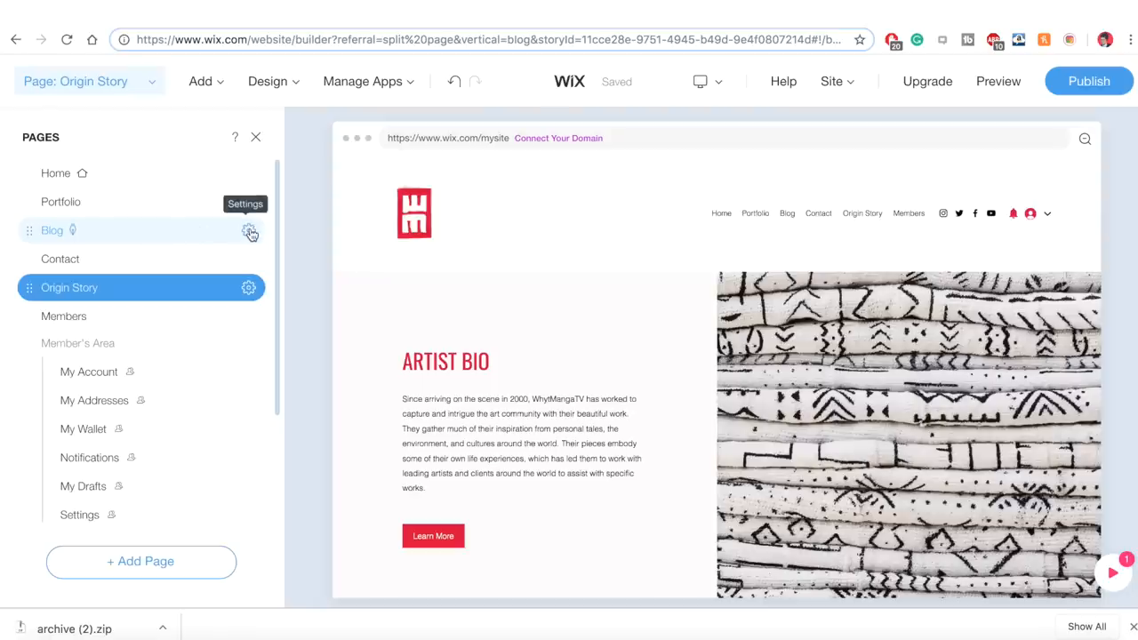
{"action": "mouse_move", "coordinate": [222, 203]}
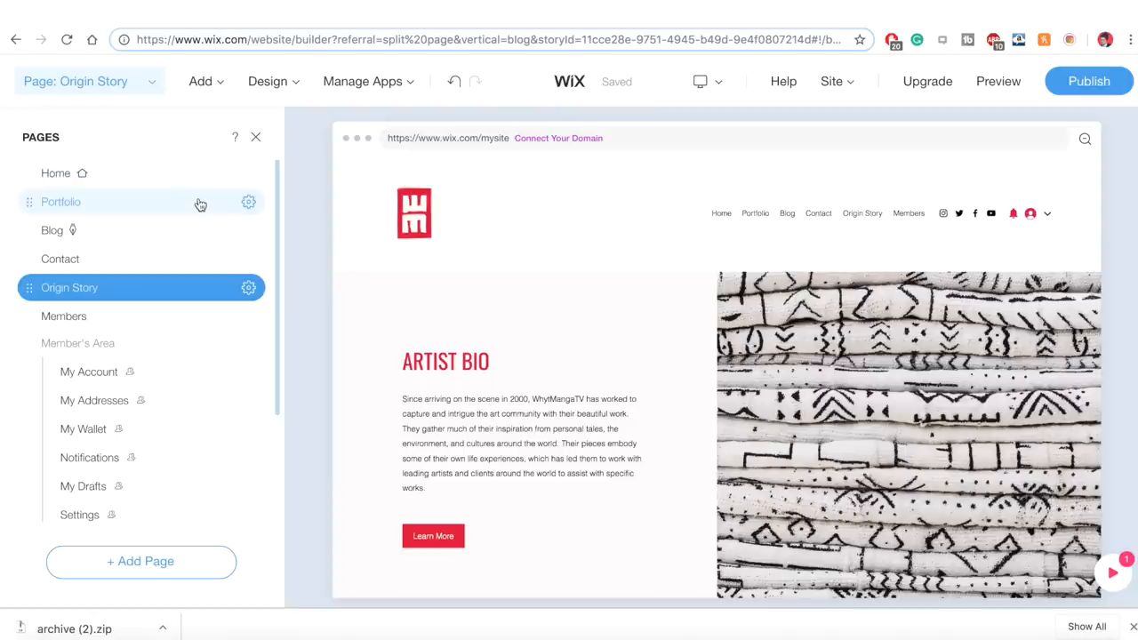
{"action": "mouse_move", "coordinate": [199, 231]}
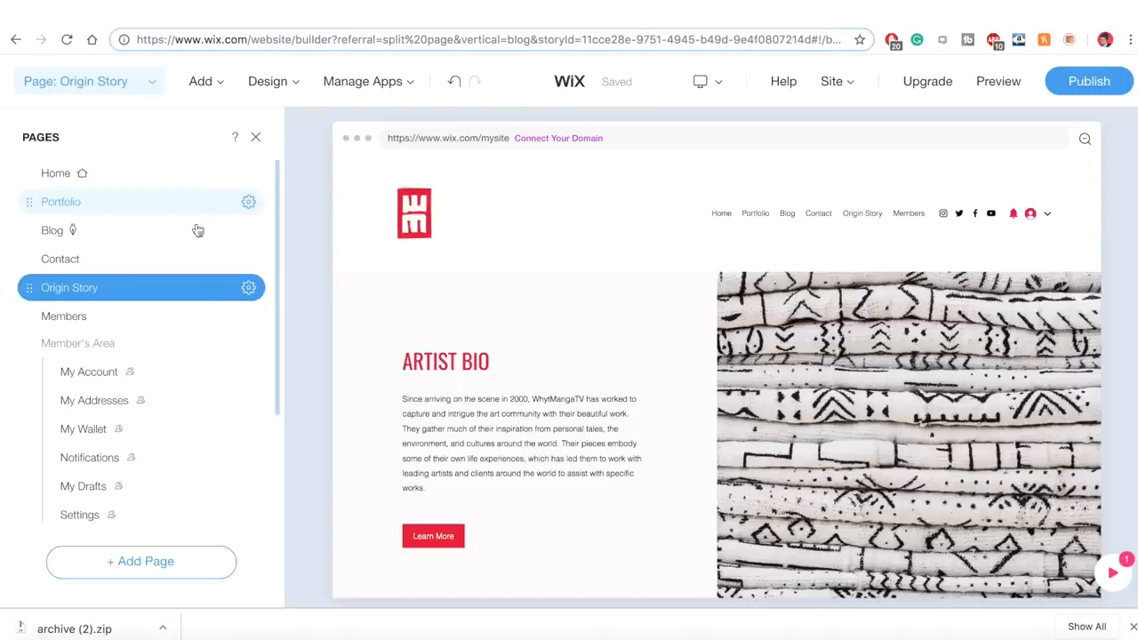
{"action": "mouse_move", "coordinate": [249, 317]}
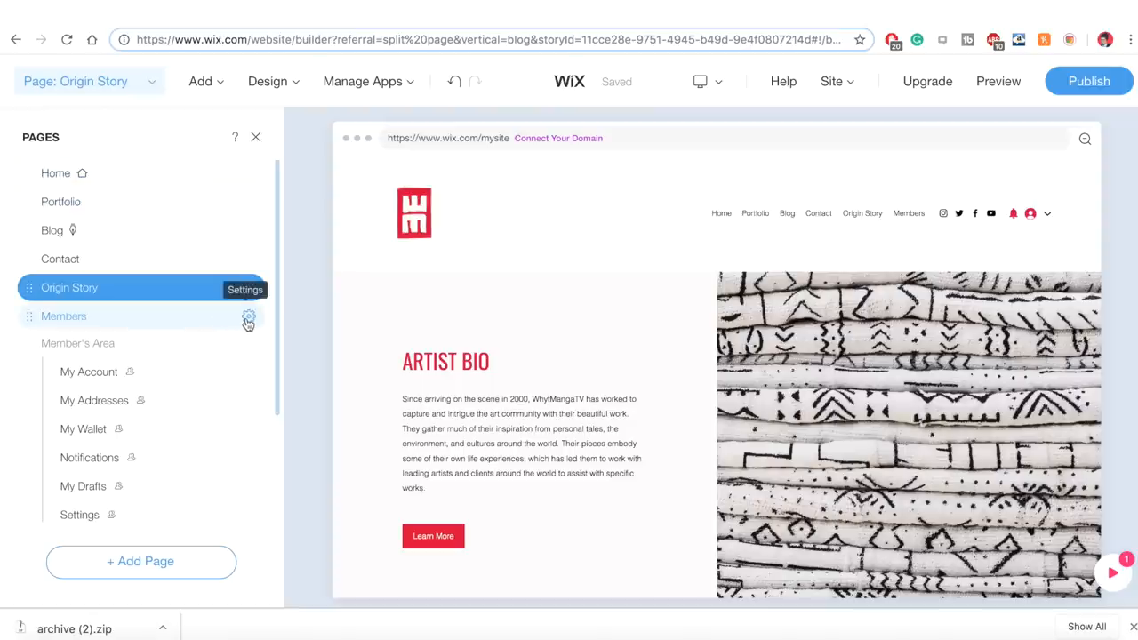
Delete the Members page and confirm, removing it from the menu and page list
{"action": "left_click", "coordinate": [249, 317]}
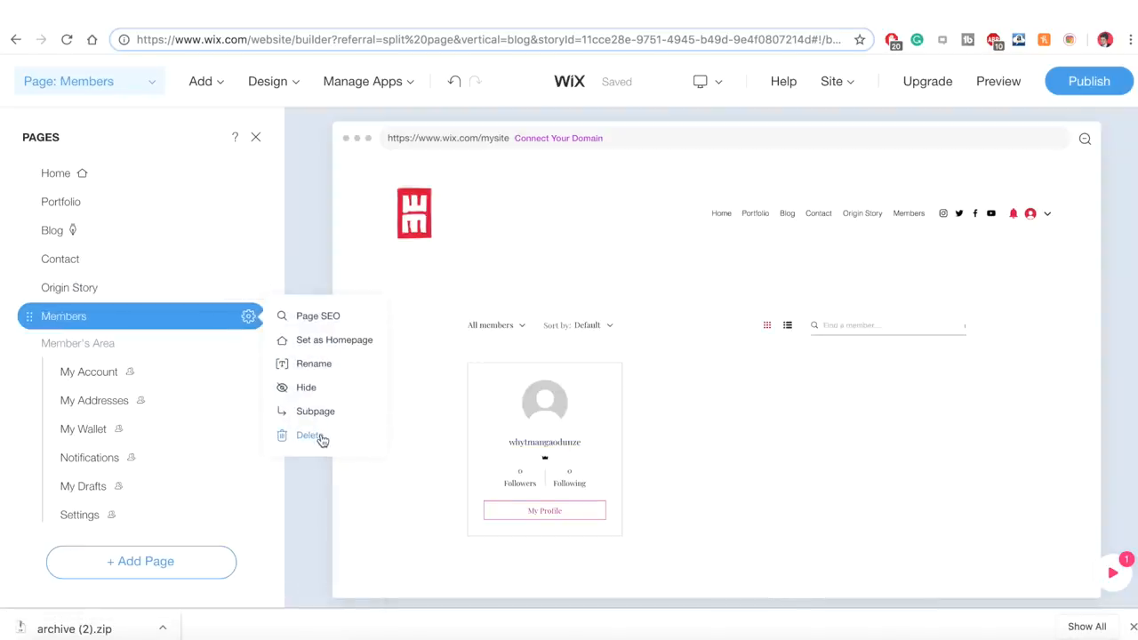
{"action": "left_click", "coordinate": [309, 434]}
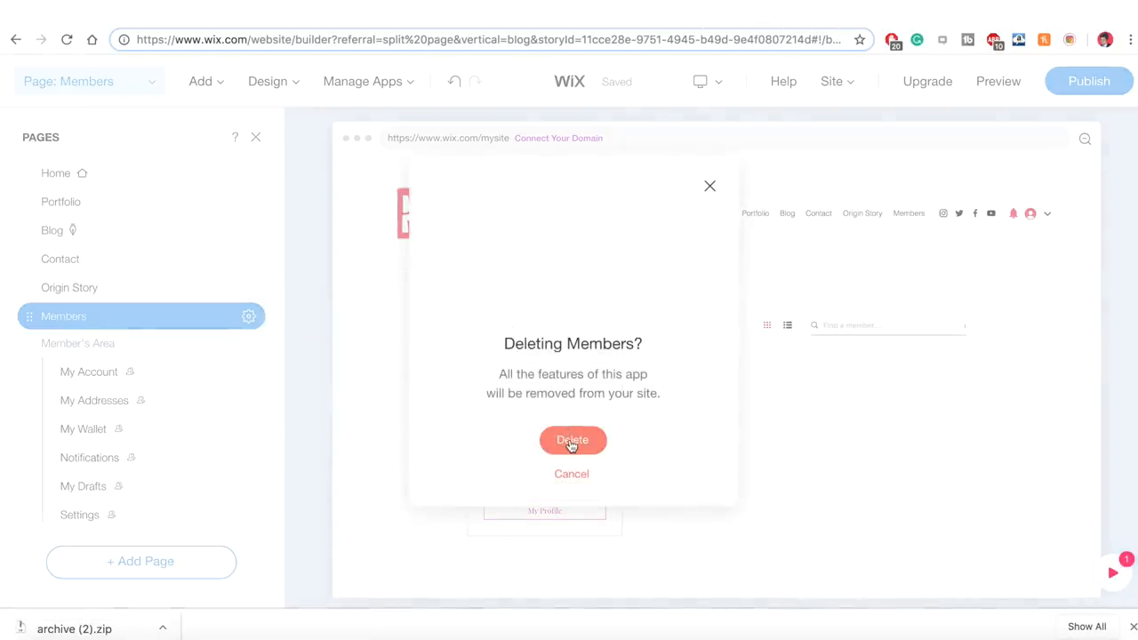
{"action": "left_click", "coordinate": [573, 441]}
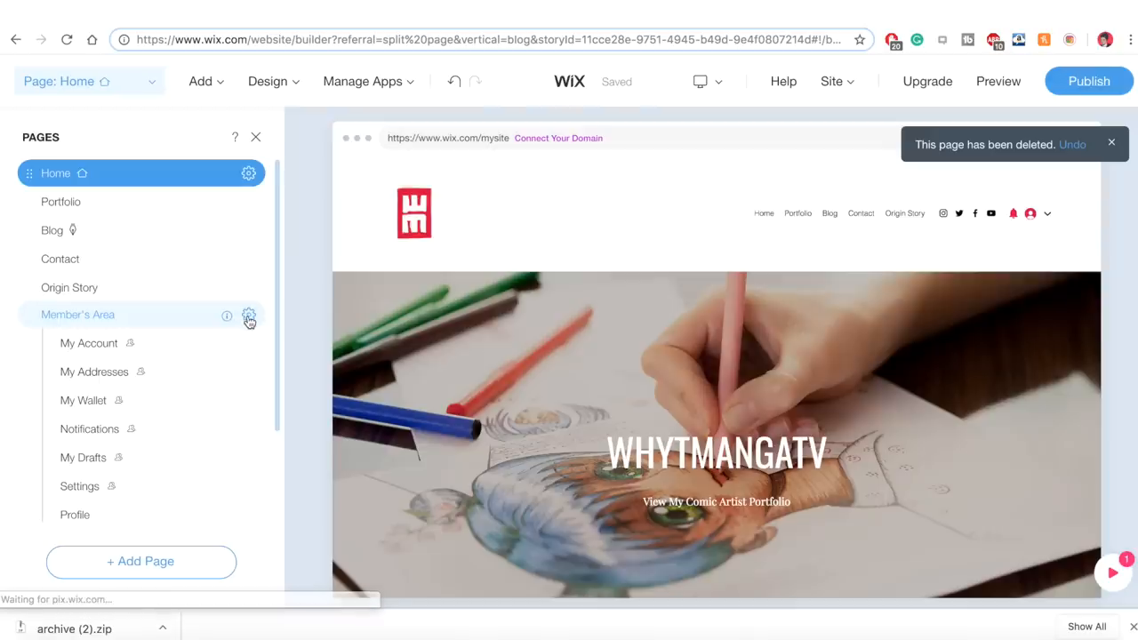
{"action": "mouse_move", "coordinate": [249, 316]}
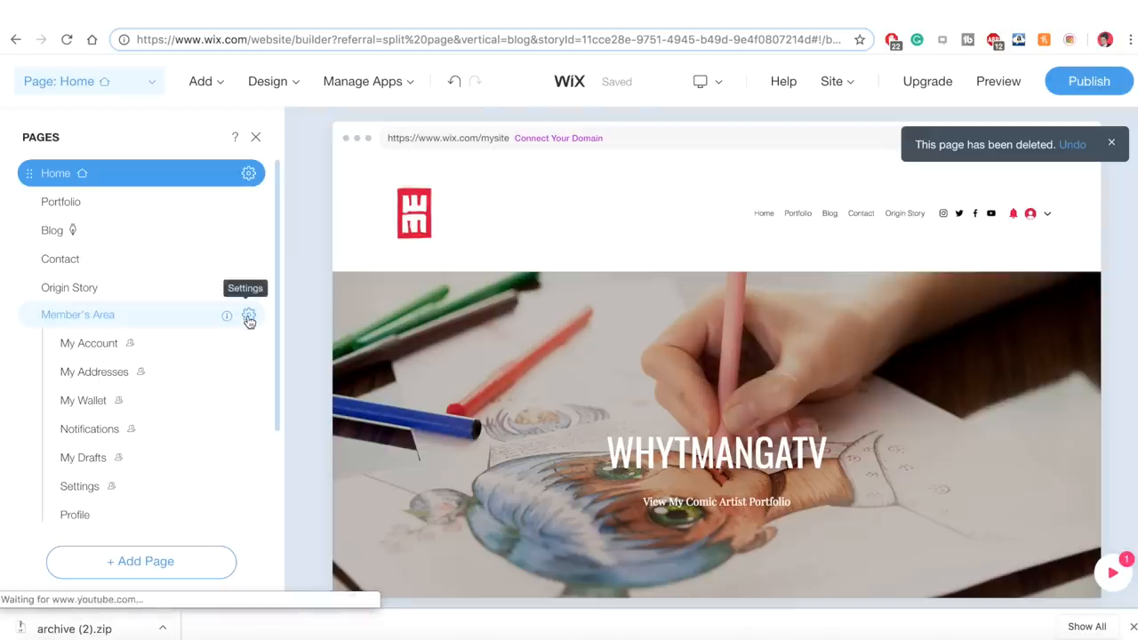
Delete the Member's Area with its account pages, leaving Home, Portfolio, Blog, Contact and Origin Story
{"action": "left_click", "coordinate": [249, 316]}
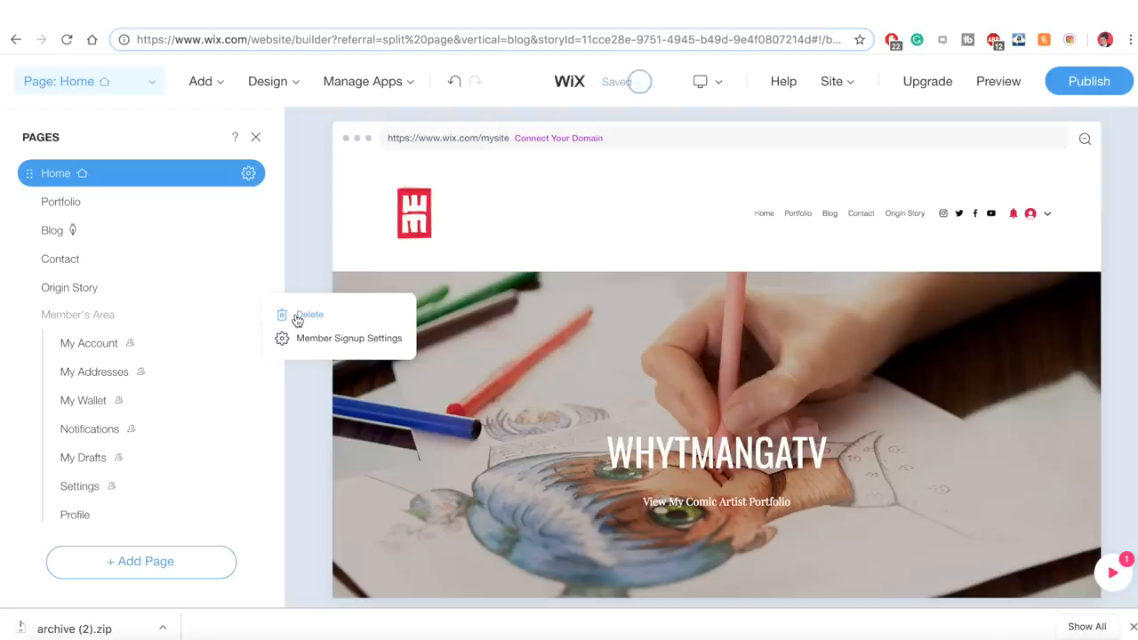
{"action": "left_click", "coordinate": [309, 314]}
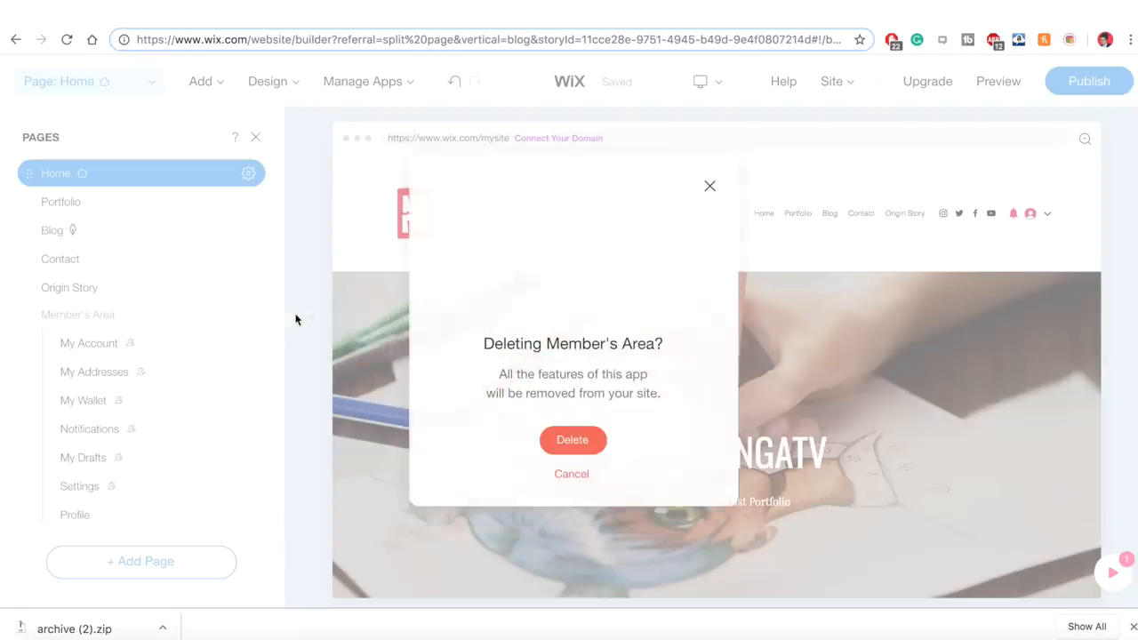
{"action": "mouse_move", "coordinate": [573, 441]}
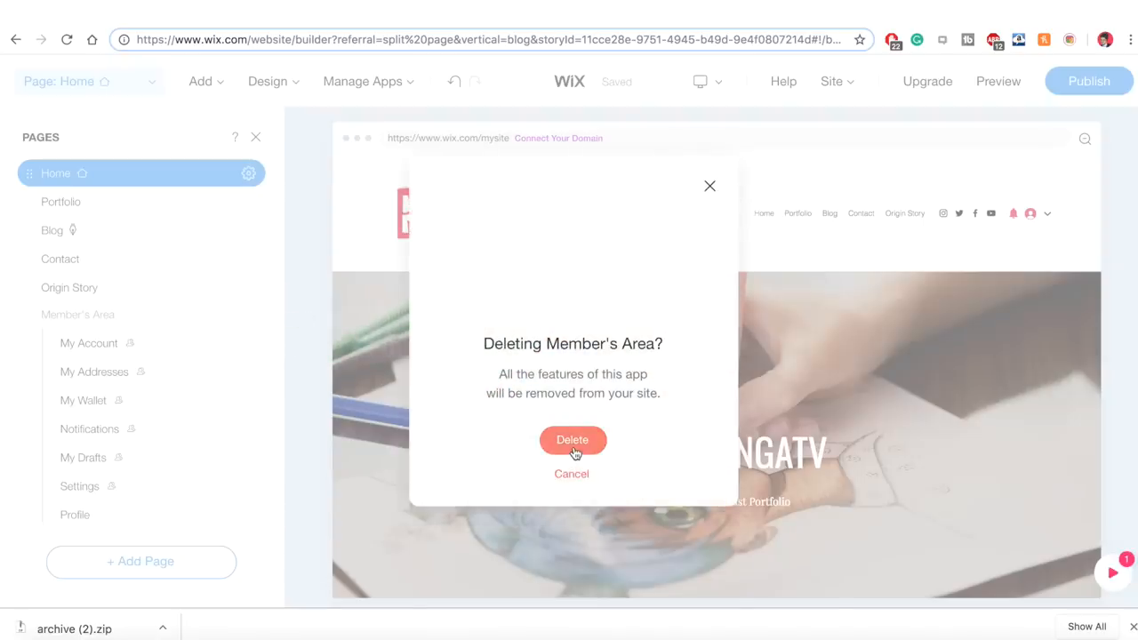
{"action": "left_click", "coordinate": [573, 441]}
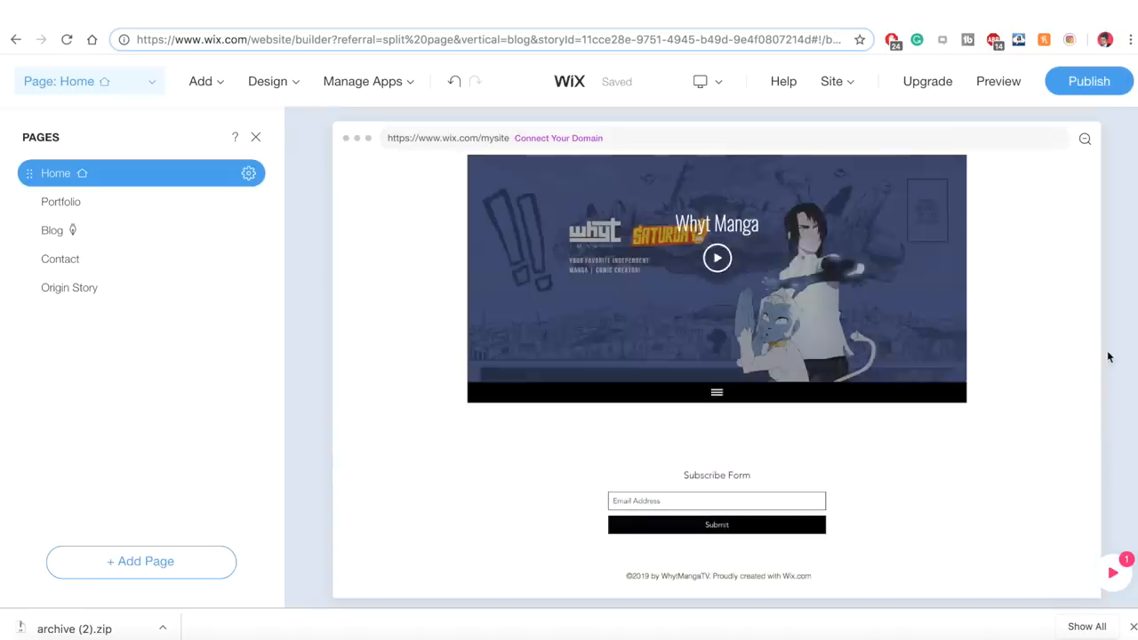
Return to the home page canvas and scroll around the WHYTMANGATV welcome section
{"action": "left_click", "coordinate": [717, 512]}
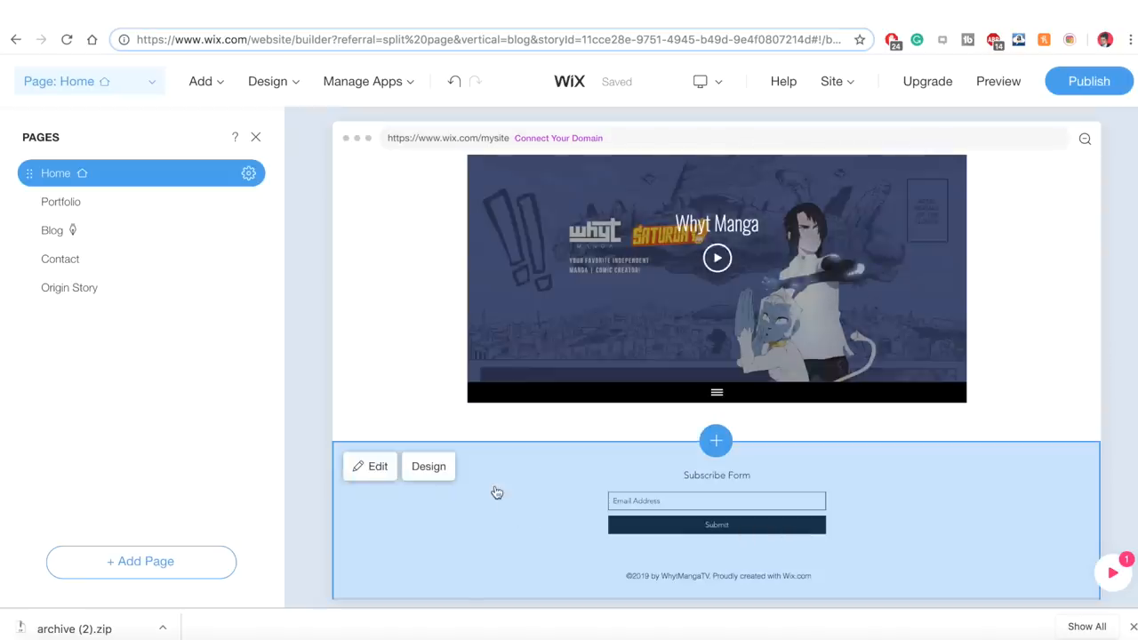
{"action": "scroll", "scroll_direction": "up", "scroll_amount": 3}
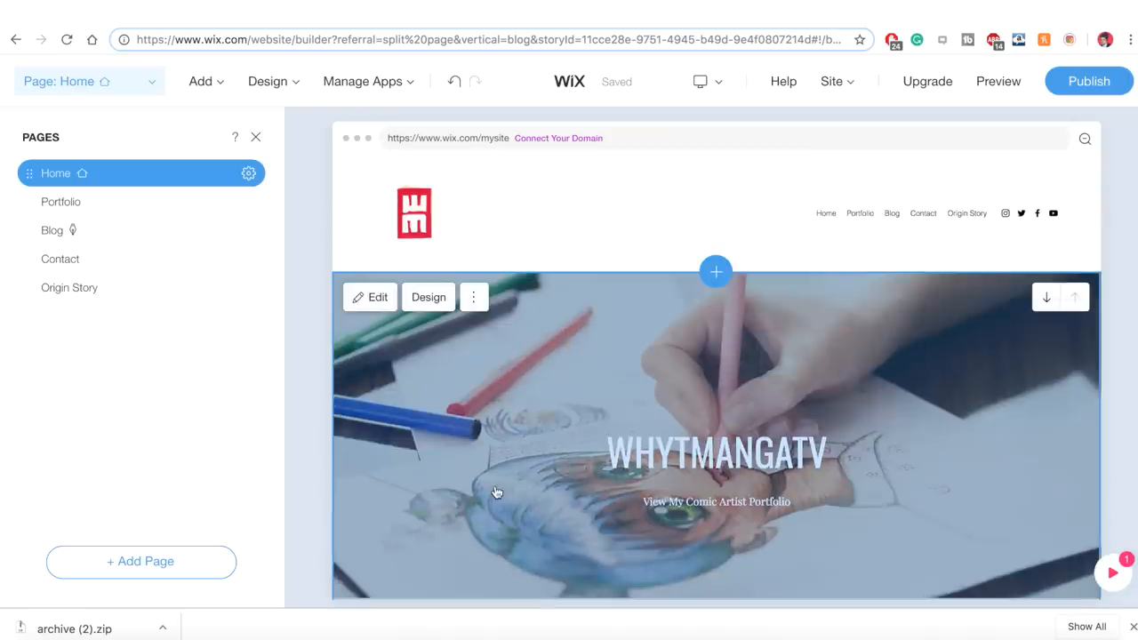
{"action": "left_click", "coordinate": [868, 214]}
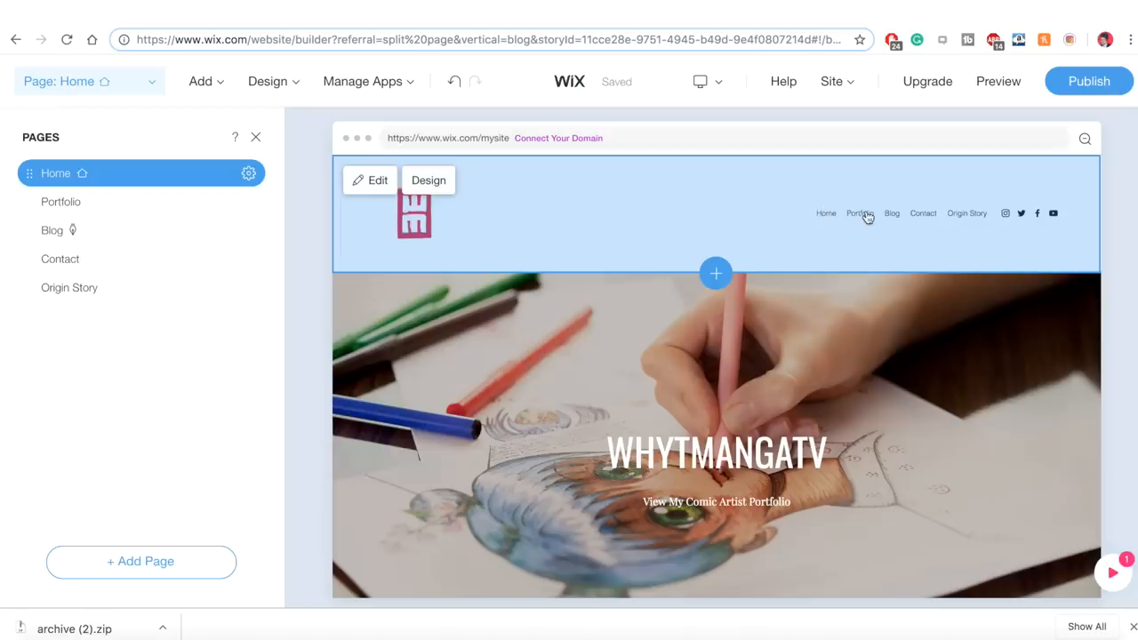
{"action": "scroll", "scroll_direction": "down", "scroll_amount": 3}
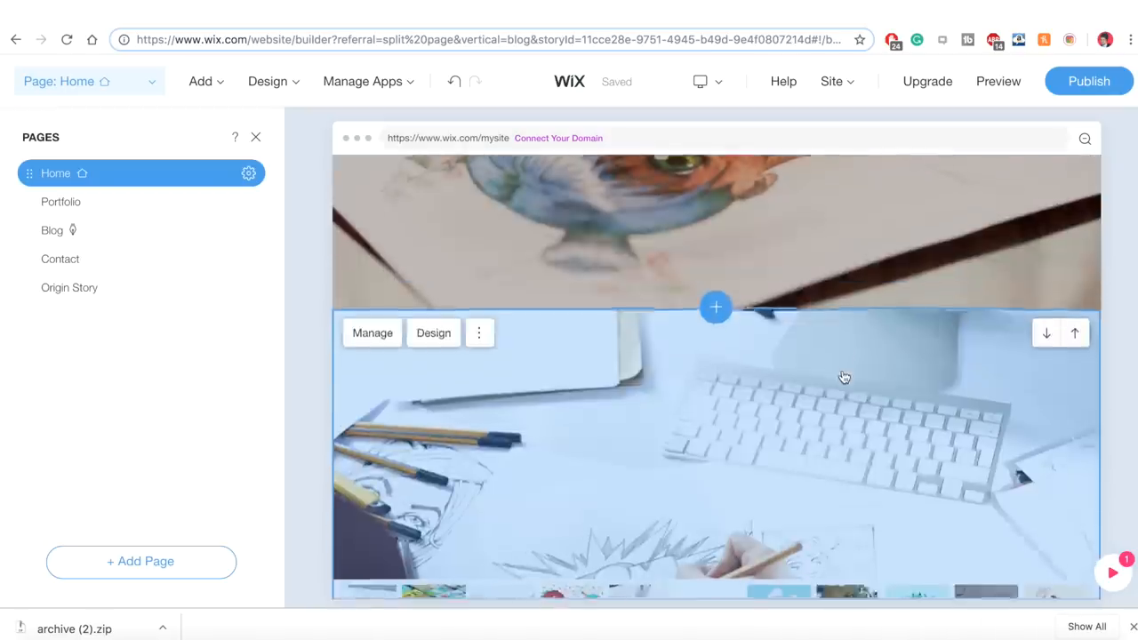
{"action": "scroll", "scroll_direction": "down", "scroll_amount": 3}
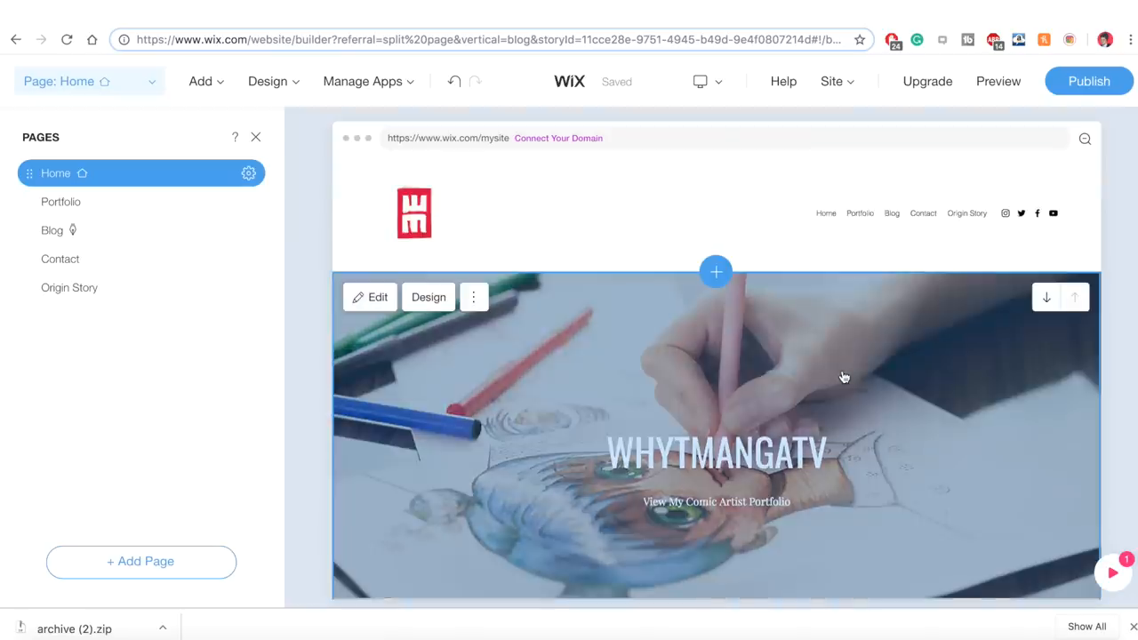
{"action": "mouse_move", "coordinate": [793, 358]}
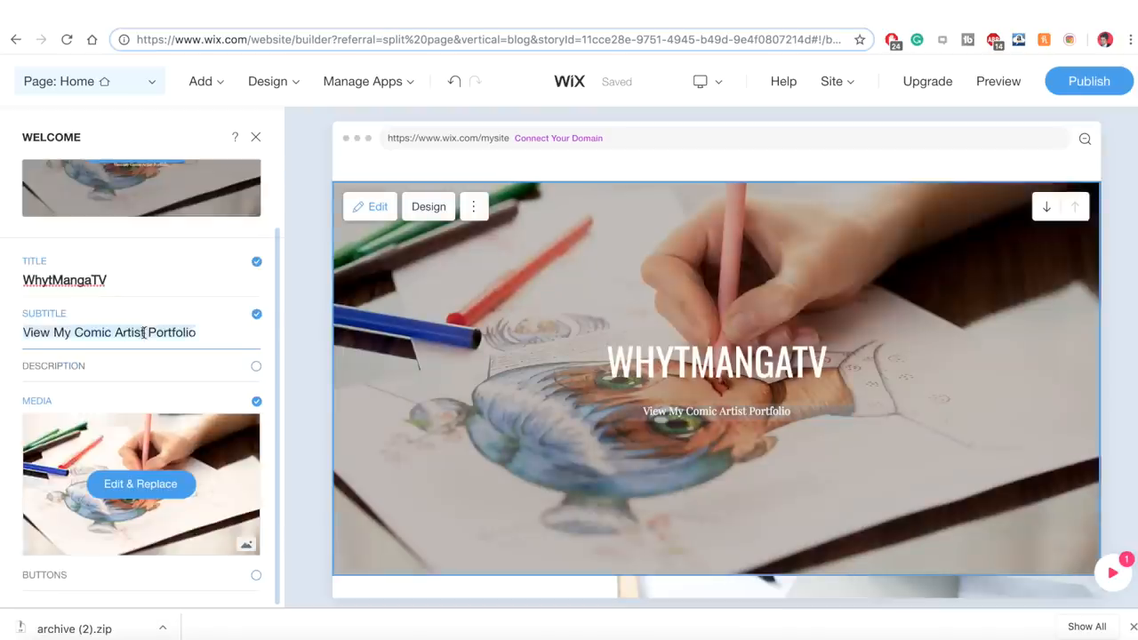
Edit the welcome subtitle to 'View Artist Portfolio', then bring up the image chooser for the hero background
{"action": "left_click", "coordinate": [111, 333]}
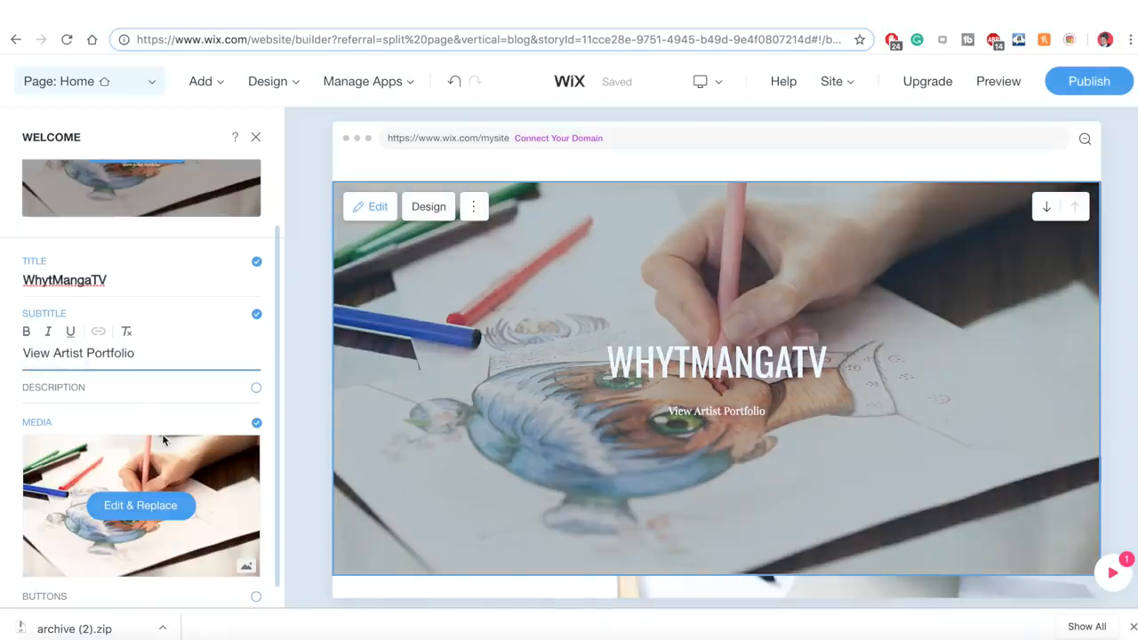
{"action": "left_click", "coordinate": [141, 505]}
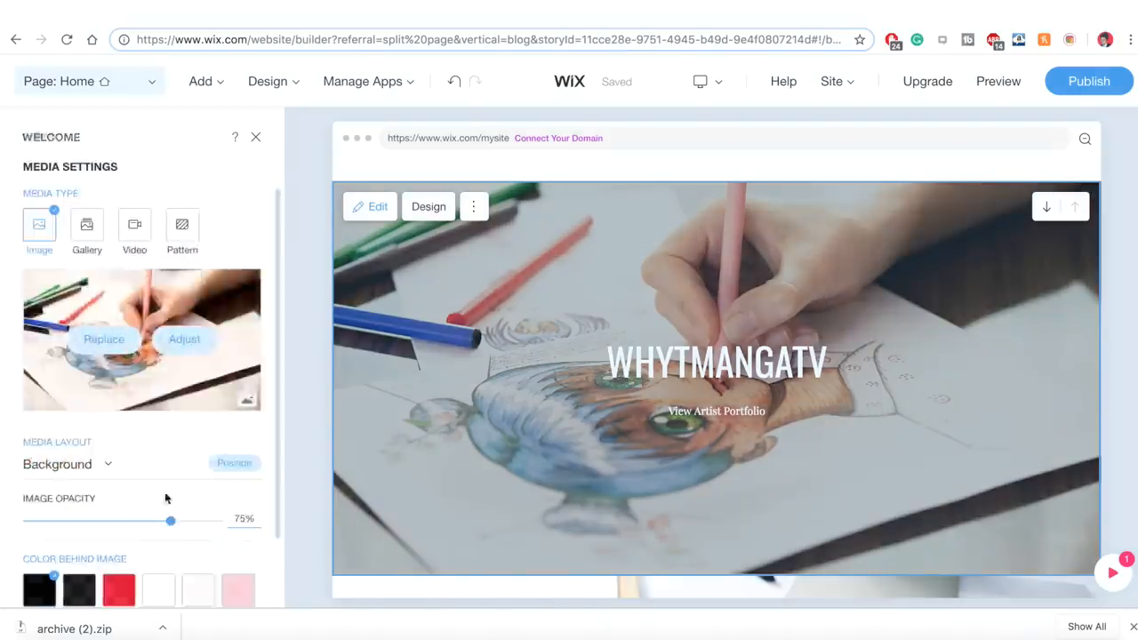
{"action": "left_click", "coordinate": [103, 340]}
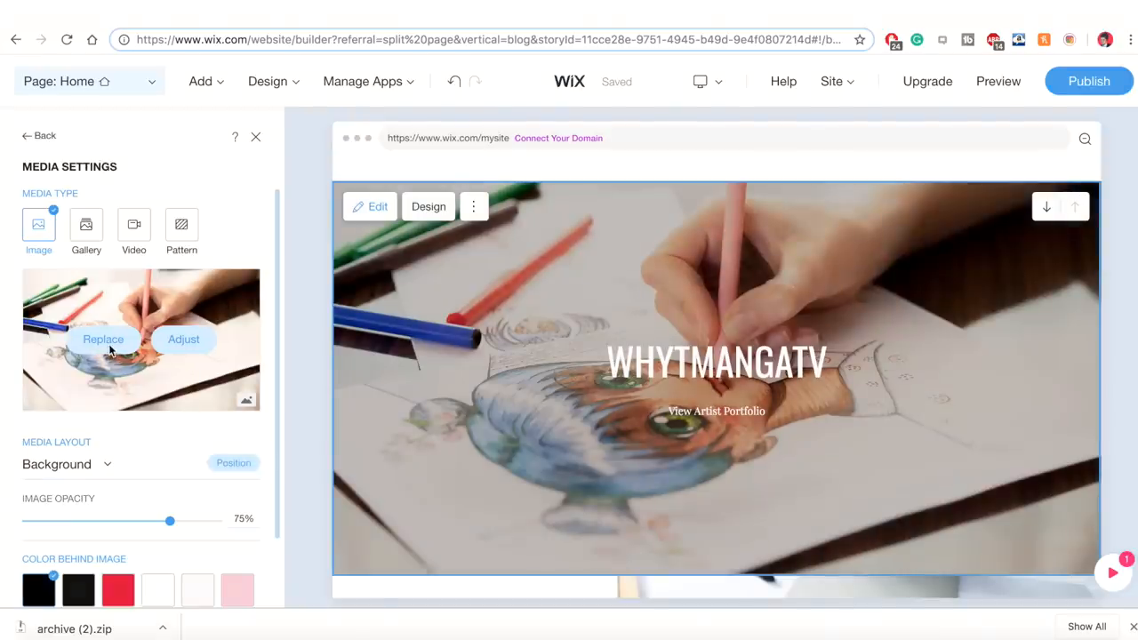
{"action": "left_click", "coordinate": [103, 338]}
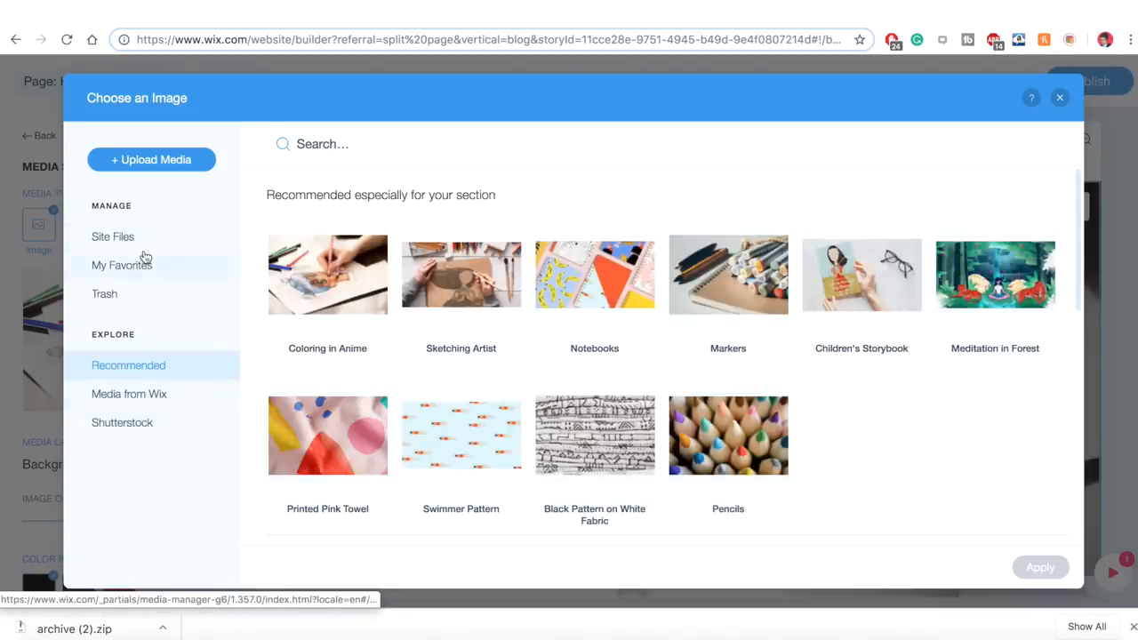
Authorize Instagram as an upload source and import the selected artwork
{"action": "left_click", "coordinate": [151, 160]}
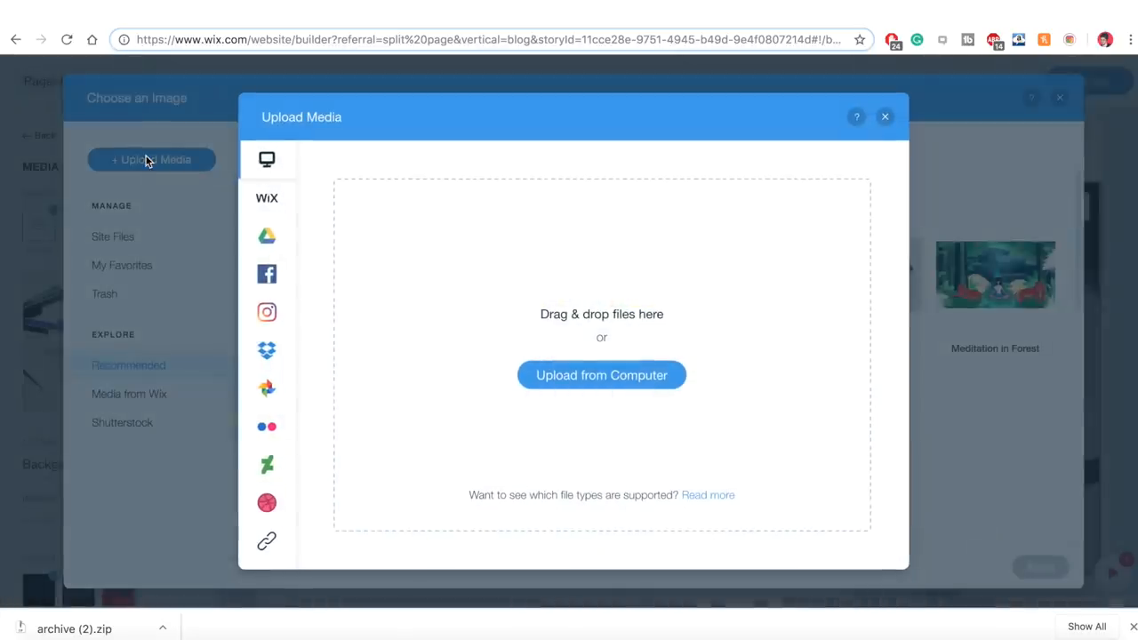
{"action": "mouse_move", "coordinate": [267, 313]}
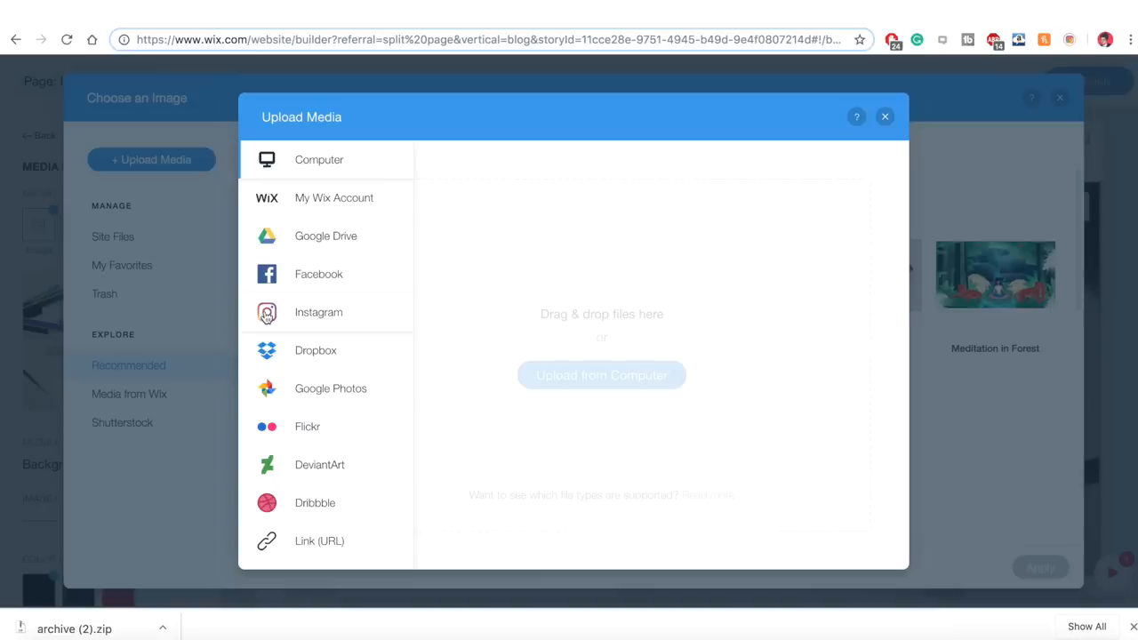
{"action": "left_click", "coordinate": [319, 313]}
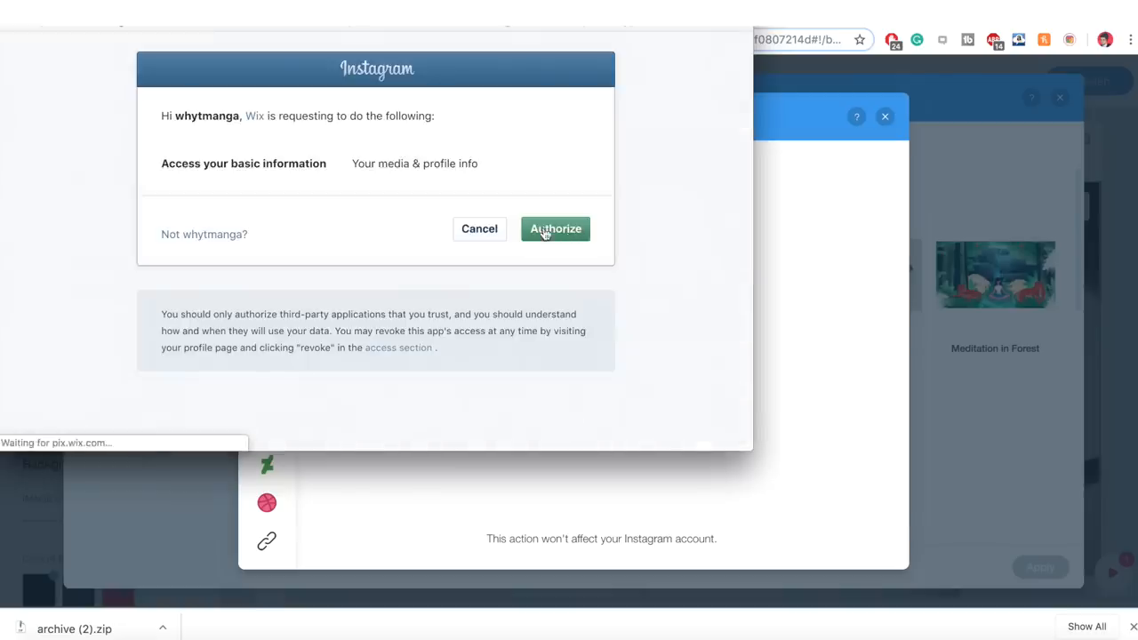
{"action": "left_click", "coordinate": [554, 227]}
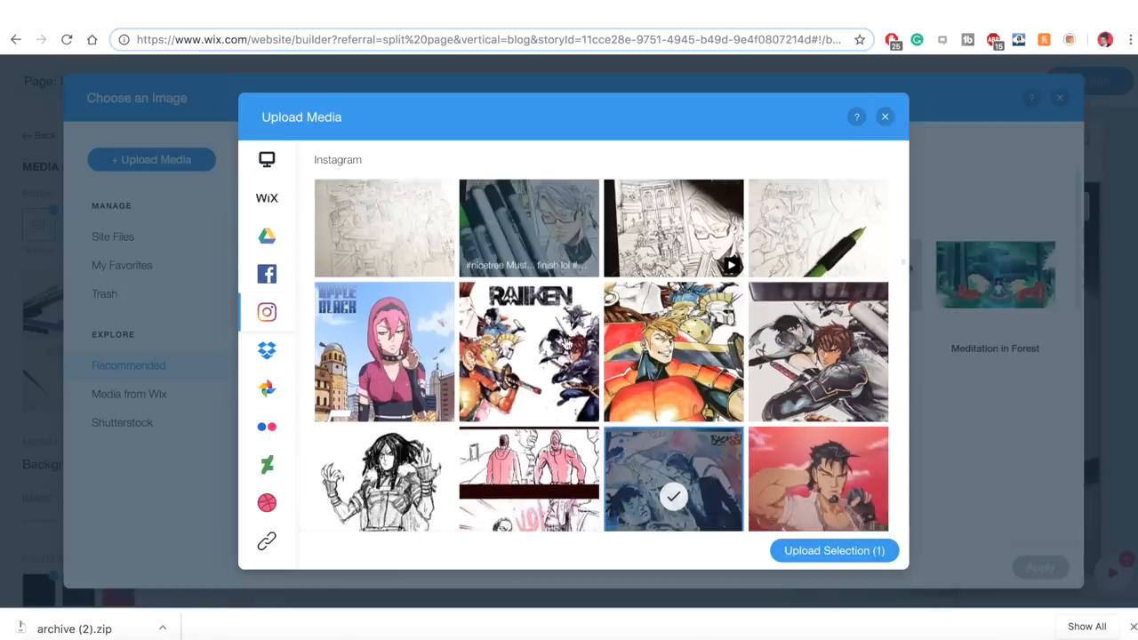
{"action": "left_click", "coordinate": [833, 551]}
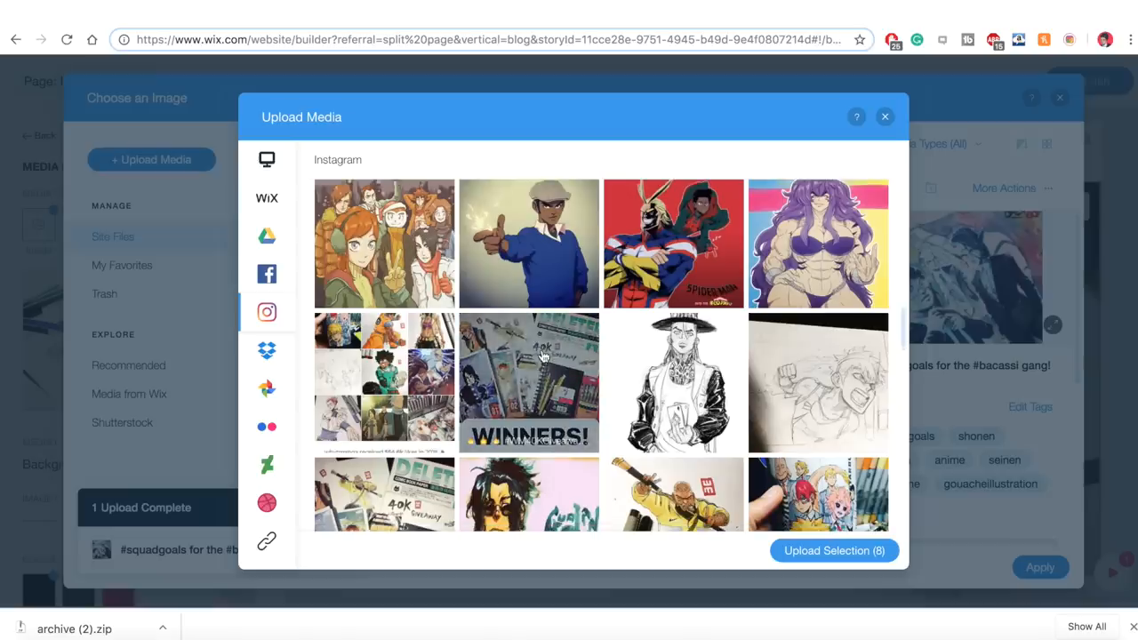
Add more artwork, including the Avengers Endgame piece from DeviantArt, and upload it
{"action": "left_click", "coordinate": [267, 464]}
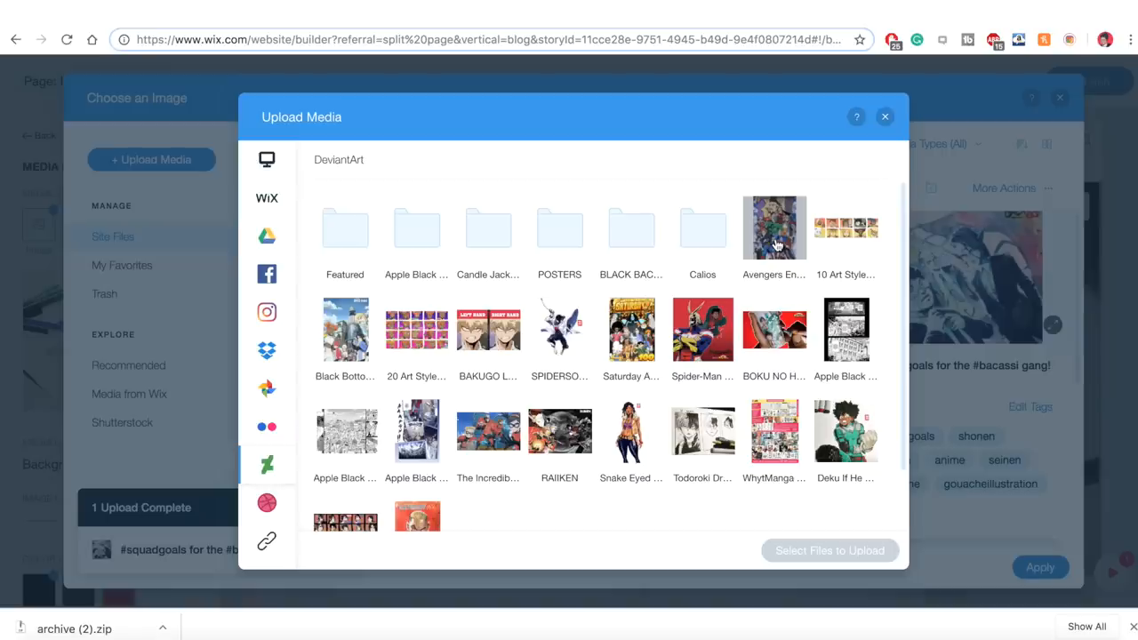
{"action": "left_click", "coordinate": [773, 227]}
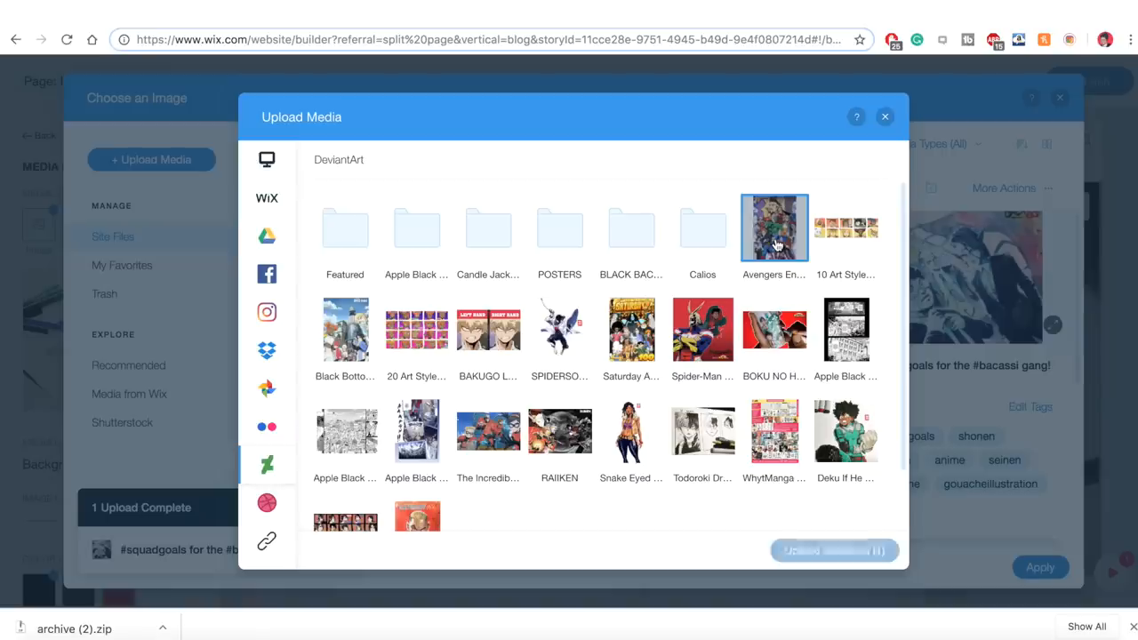
{"action": "left_click", "coordinate": [345, 329]}
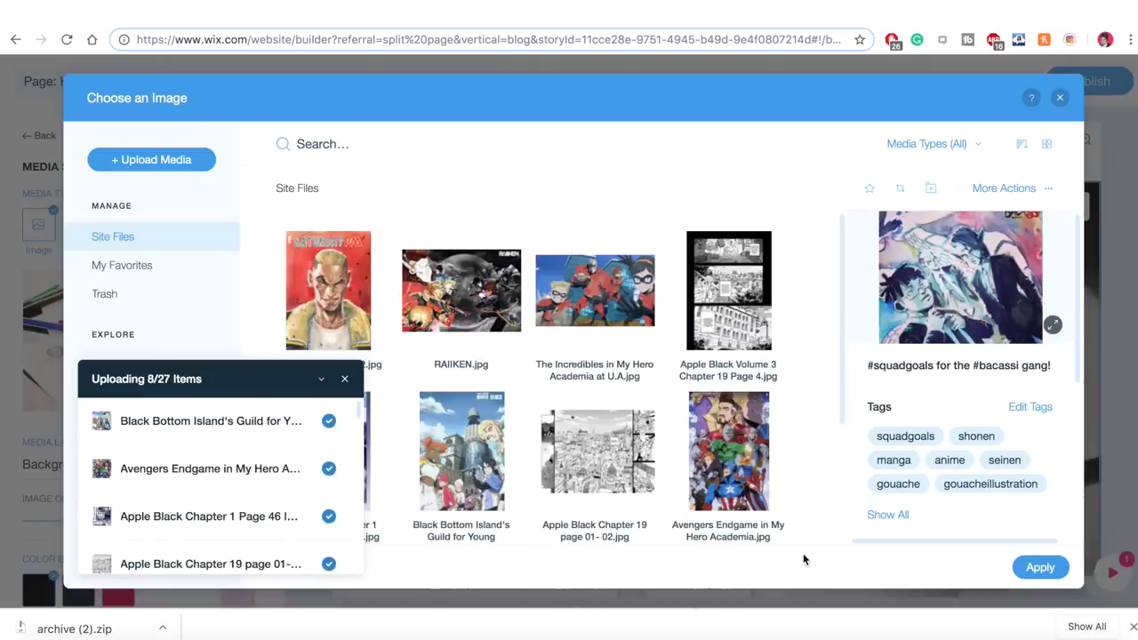
Apply the uploaded manga artwork as the hero background and try opacity between 75% and 90%
{"action": "left_click", "coordinate": [1040, 567]}
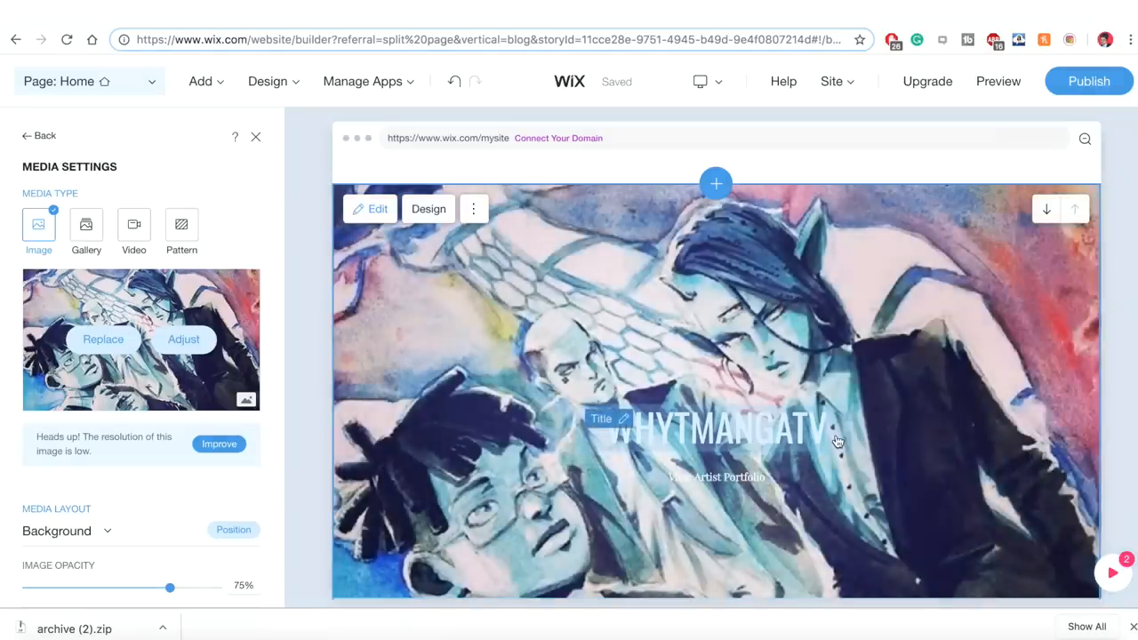
{"action": "scroll", "scroll_direction": "down", "scroll_amount": 3}
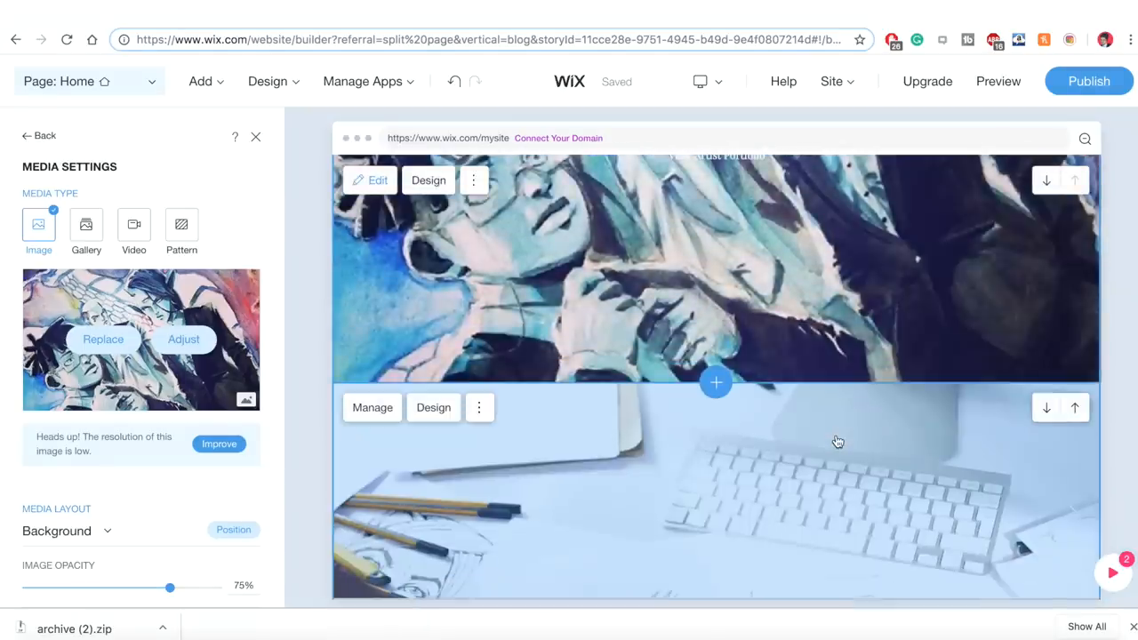
{"action": "scroll", "scroll_direction": "down", "scroll_amount": 3}
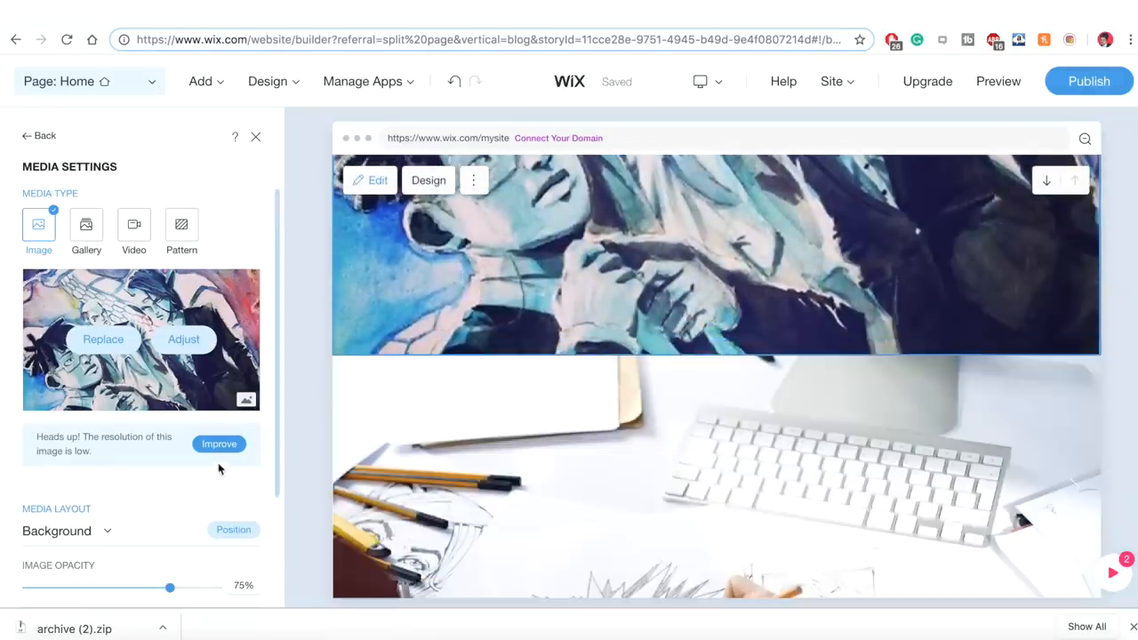
{"action": "left_click_drag", "start_coordinate": [170, 587], "coordinate": [202, 535]}
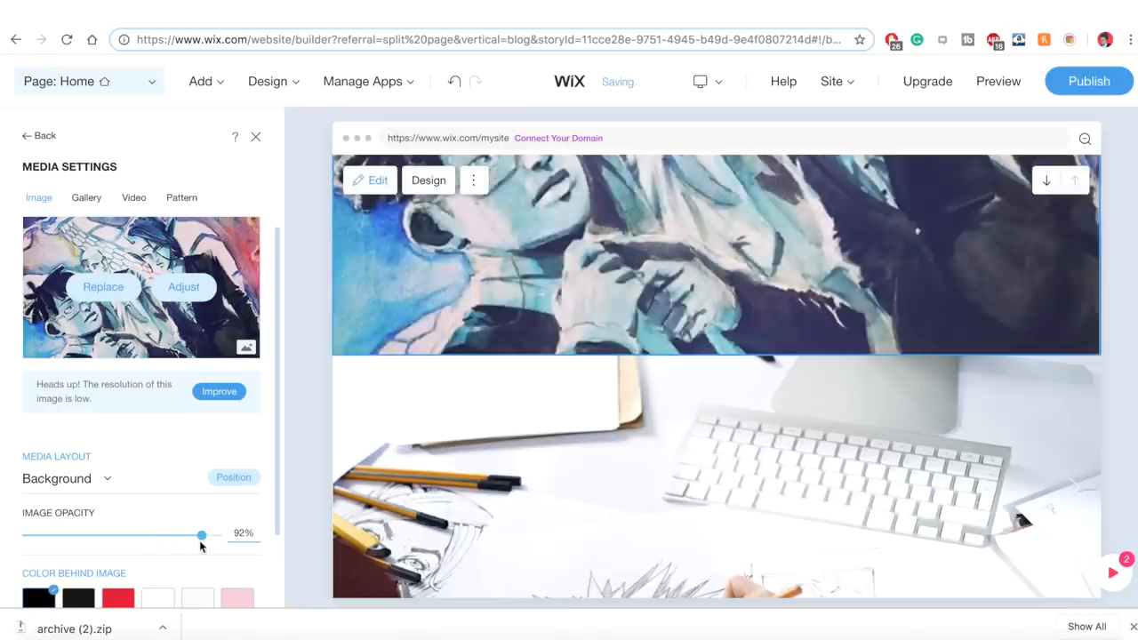
{"action": "left_click_drag", "start_coordinate": [202, 535], "coordinate": [193, 535]}
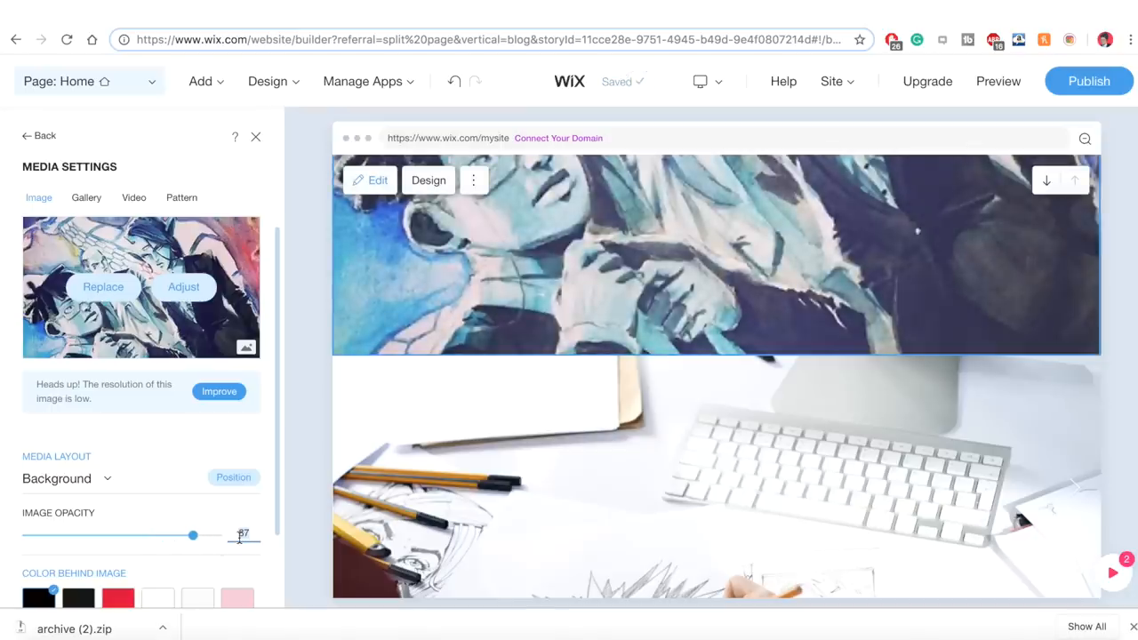
{"action": "left_click_drag", "start_coordinate": [192, 534], "coordinate": [171, 533]}
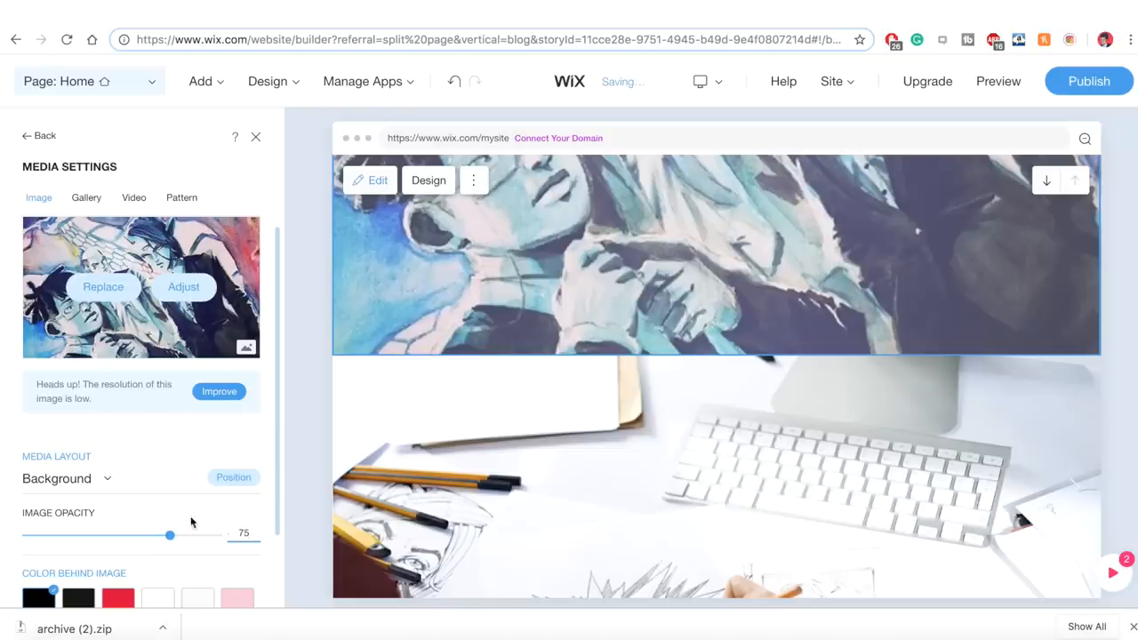
Put white behind the image, lower opacity to 60%, and keep a single image rather than a gallery
{"action": "scroll", "scroll_direction": "down", "scroll_amount": 3}
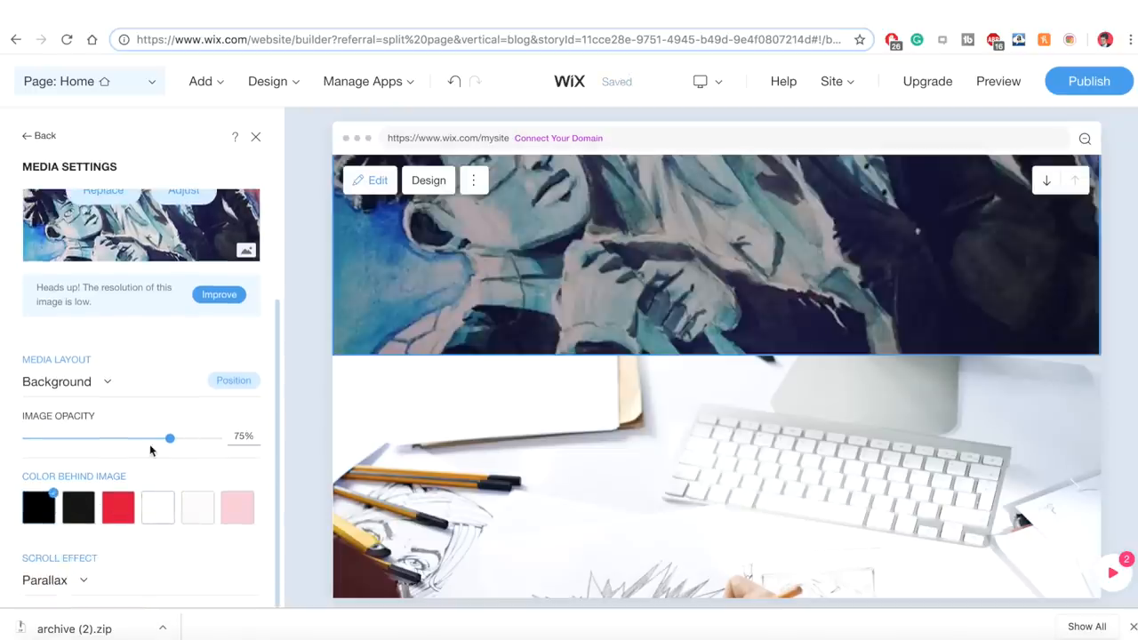
{"action": "left_click", "coordinate": [156, 507]}
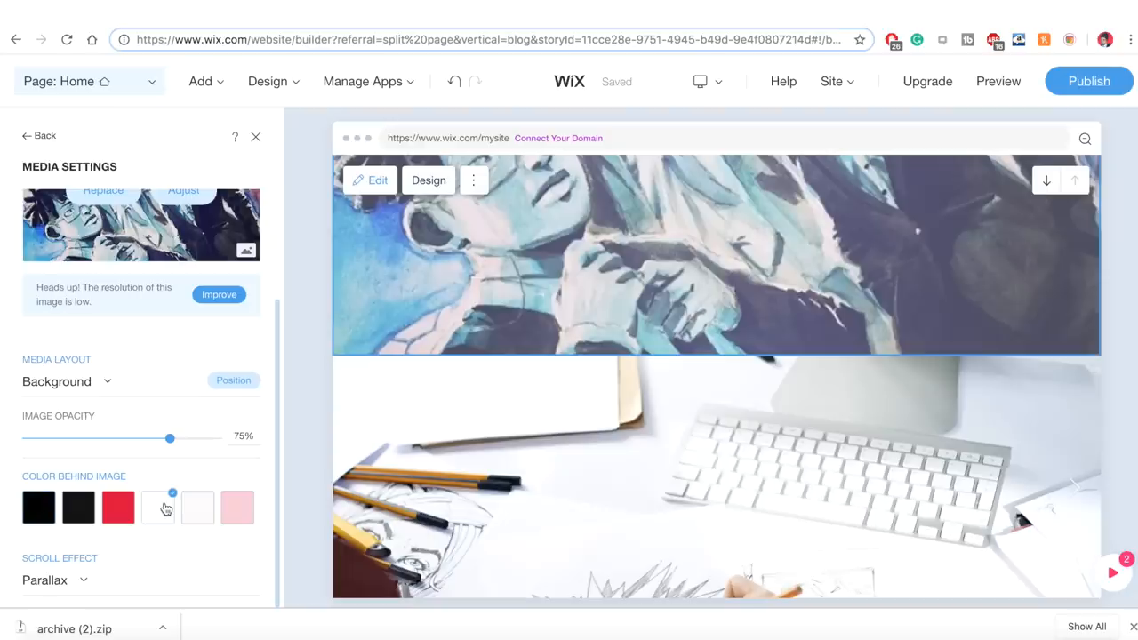
{"action": "left_click", "coordinate": [158, 507]}
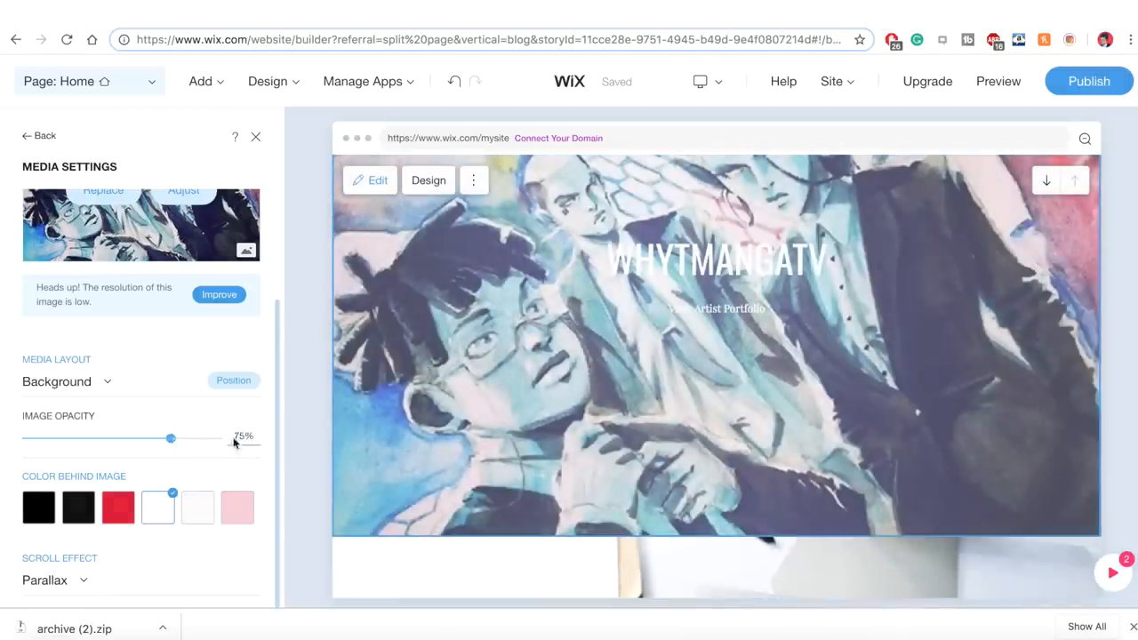
{"action": "left_click_drag", "start_coordinate": [171, 437], "coordinate": [140, 438]}
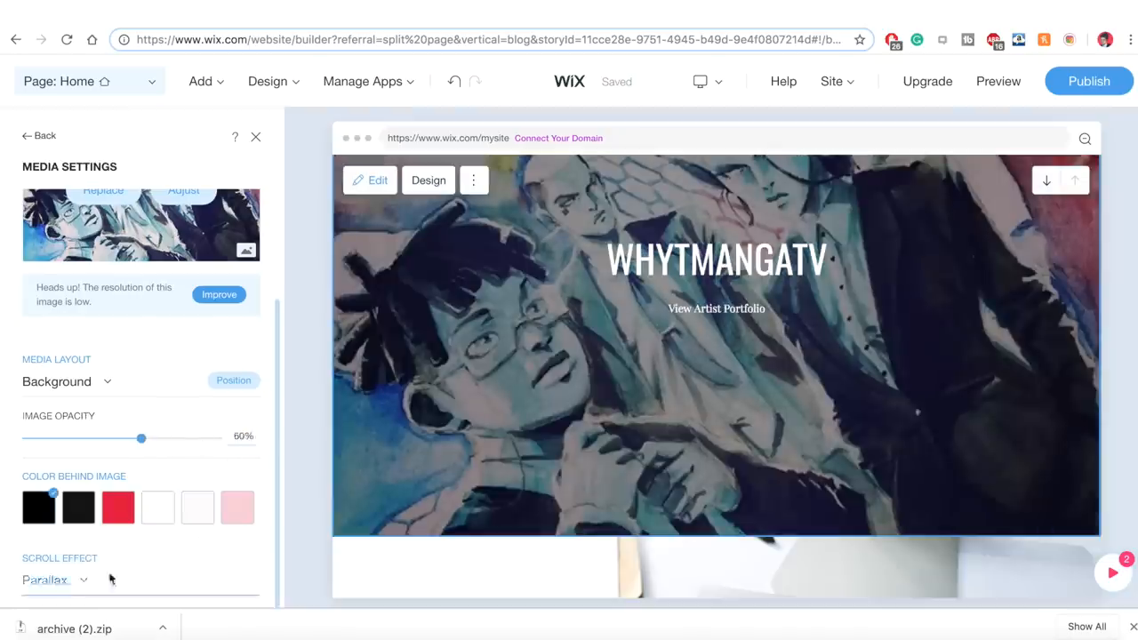
{"action": "scroll", "scroll_direction": "up", "scroll_amount": 3}
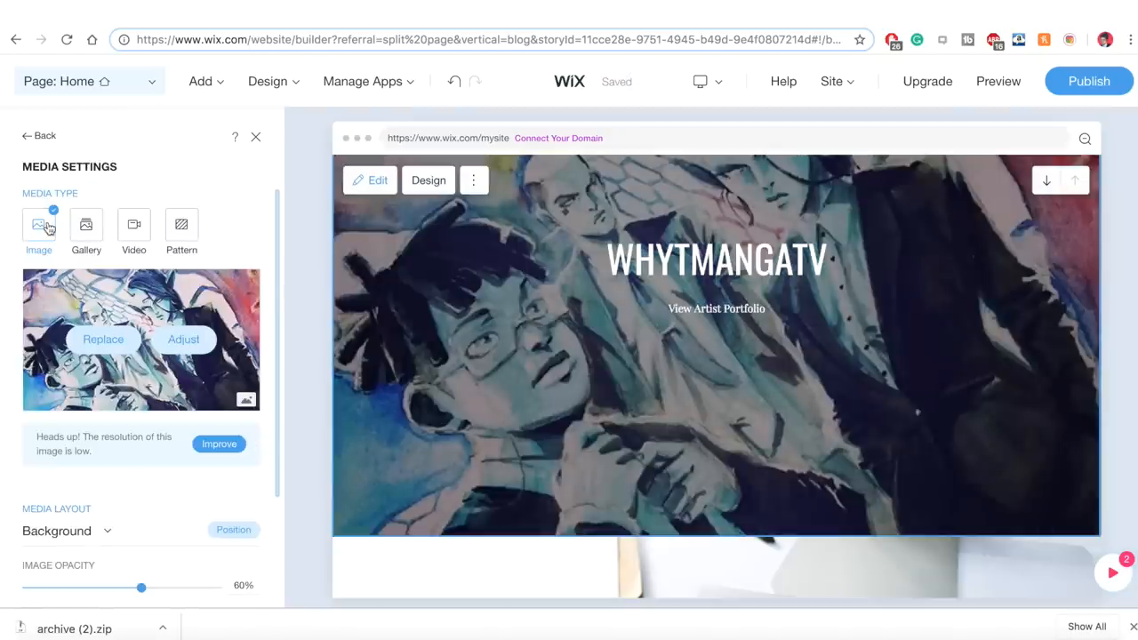
{"action": "left_click", "coordinate": [85, 224]}
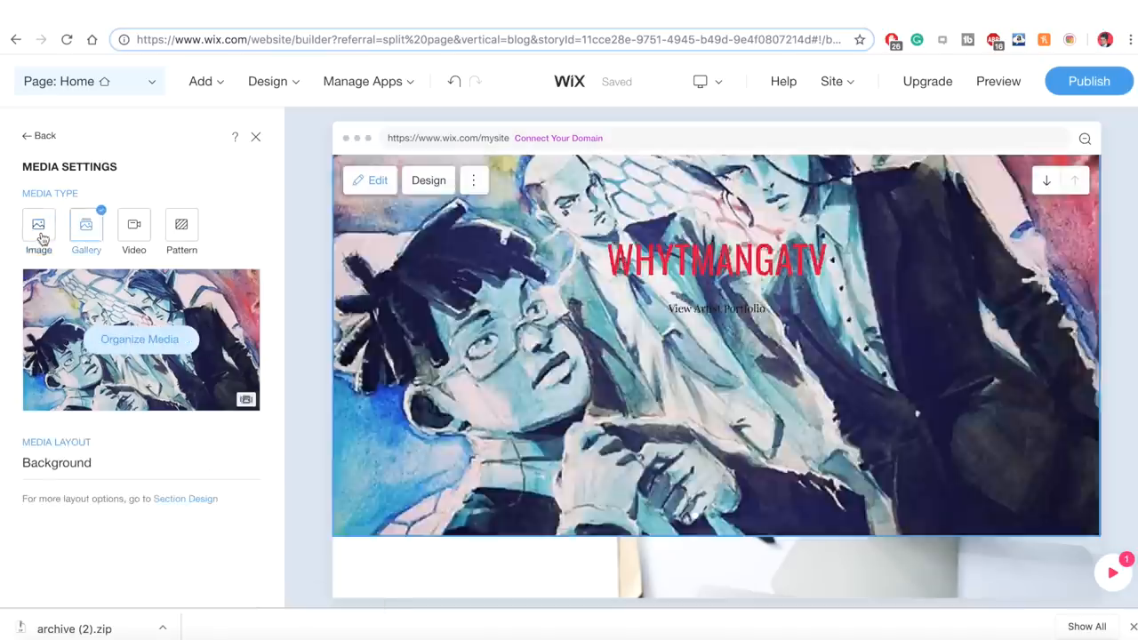
{"action": "left_click", "coordinate": [39, 135]}
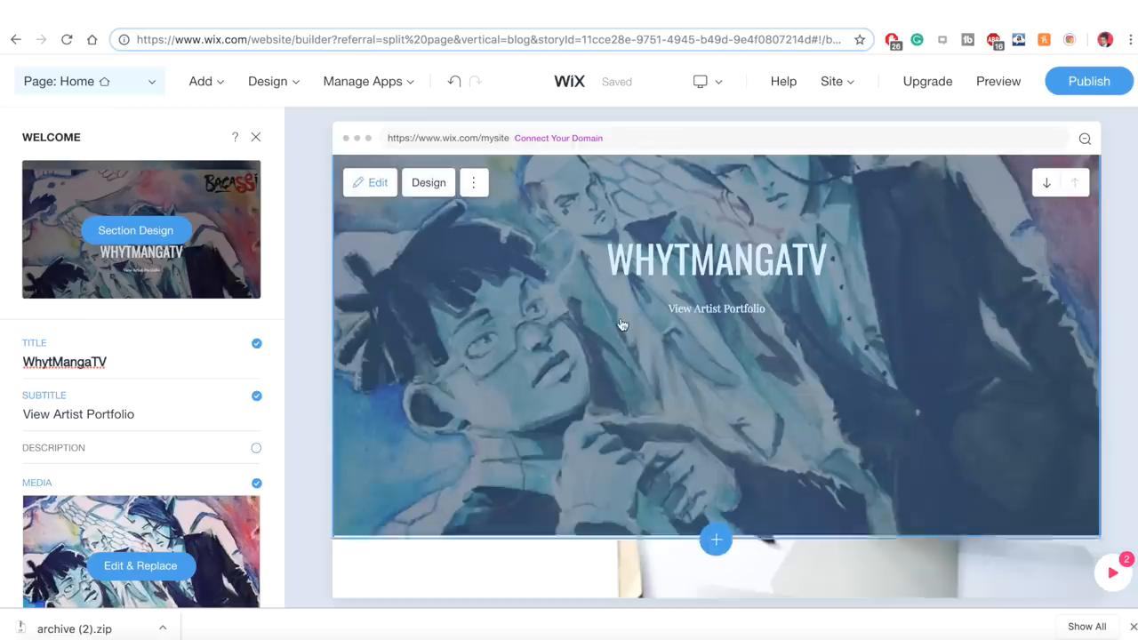
Delete the desk-photo thumbnail section via its more-actions menu and review the footer settings
{"action": "scroll", "scroll_direction": "down", "scroll_amount": 3}
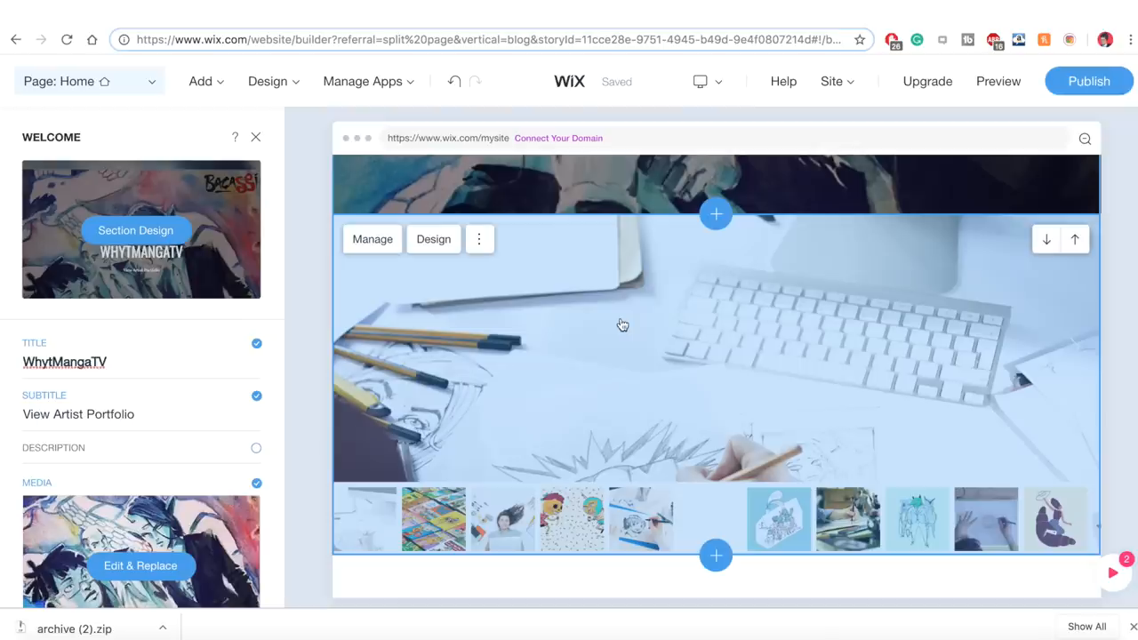
{"action": "mouse_move", "coordinate": [510, 273]}
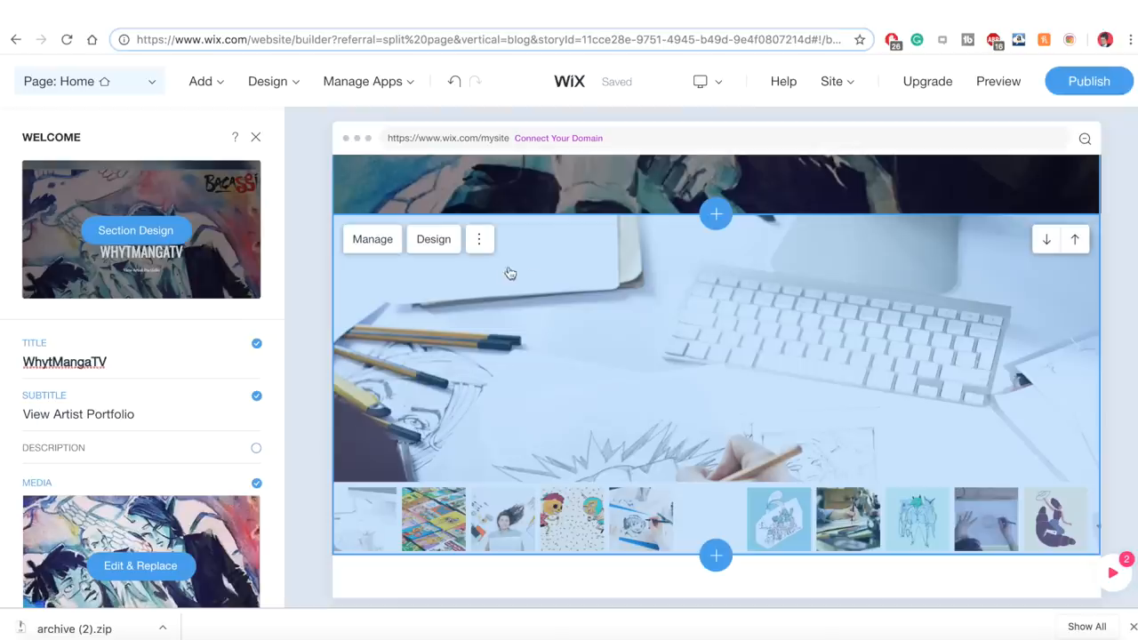
{"action": "left_click", "coordinate": [480, 238]}
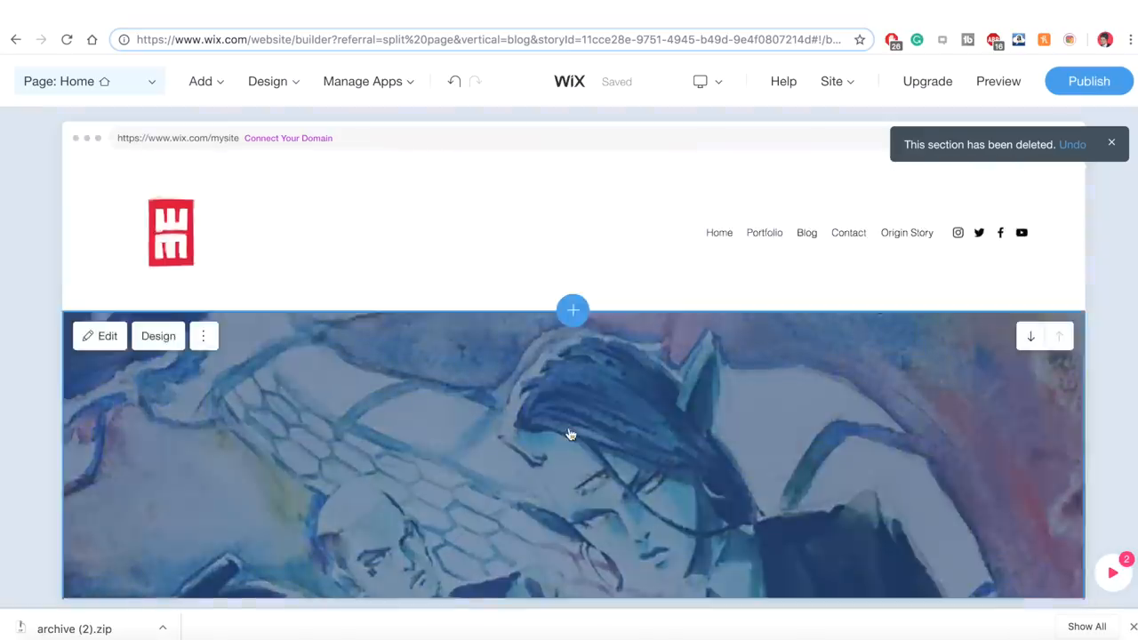
{"action": "scroll", "scroll_direction": "down", "scroll_amount": 3}
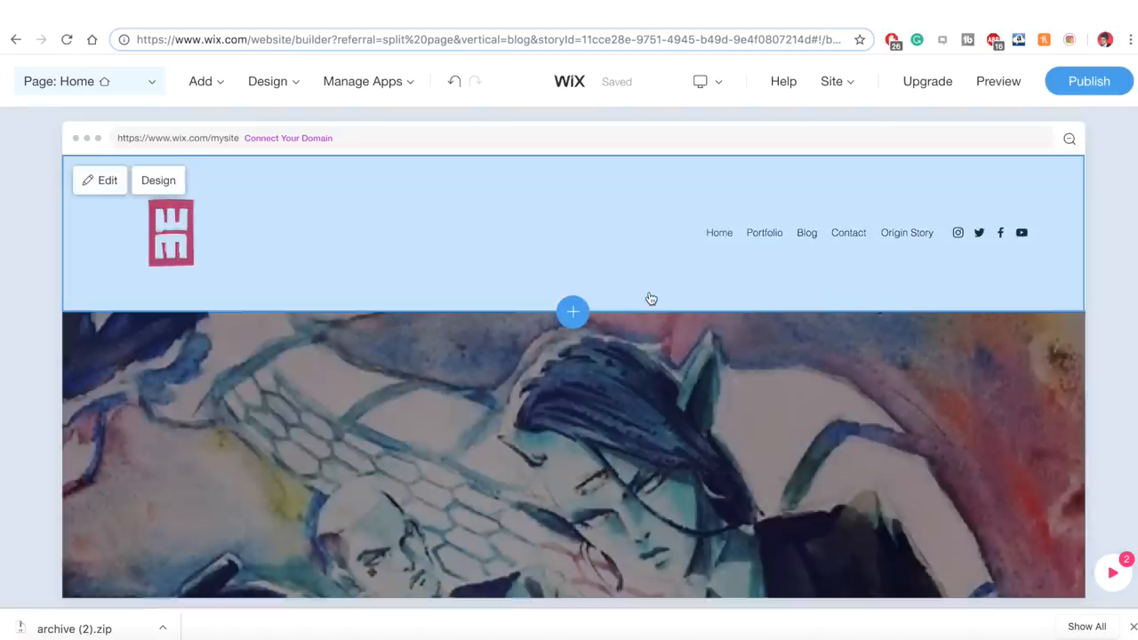
{"action": "scroll", "scroll_direction": "down", "scroll_amount": 3}
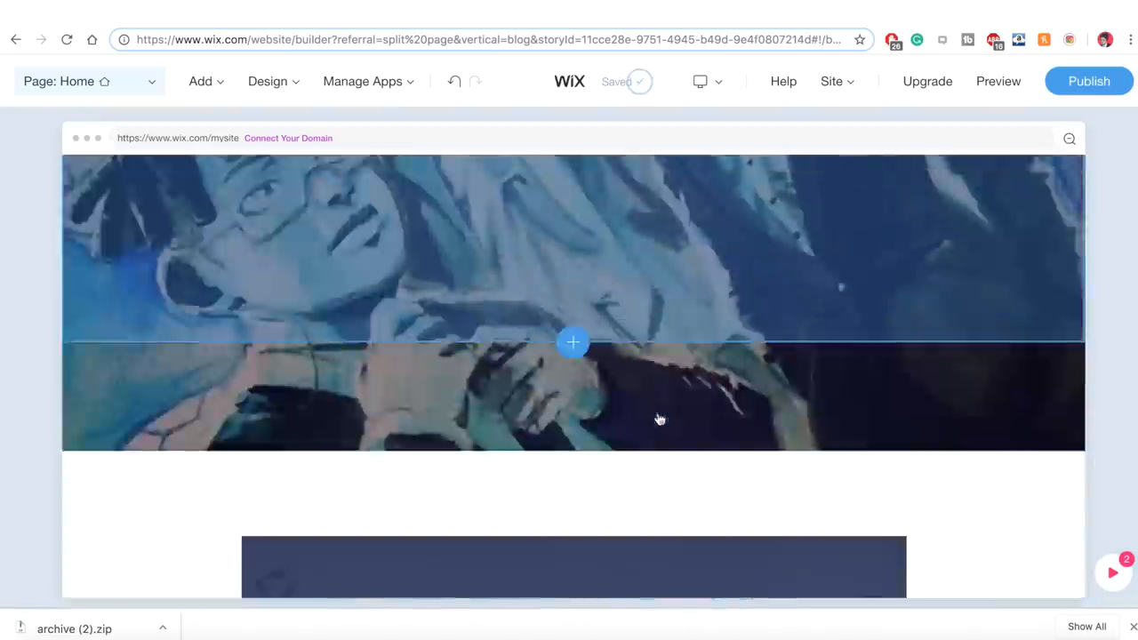
{"action": "scroll", "scroll_direction": "down", "scroll_amount": 3}
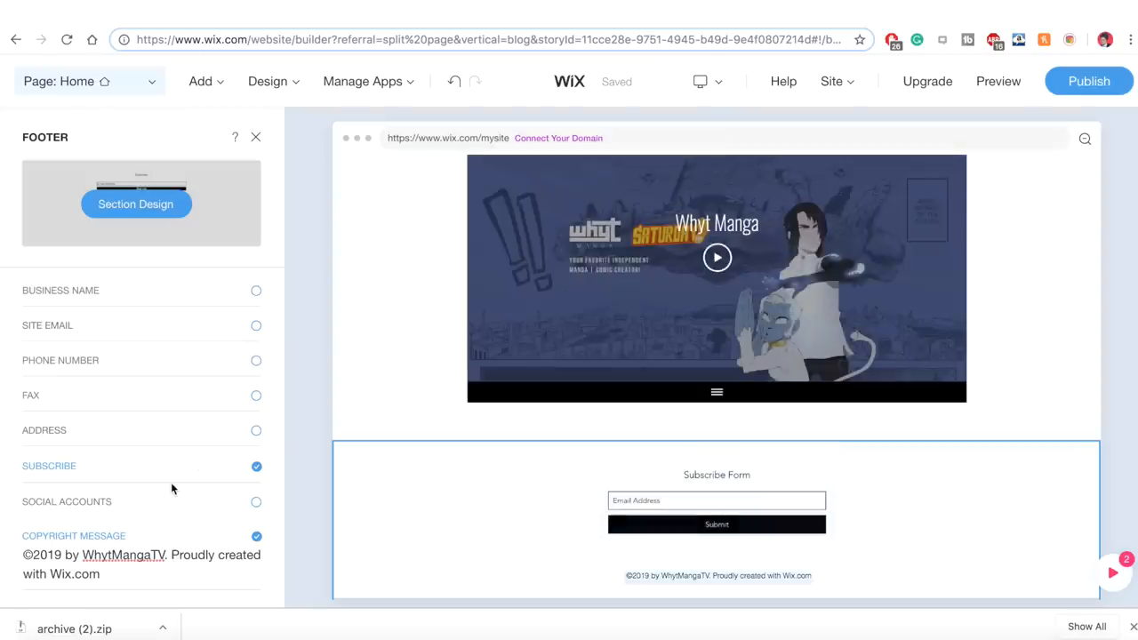
{"action": "mouse_move", "coordinate": [201, 357]}
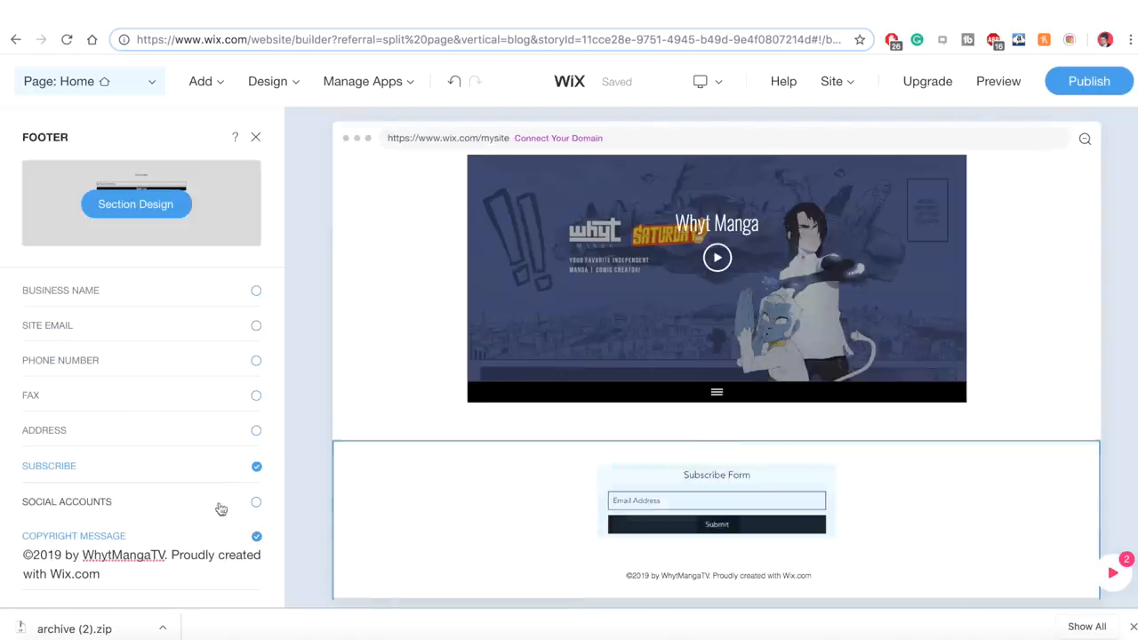
Enable Social Accounts icons in the footer and finish footer editing
{"action": "left_click", "coordinate": [256, 502]}
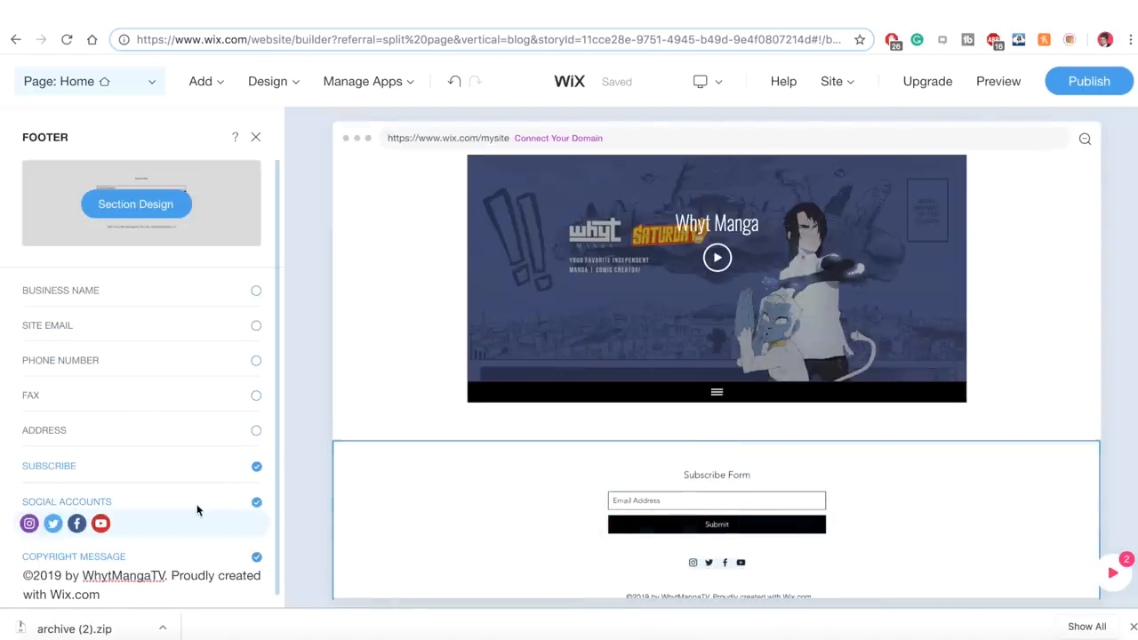
{"action": "left_click", "coordinate": [256, 137]}
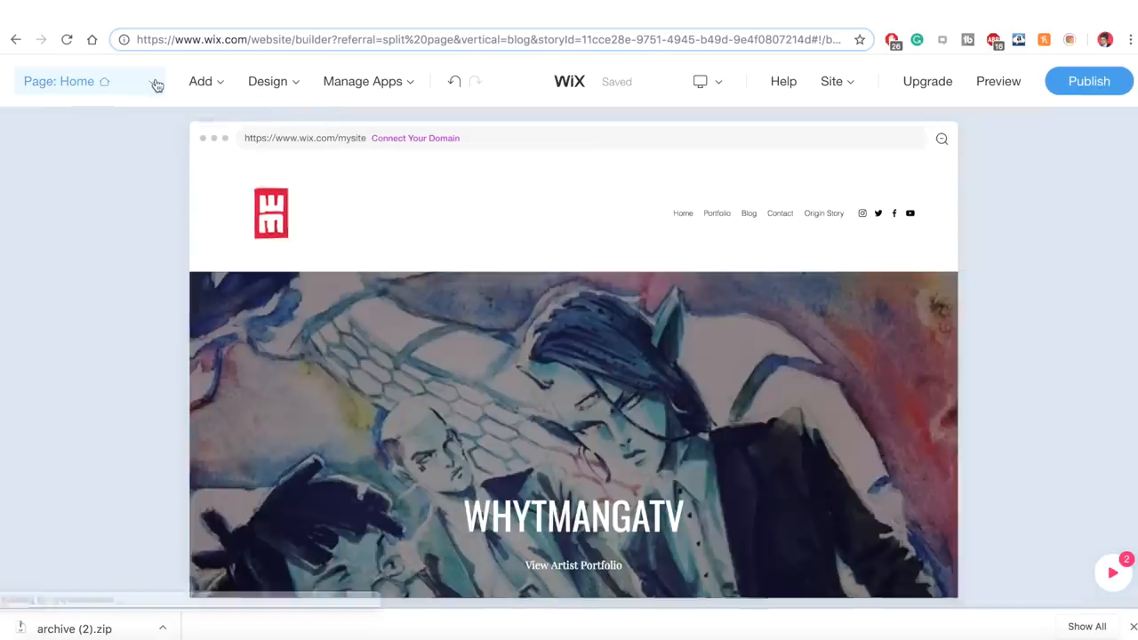
Switch to the Portfolio page and bring up its gallery's media organizer
{"action": "left_click", "coordinate": [157, 81]}
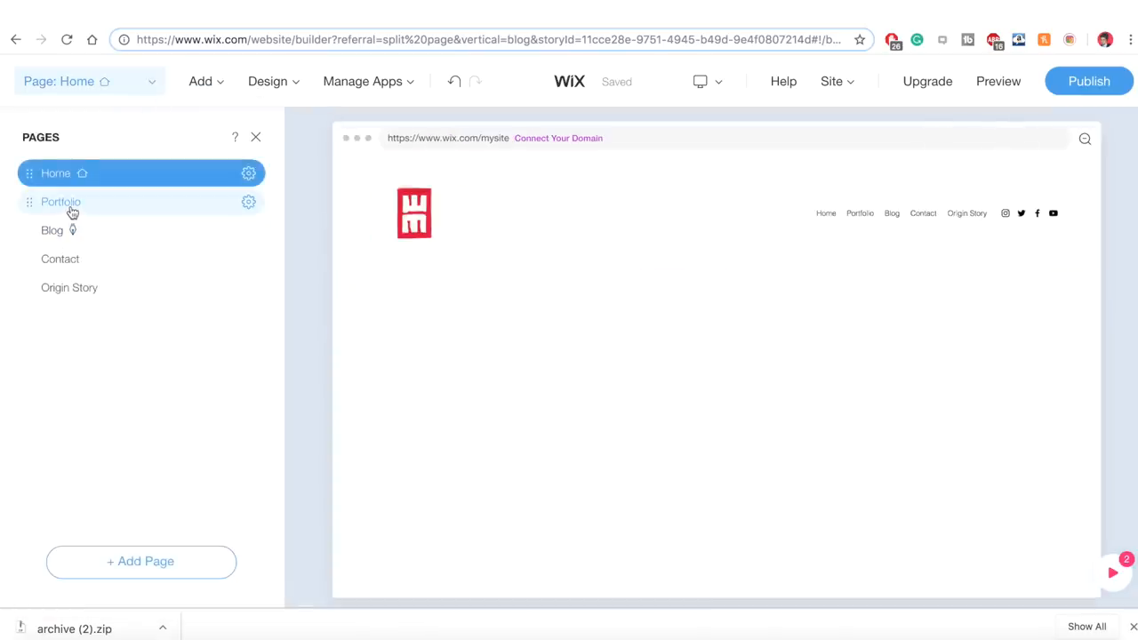
{"action": "left_click", "coordinate": [61, 203]}
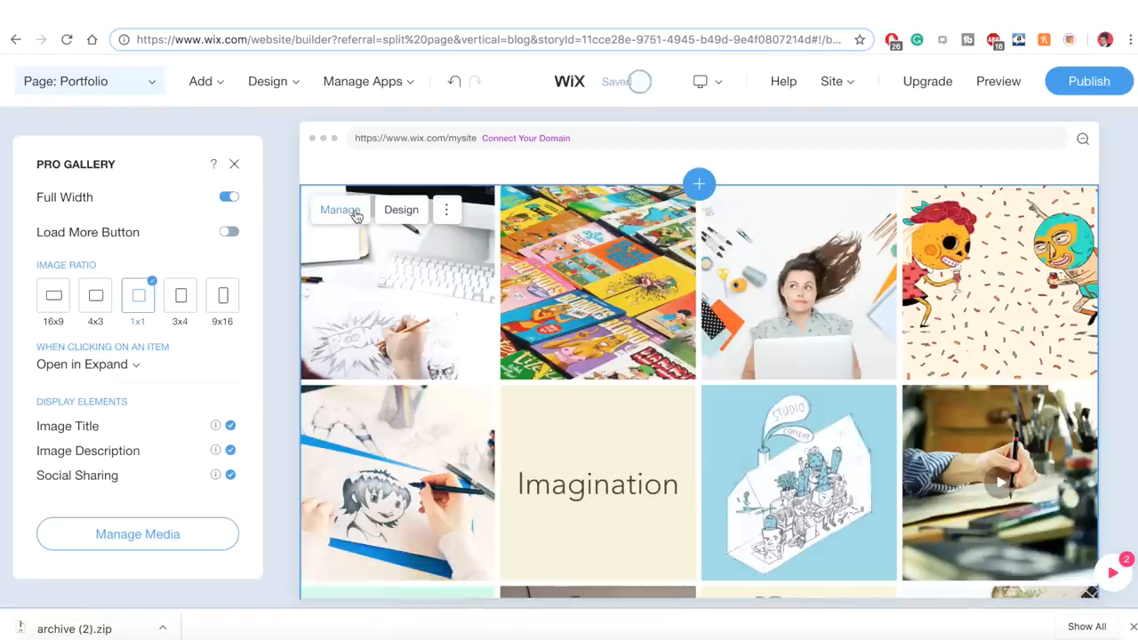
{"action": "left_click", "coordinate": [338, 210]}
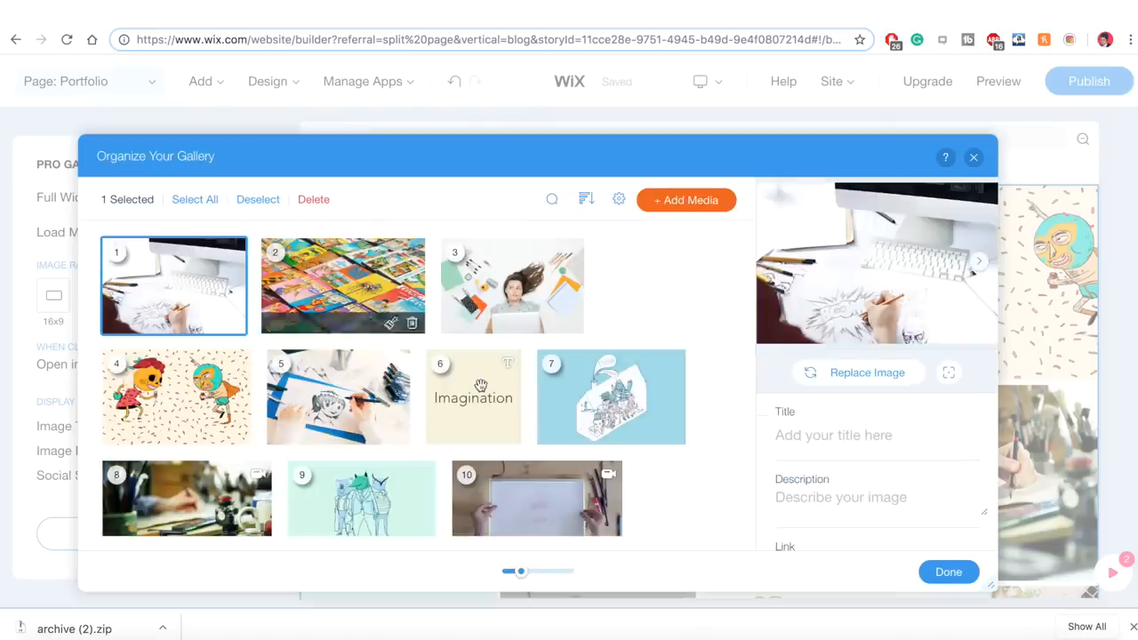
Remove all placeholder photos and add the uploaded manga image files to the gallery
{"action": "scroll", "scroll_direction": "down", "scroll_amount": 3}
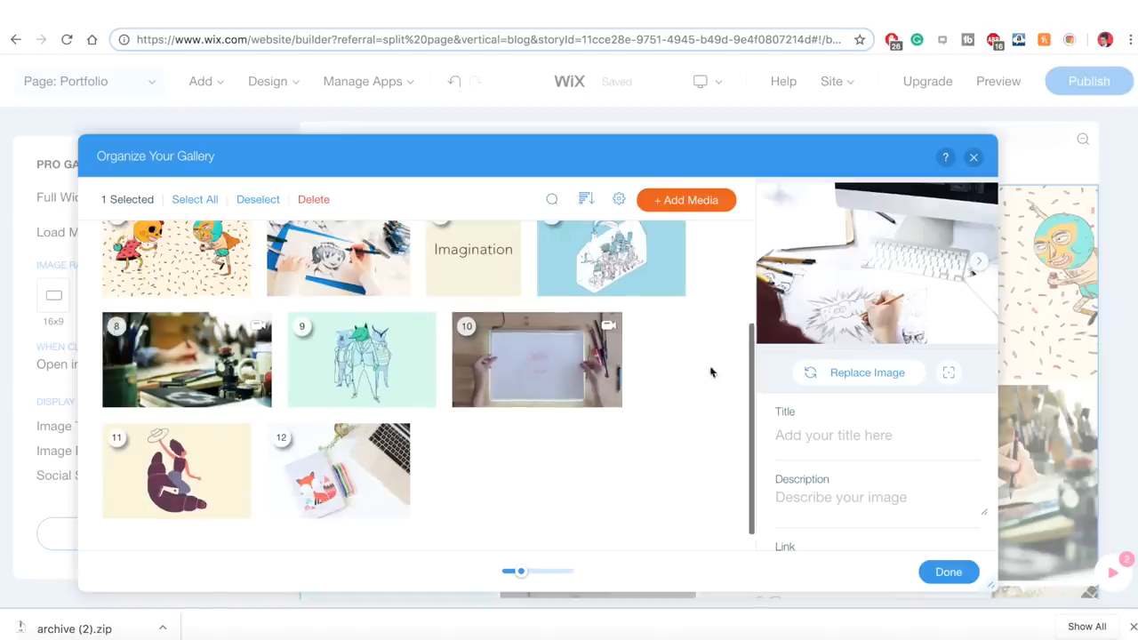
{"action": "scroll", "scroll_direction": "up", "scroll_amount": 3}
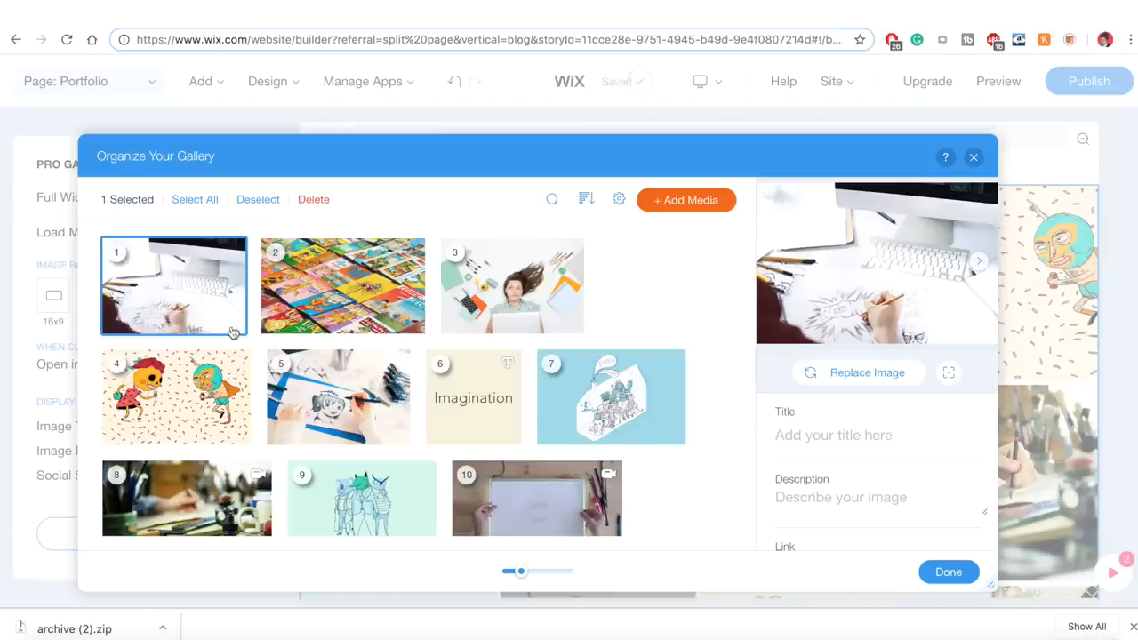
{"action": "left_click", "coordinate": [313, 199]}
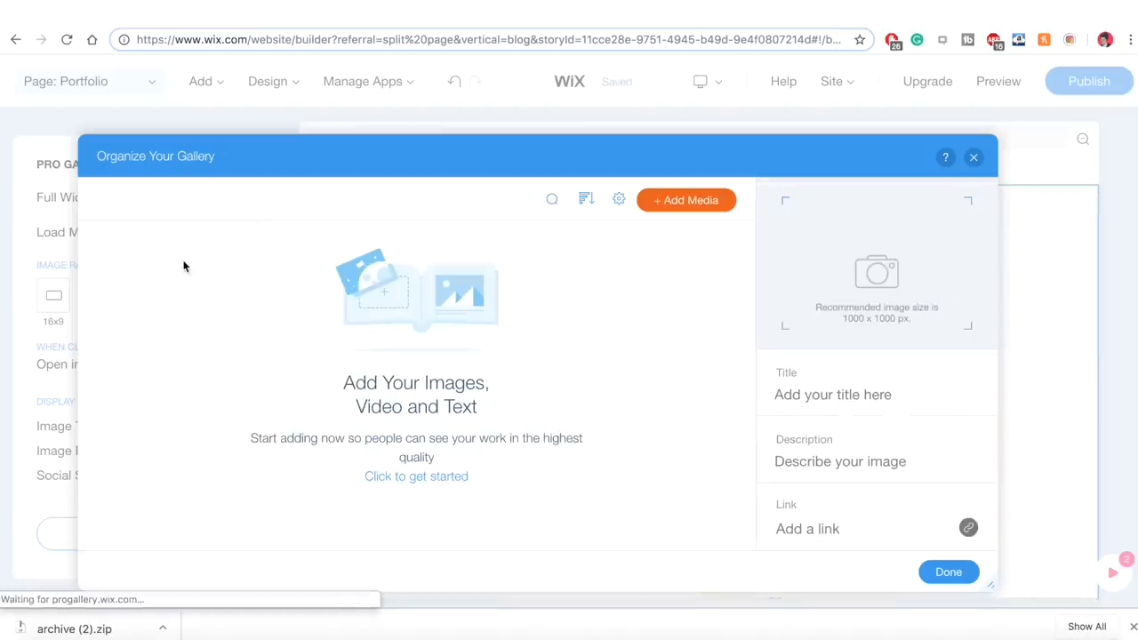
{"action": "left_click", "coordinate": [686, 199]}
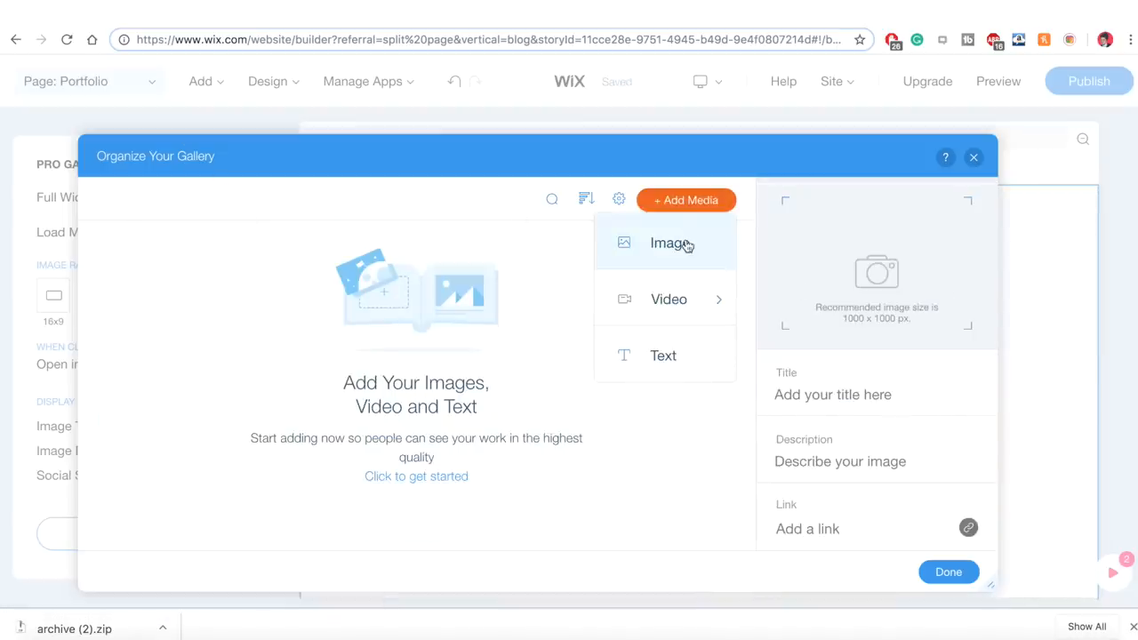
{"action": "left_click", "coordinate": [673, 242]}
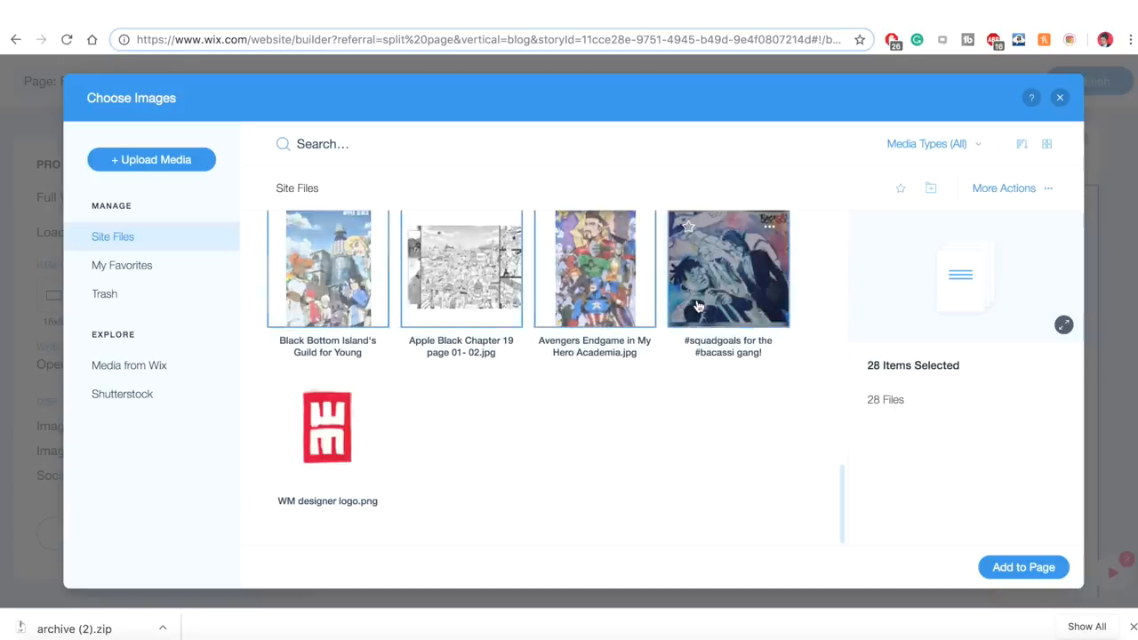
{"action": "scroll", "scroll_direction": "down", "scroll_amount": 3}
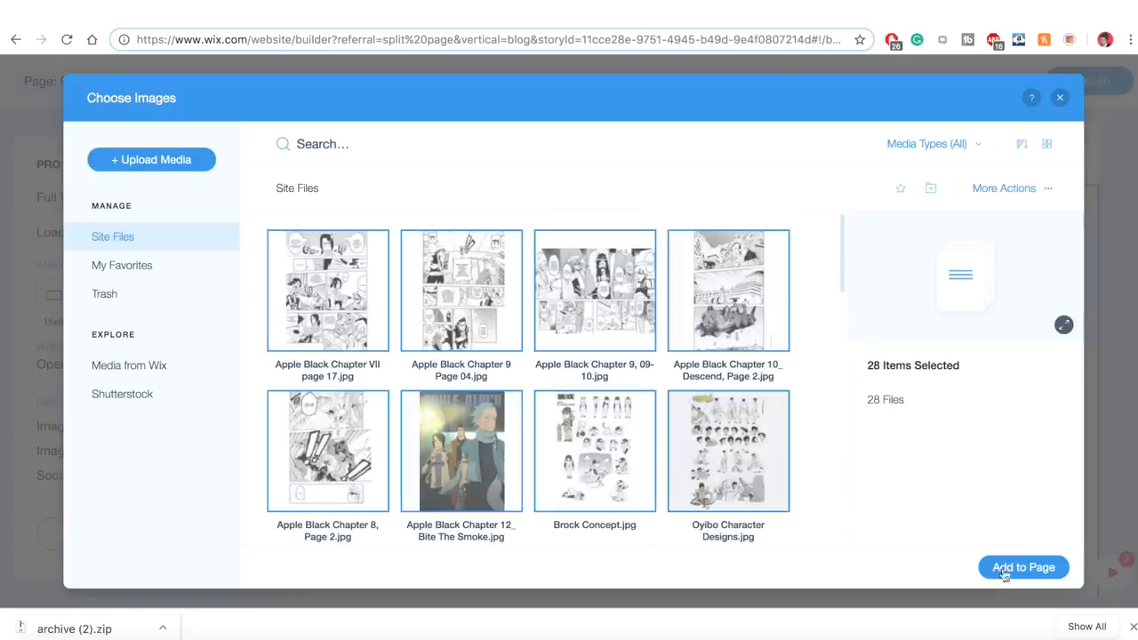
{"action": "left_click", "coordinate": [1024, 567]}
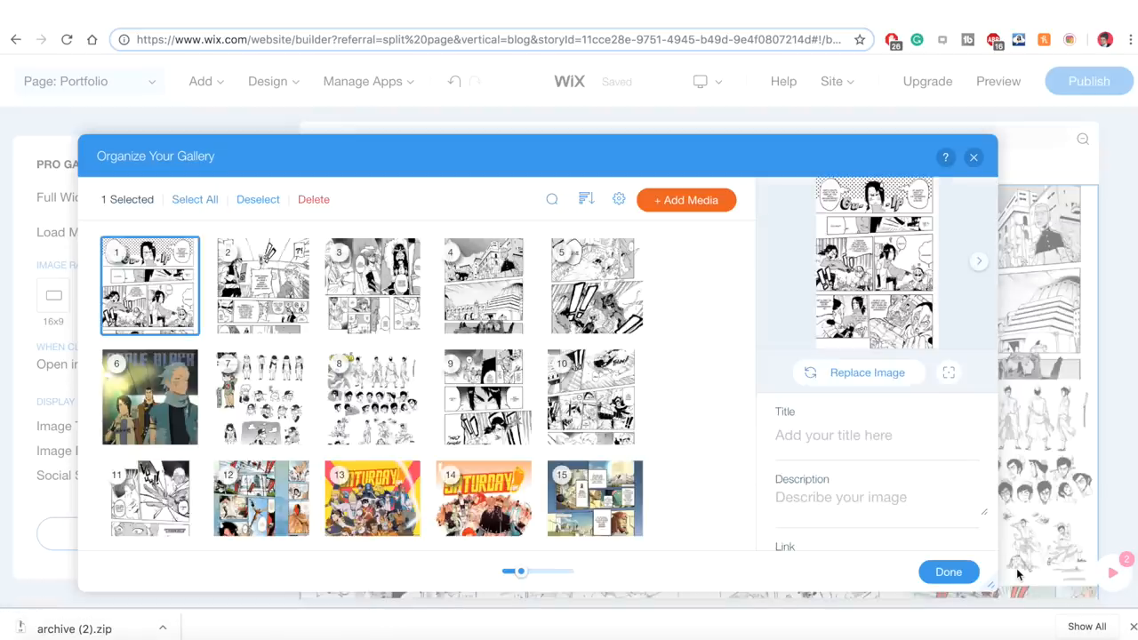
Move the Saturday AM cover to the front, title it 'Saturday AM issue 65 Cover', and save
{"action": "left_click_drag", "start_coordinate": [372, 284], "coordinate": [506, 302]}
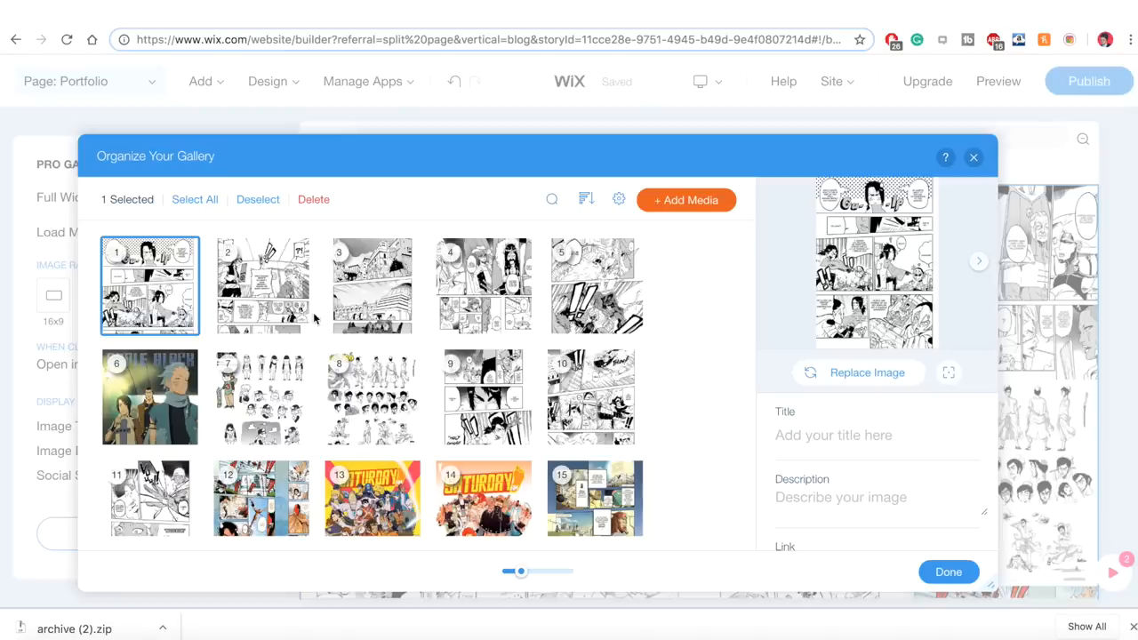
{"action": "type", "text": "Saturday AM issue 65 Cover"}
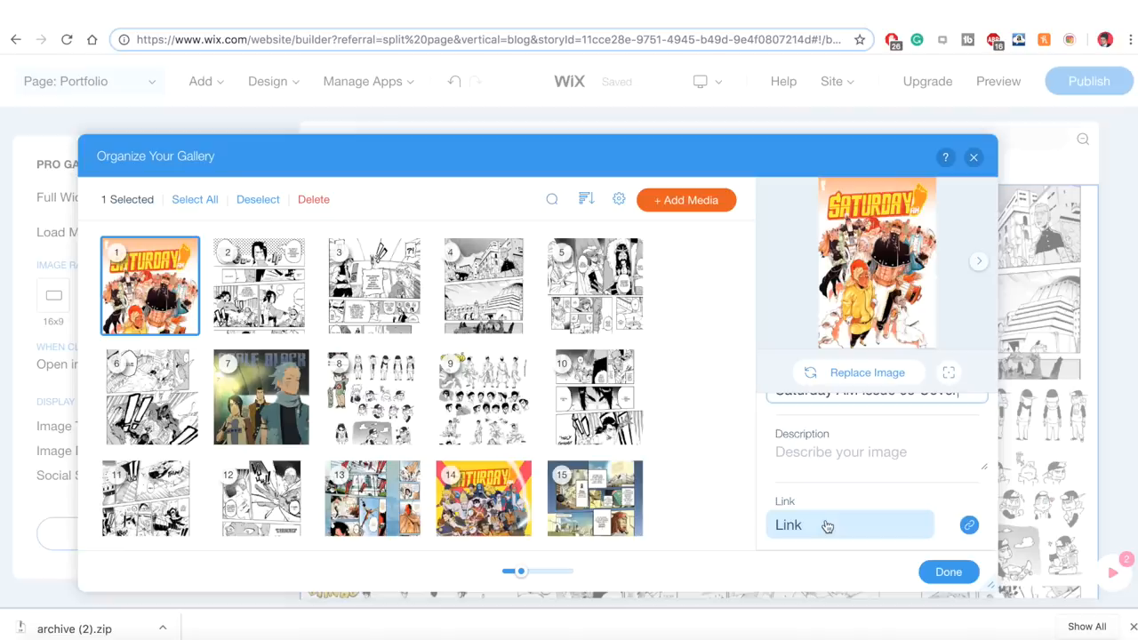
{"action": "mouse_move", "coordinate": [950, 573]}
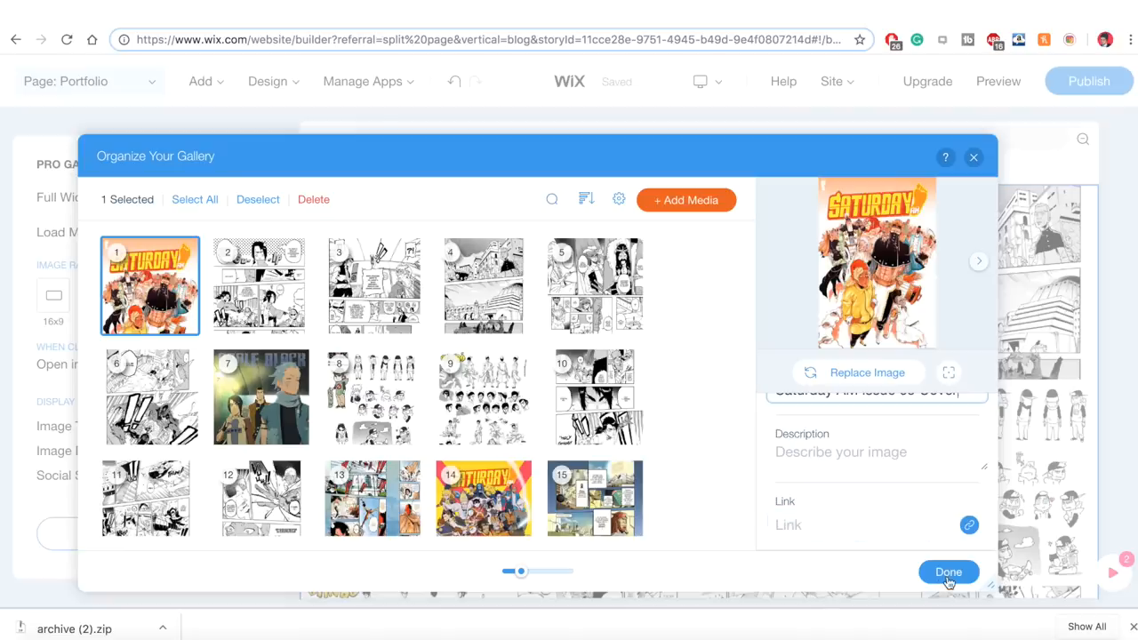
{"action": "left_click", "coordinate": [948, 572]}
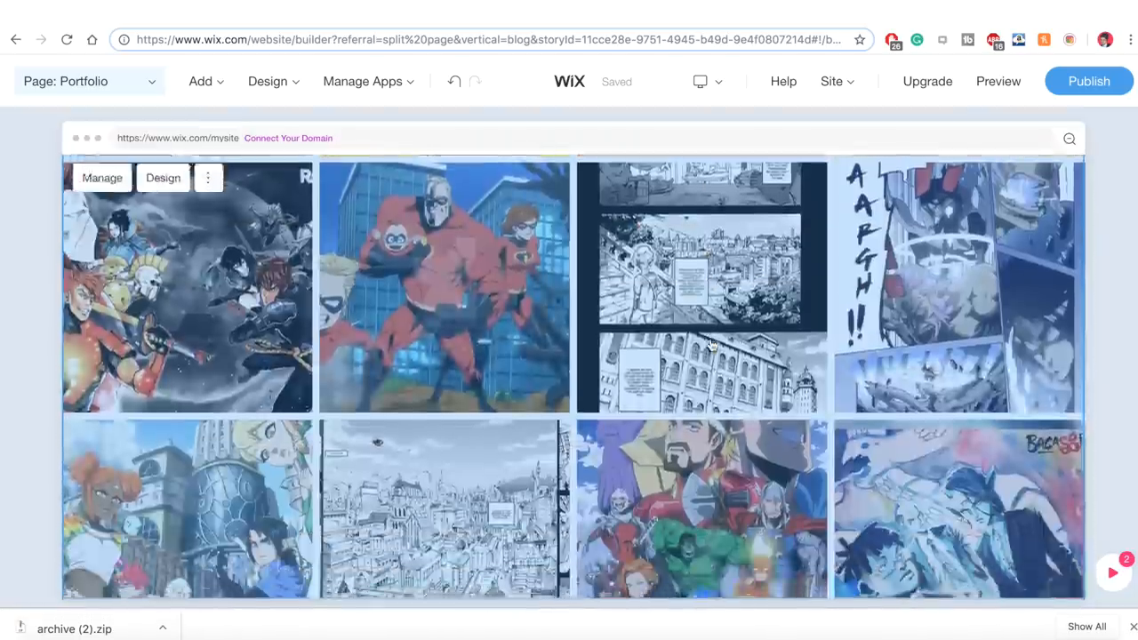
Review the finished manga gallery, then switch to the Blog page
{"action": "scroll", "scroll_direction": "down", "scroll_amount": 3}
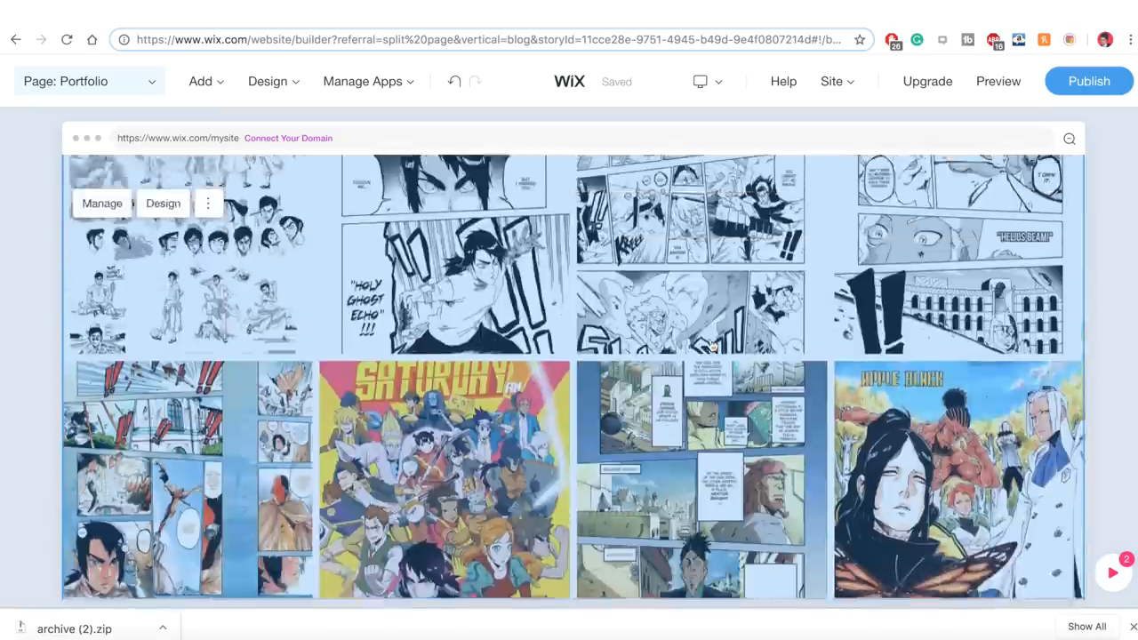
{"action": "scroll", "scroll_direction": "up", "scroll_amount": 3}
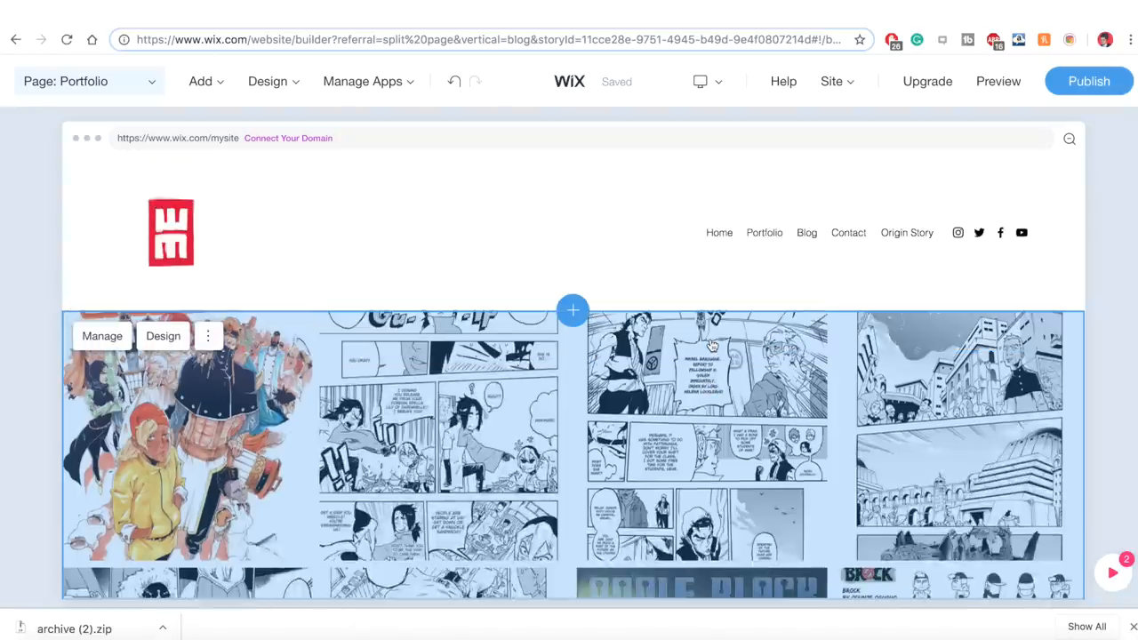
{"action": "scroll", "scroll_direction": "down", "scroll_amount": 3}
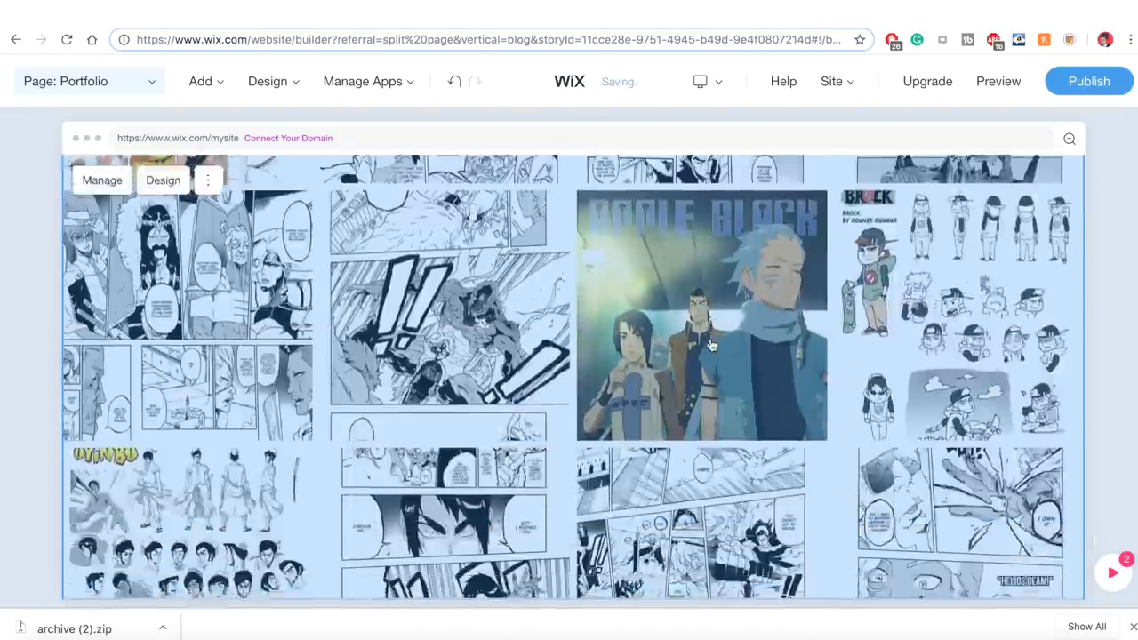
{"action": "left_click", "coordinate": [89, 82]}
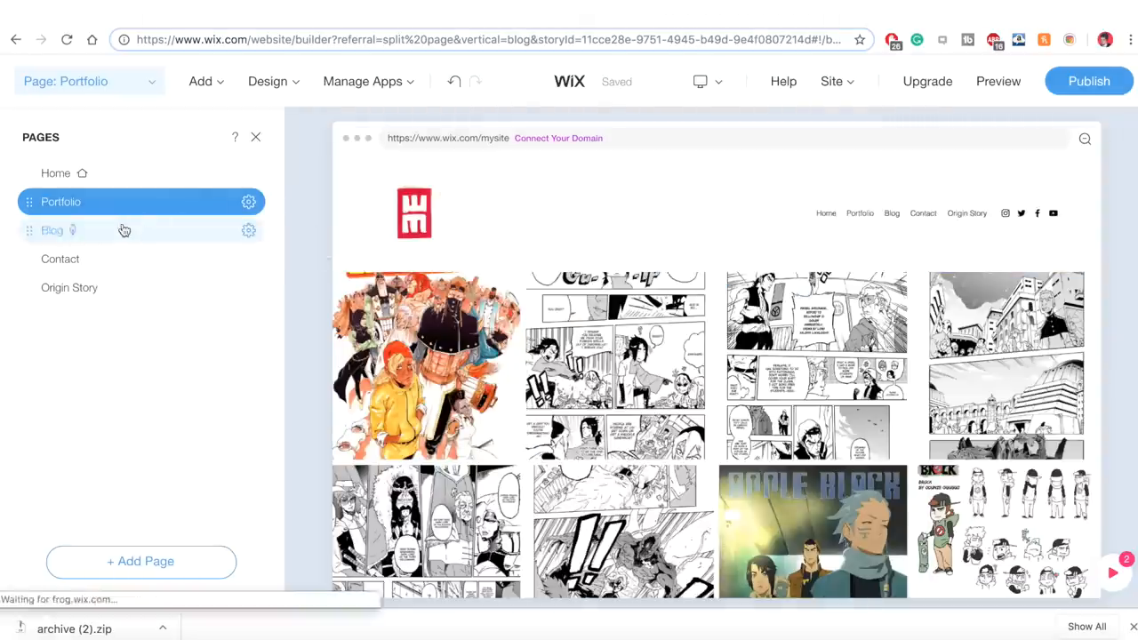
{"action": "left_click", "coordinate": [51, 231]}
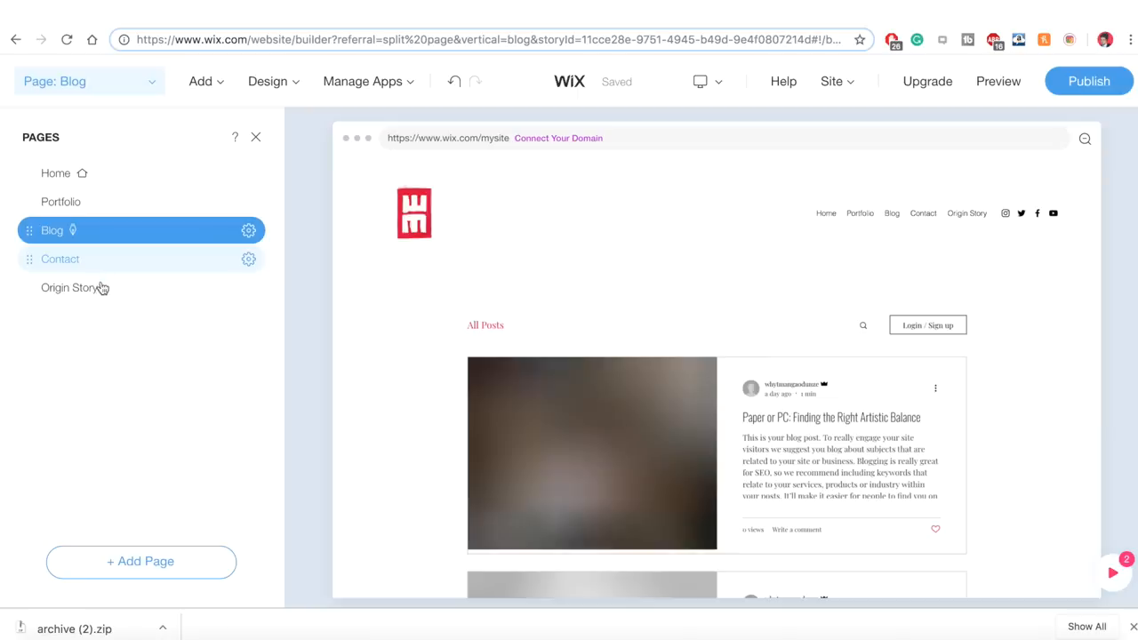
Switch to the Origin Story page
{"action": "left_click", "coordinate": [69, 288]}
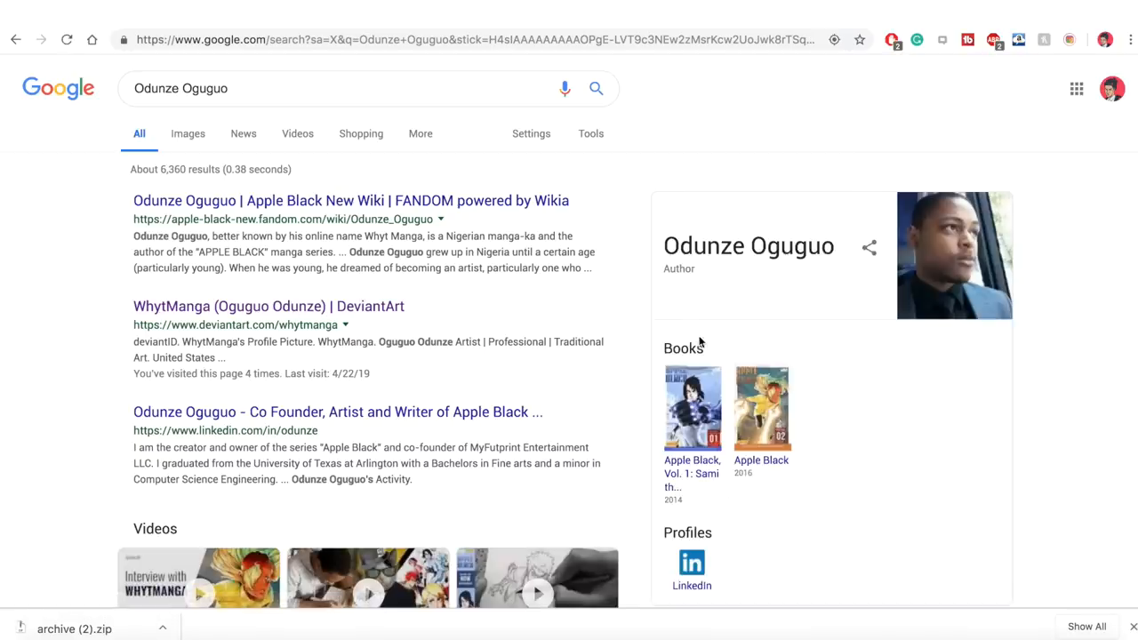
Find Apple Black Vol. 1 on Amazon, go to its author page and expand the full biography
{"action": "left_click", "coordinate": [761, 409]}
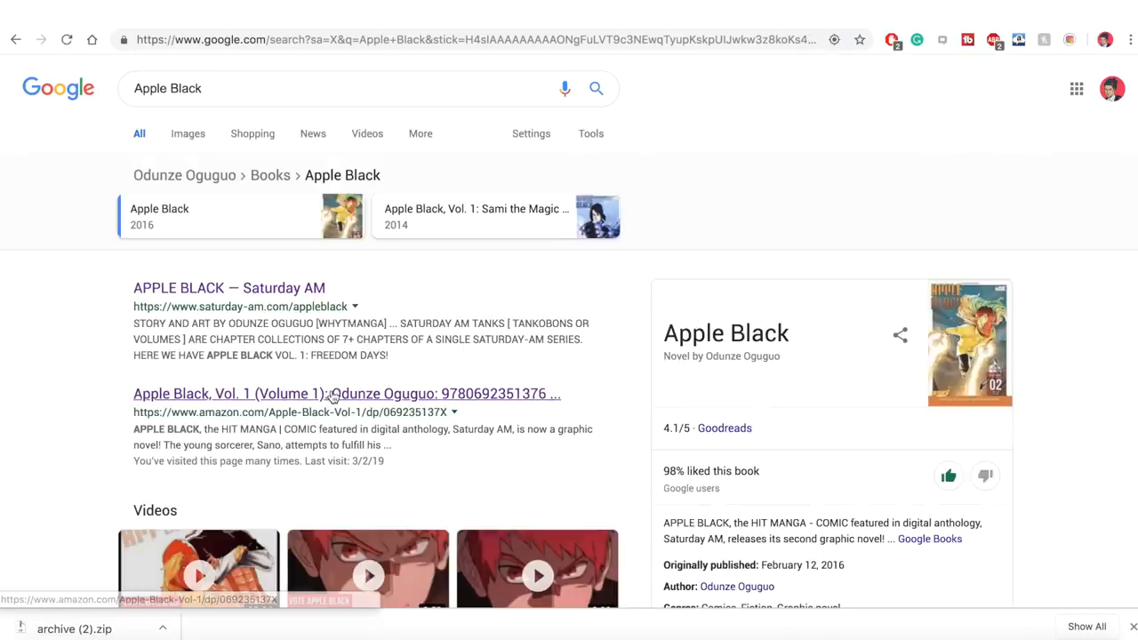
{"action": "left_click", "coordinate": [345, 393]}
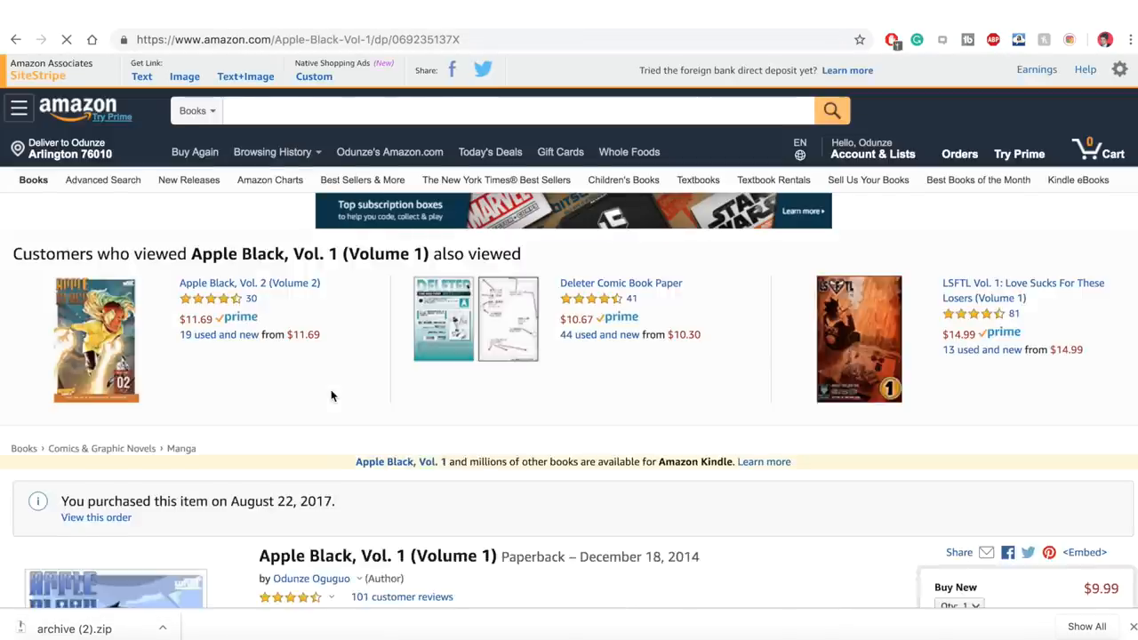
{"action": "scroll", "scroll_direction": "down", "scroll_amount": 3}
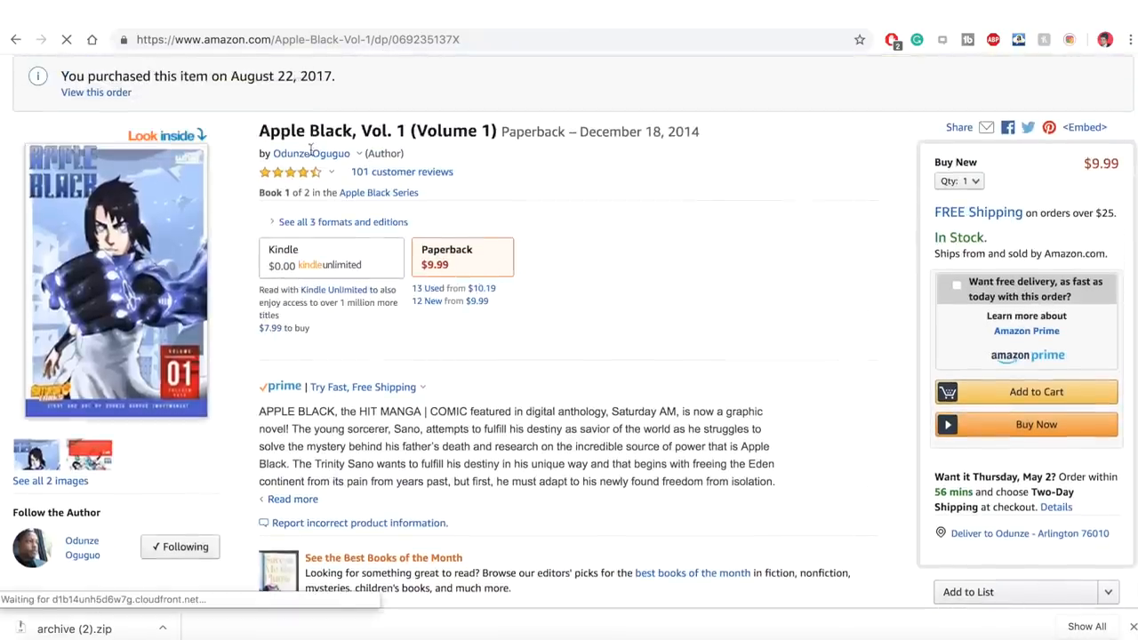
{"action": "left_click", "coordinate": [310, 153]}
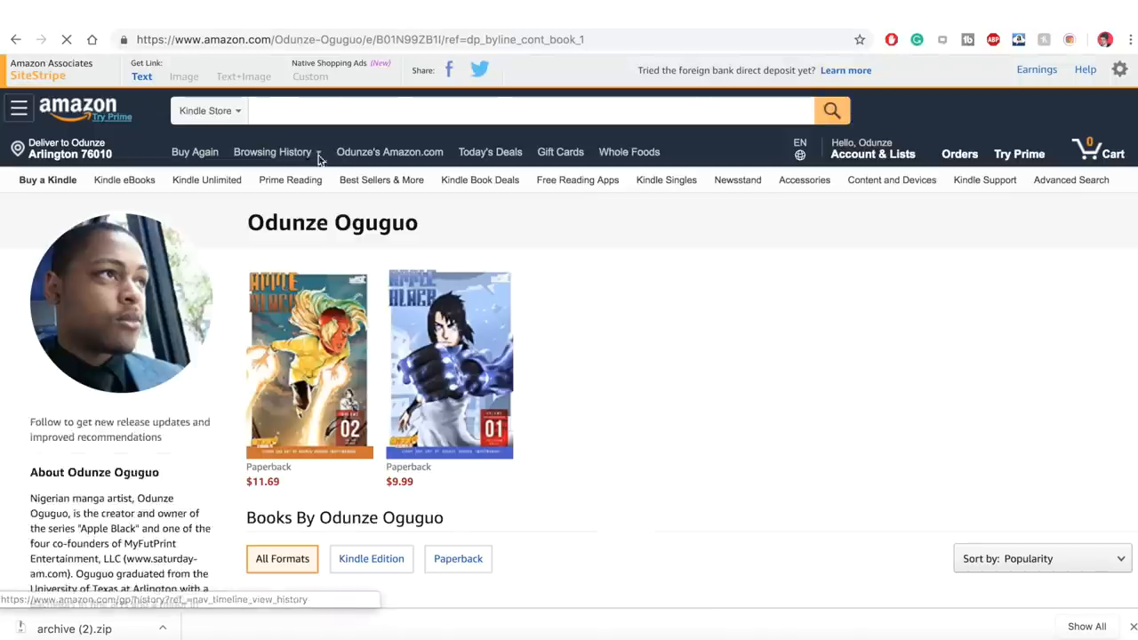
{"action": "scroll", "scroll_direction": "down", "scroll_amount": 3}
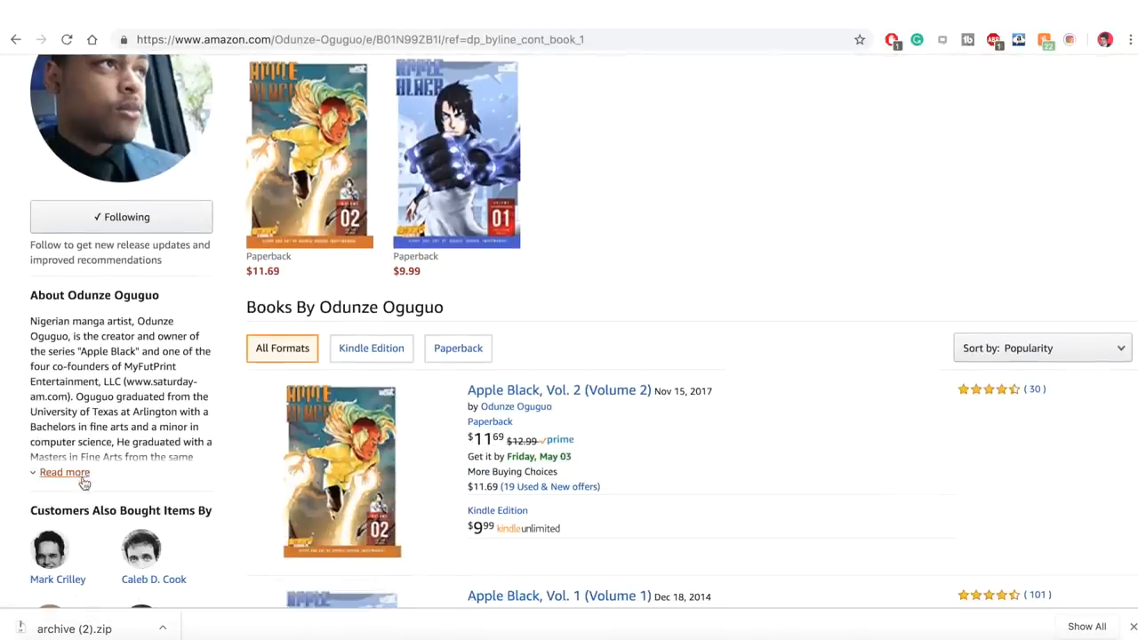
{"action": "left_click", "coordinate": [64, 473]}
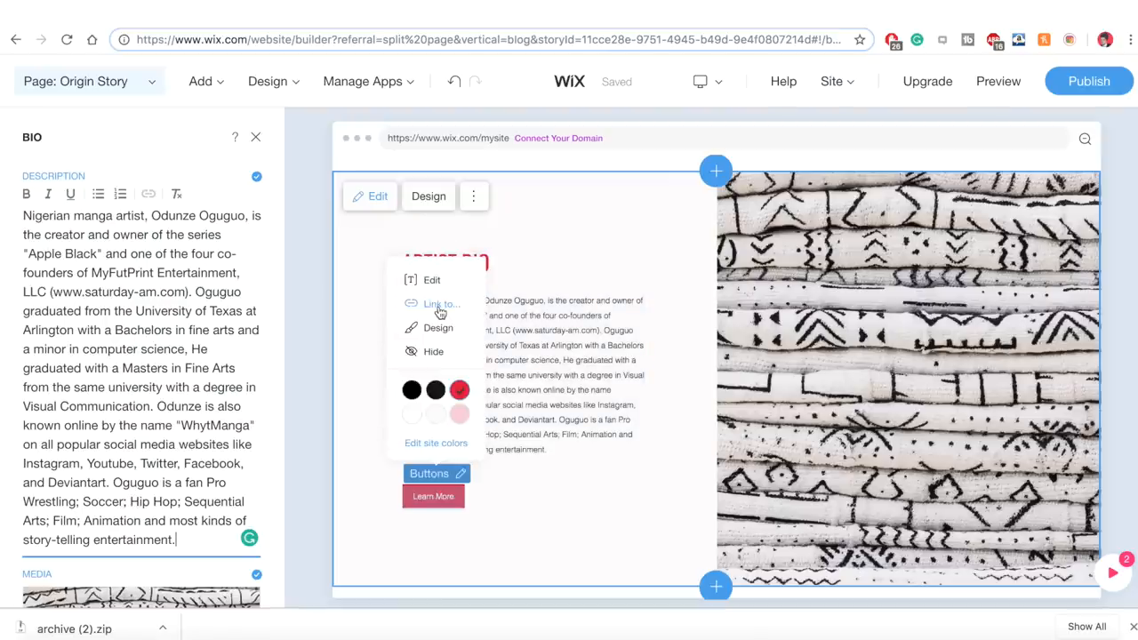
Keep the Learn More button's link set to None and bring up the site pages list
{"action": "left_click", "coordinate": [441, 303]}
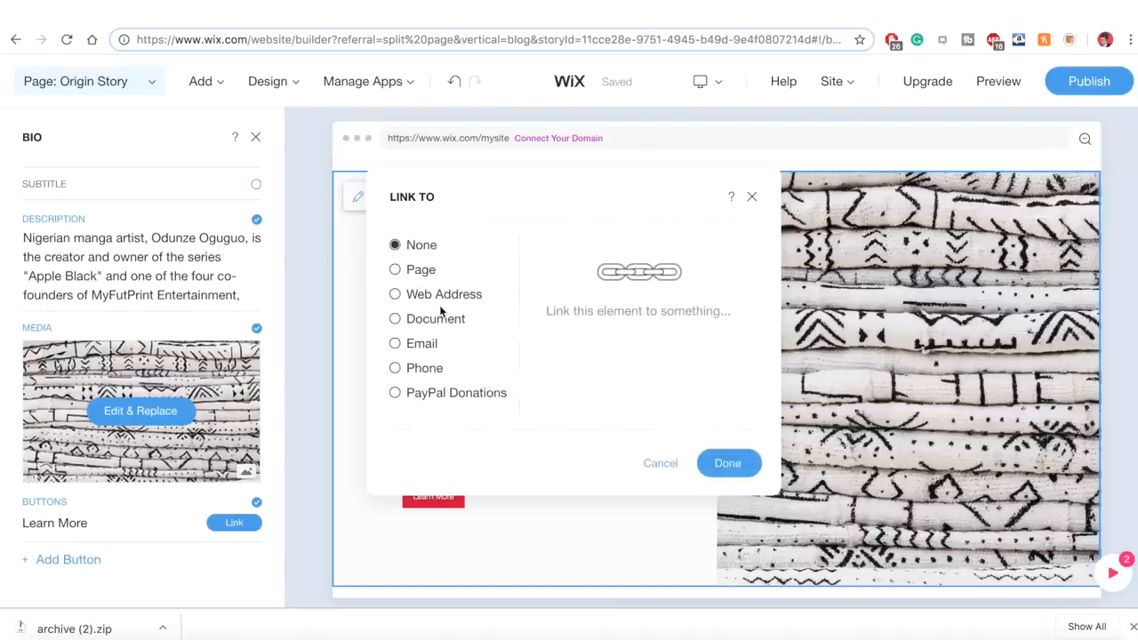
{"action": "mouse_move", "coordinate": [402, 295]}
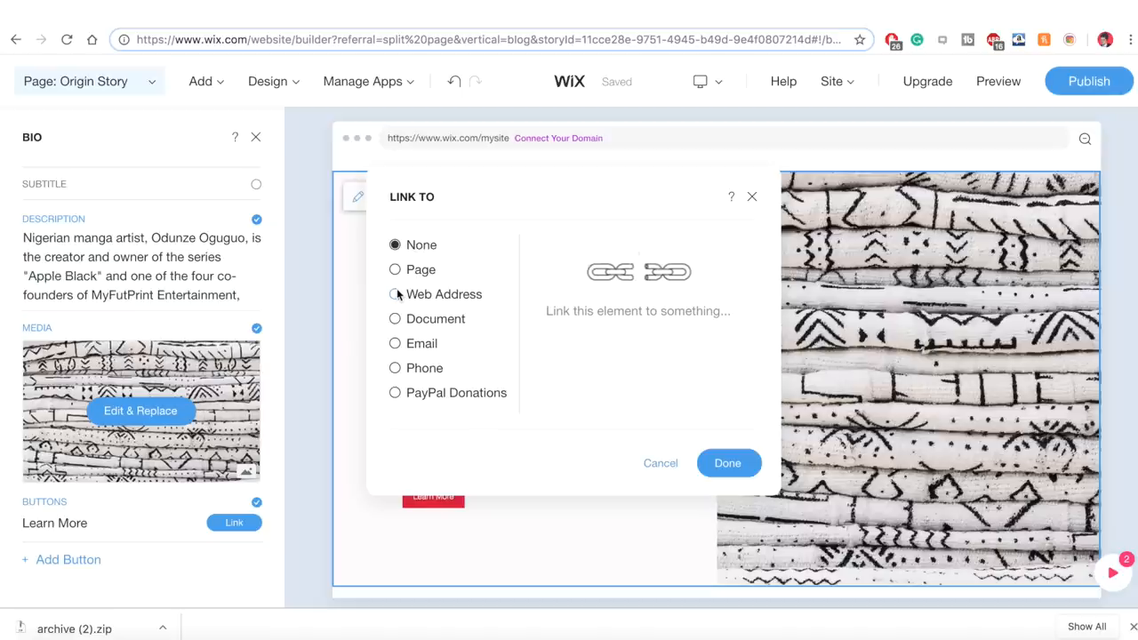
{"action": "left_click", "coordinate": [395, 296]}
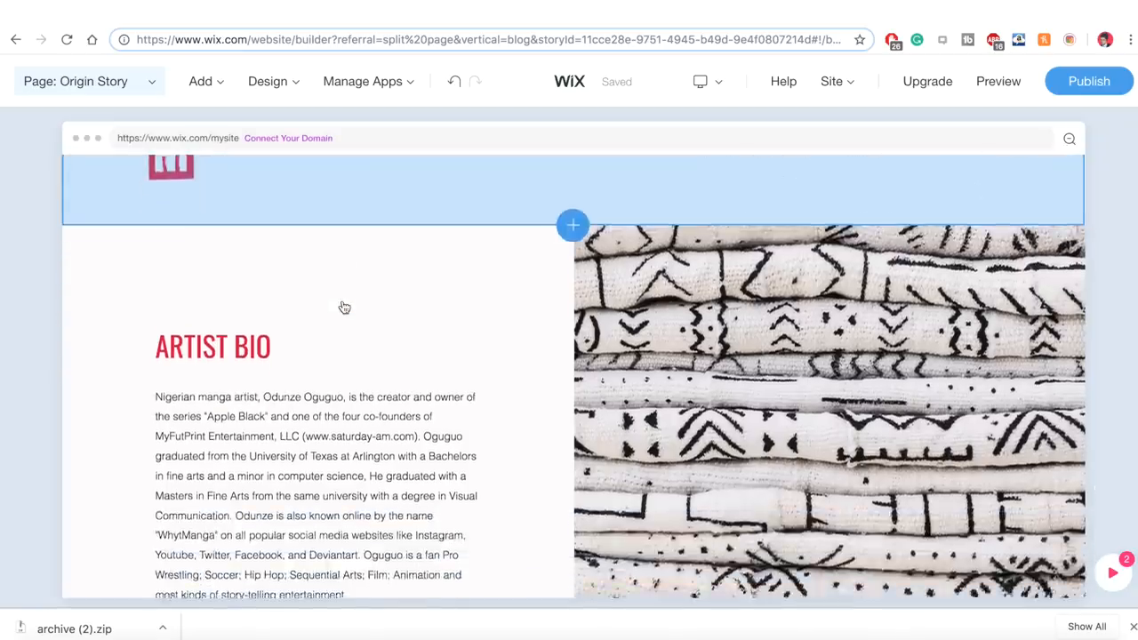
{"action": "left_click", "coordinate": [150, 82]}
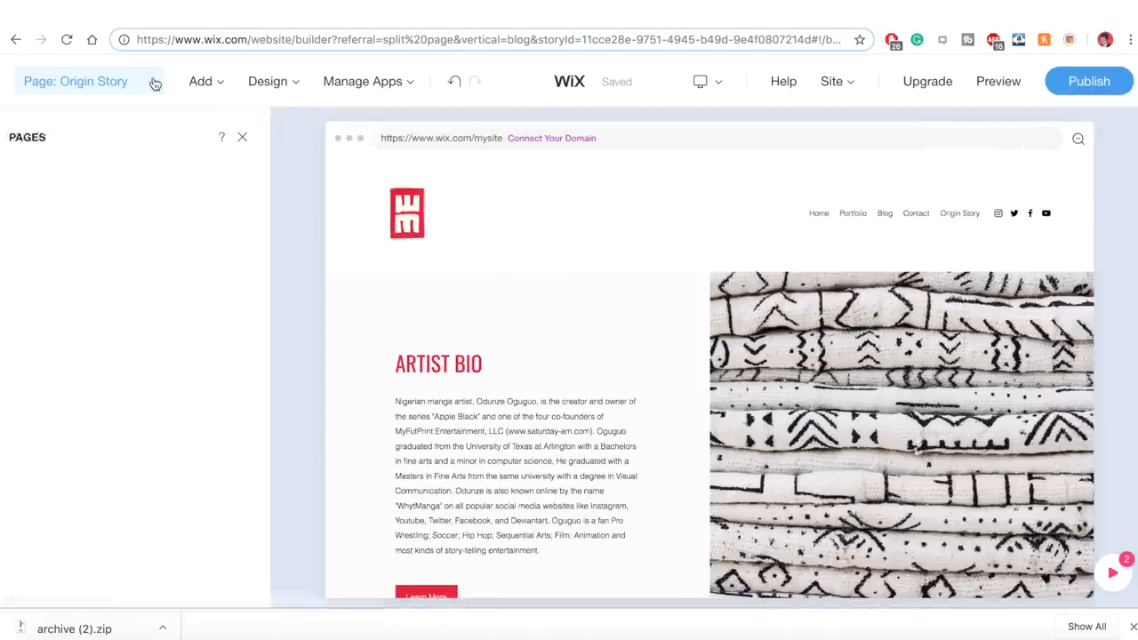
Visit the Contact page, then return to Origin Story to swap the bio image for a manga portrait
{"action": "left_click", "coordinate": [155, 82]}
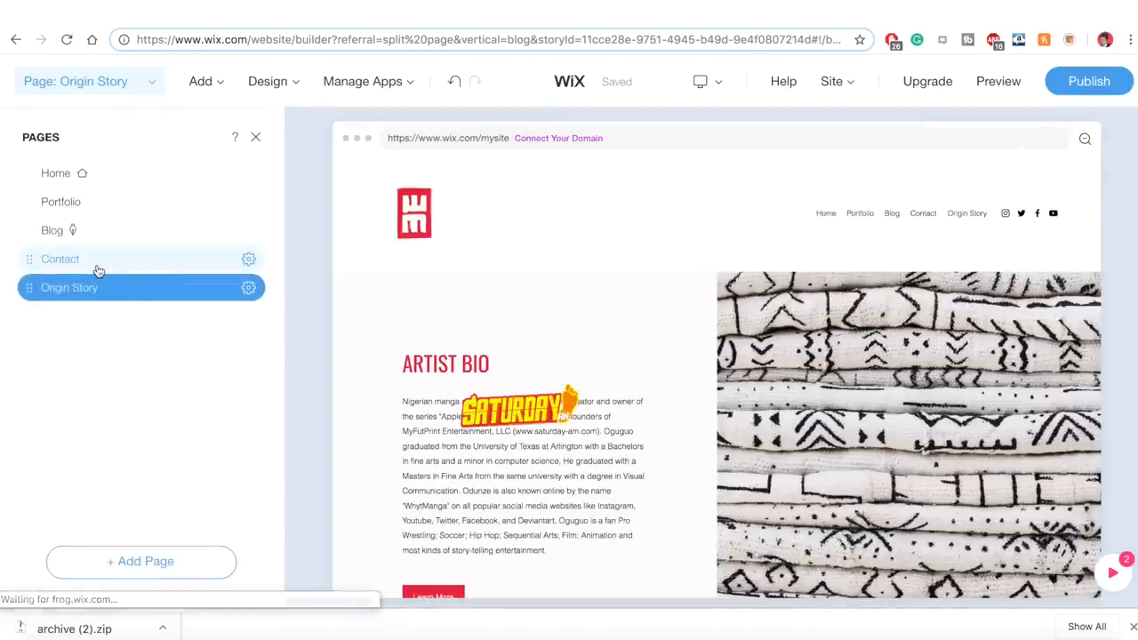
{"action": "left_click", "coordinate": [61, 260]}
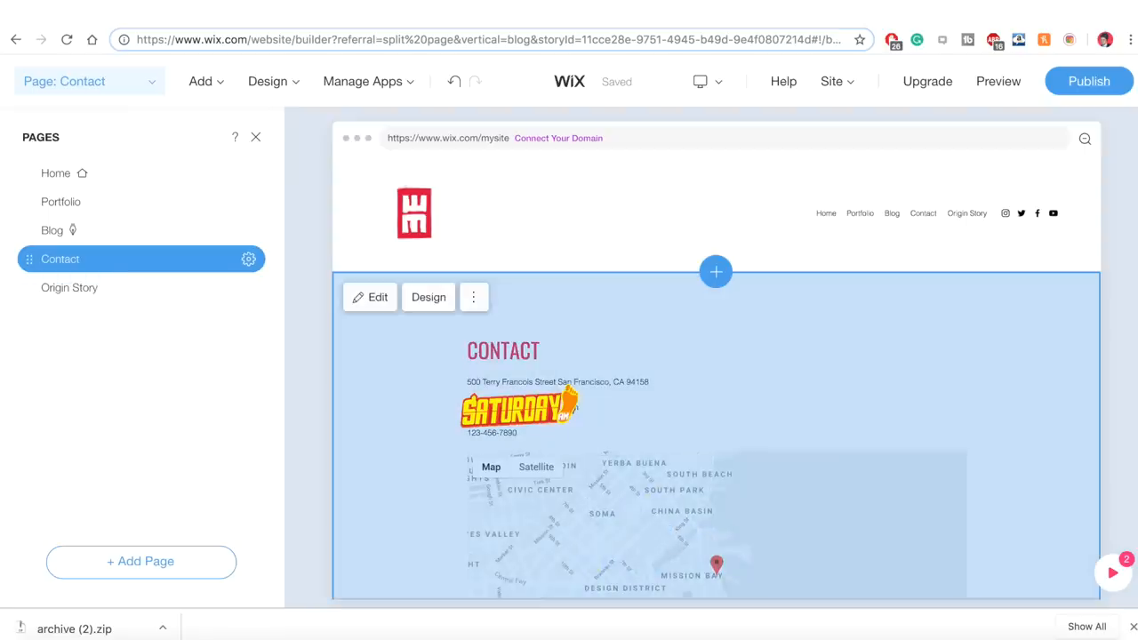
{"action": "mouse_move", "coordinate": [672, 393]}
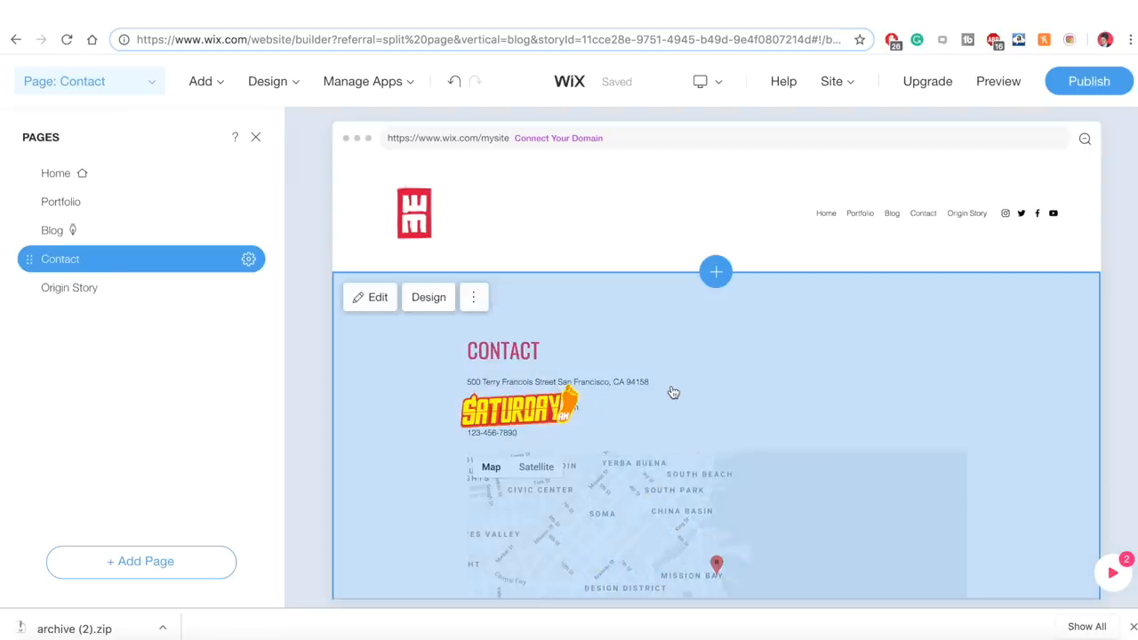
{"action": "mouse_move", "coordinate": [704, 311]}
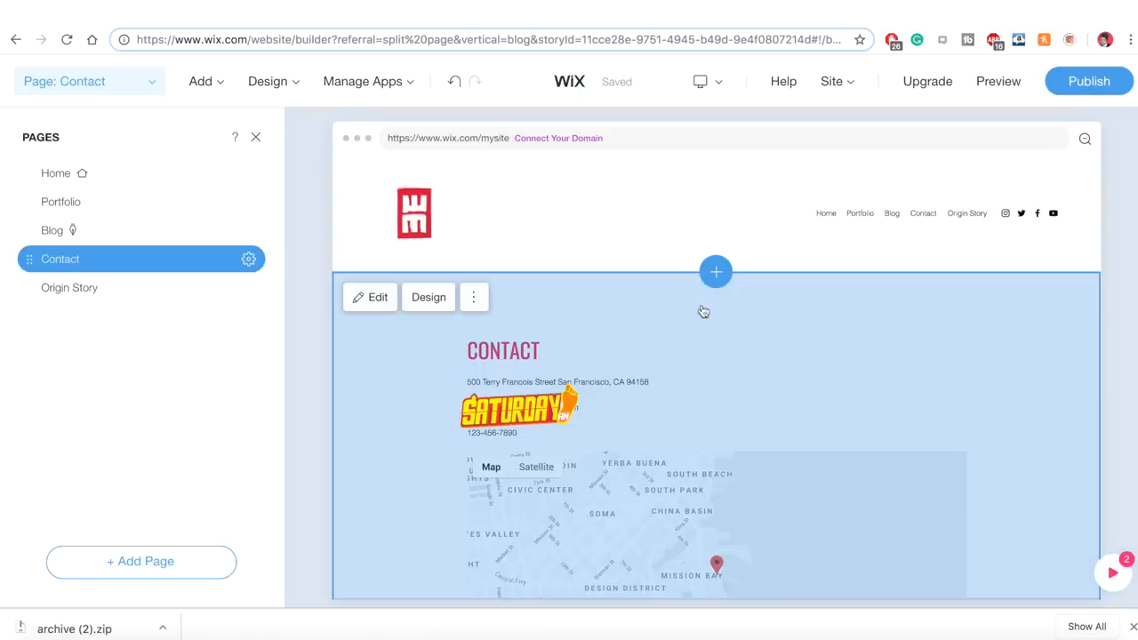
{"action": "mouse_move", "coordinate": [457, 341]}
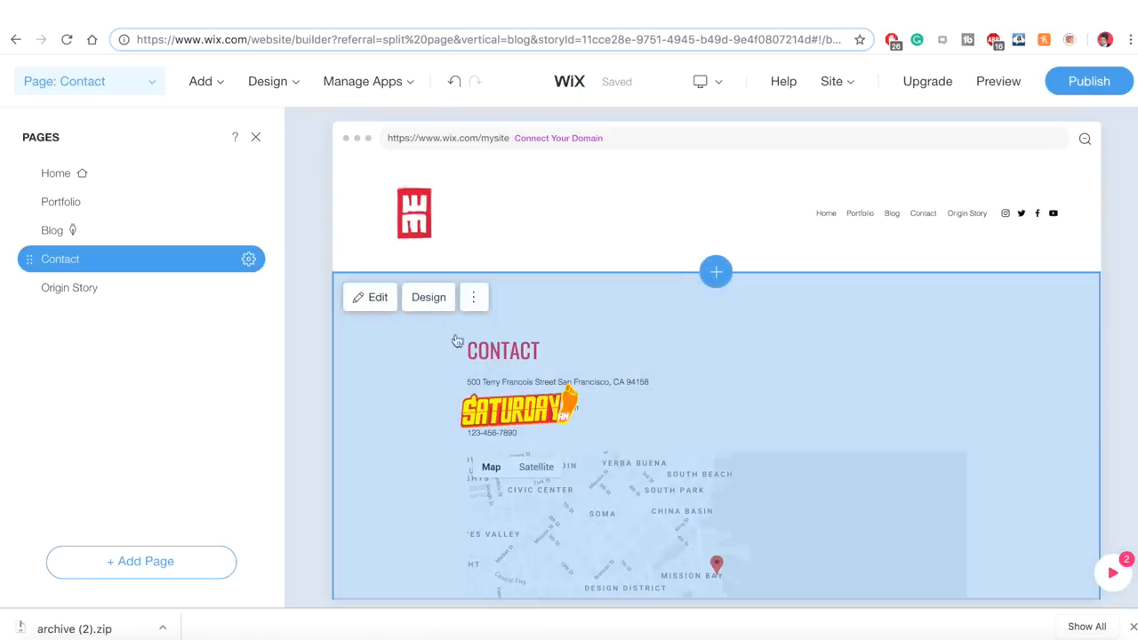
{"action": "left_click", "coordinate": [69, 288]}
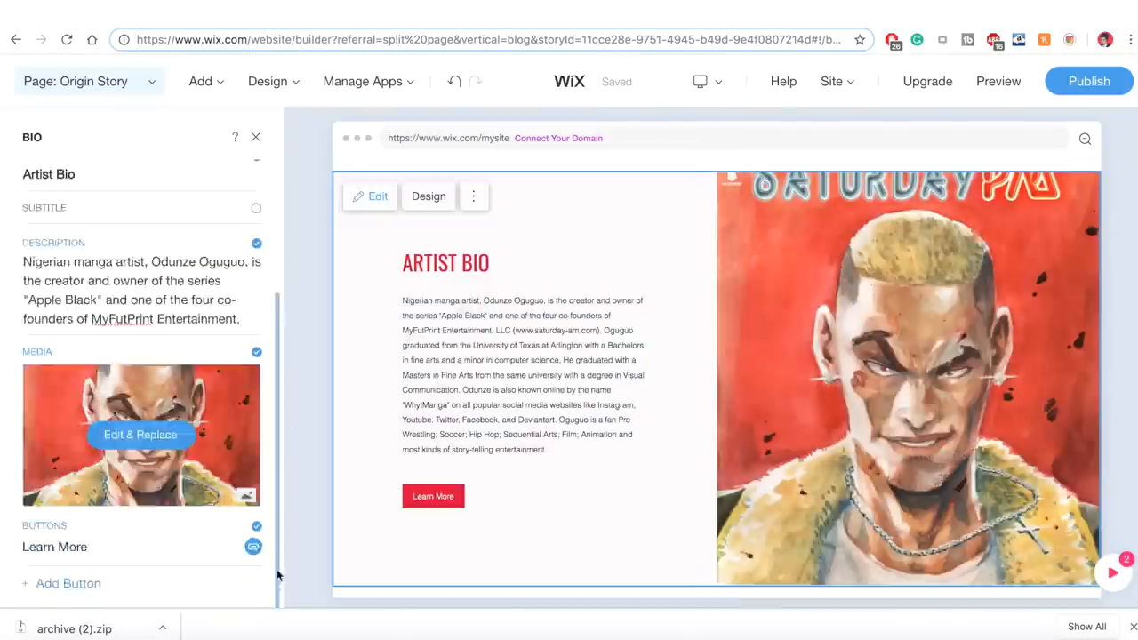
Confirm the Portfolio gallery's manga image arrangement and review the Site Header Design
{"action": "left_click", "coordinate": [140, 434]}
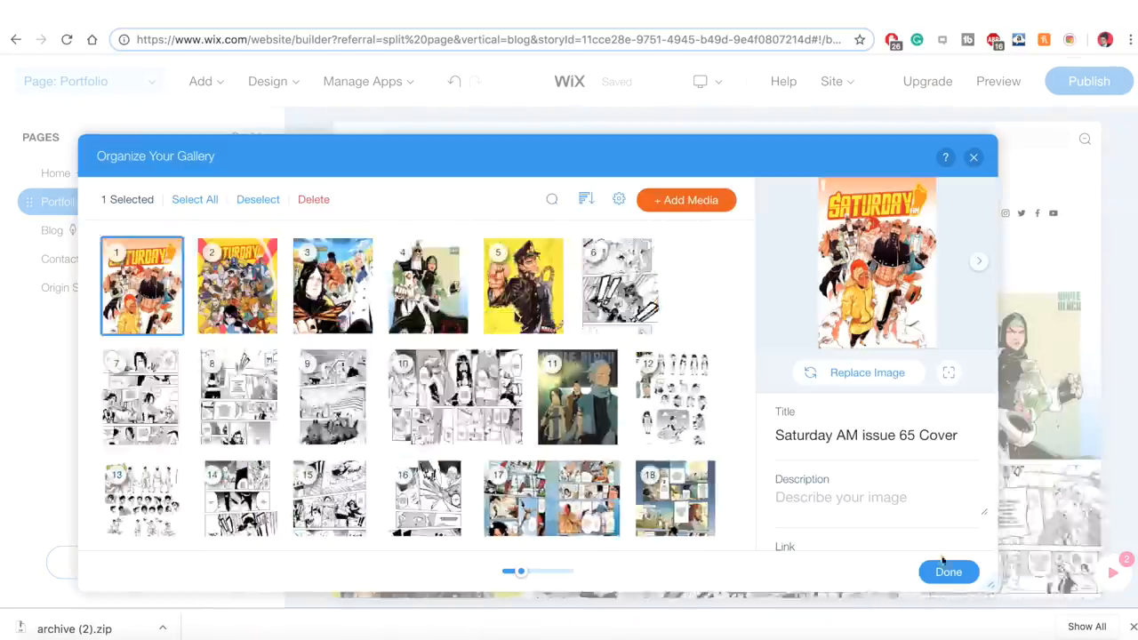
{"action": "left_click", "coordinate": [948, 572]}
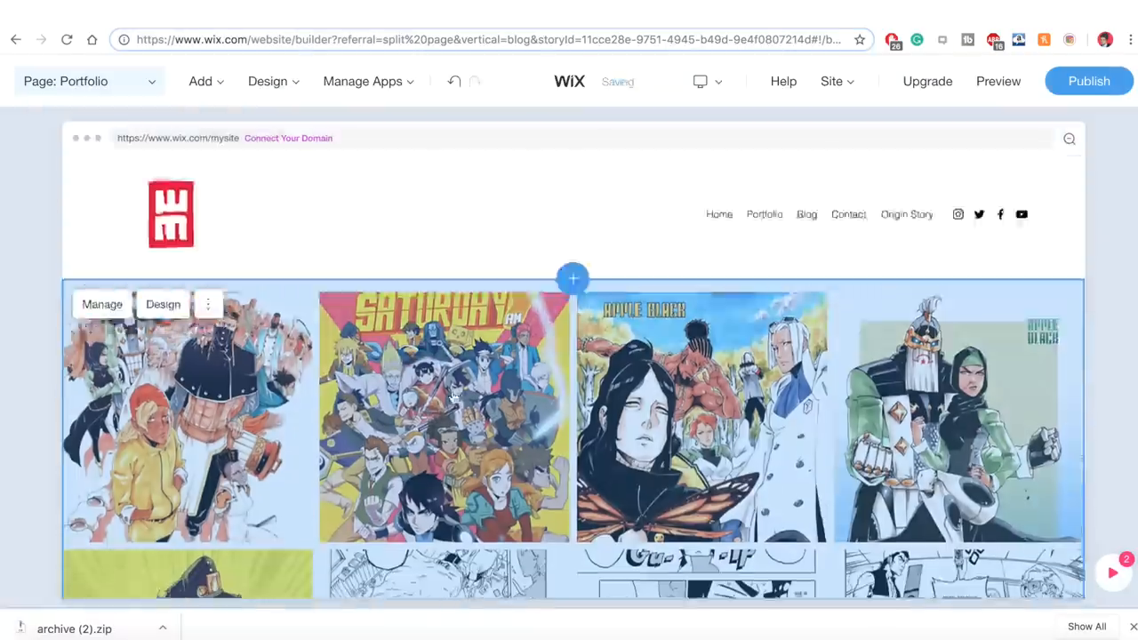
{"action": "left_click", "coordinate": [999, 82]}
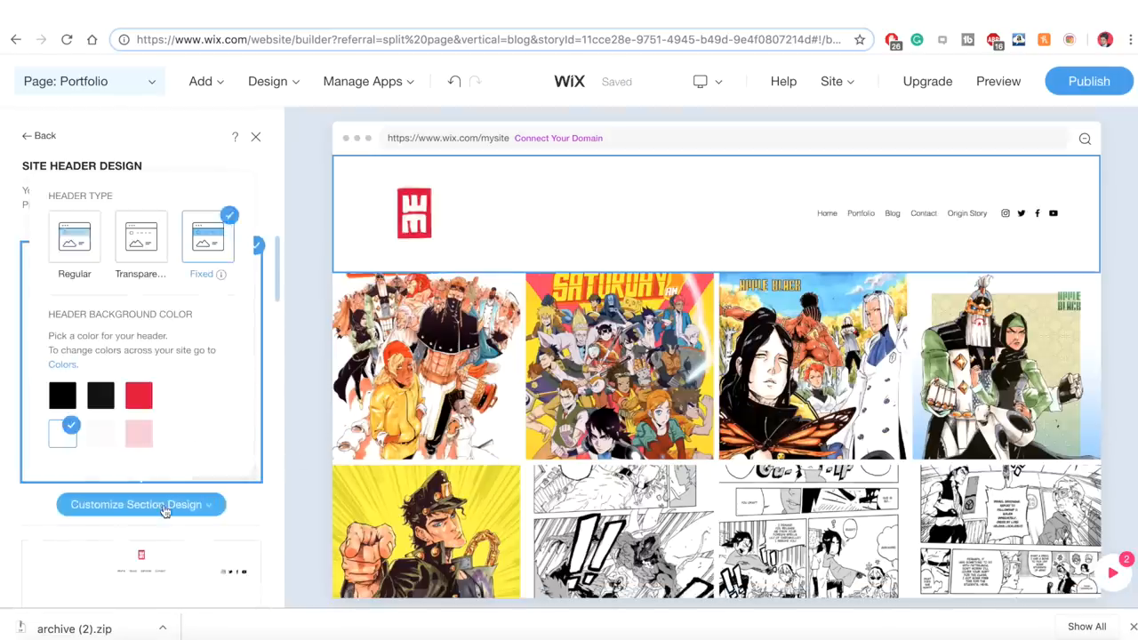
Preview WhytMangaTV and publish the site live
{"action": "left_click", "coordinate": [256, 135]}
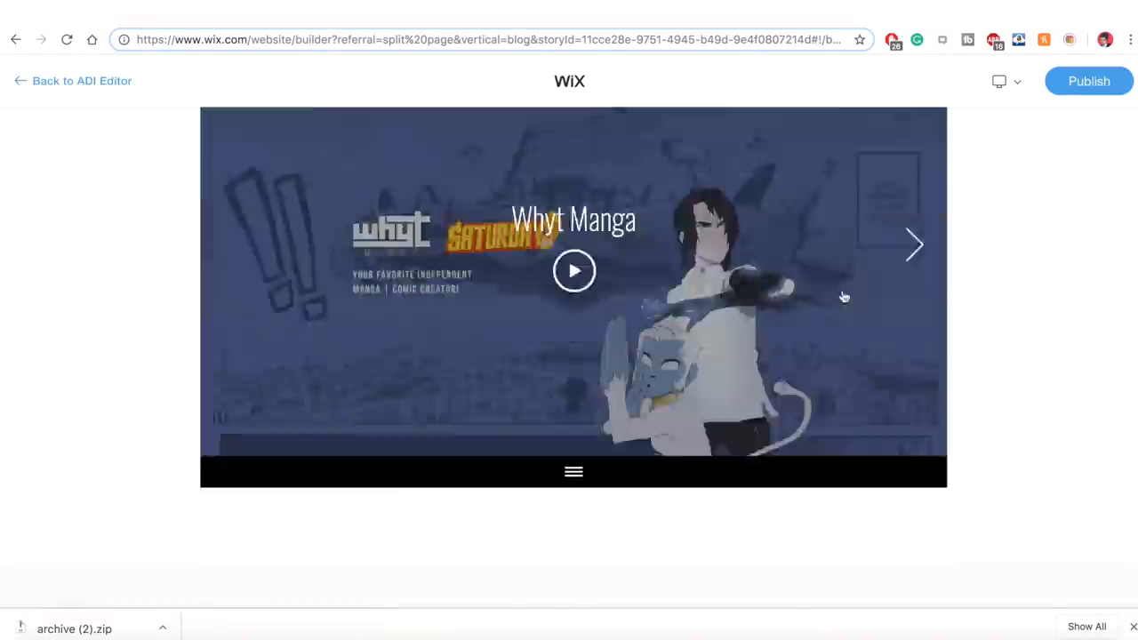
{"action": "left_click", "coordinate": [1088, 82]}
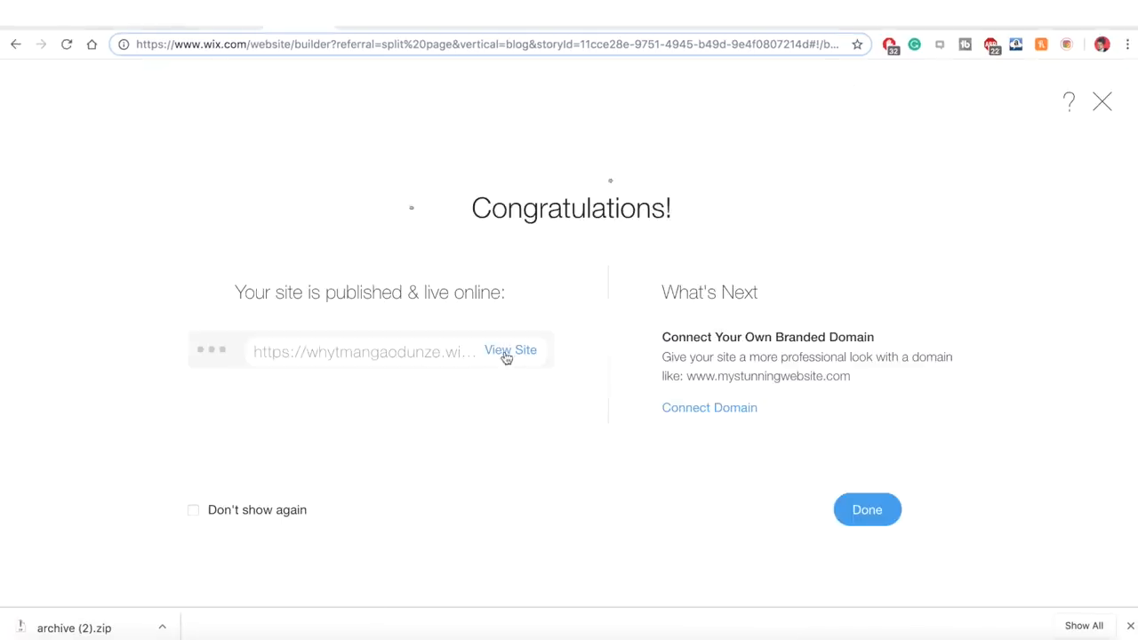
View the published WhytMangaTV site live and browse through the home page
{"action": "left_click", "coordinate": [510, 349]}
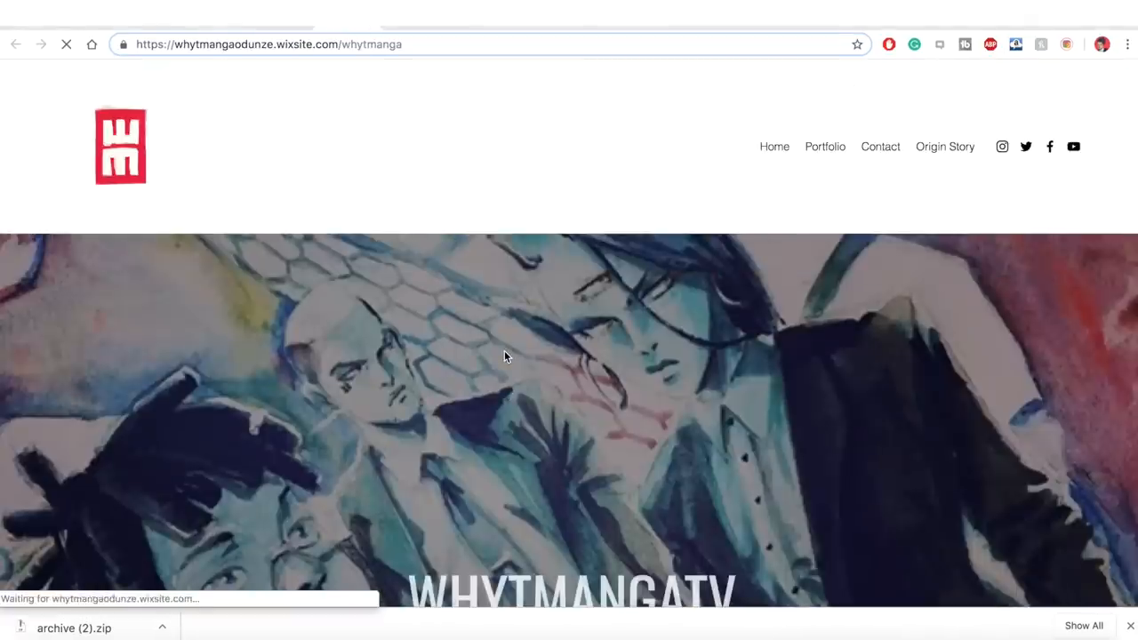
{"action": "scroll", "scroll_direction": "down", "scroll_amount": 3}
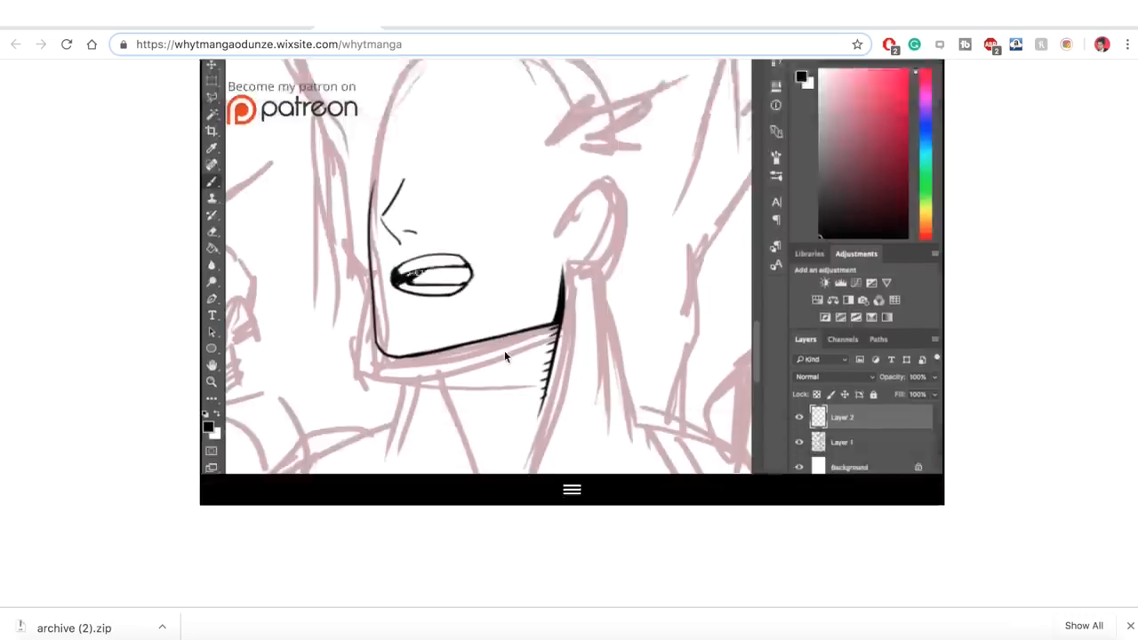
{"action": "scroll", "scroll_direction": "down", "scroll_amount": 3}
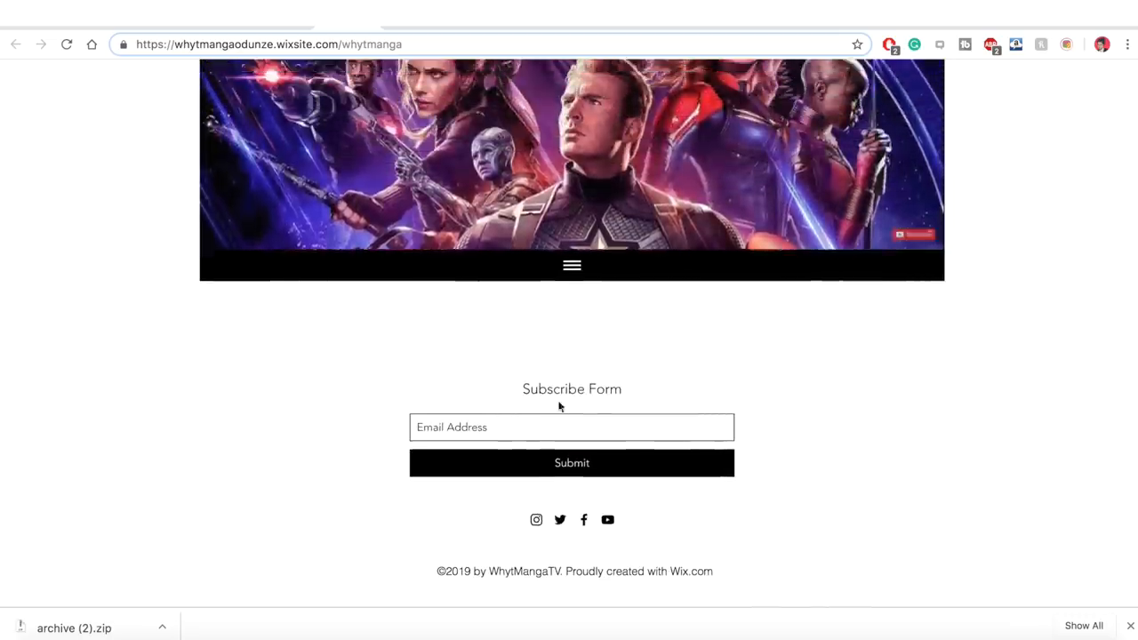
{"action": "scroll", "scroll_direction": "up", "scroll_amount": 3}
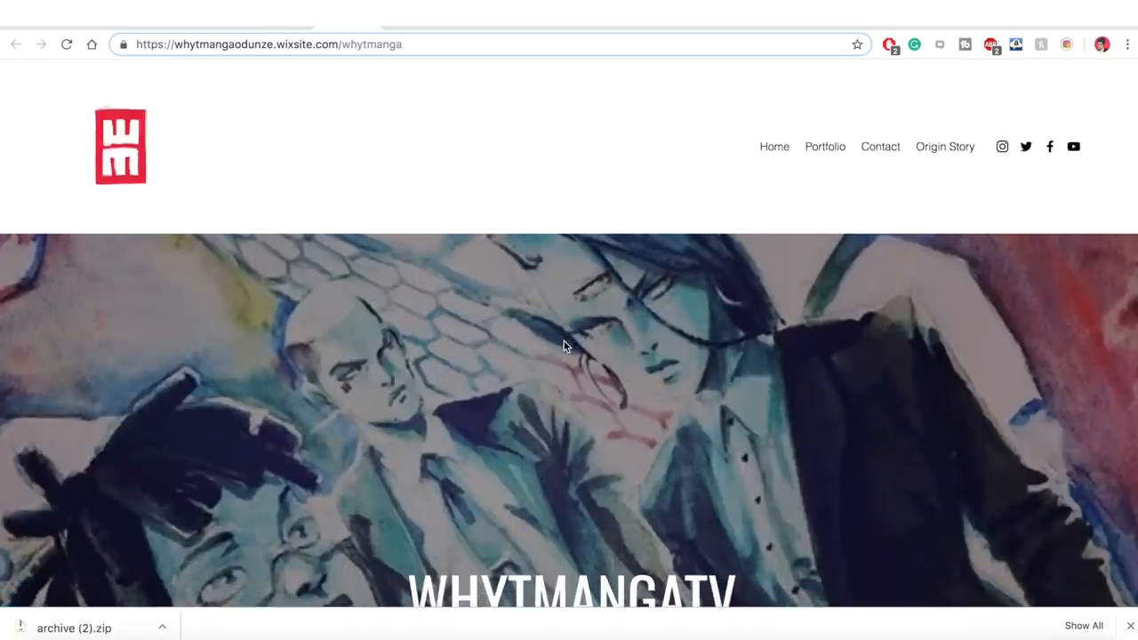
{"action": "scroll", "scroll_direction": "down", "scroll_amount": 3}
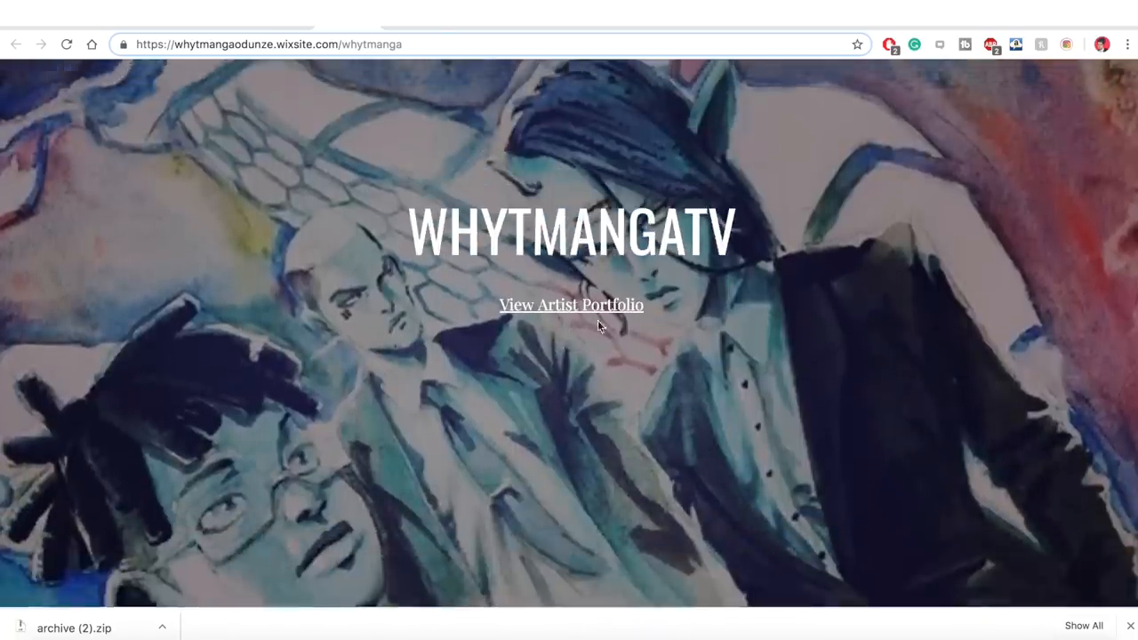
Go to the live Artist Portfolio page, then confirm duplicating the face layer in Photoshop
{"action": "left_click", "coordinate": [571, 304]}
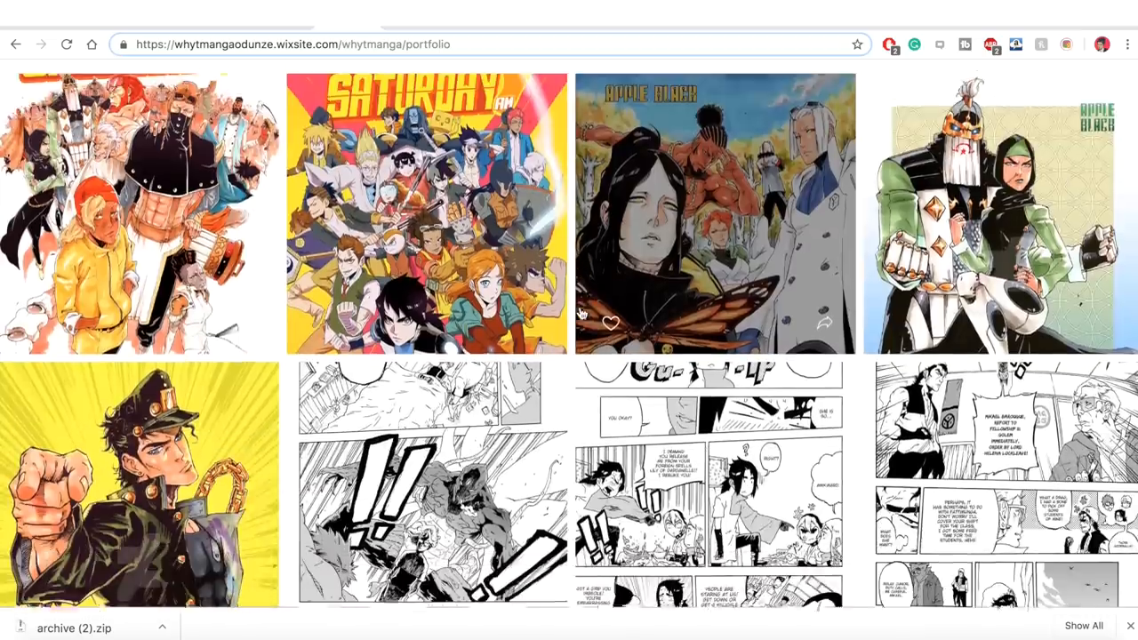
{"action": "scroll", "scroll_direction": "down", "scroll_amount": 3}
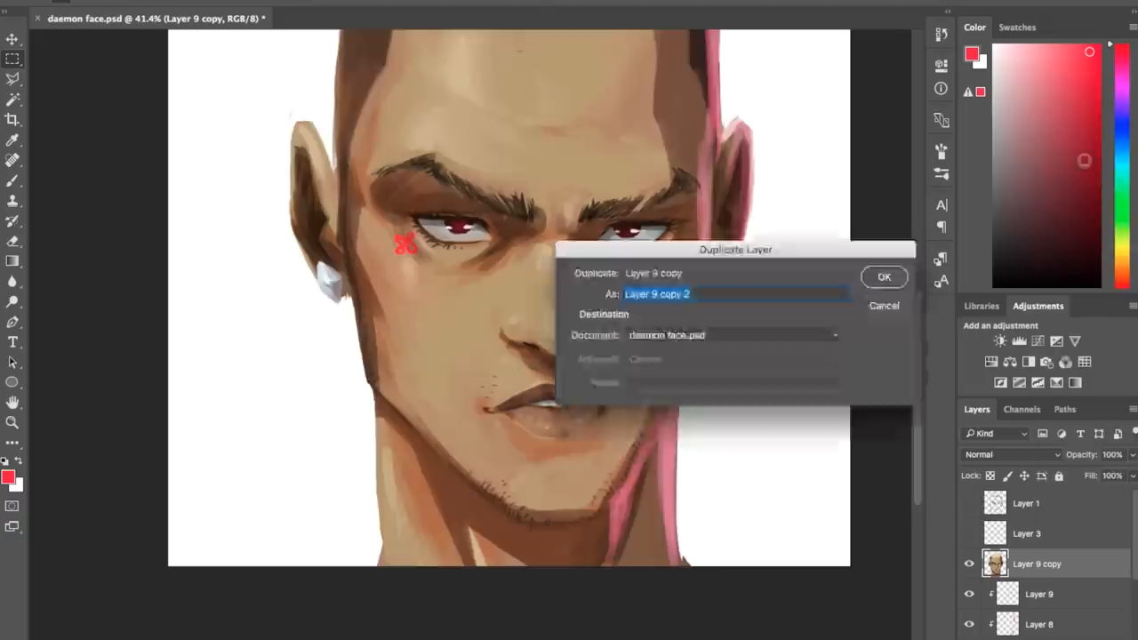
{"action": "left_click", "coordinate": [884, 278]}
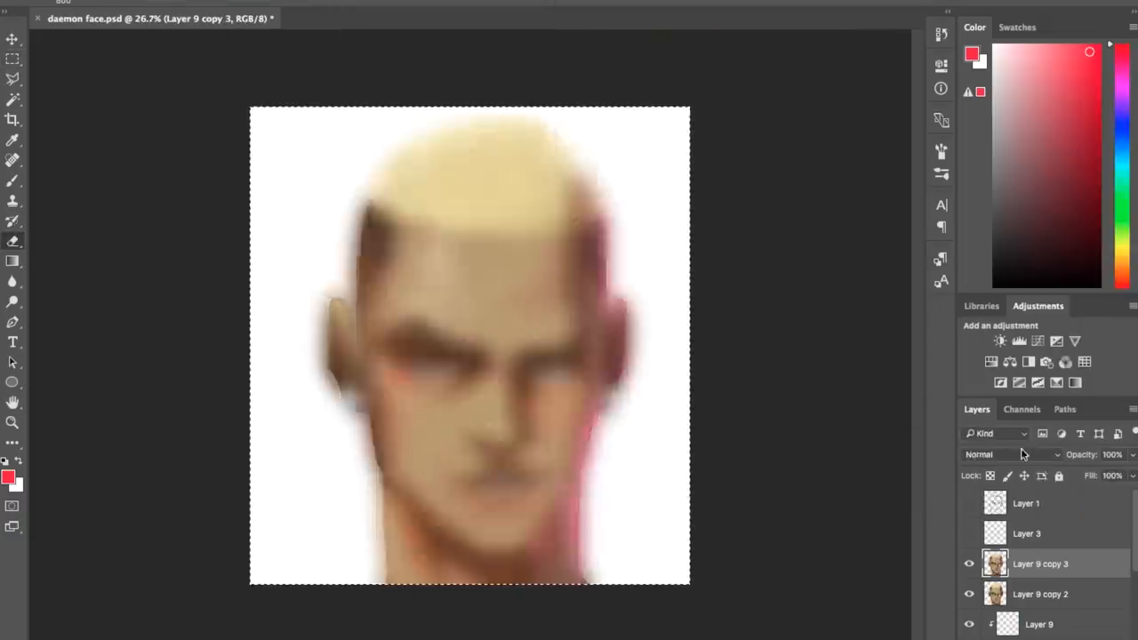